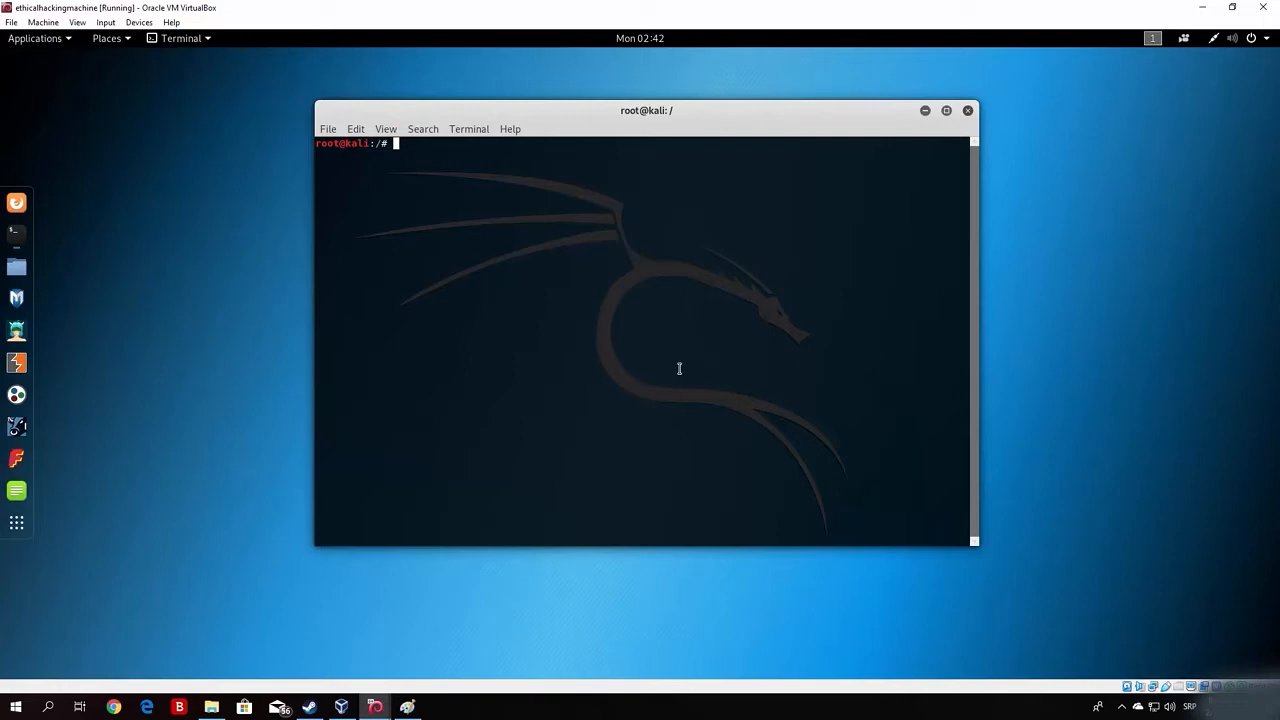
Change into /usr/share/nmap/scripts and browse its .nse files, including the http-vuln scripts
text(cd/ u)
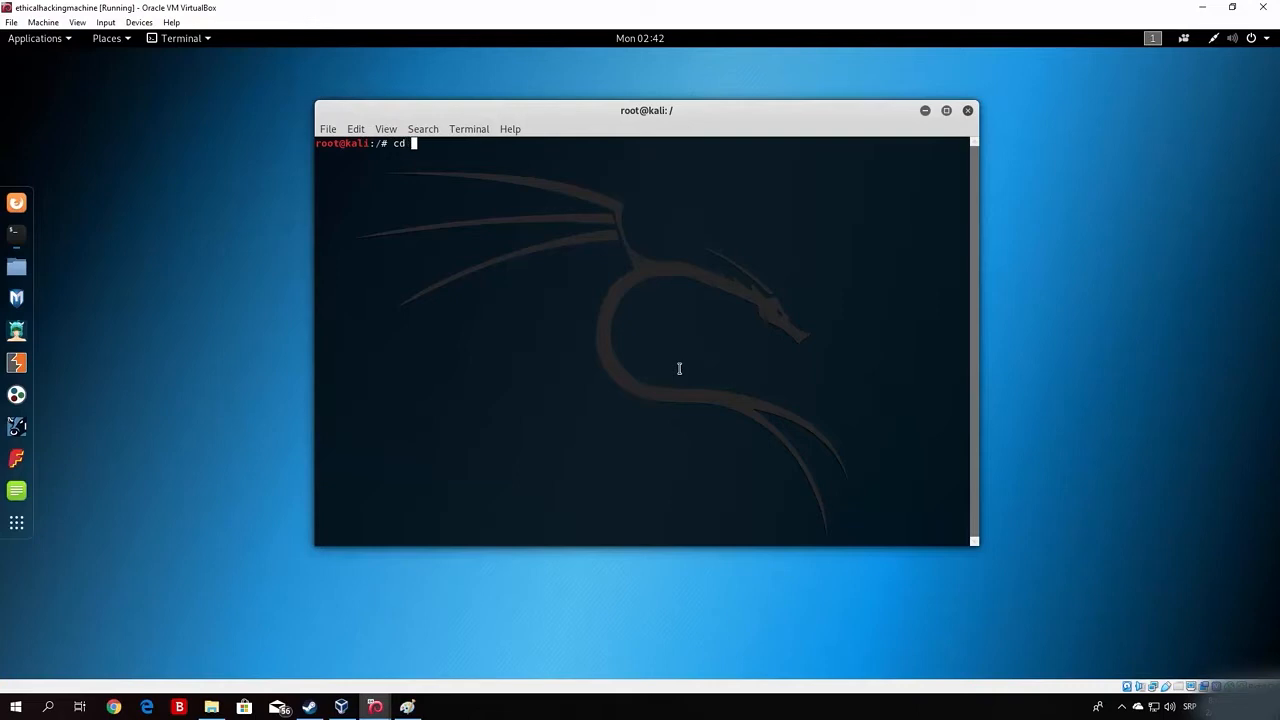
text(/usr/sh)
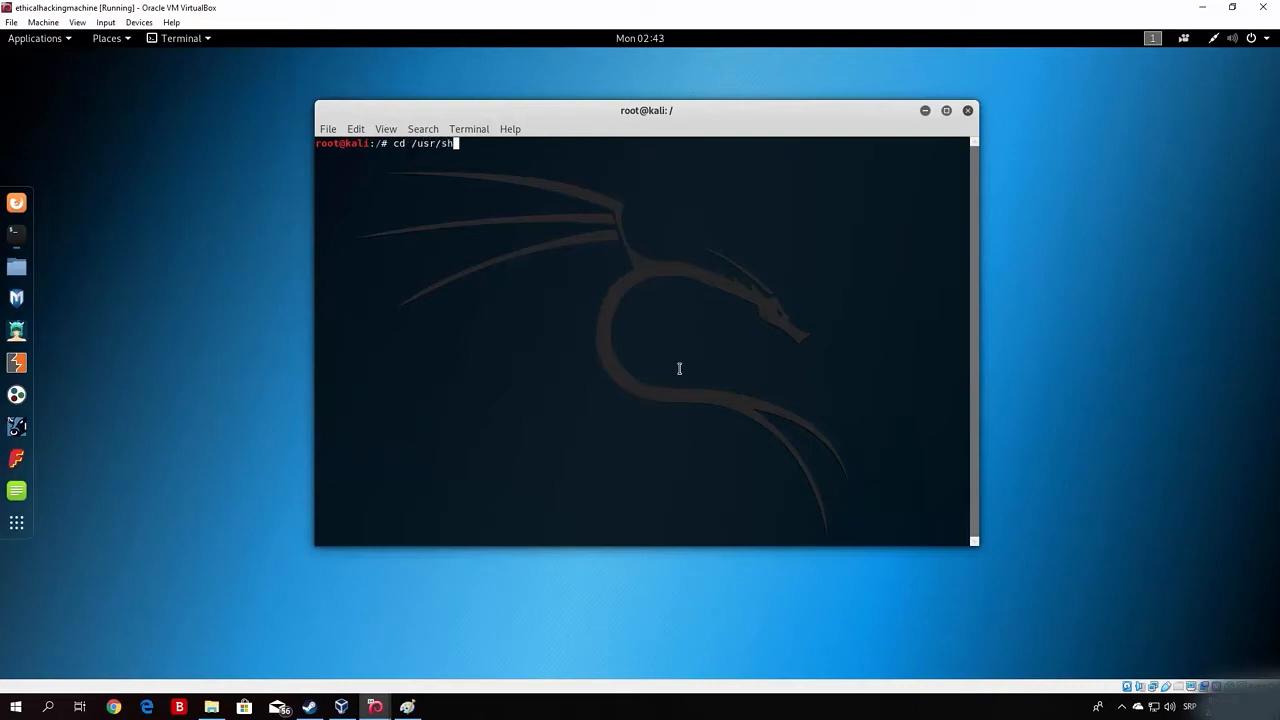
text(are/nmap/scripts/)
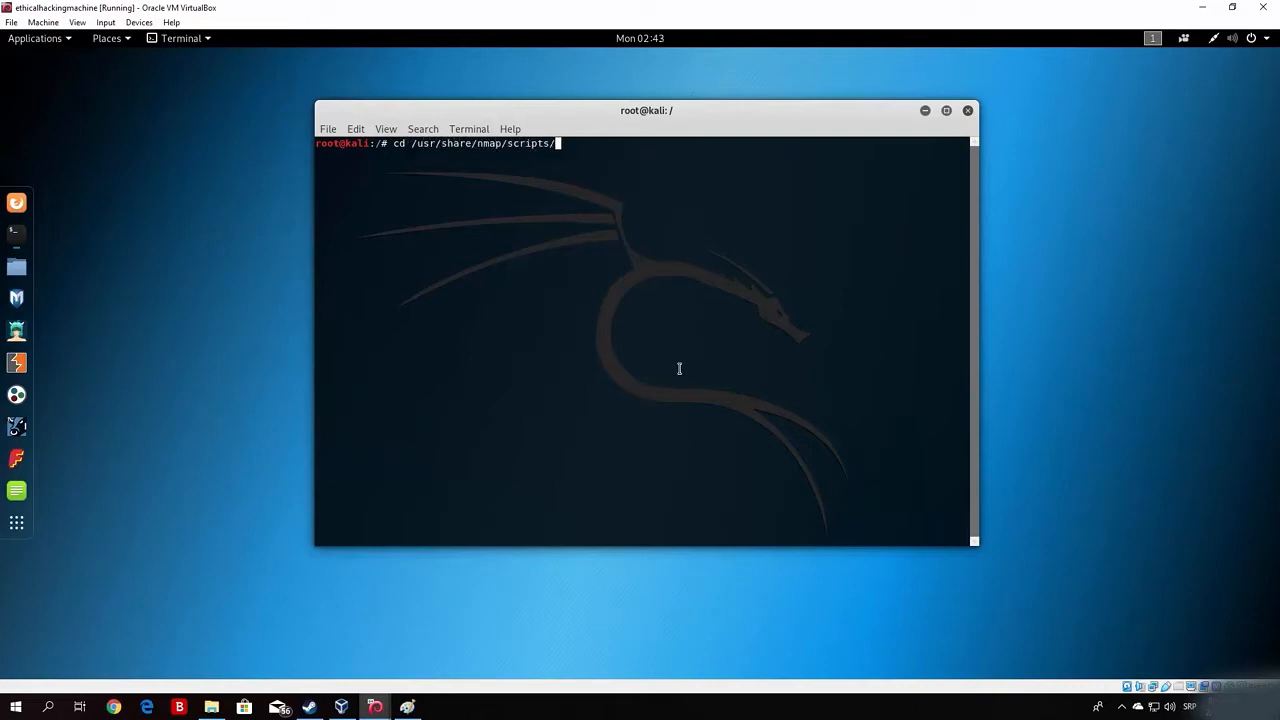
key(Return)
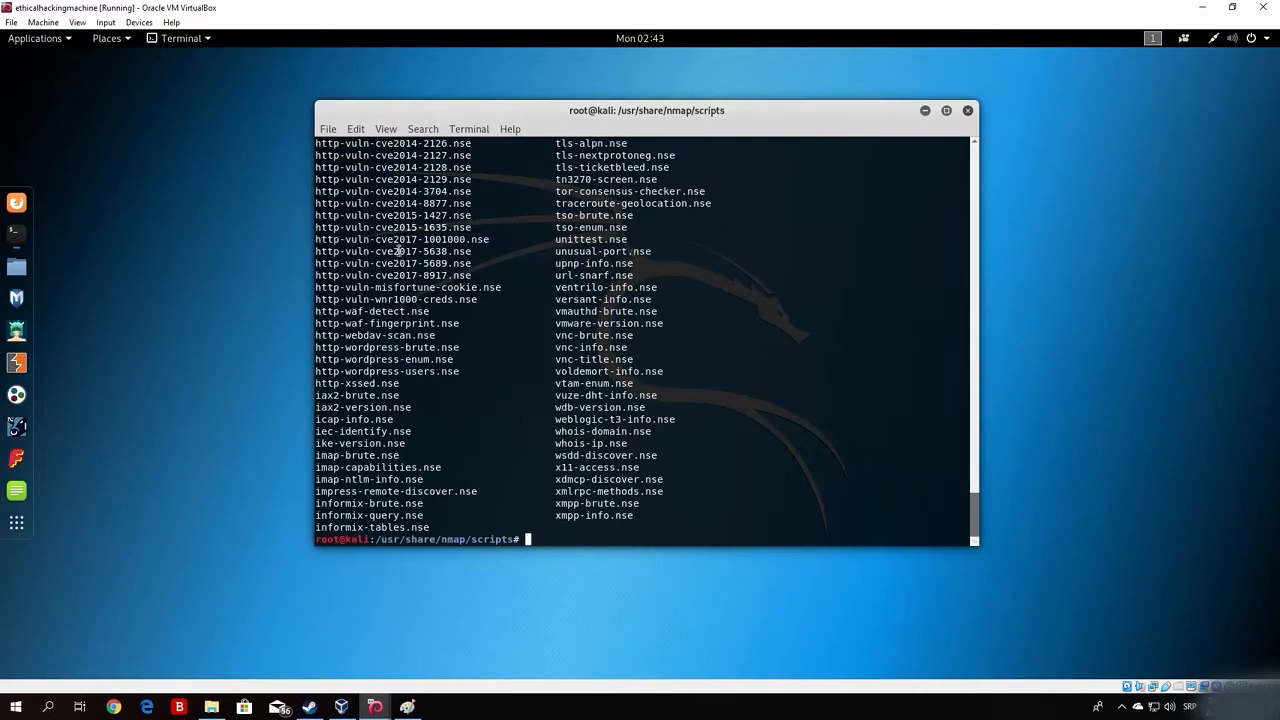
double_click(381, 227)
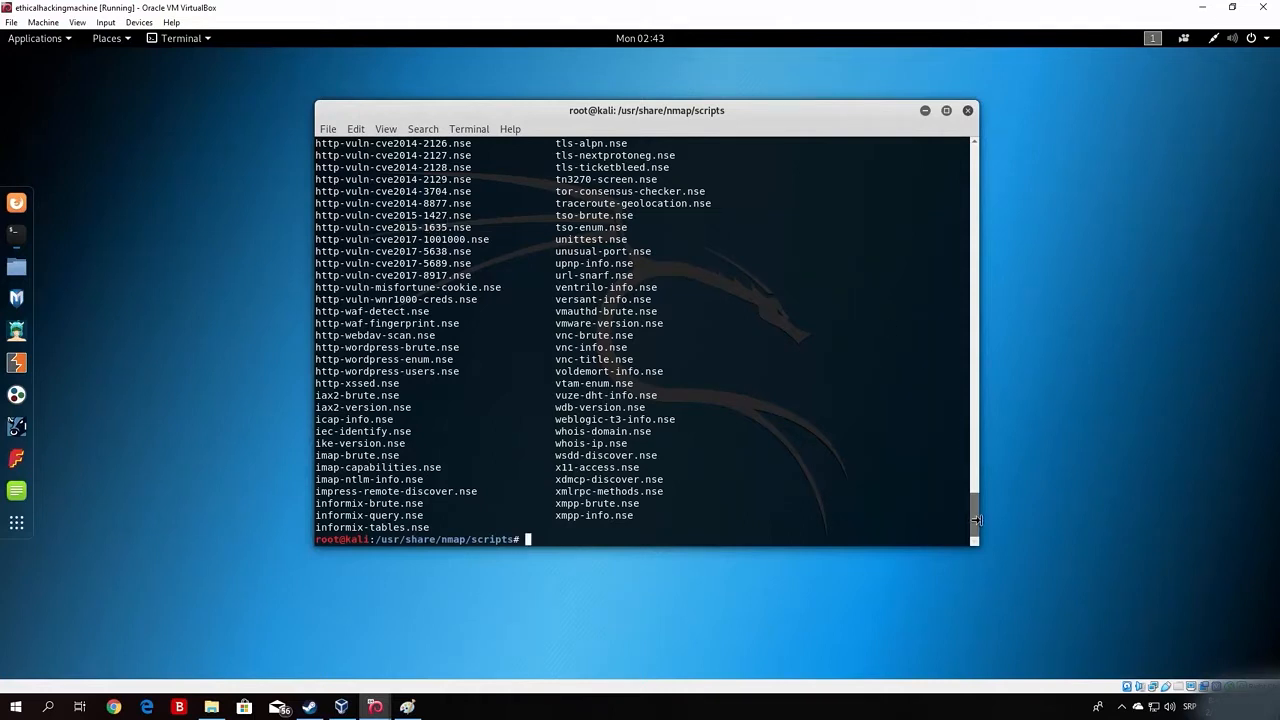
scroll(up, 3)
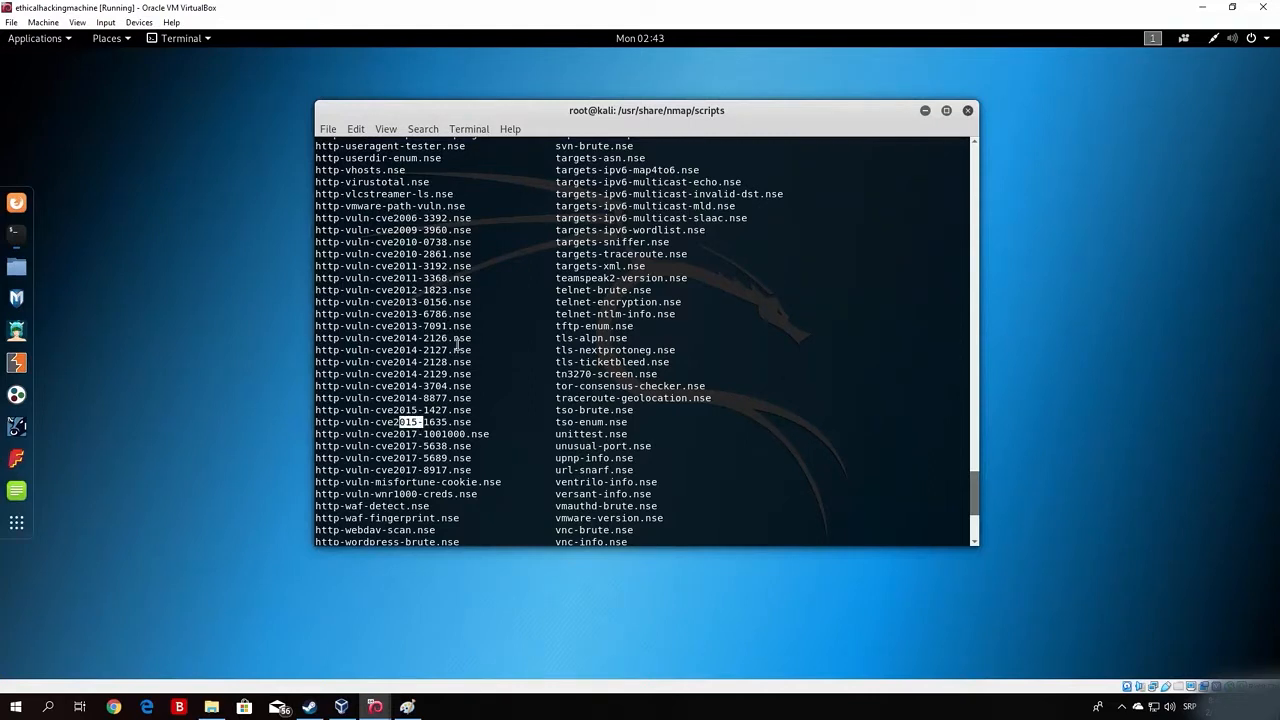
scroll(down, 3)
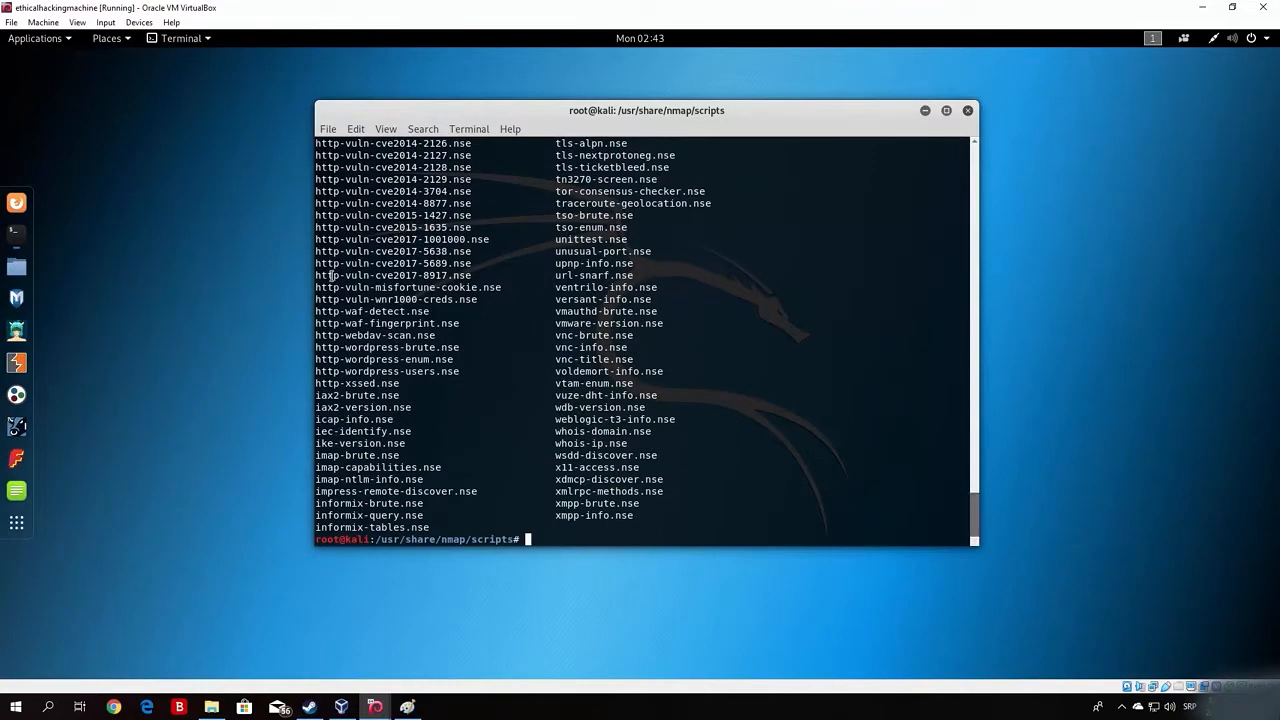
mouse_move(500, 274)
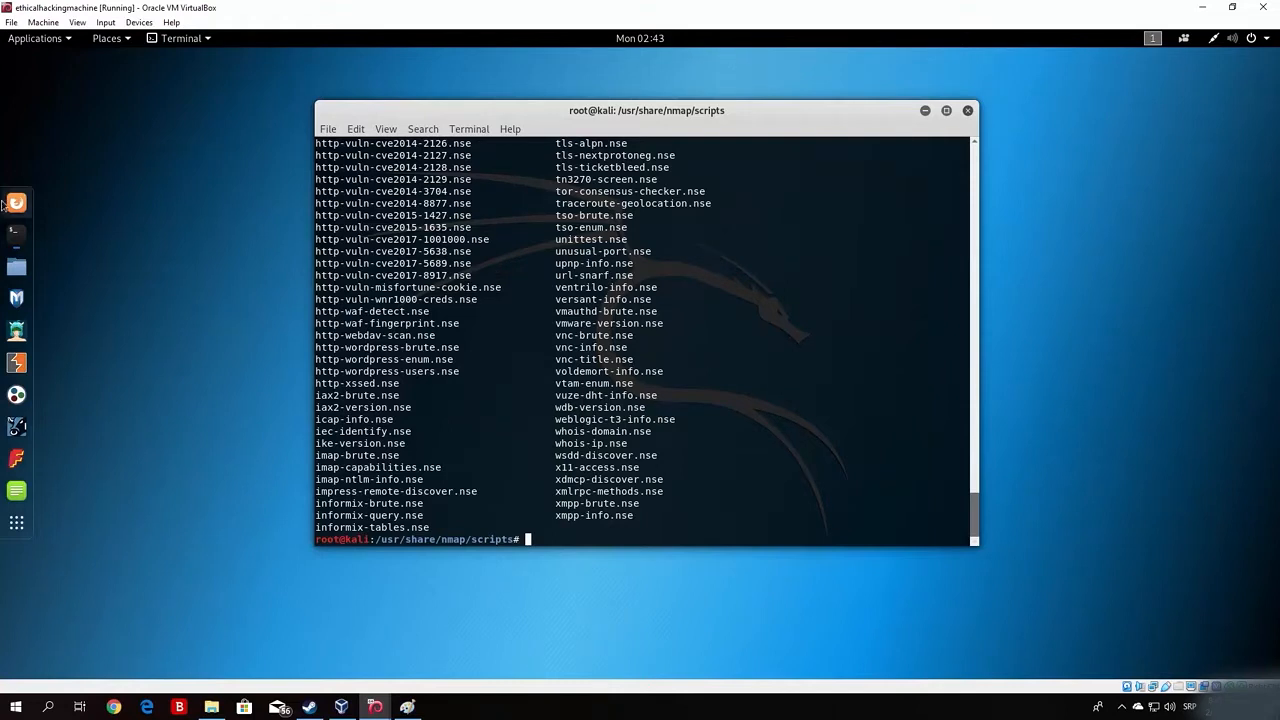
mouse_move(16, 202)
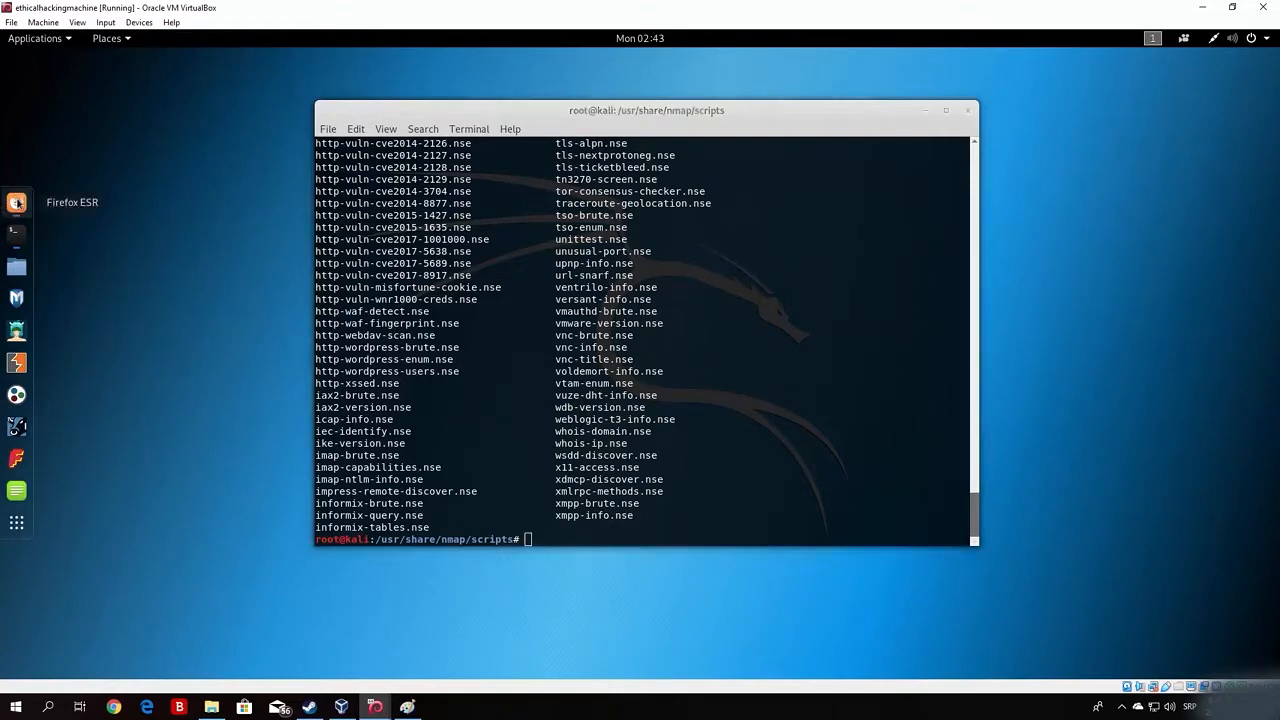
Launch Firefox and search Google for 'vulscan github' in a new tab
click(17, 203)
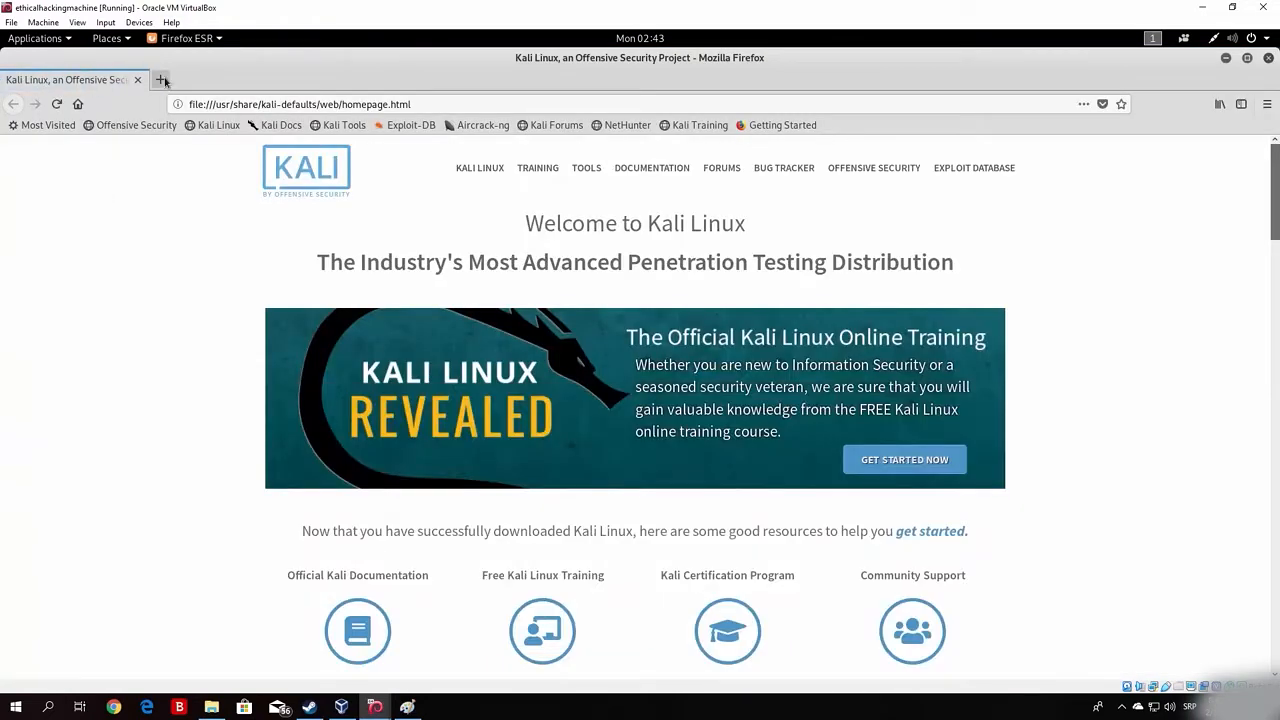
click(162, 79)
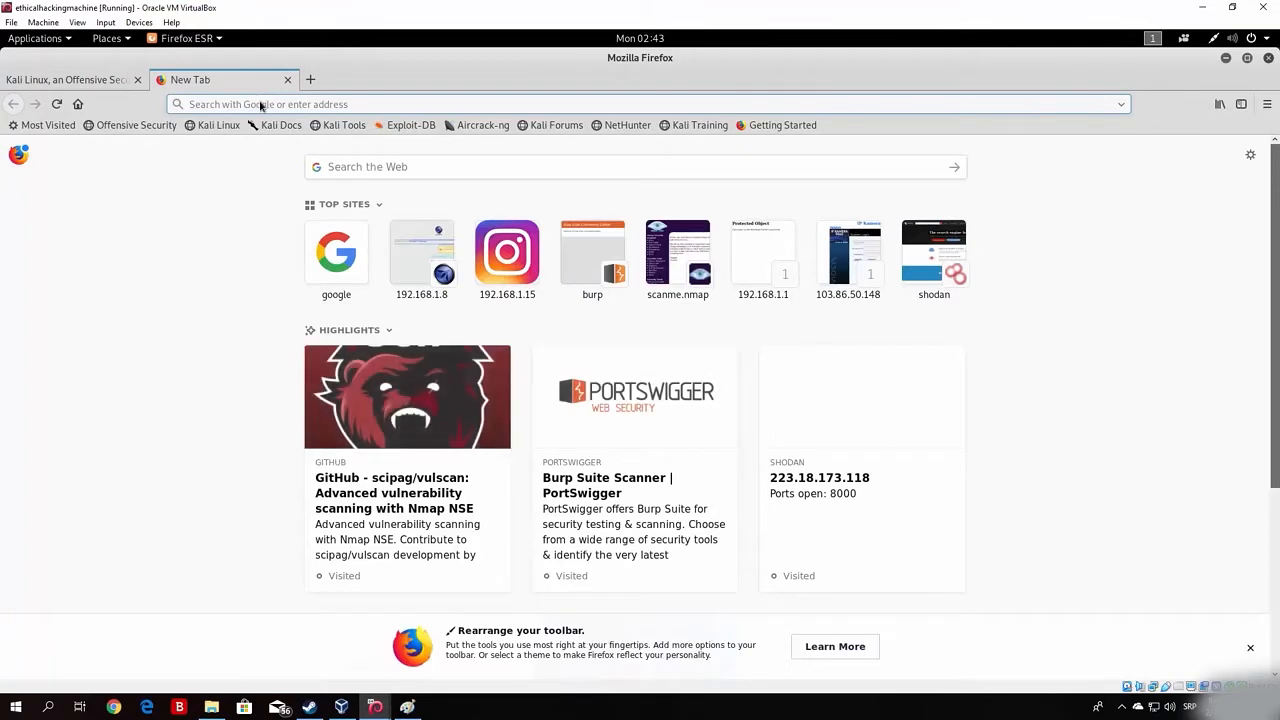
text(vulscan g)
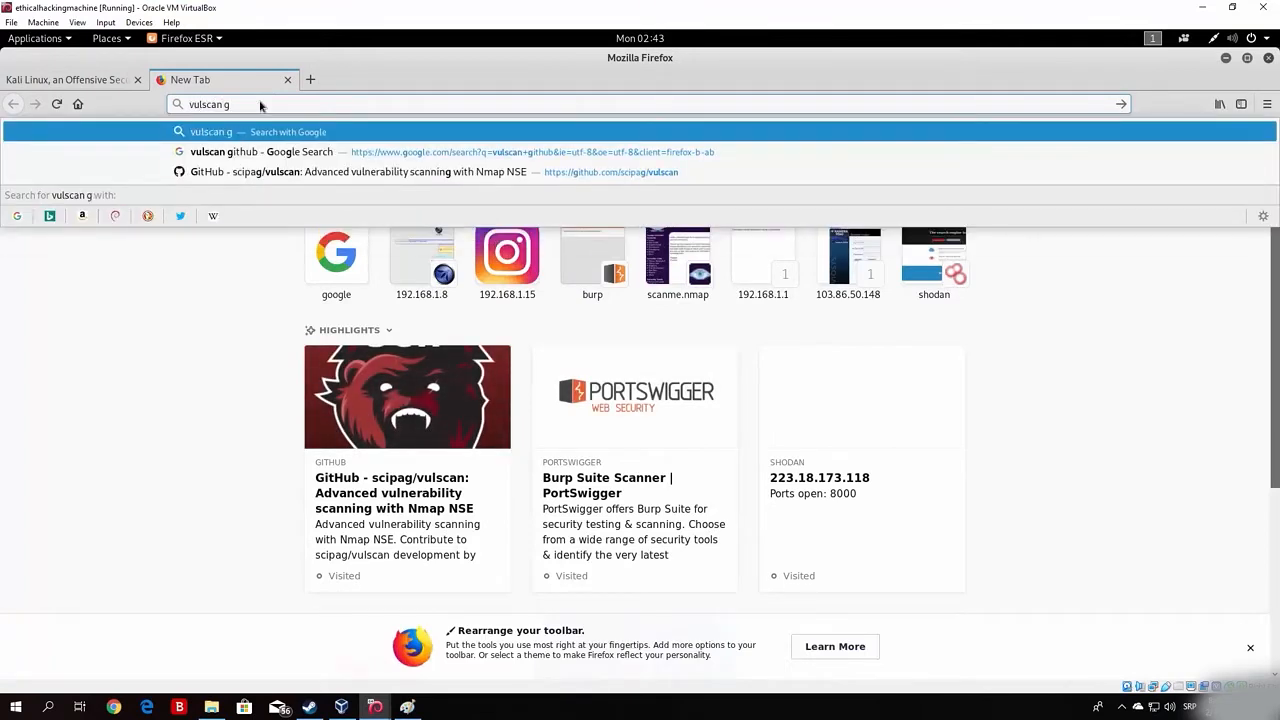
click(262, 152)
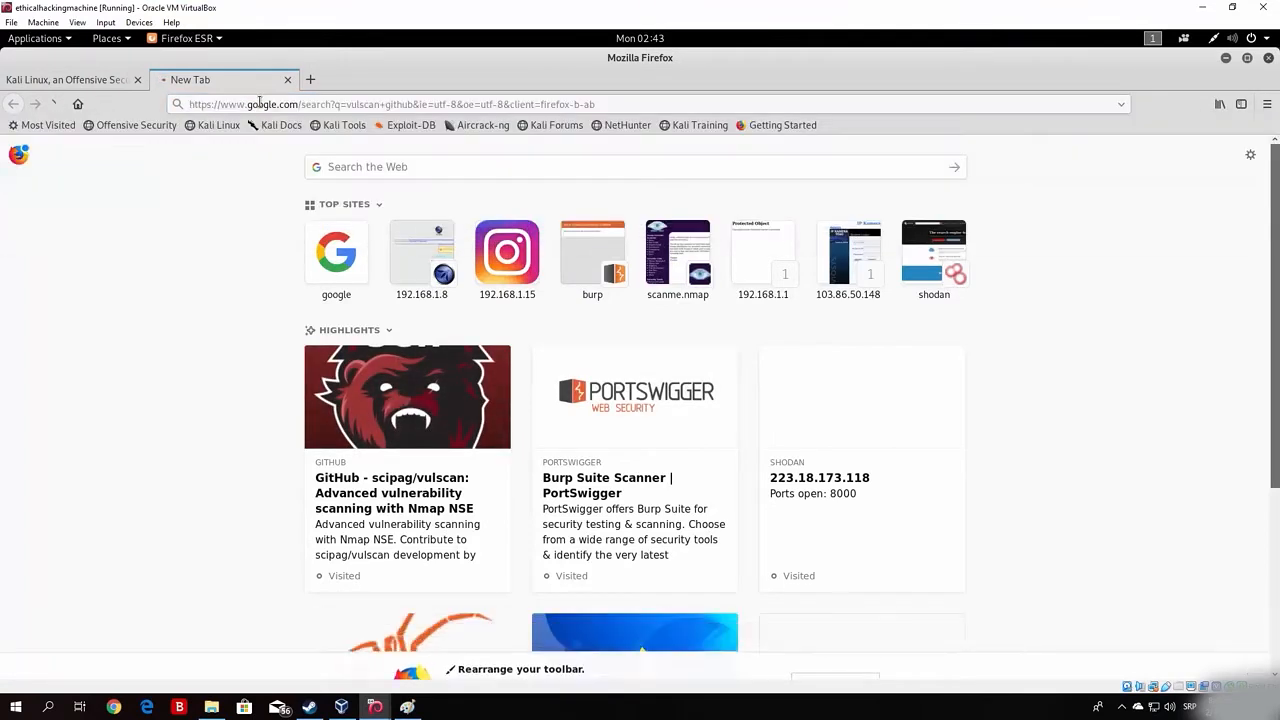
click(281, 125)
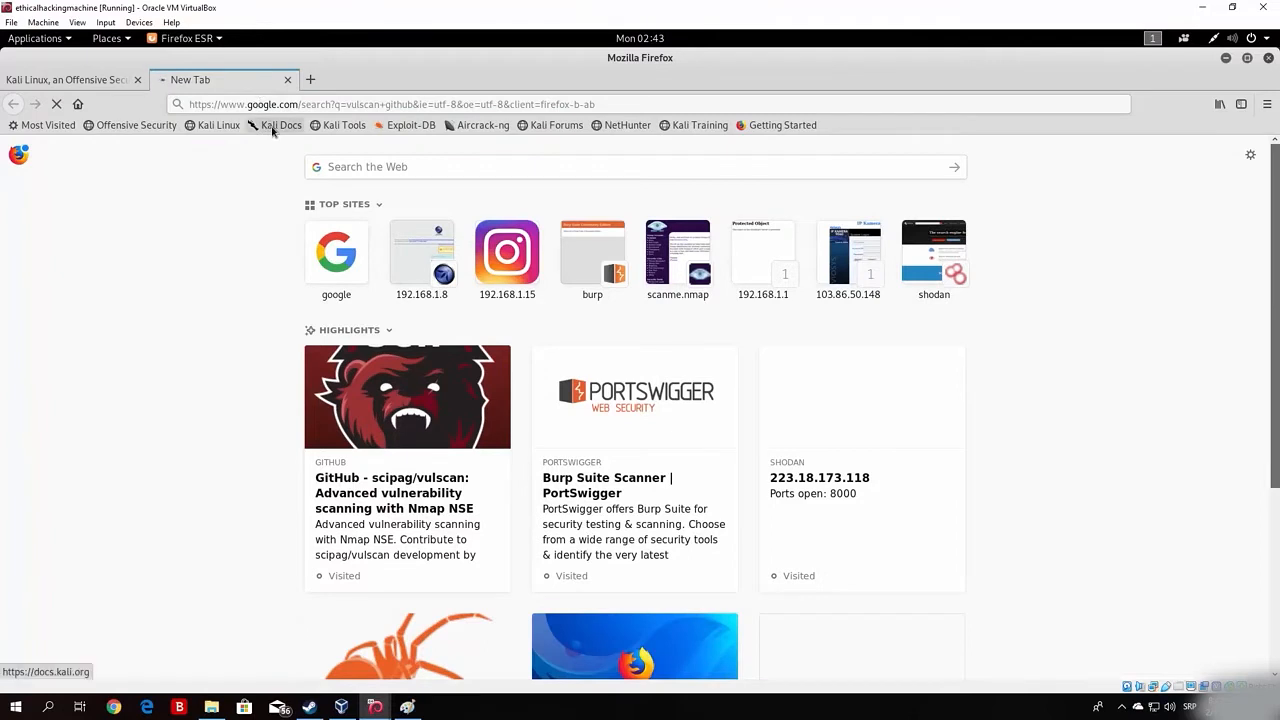
mouse_move(280, 125)
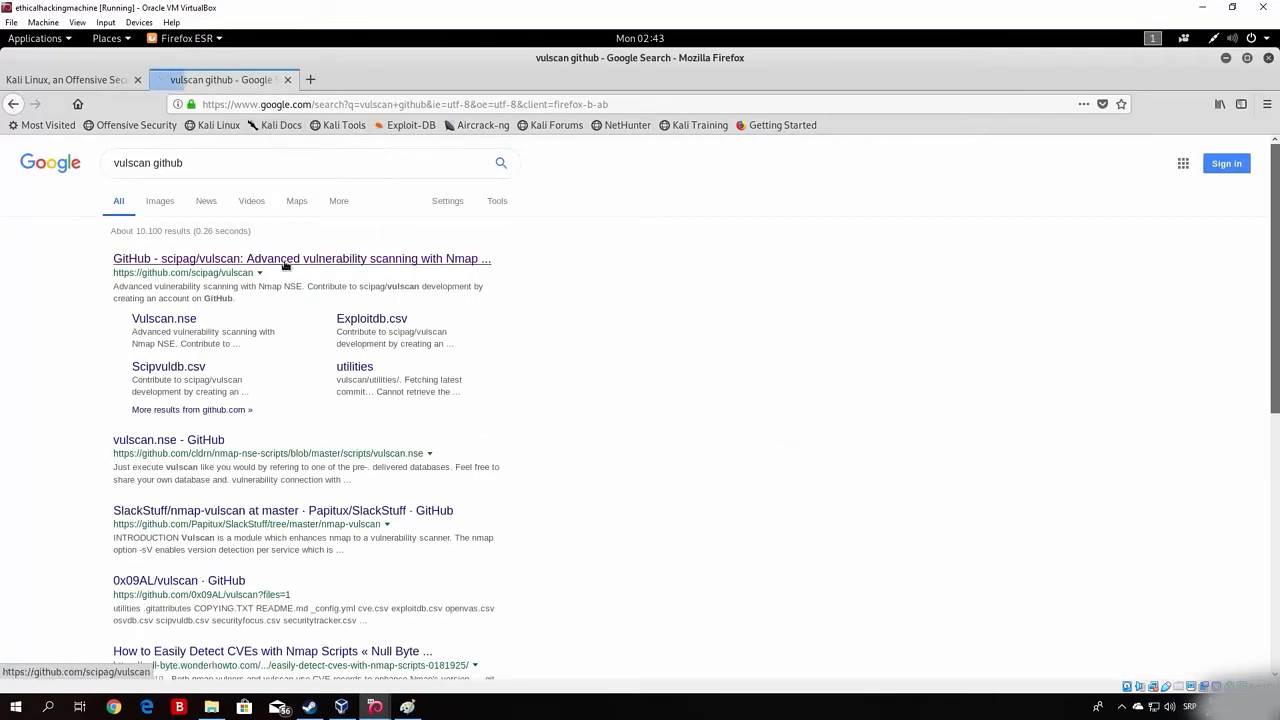
Open the scipag/vulscan repository, read through its README, and copy the page address
click(301, 258)
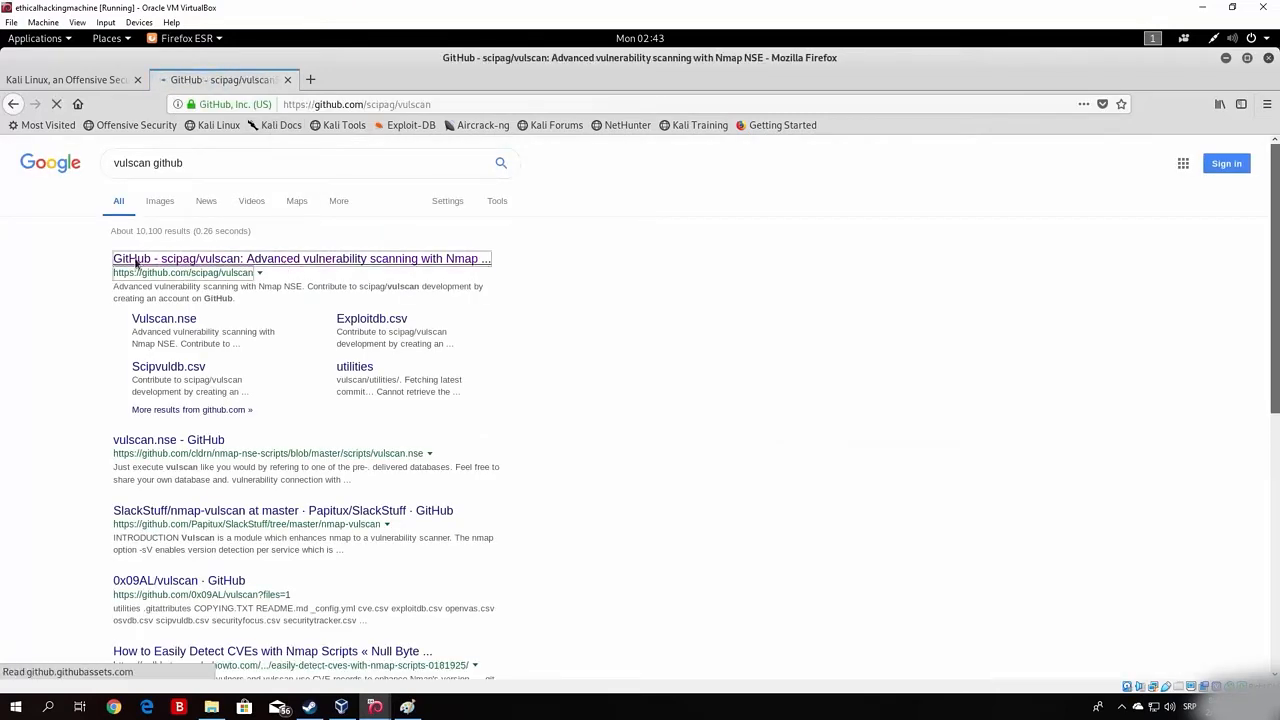
click(301, 258)
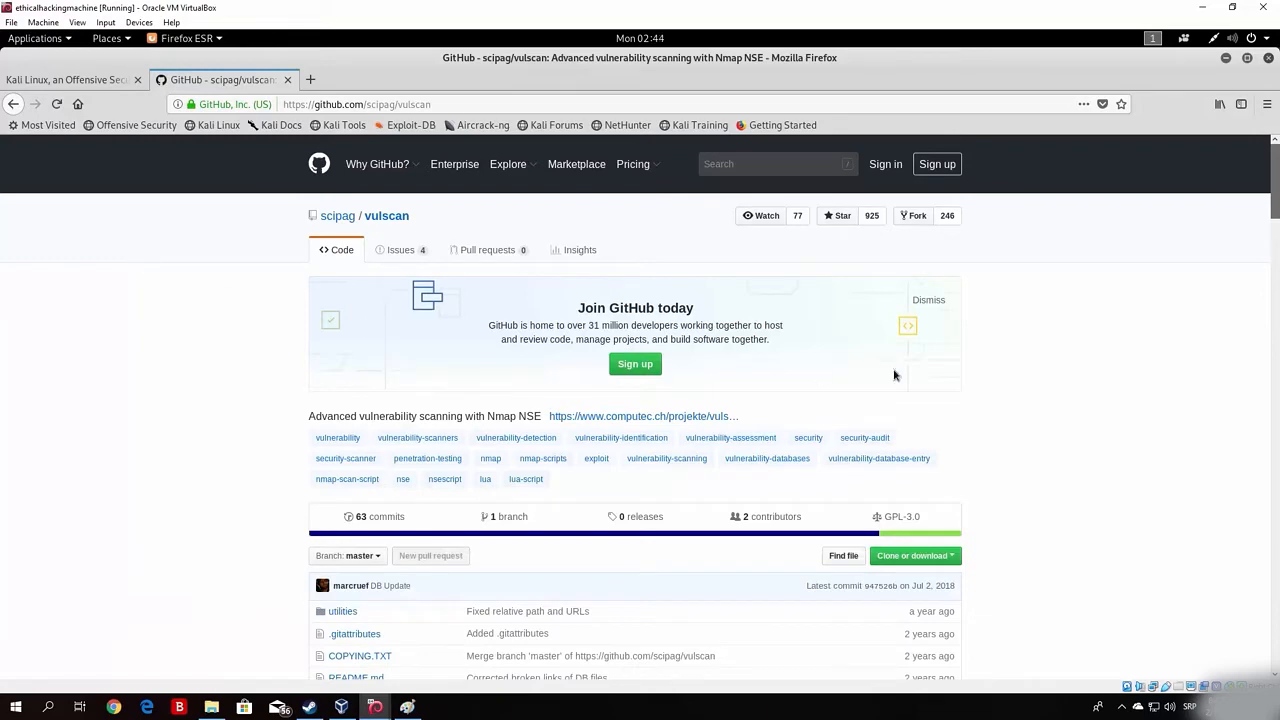
scroll(down, 3)
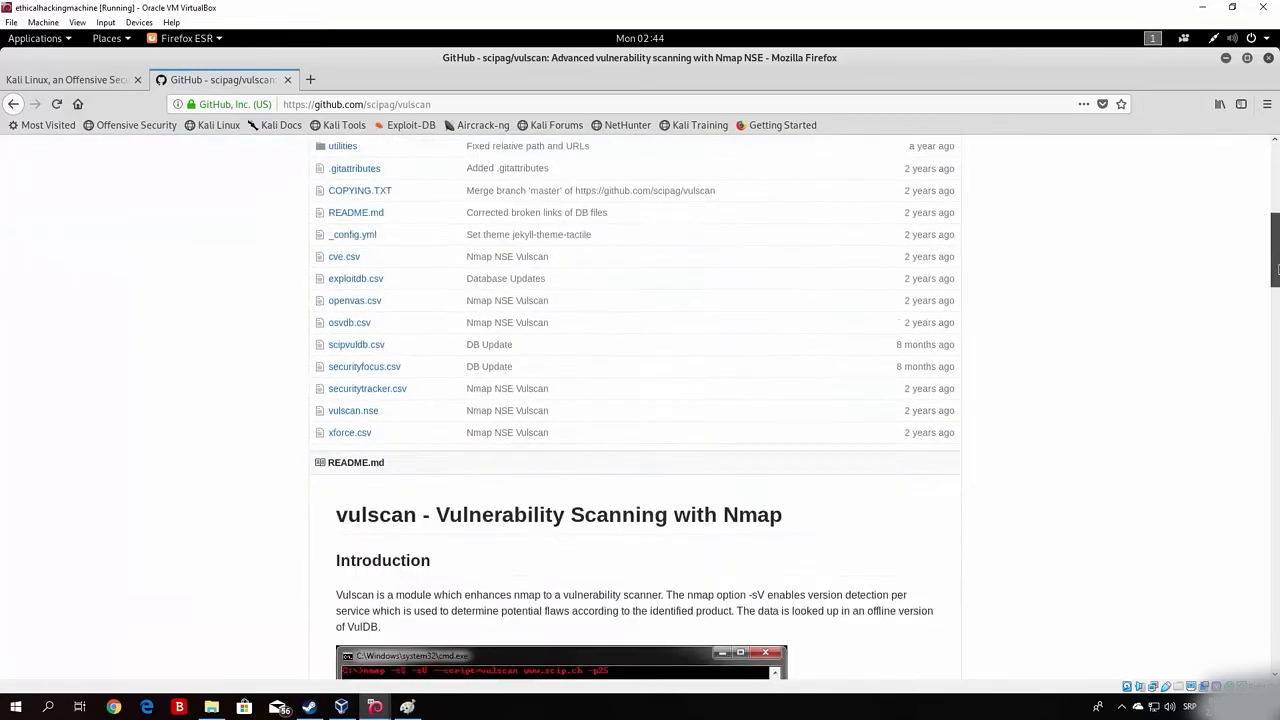
scroll(down, 3)
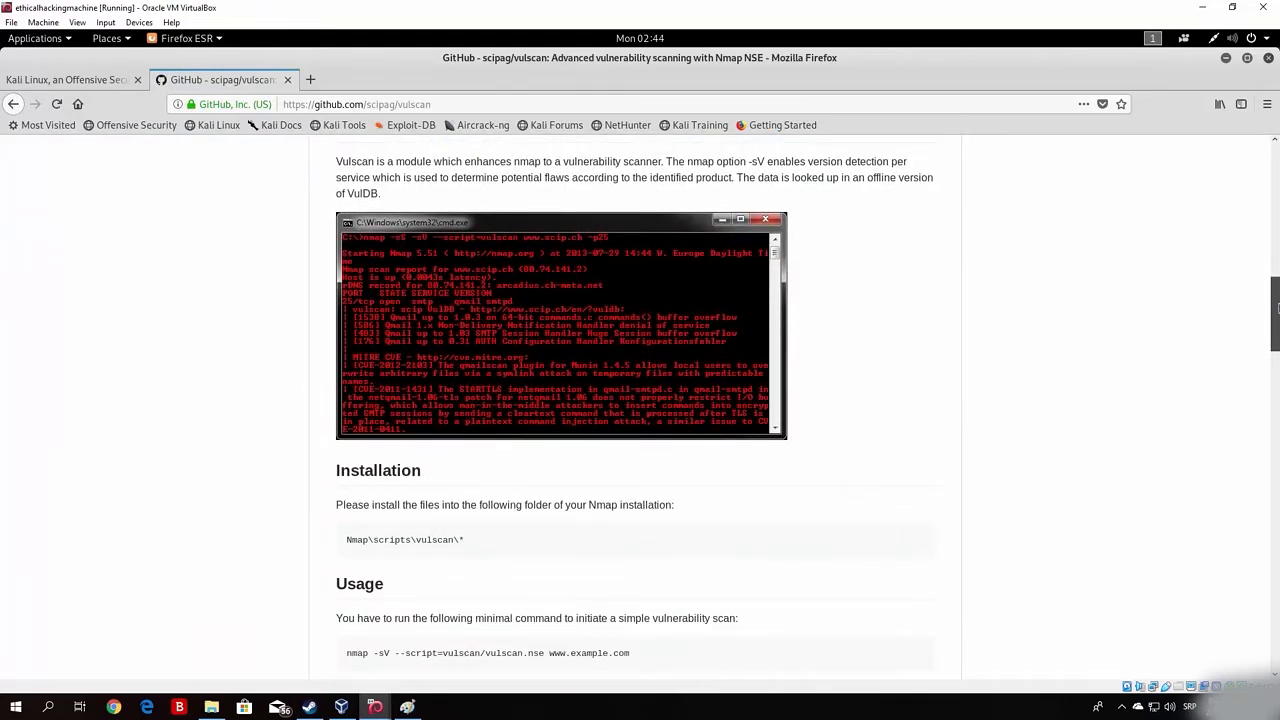
scroll(down, 3)
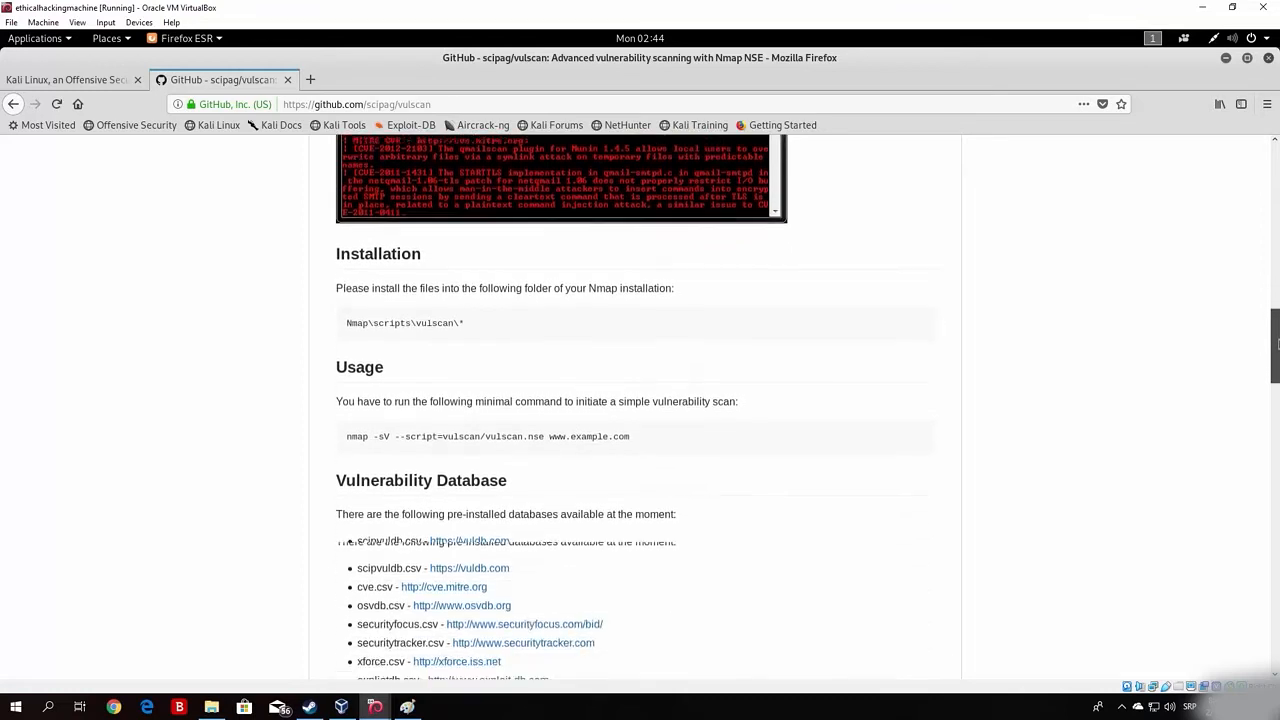
scroll(down, 3)
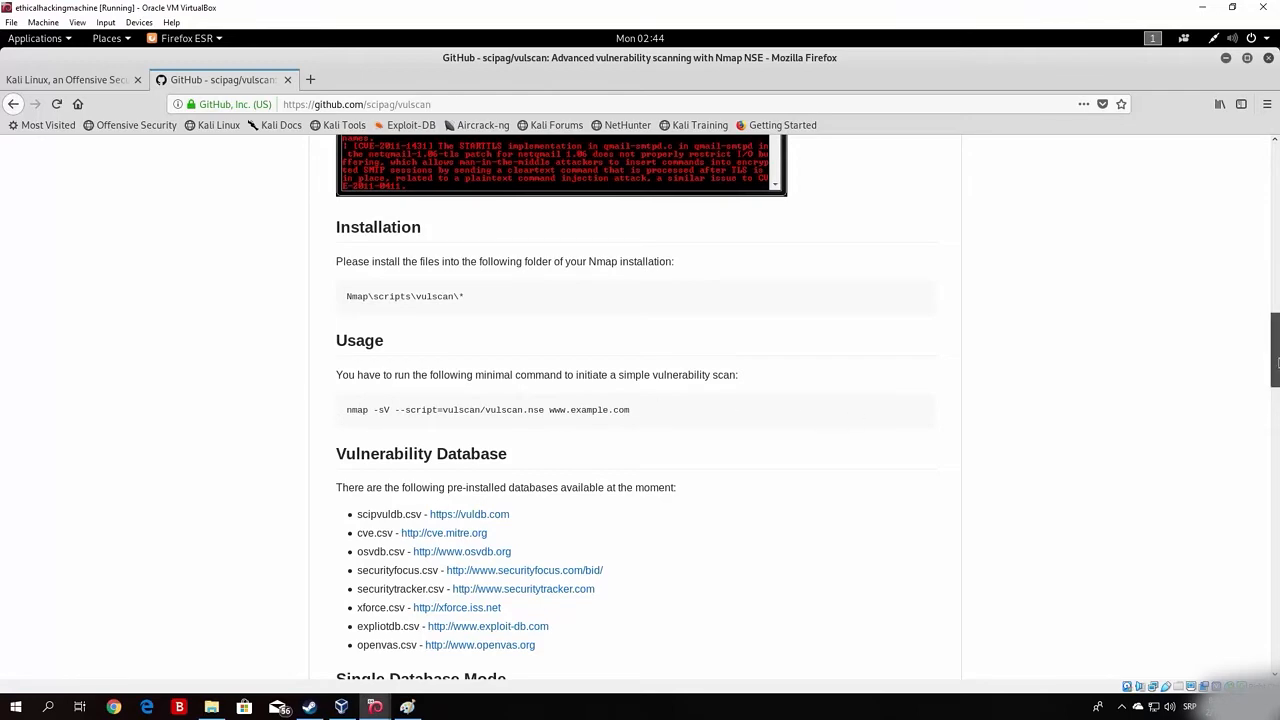
scroll(up, 3)
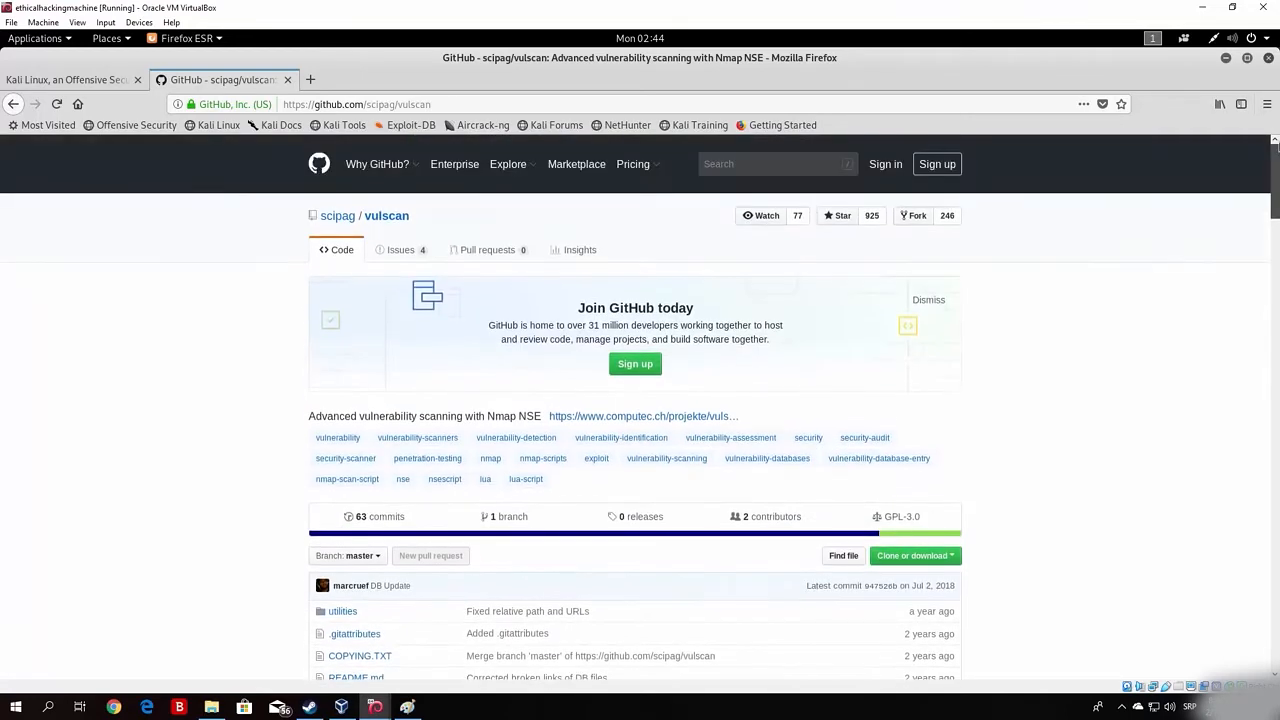
click(390, 104)
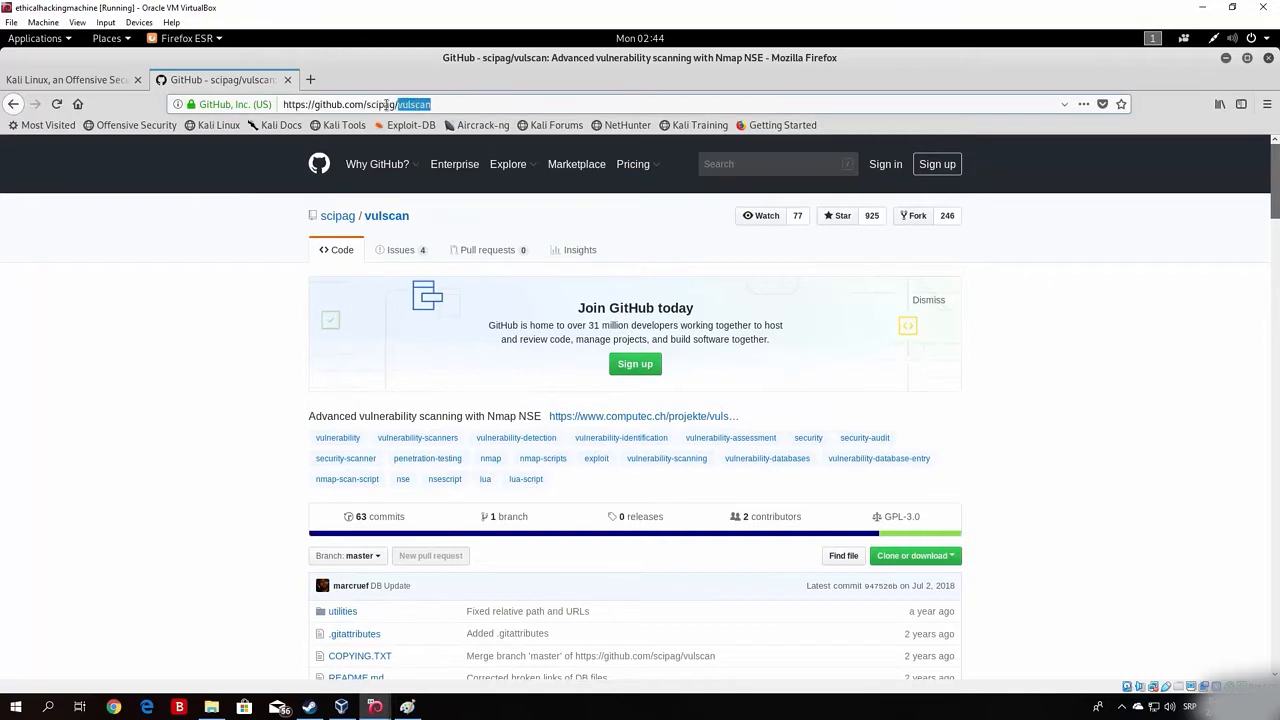
right_click(356, 104)
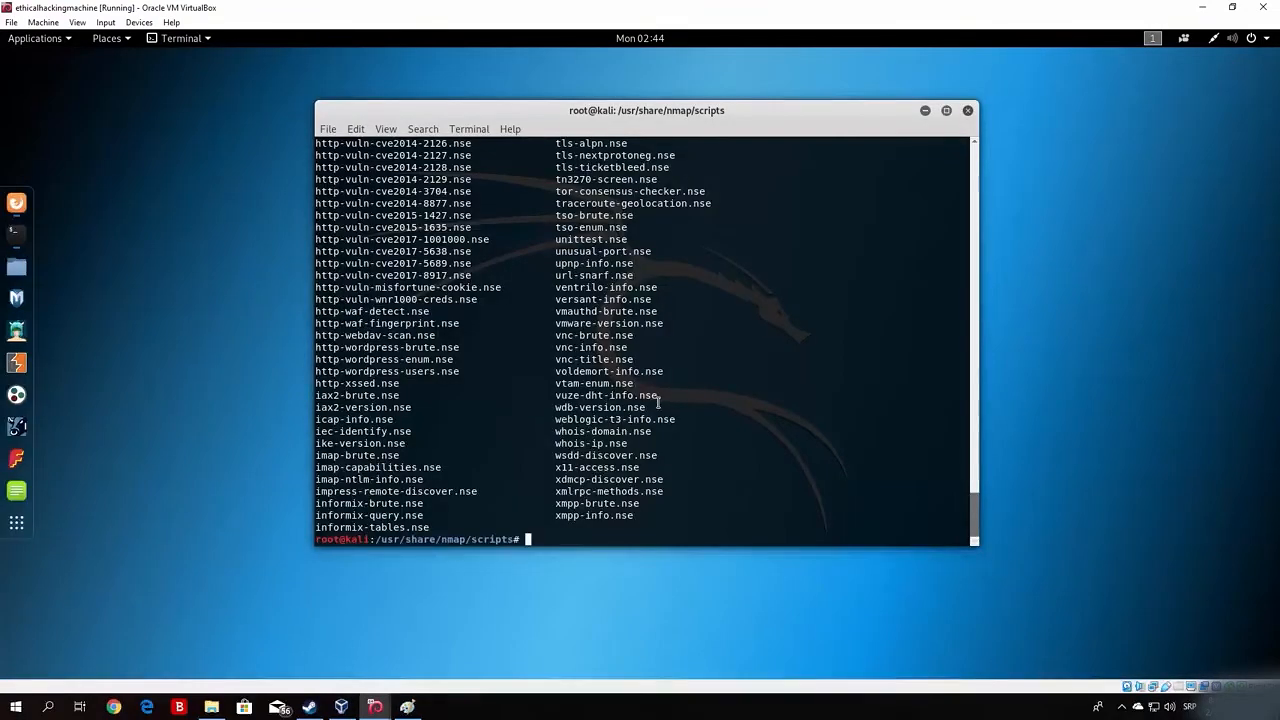
Clear the screen and remove commands.txt and results.txt from the /root folder
text(cle)
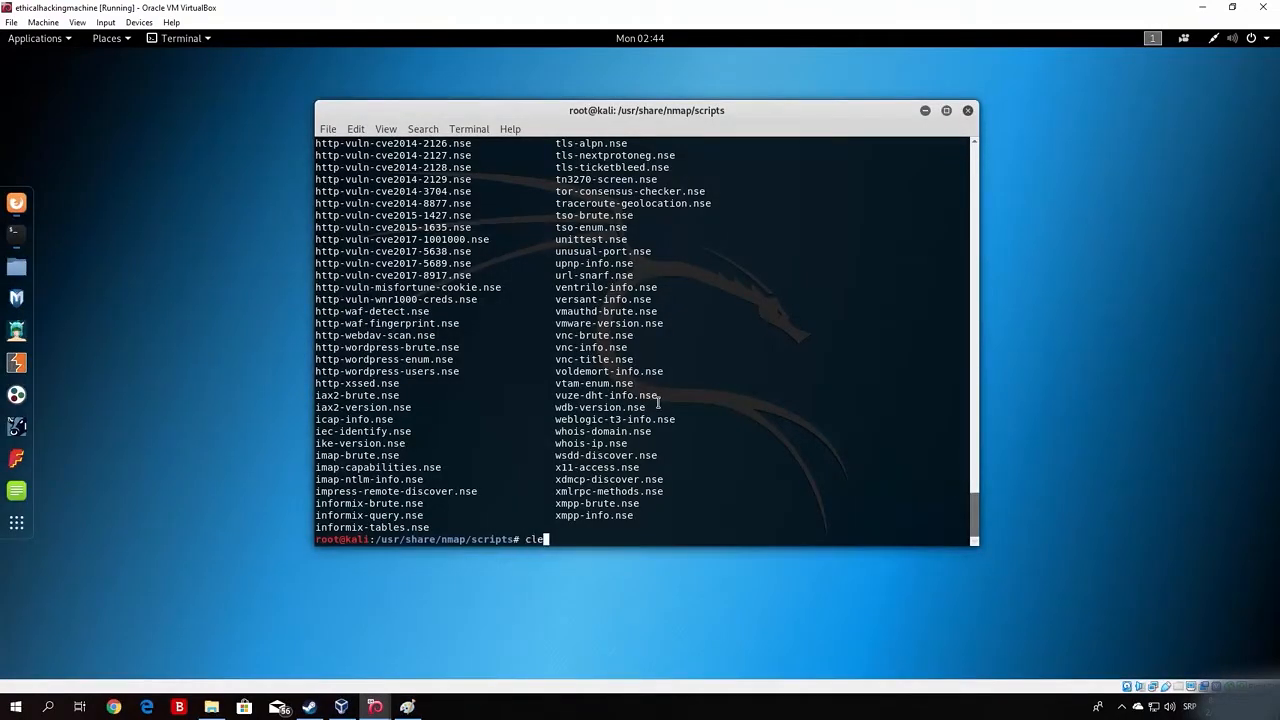
key(Return)
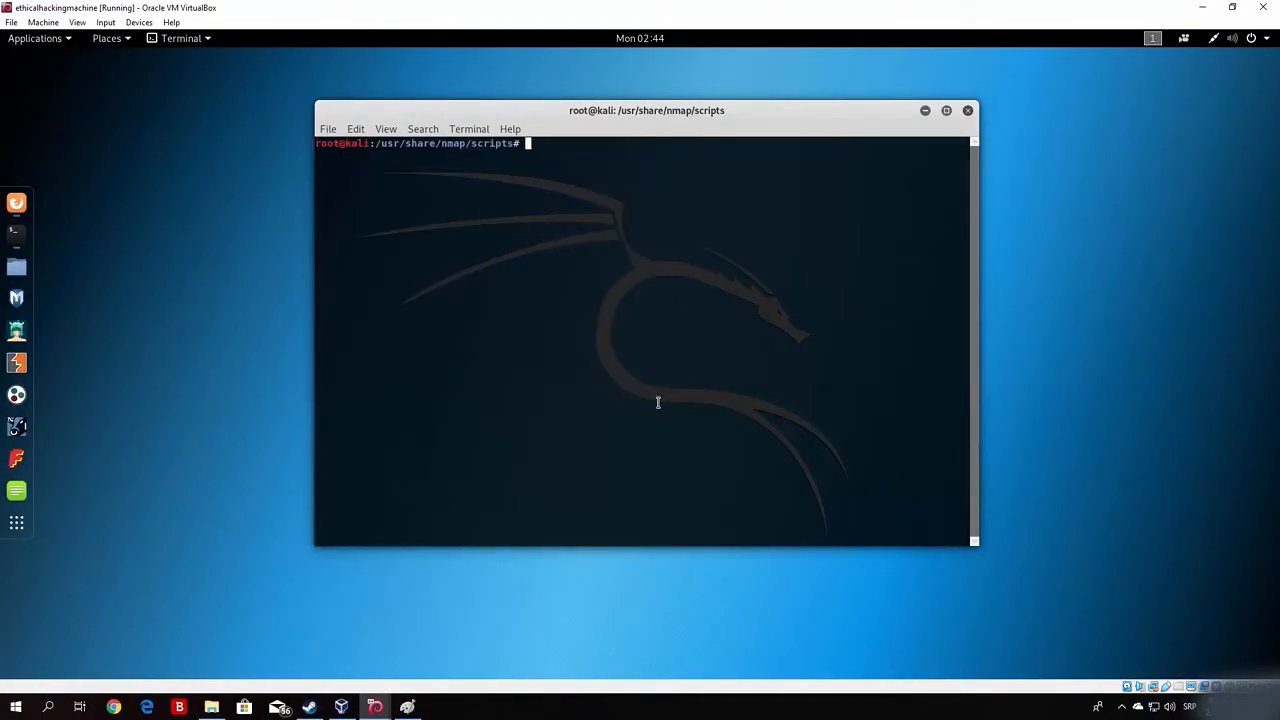
key(Return)
text(c)
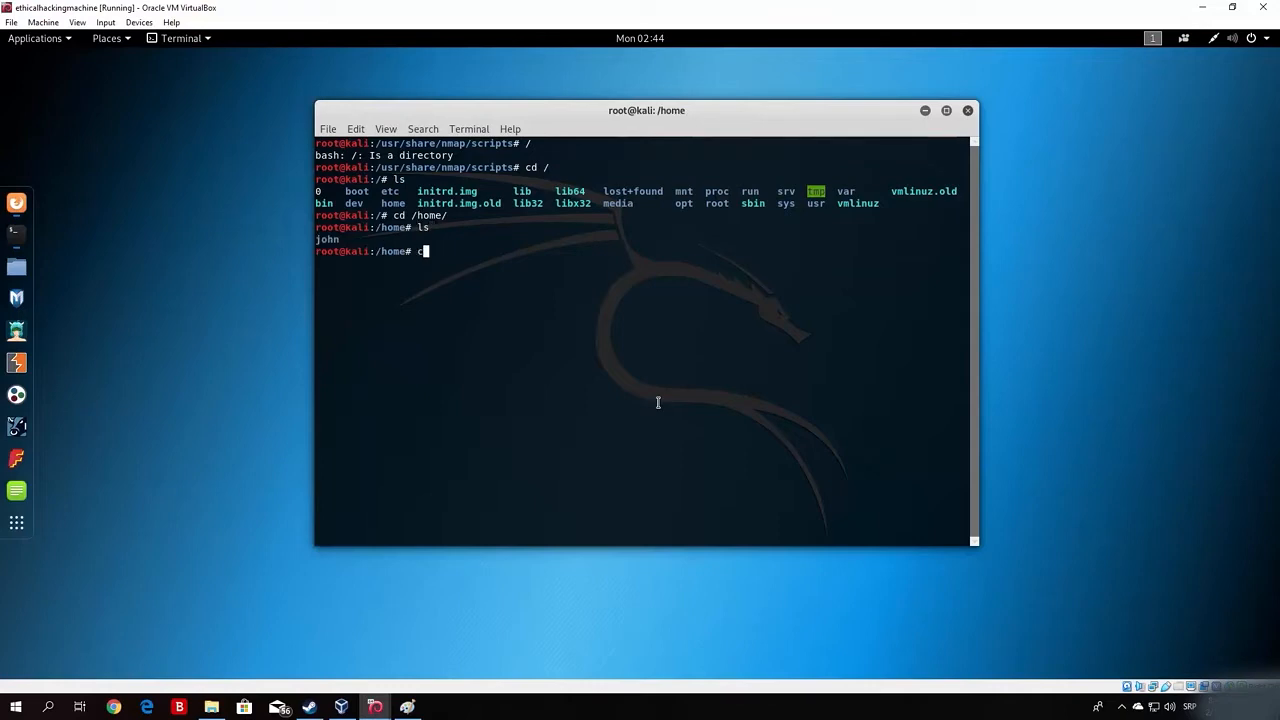
text(d /)
key(Return)
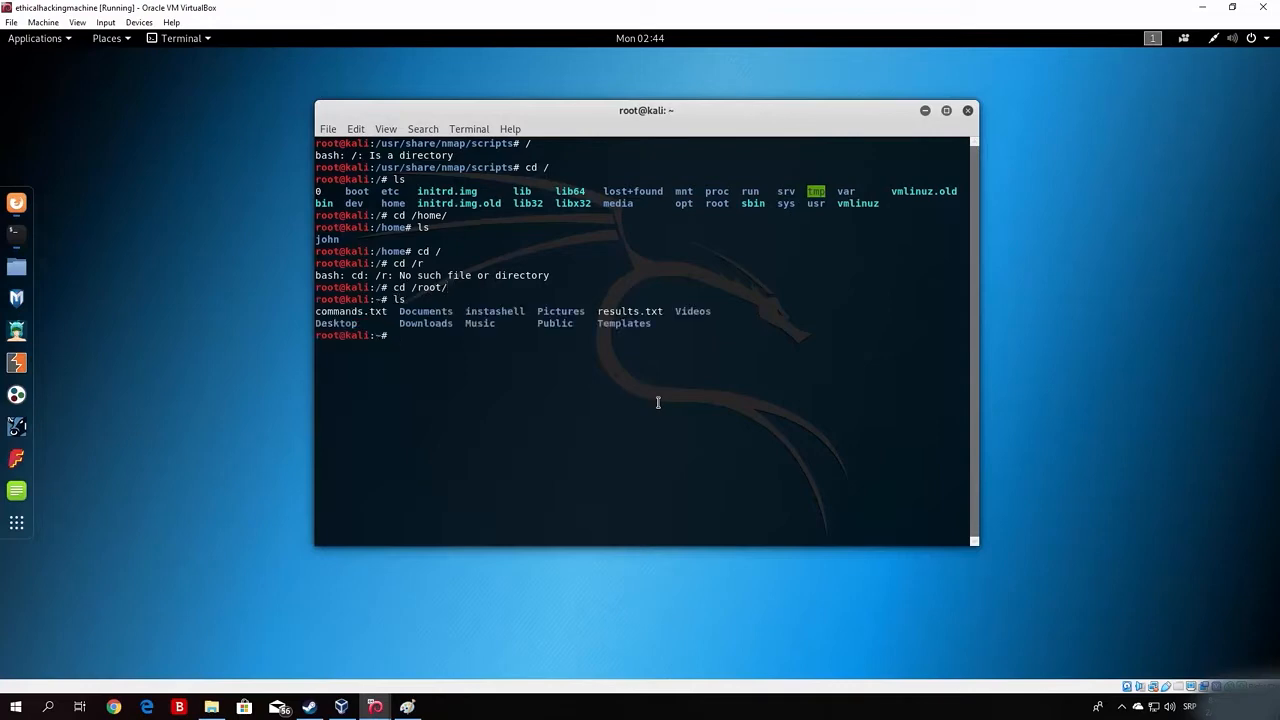
text(rm c)
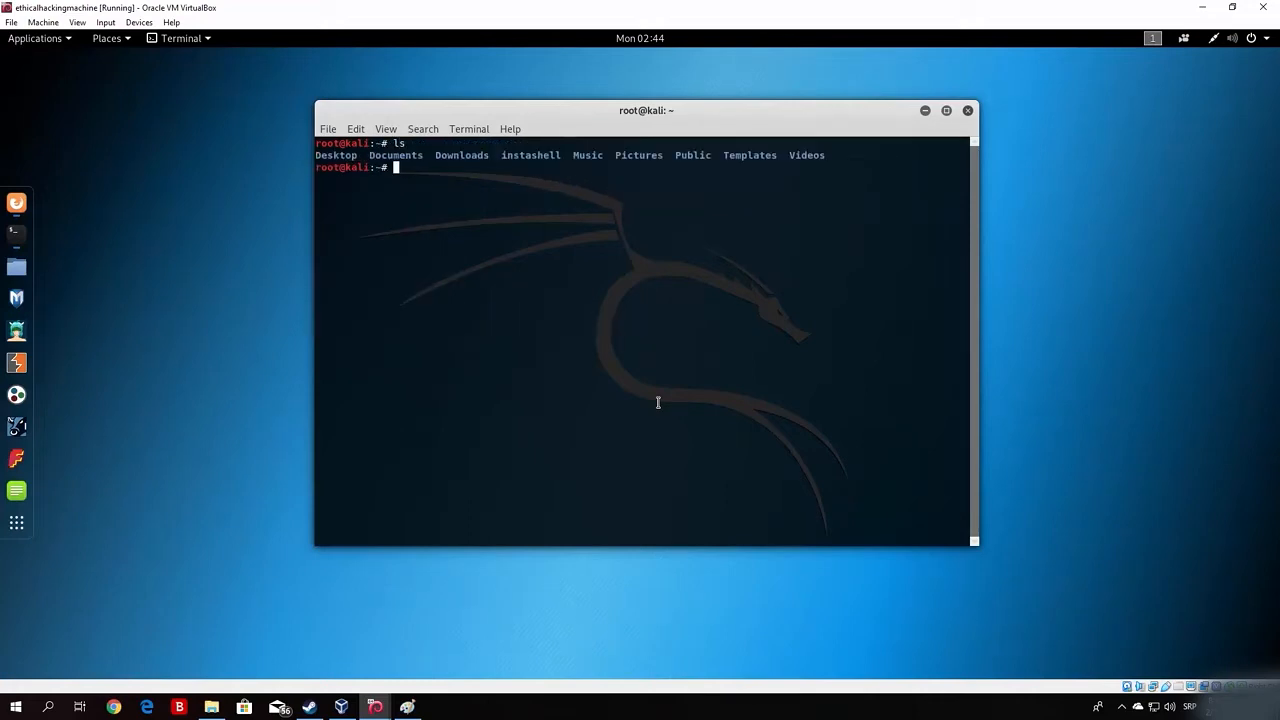
Git clone the pasted scipag/vulscan URL and move into the vulscan folder
text(git clone)
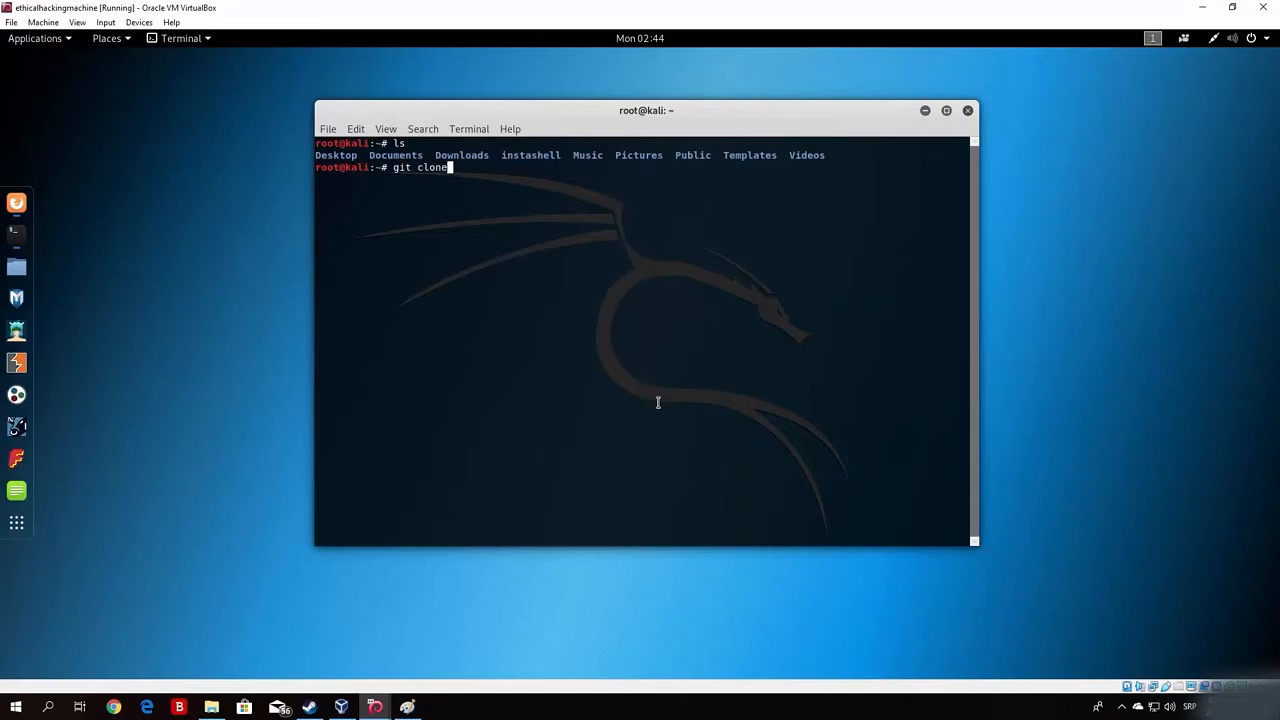
right_click(657, 402)
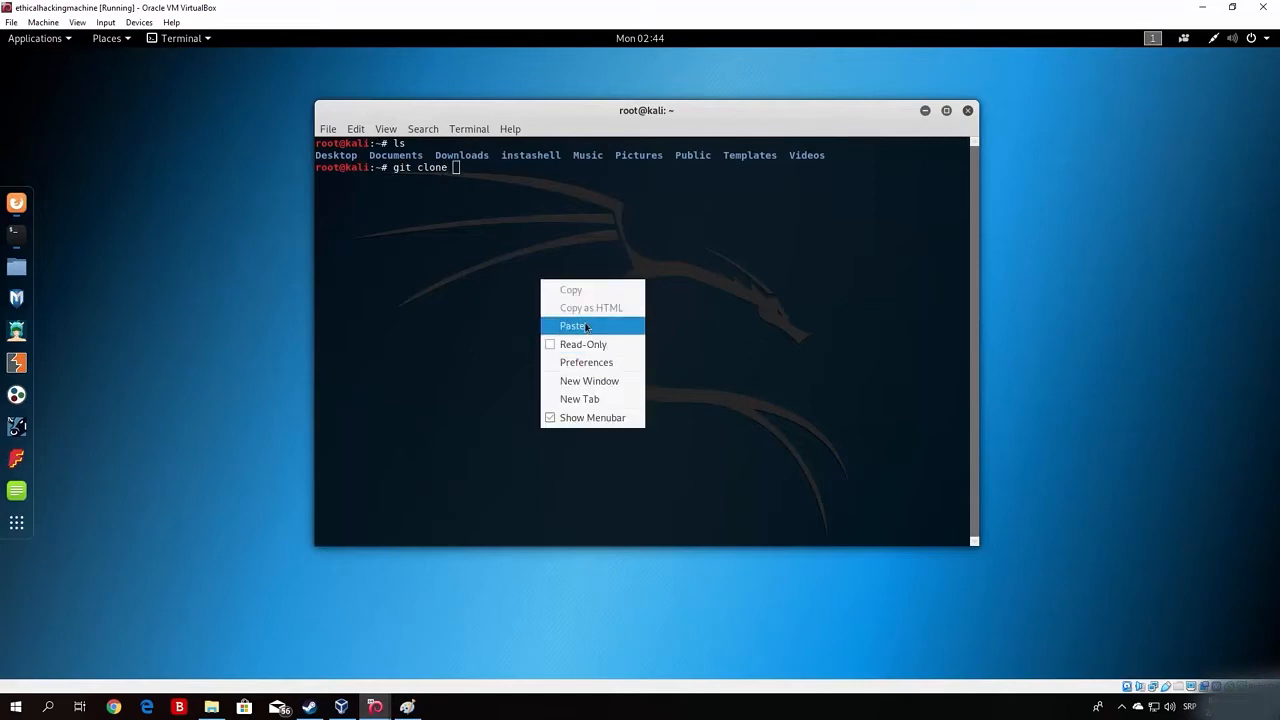
click(573, 325)
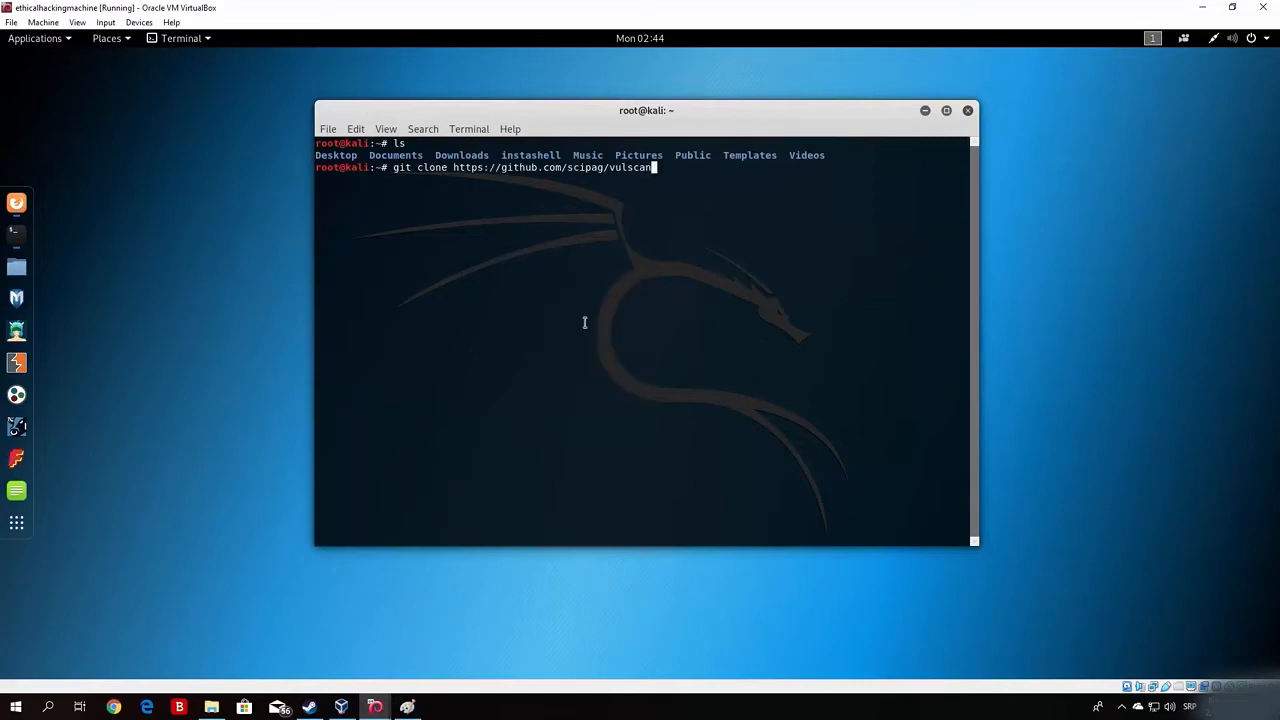
text(.git)
key(Return)
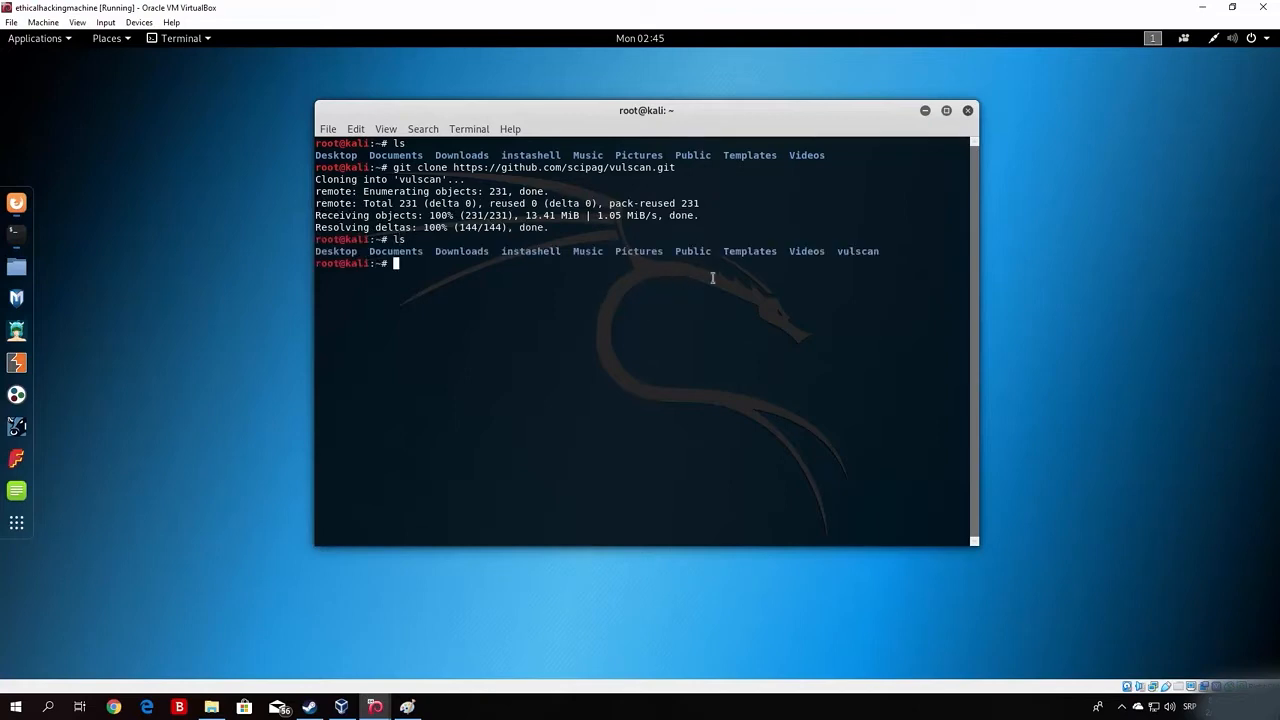
double_click(857, 251)
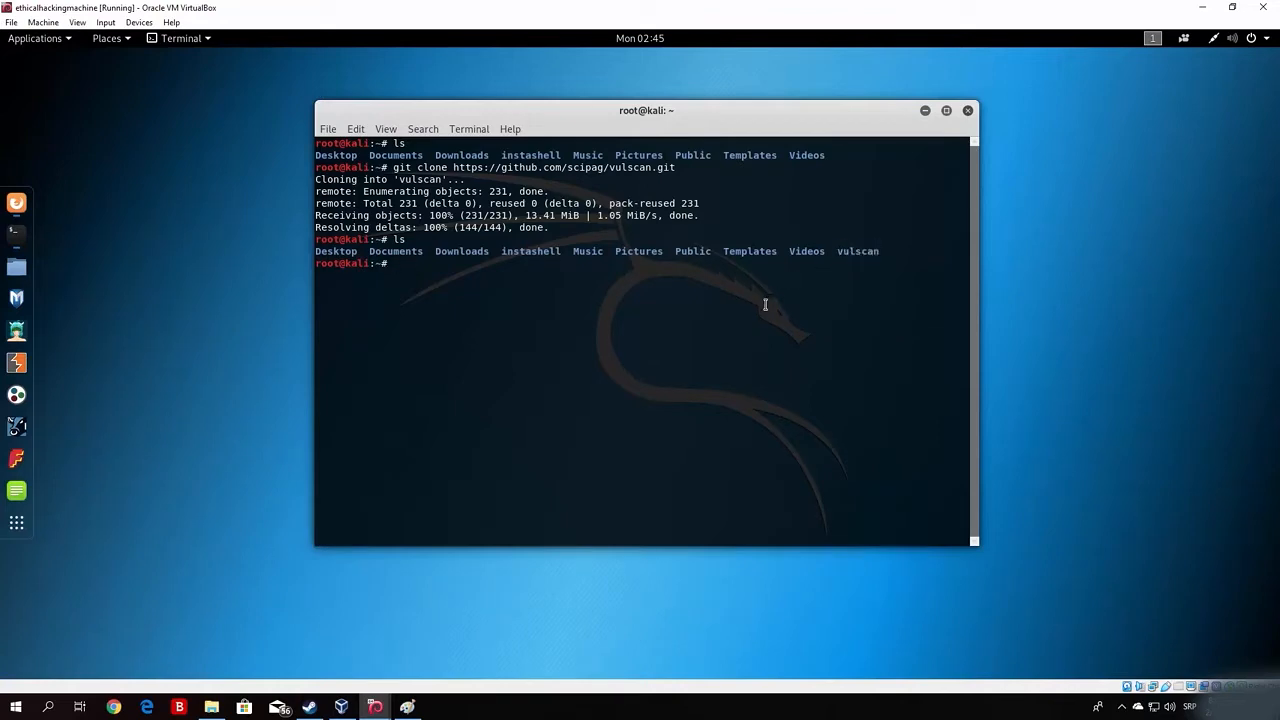
text(cd vulscan/)
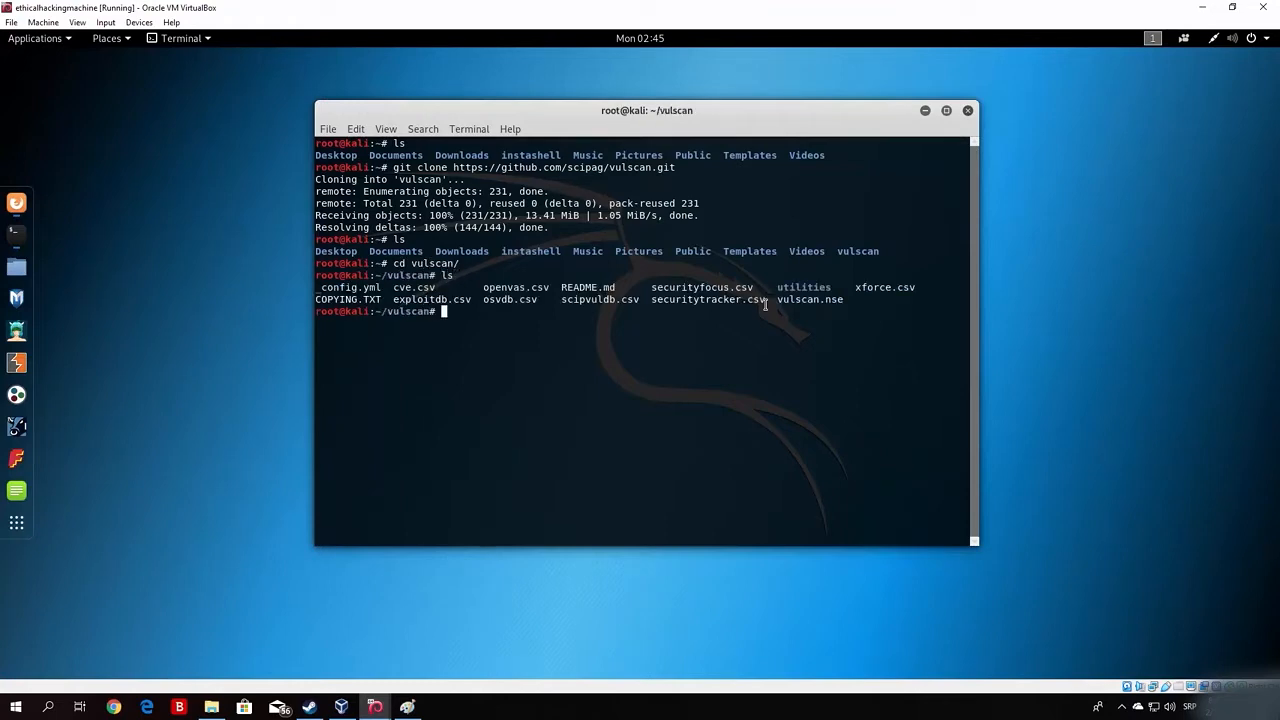
mouse_move(630, 390)
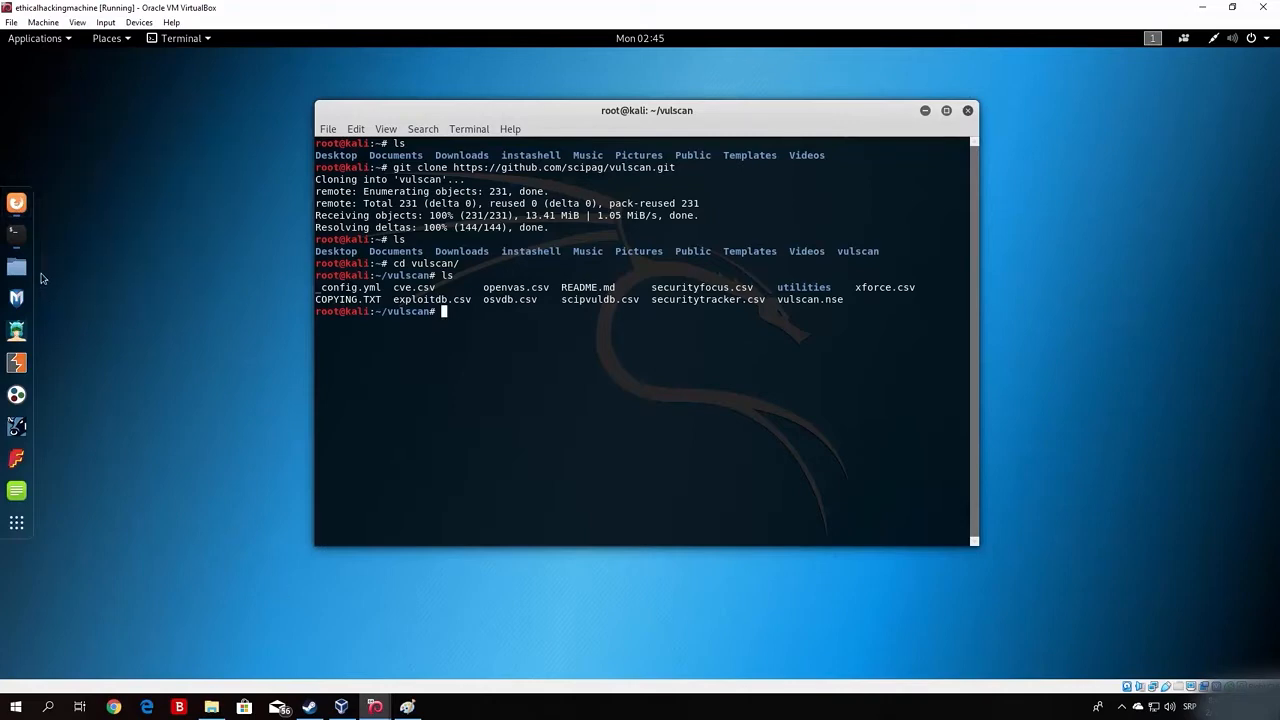
Search Google for nmap-vulners github, open vulnersCom/nmap-vulners, and copy its address
click(113, 707)
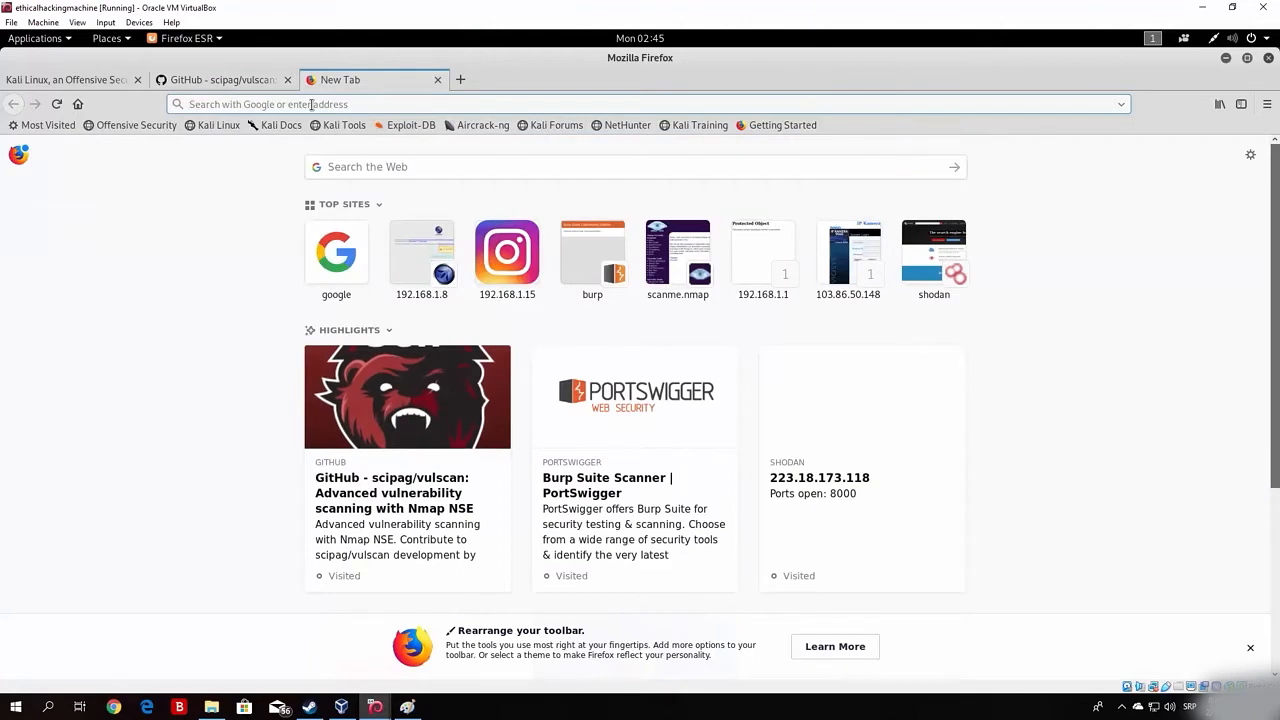
text(nmap-)
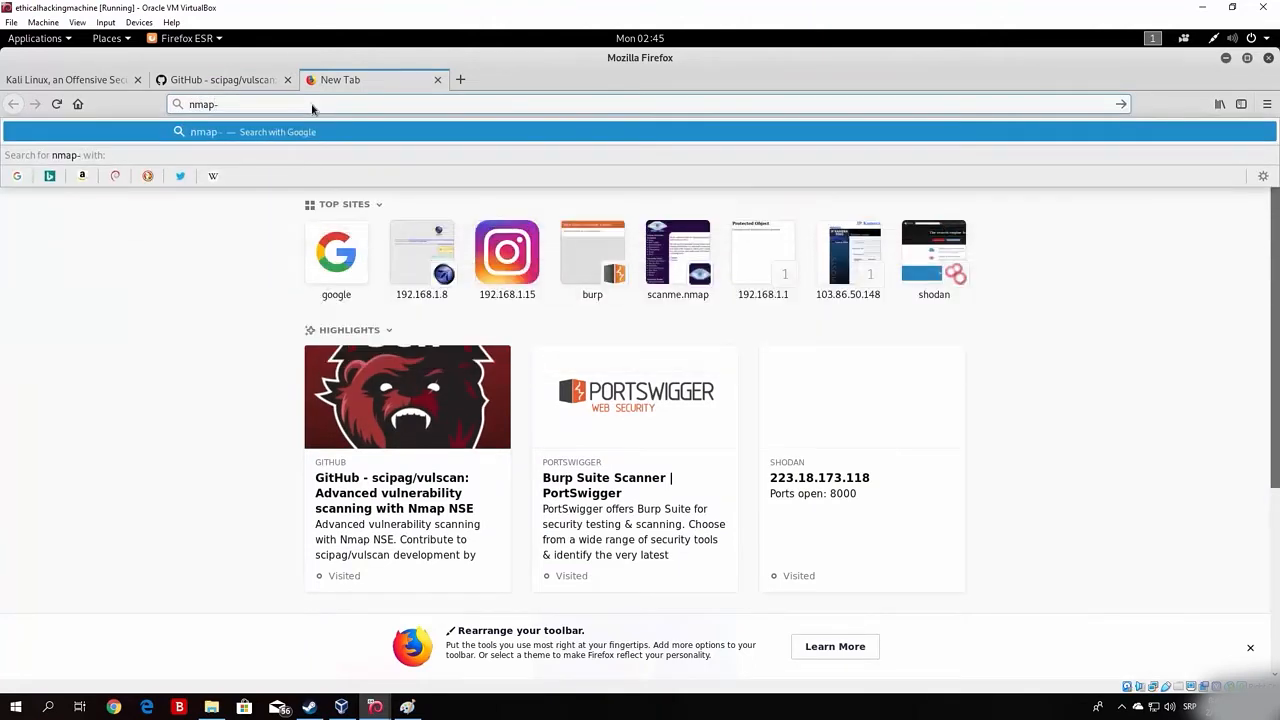
text(vulners)
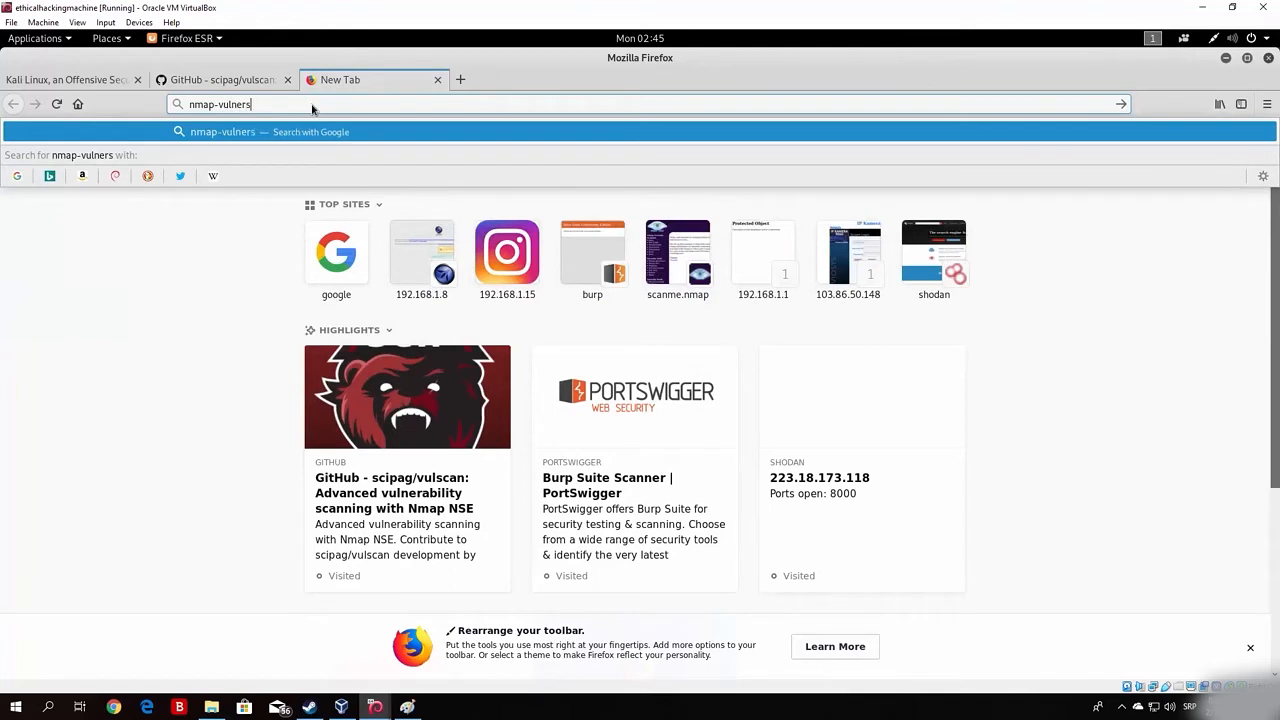
text(gitgu)
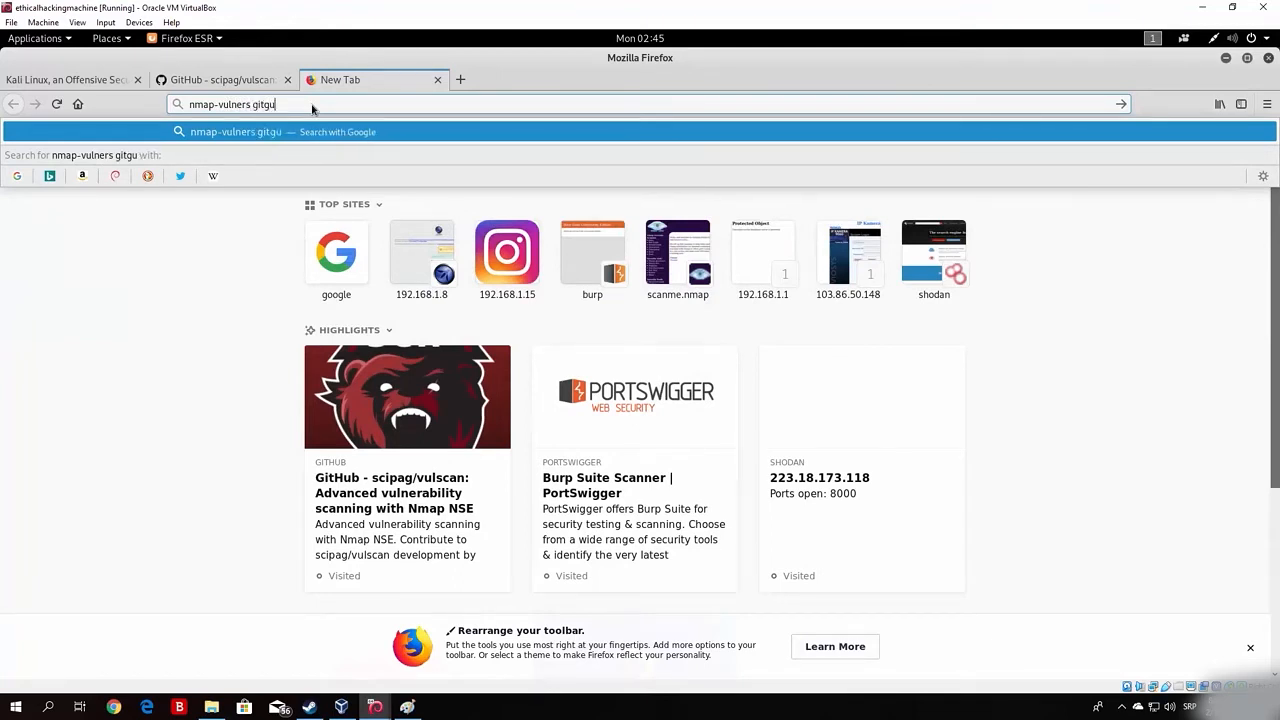
key(Return)
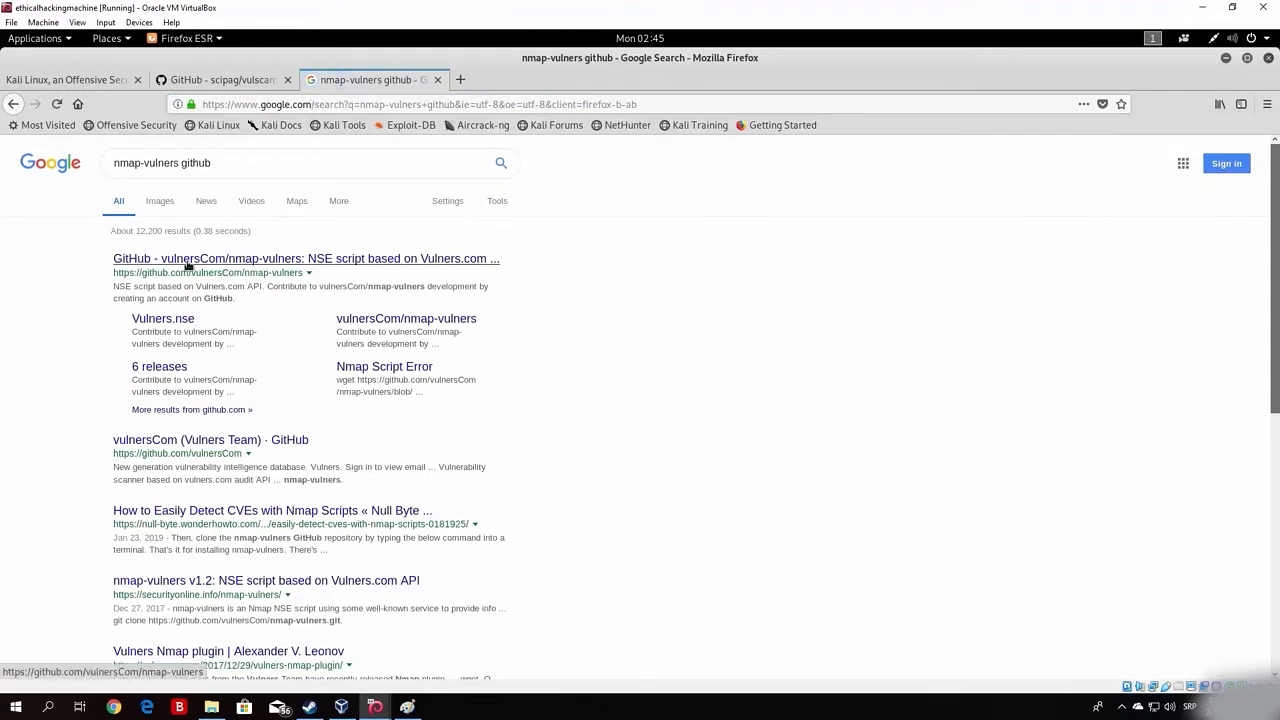
click(306, 258)
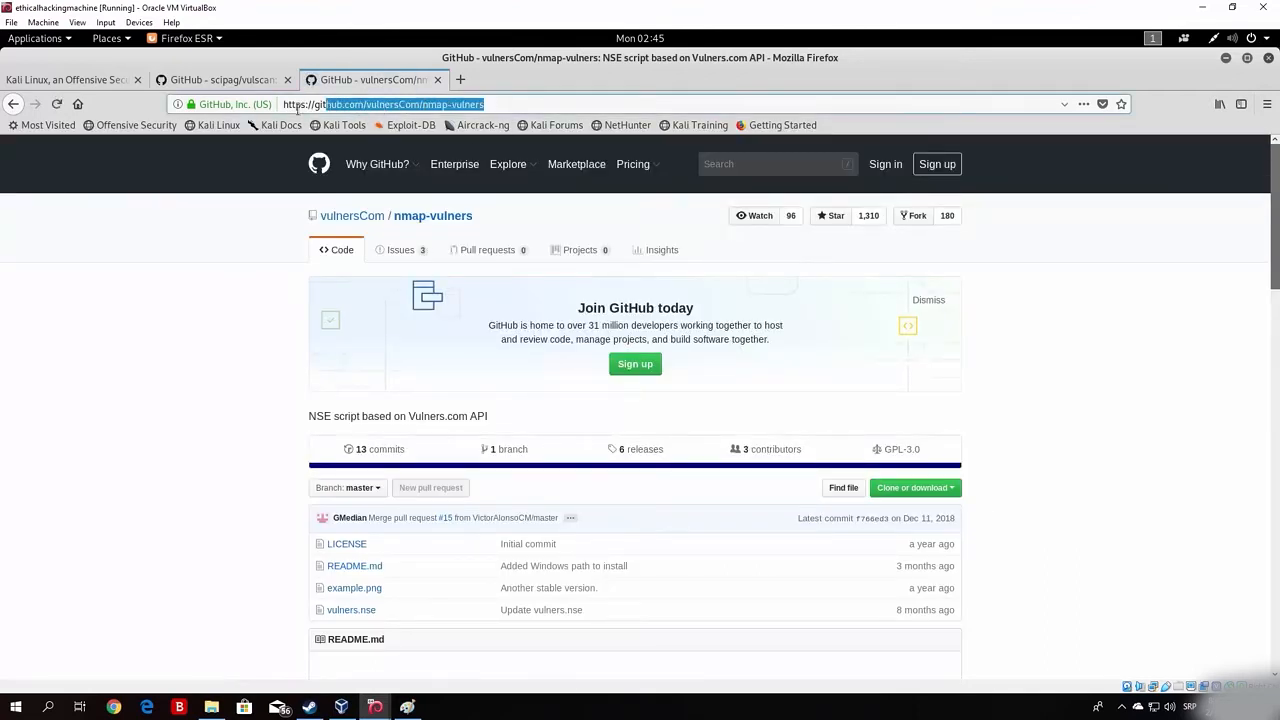
right_click(390, 104)
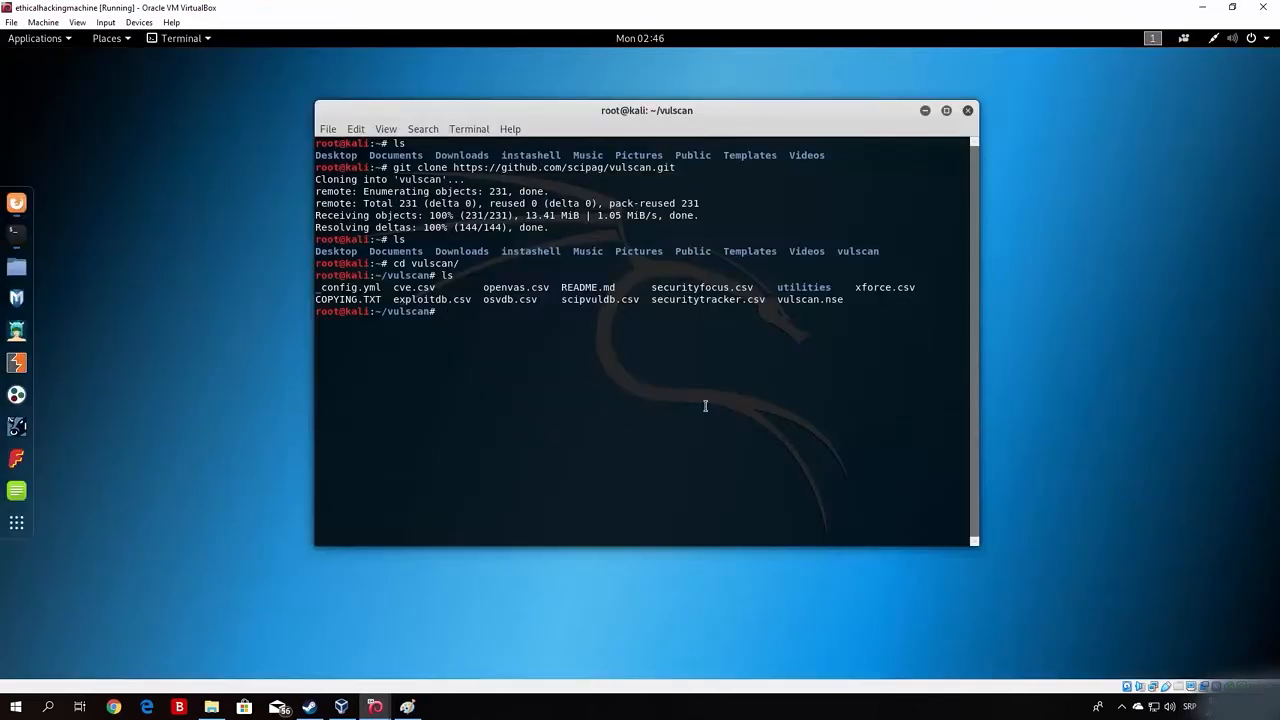
text(cd ..)
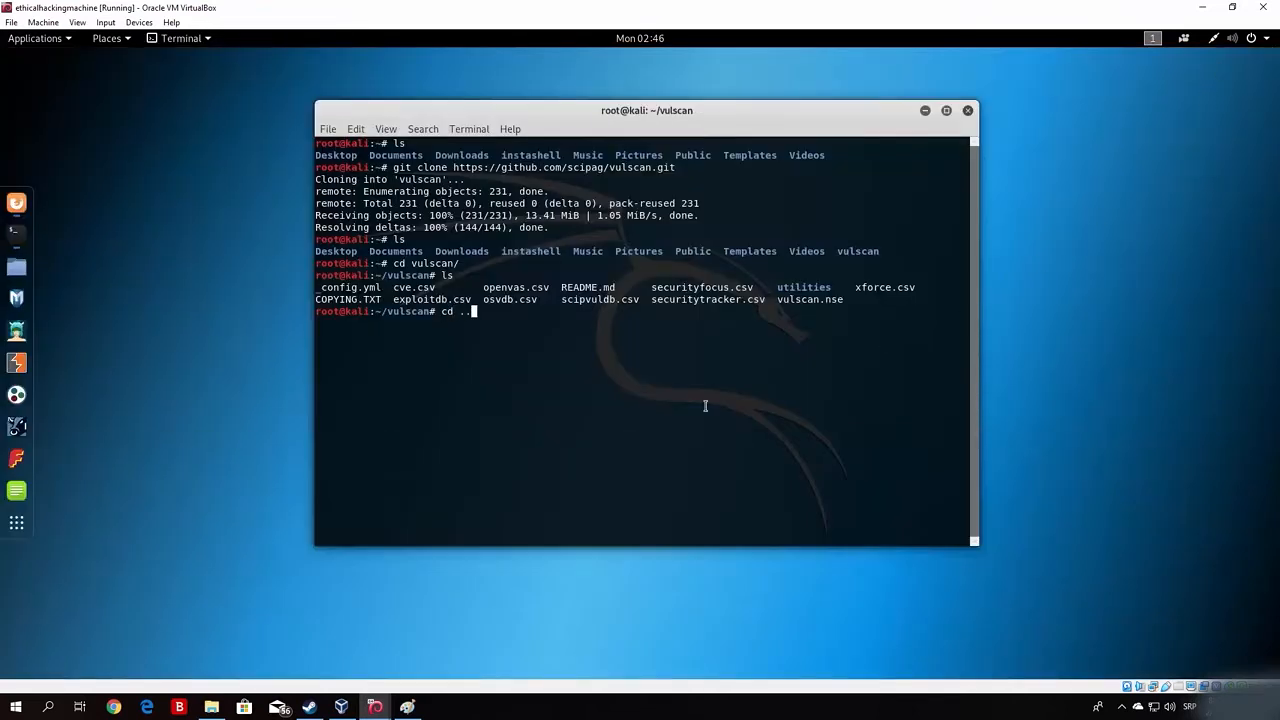
key(Return)
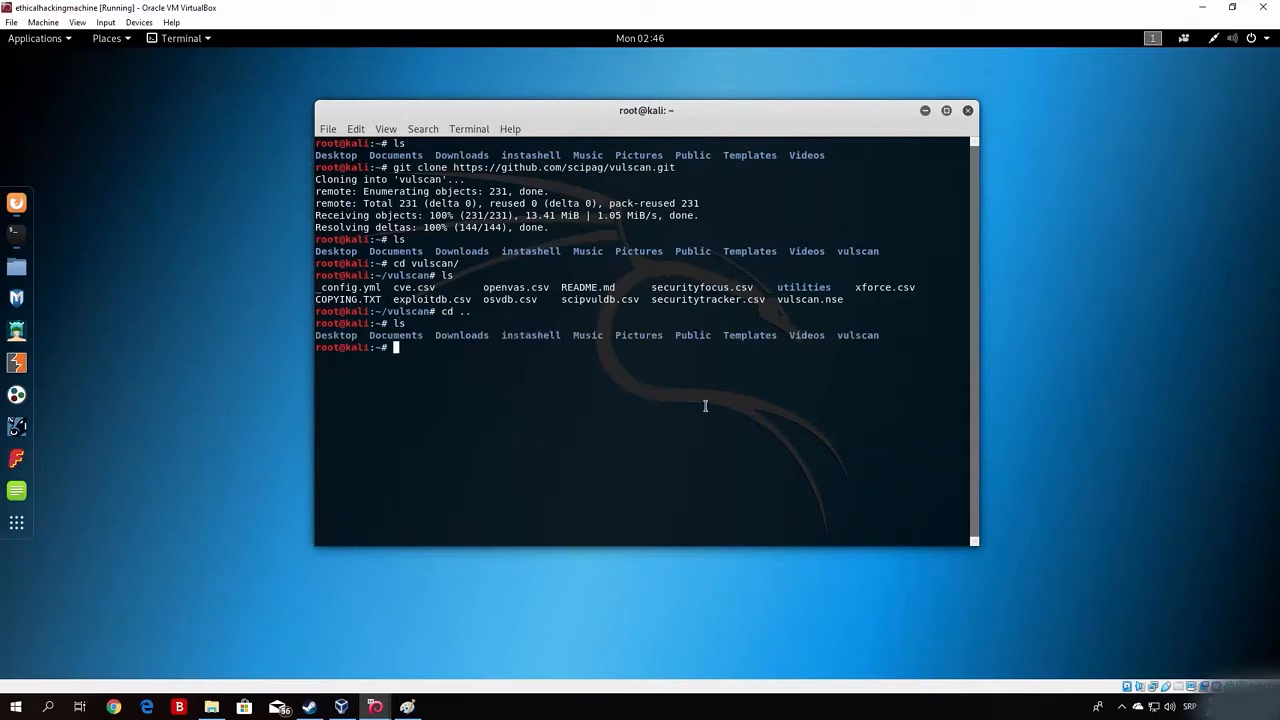
mouse_move(875, 339)
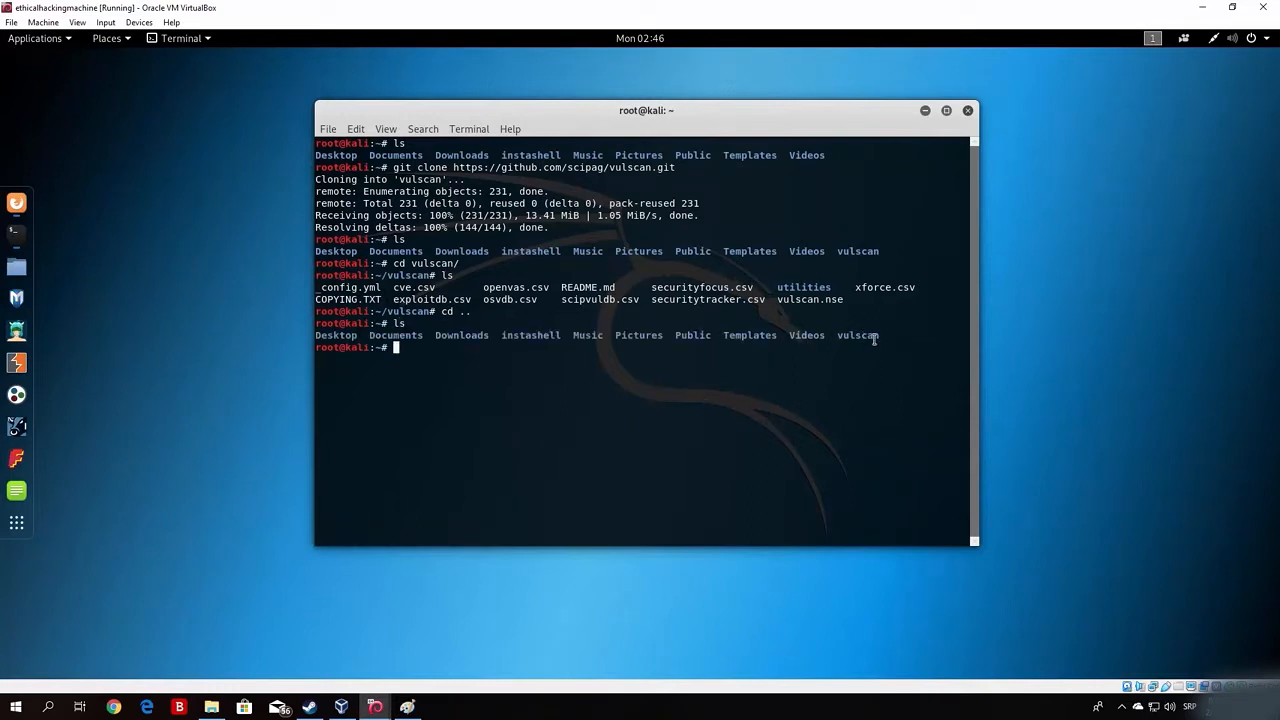
mouse_move(740, 401)
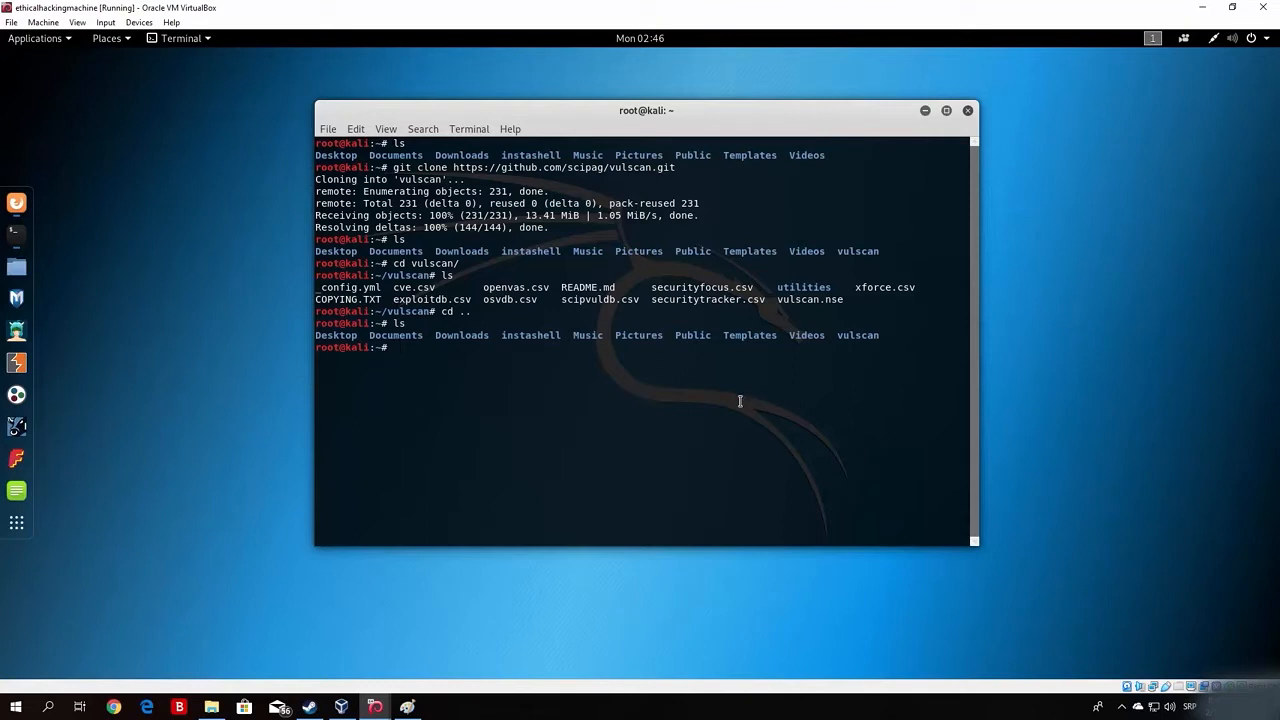
text(git clone)
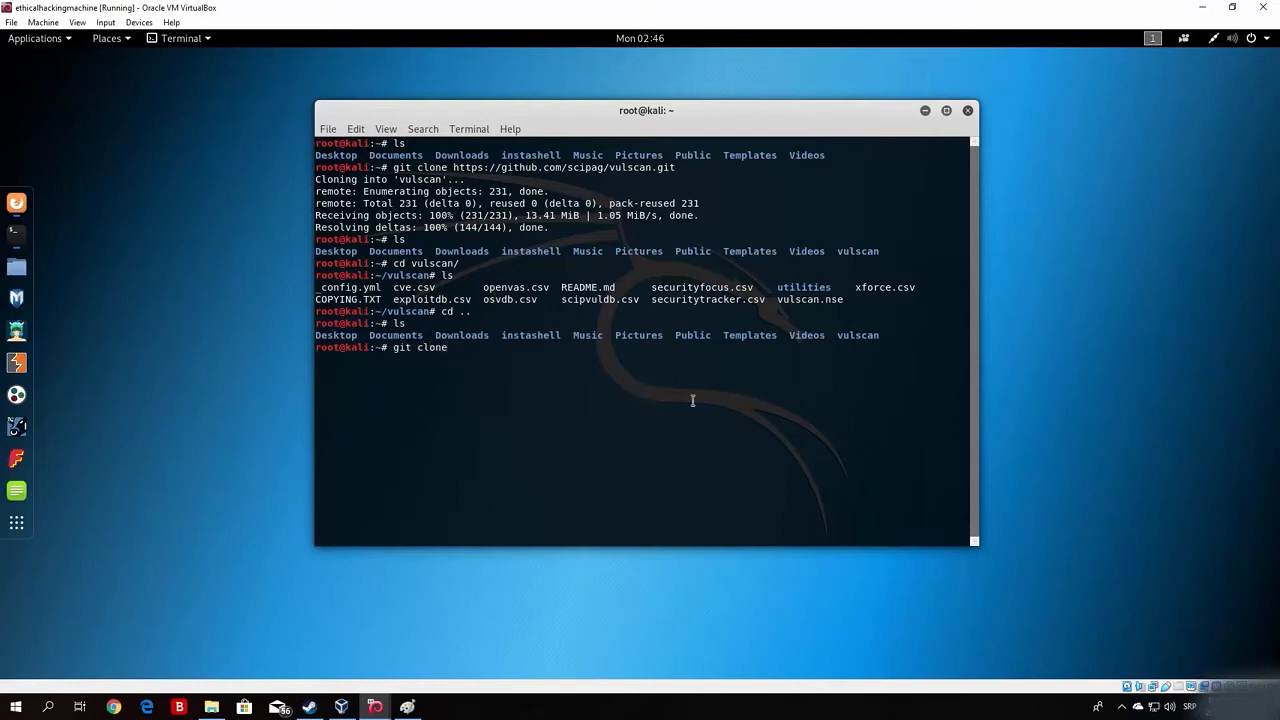
text(https://github.com/vulnersCom/nmap-vulners)
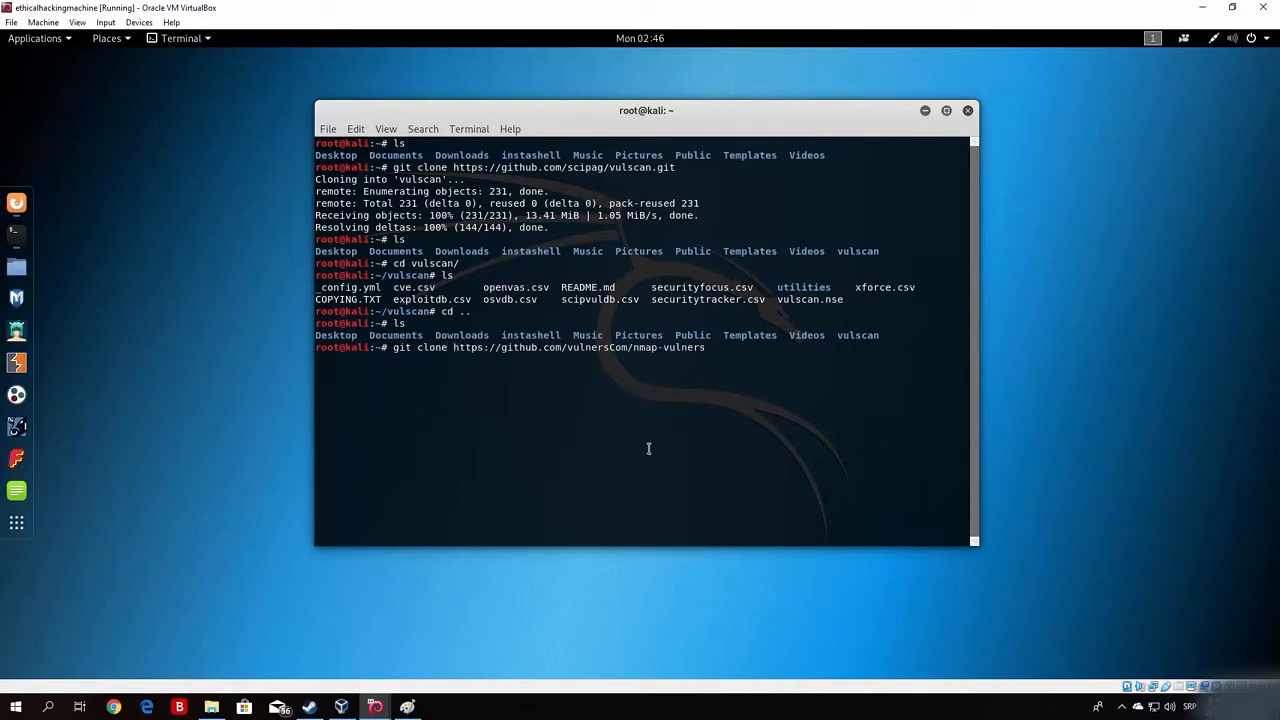
key(Return)
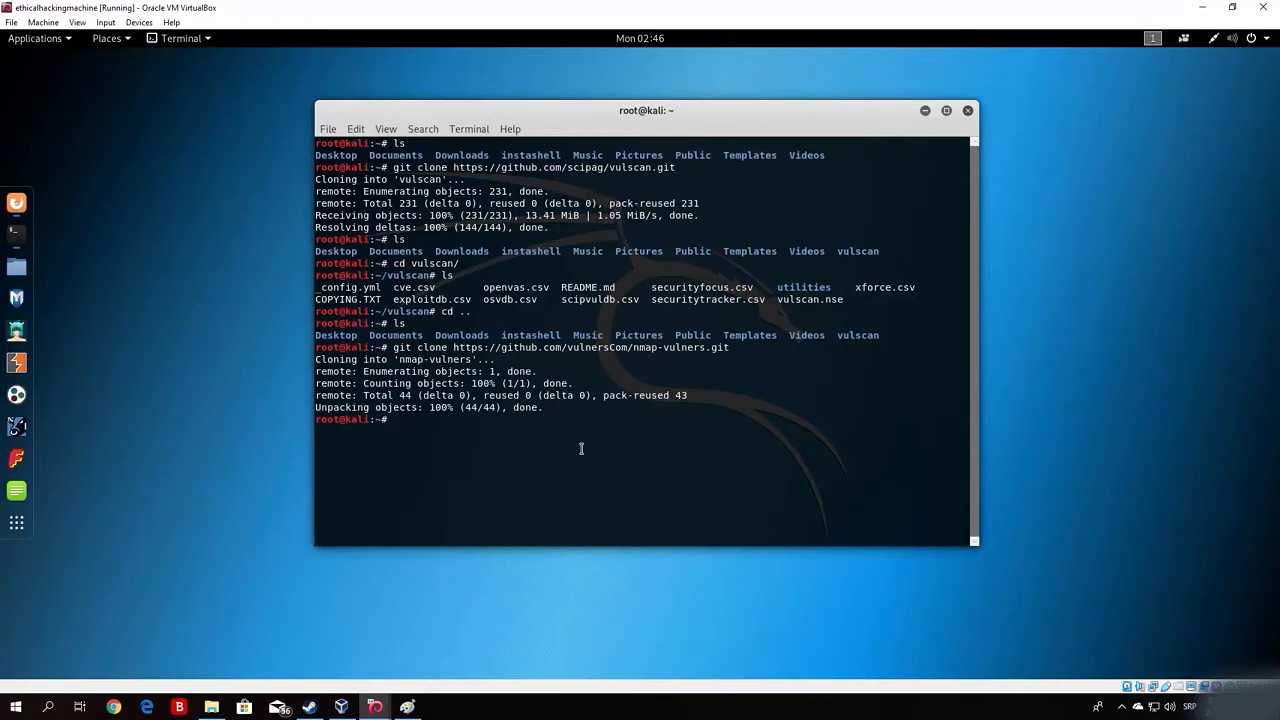
text(clear)
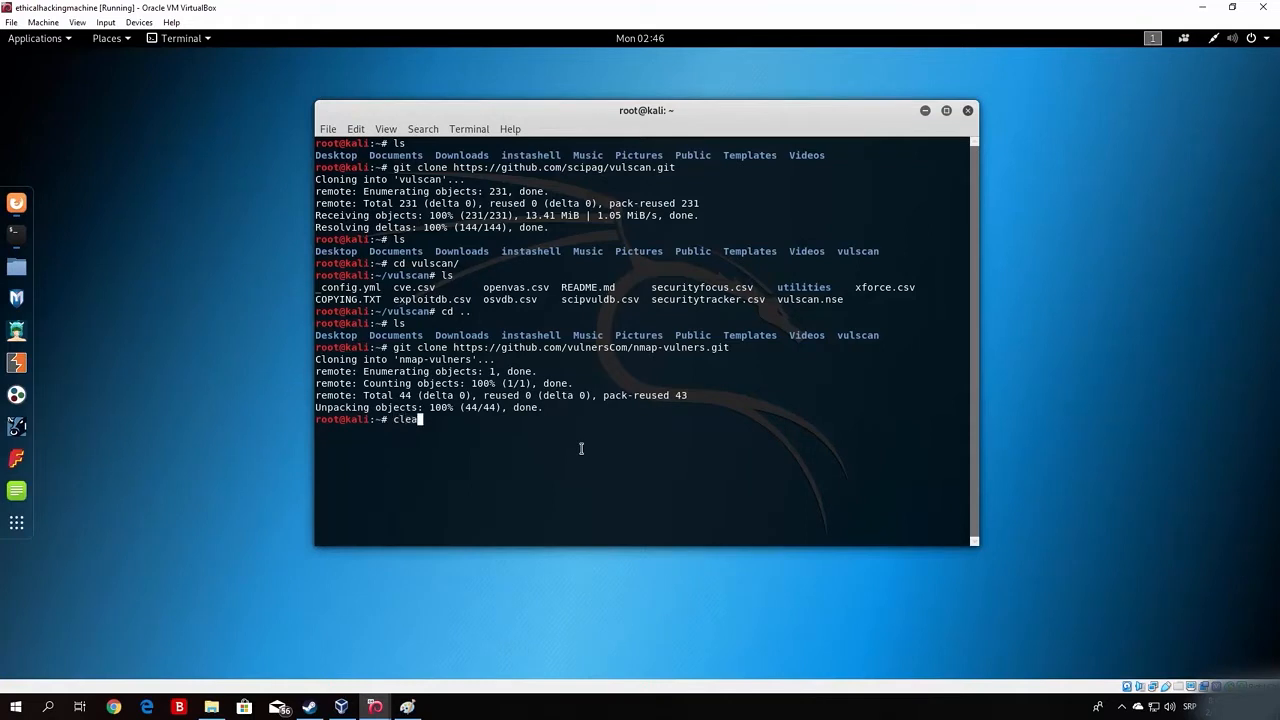
Clear the screen and create a new nmapscripts folder with mkdir
key(Return)
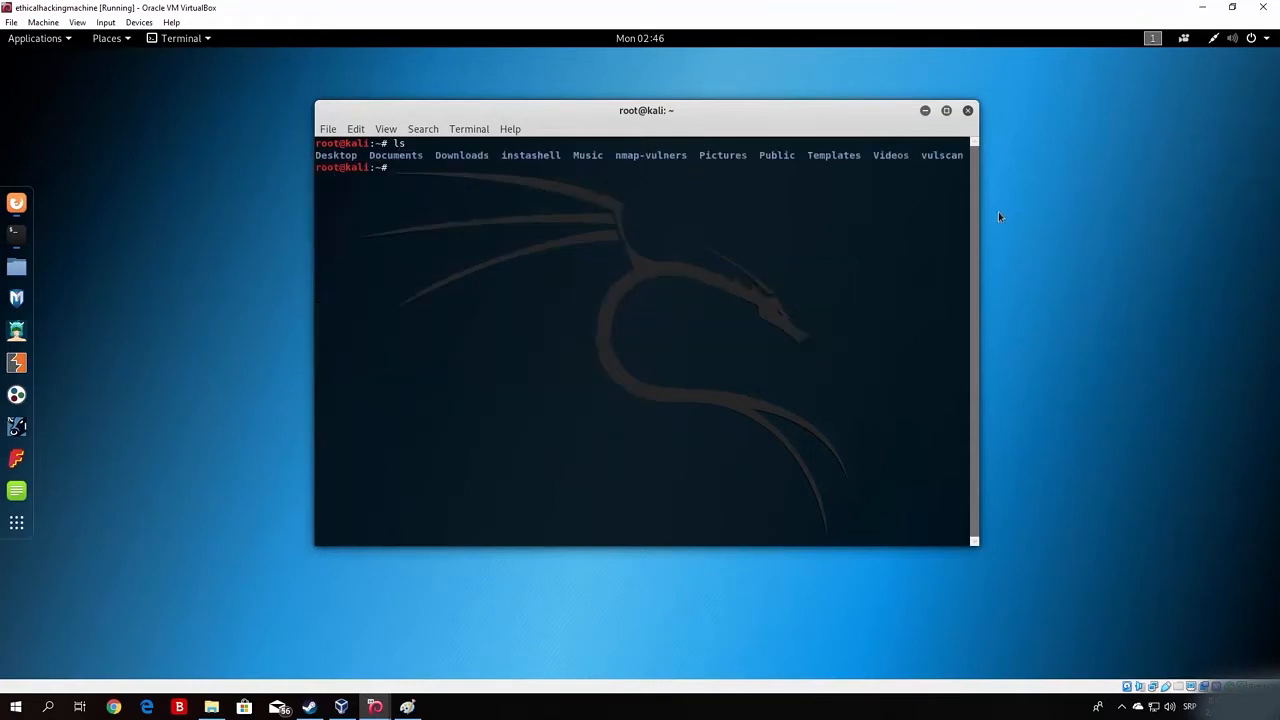
mouse_move(922, 155)
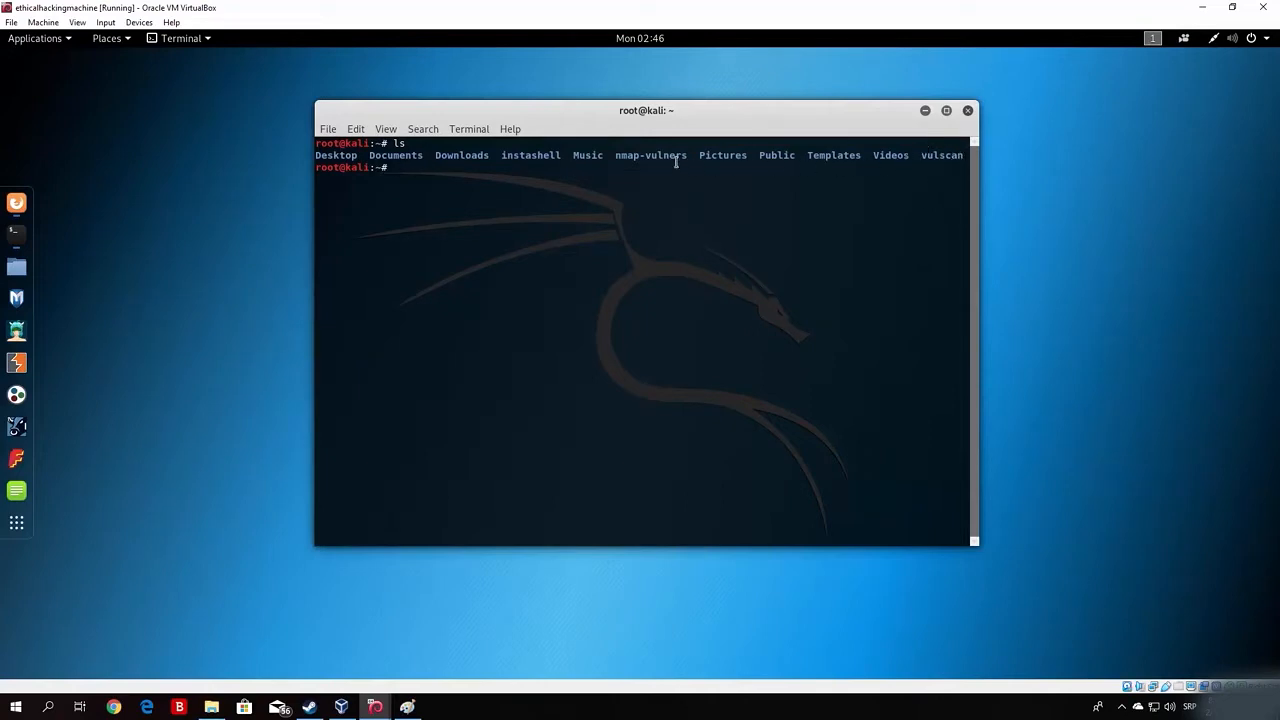
mouse_move(583, 335)
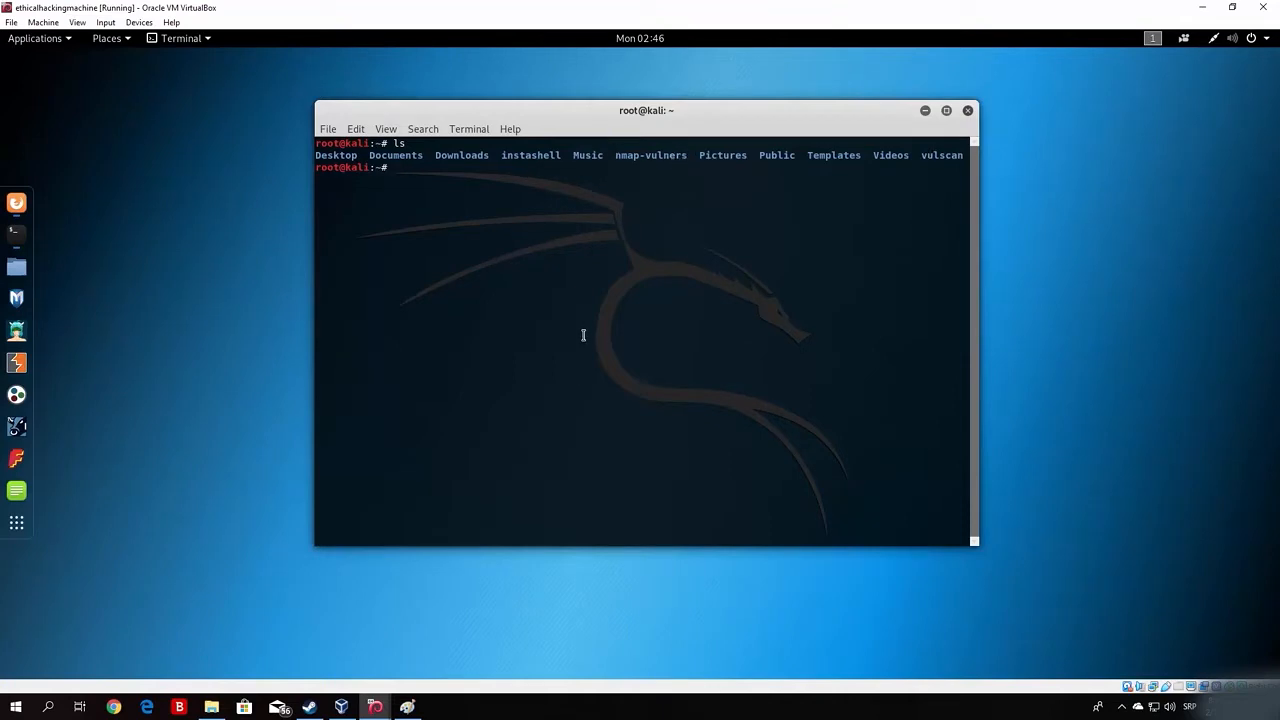
text(mk)
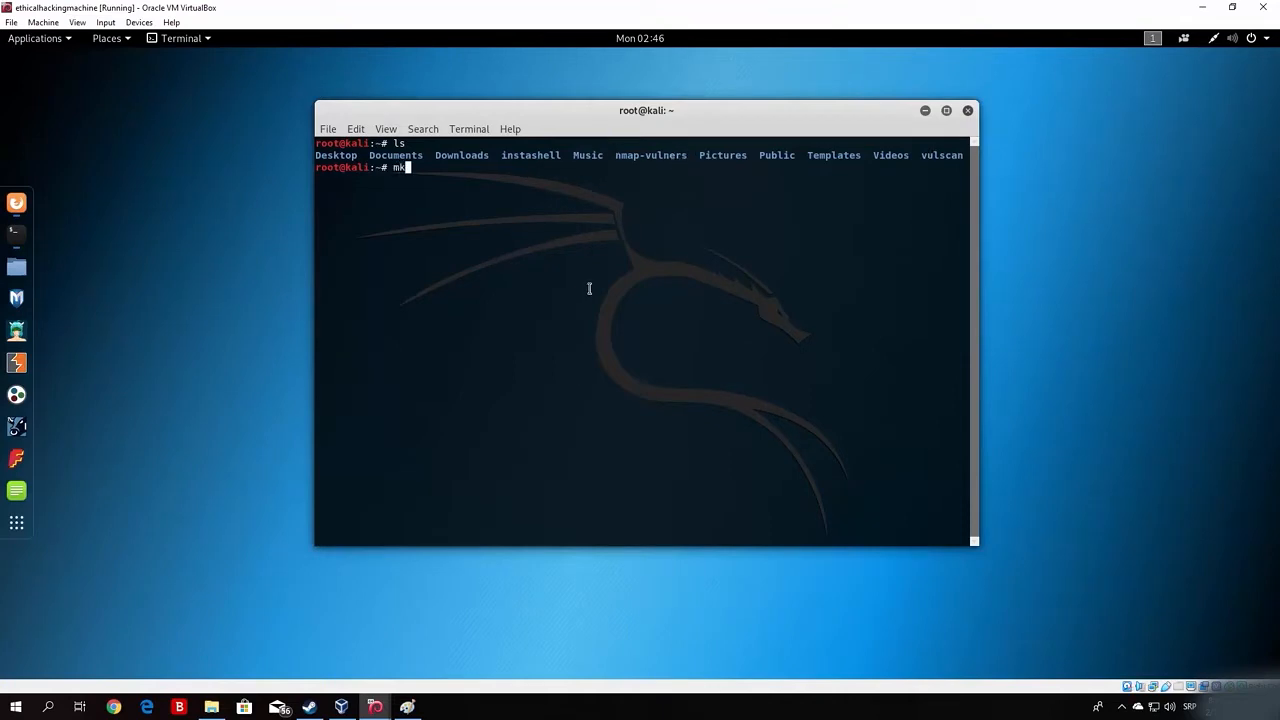
text(dir nmapsc)
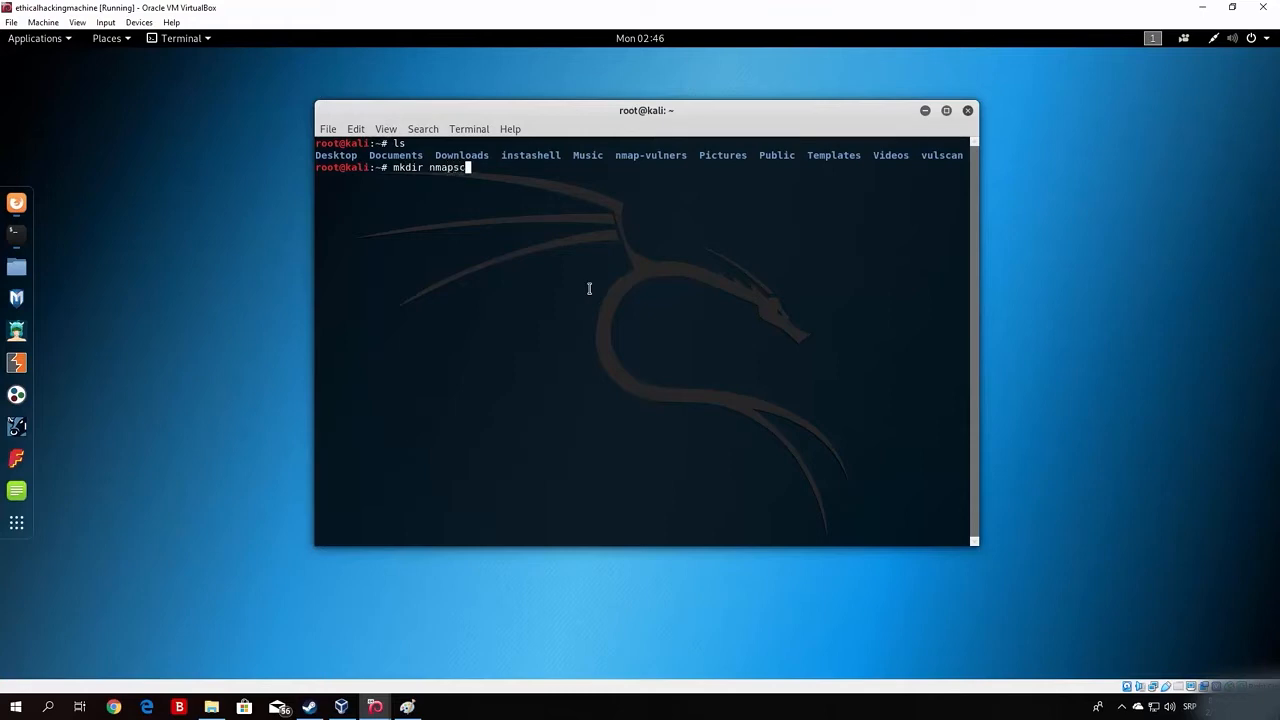
text(cripts)
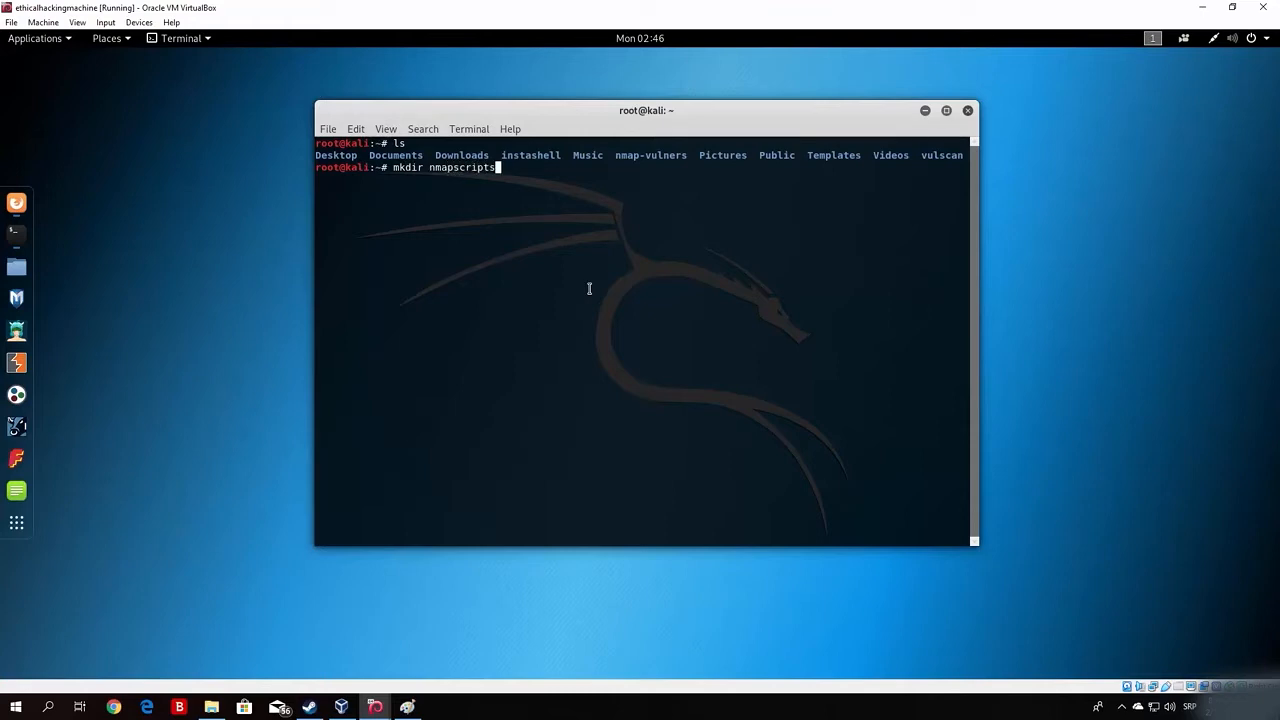
key(Return)
text(ls)
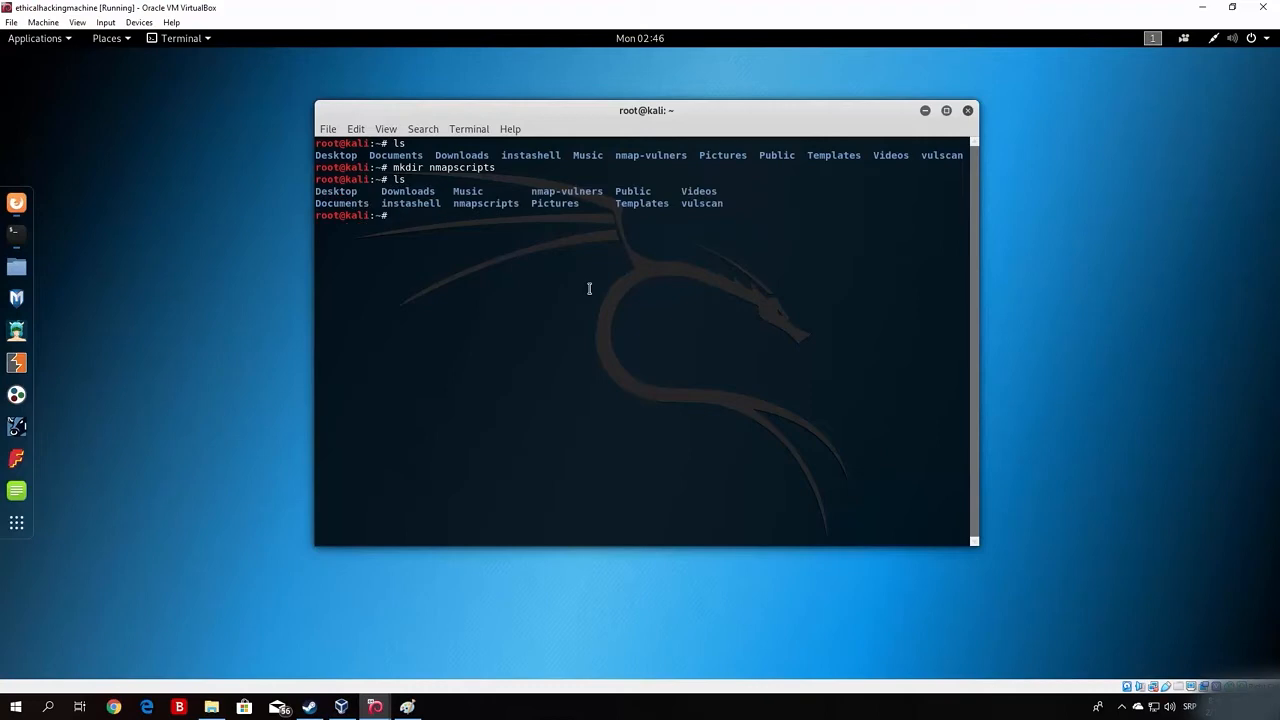
Move the vulscan and nmap-vulners folders into nmapscripts
text(mv)
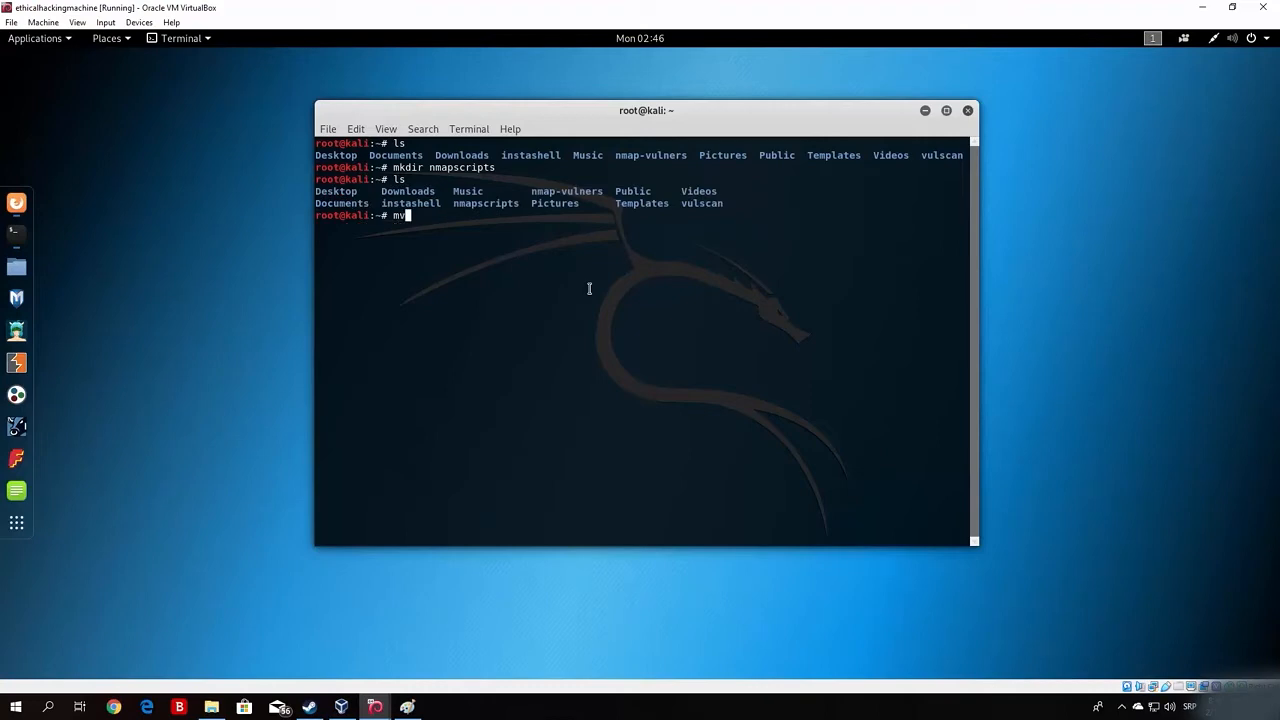
text(vulscan/)
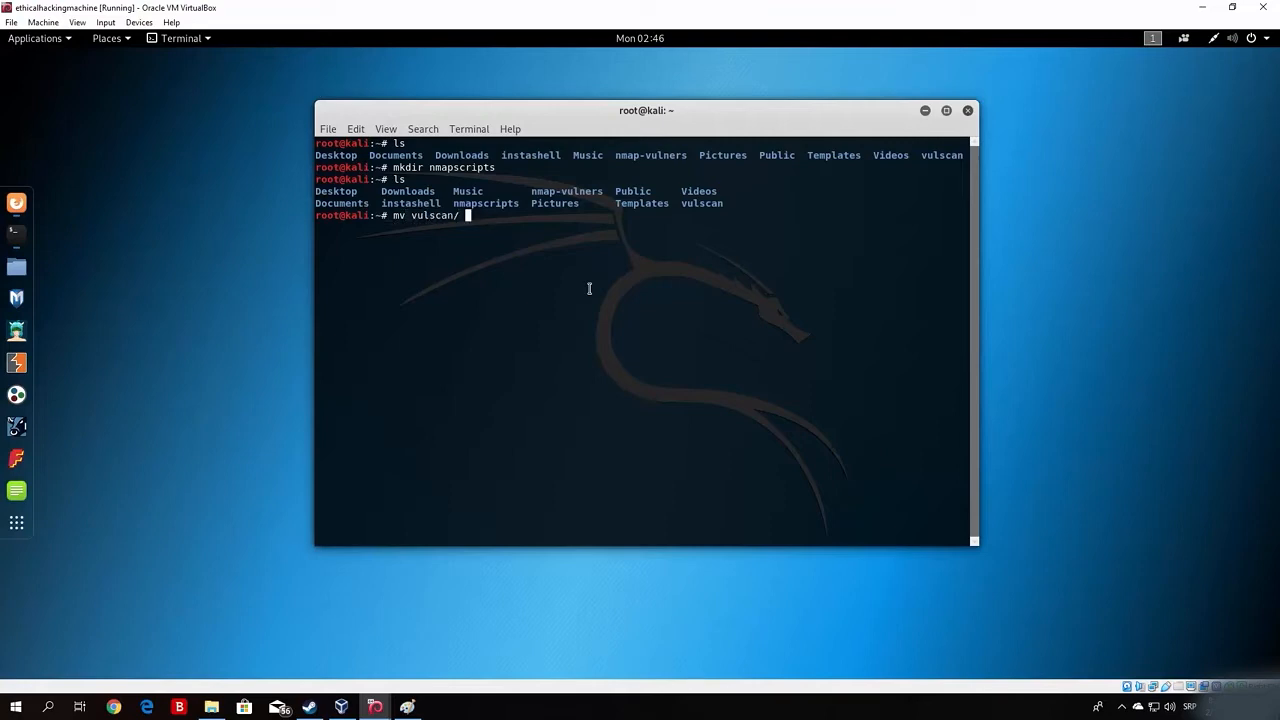
text(/nmap)
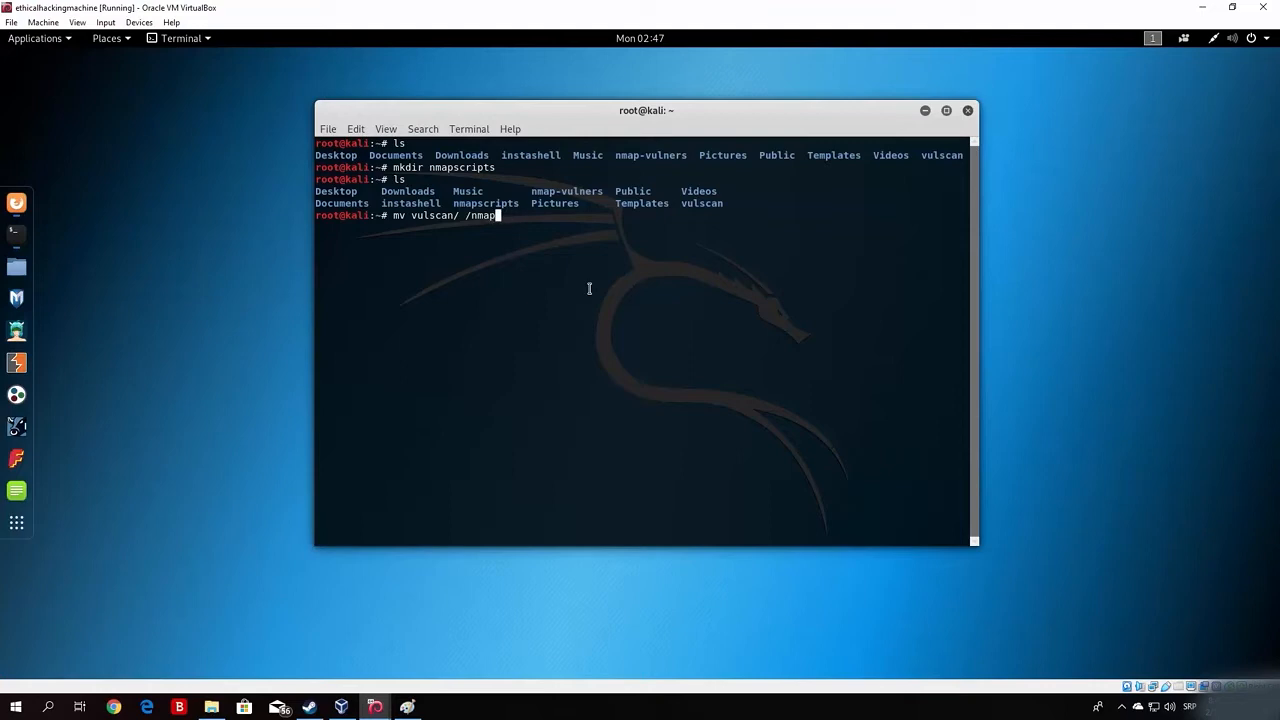
key(BackSpace)
text(scripts/)
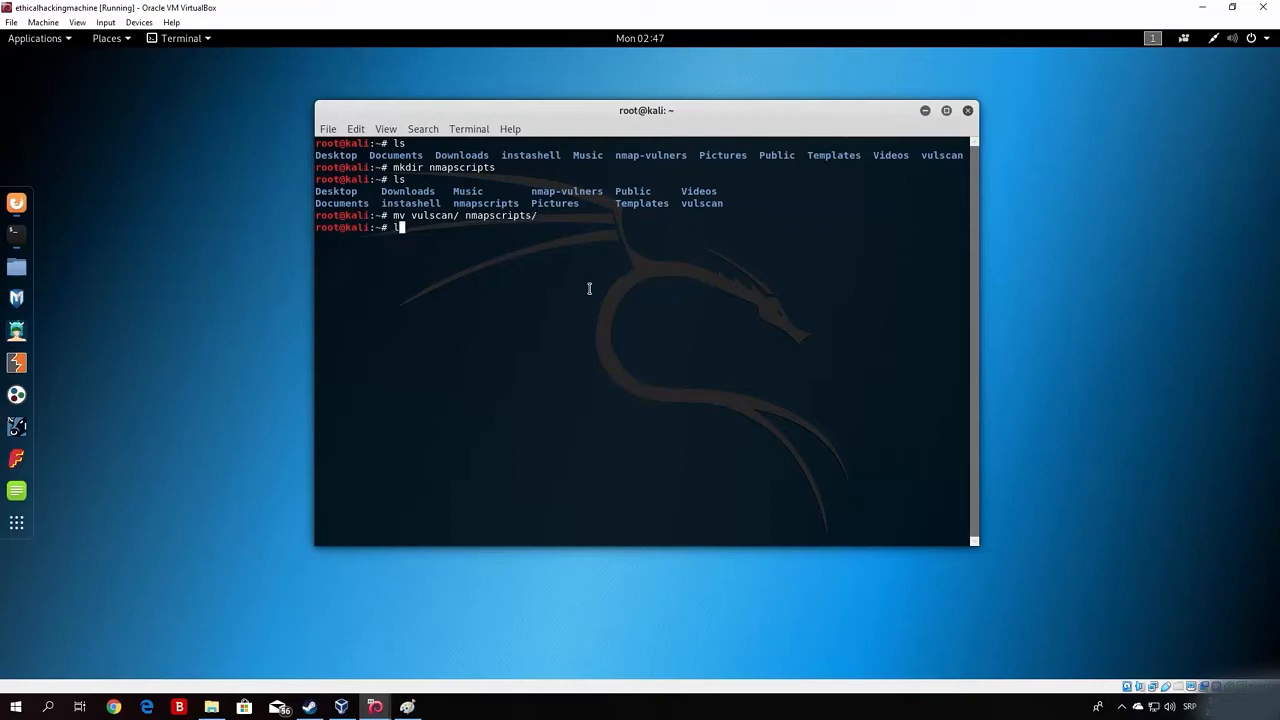
text(mv n)
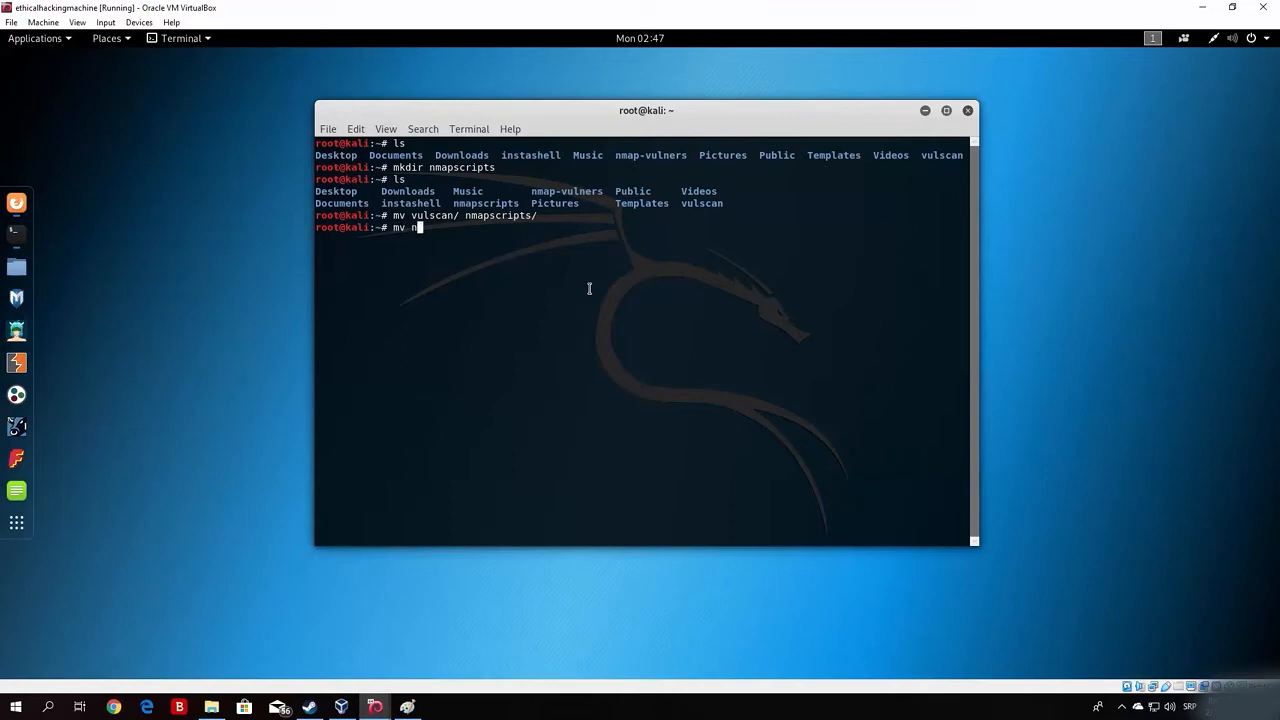
text(map-vulners/)
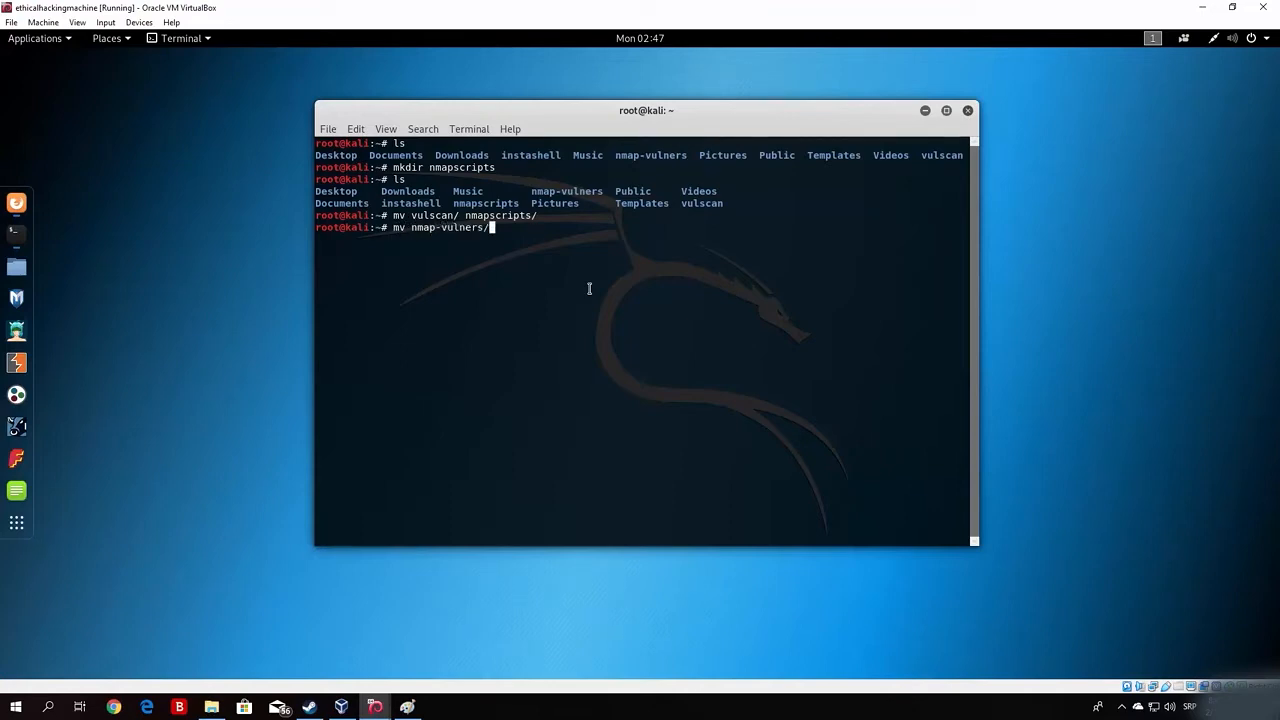
text(nmapscripts/)
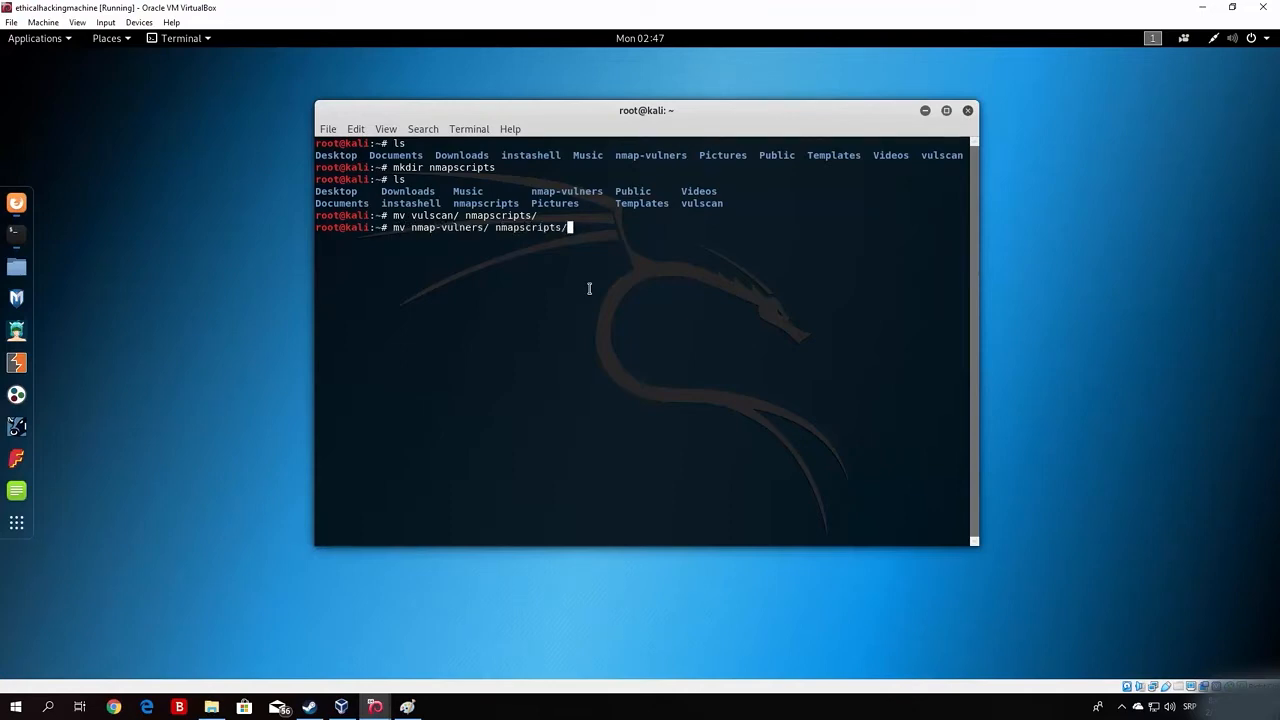
key(Return)
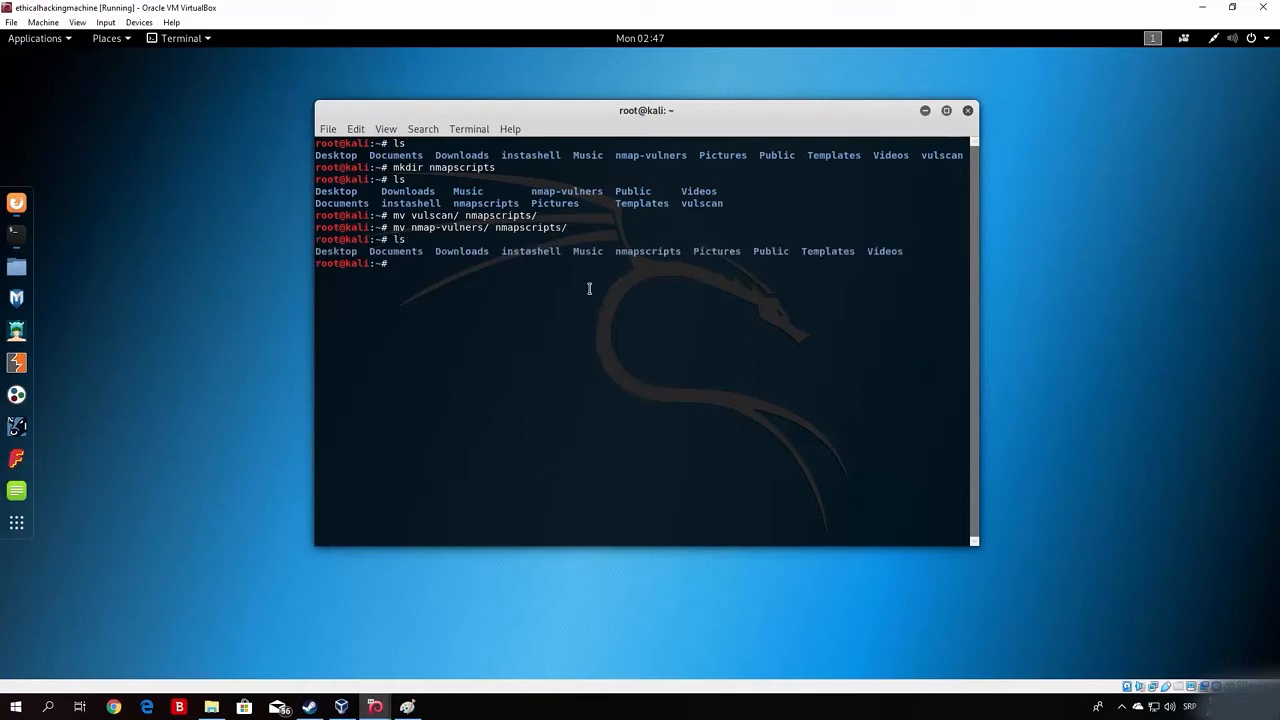
mouse_move(648, 251)
text(cd nmapscripts/)
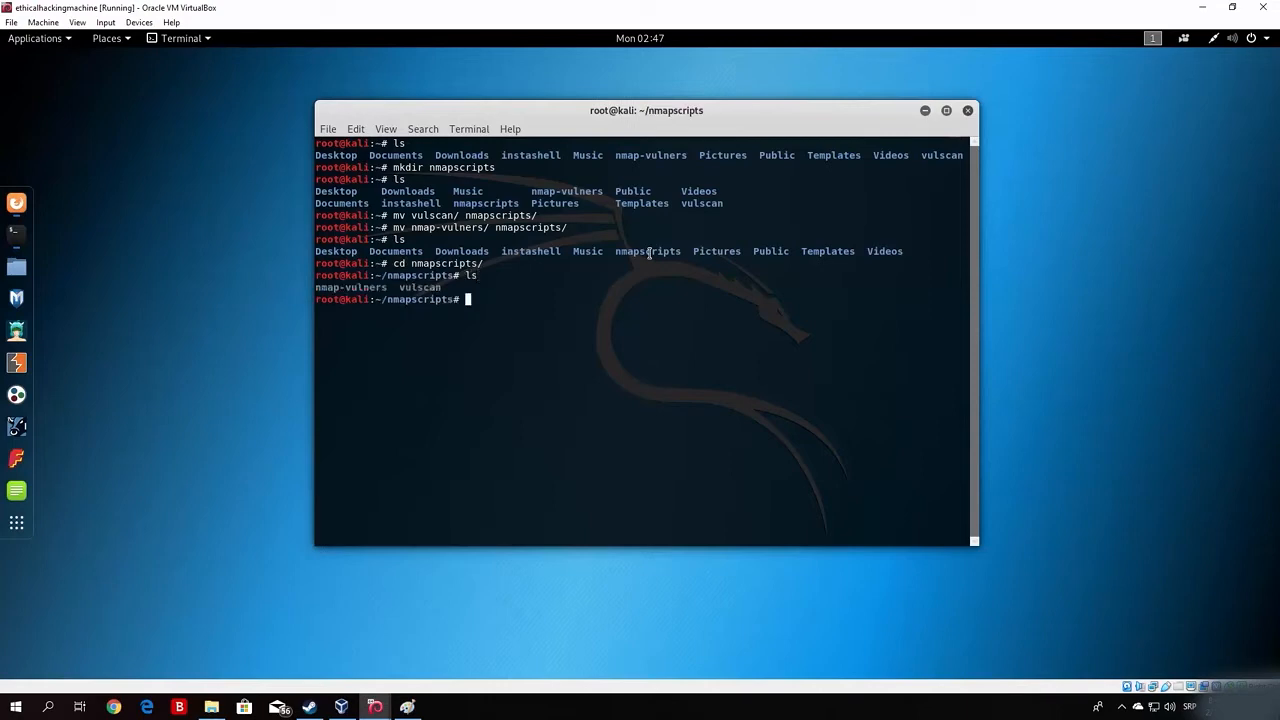
mouse_move(488, 320)
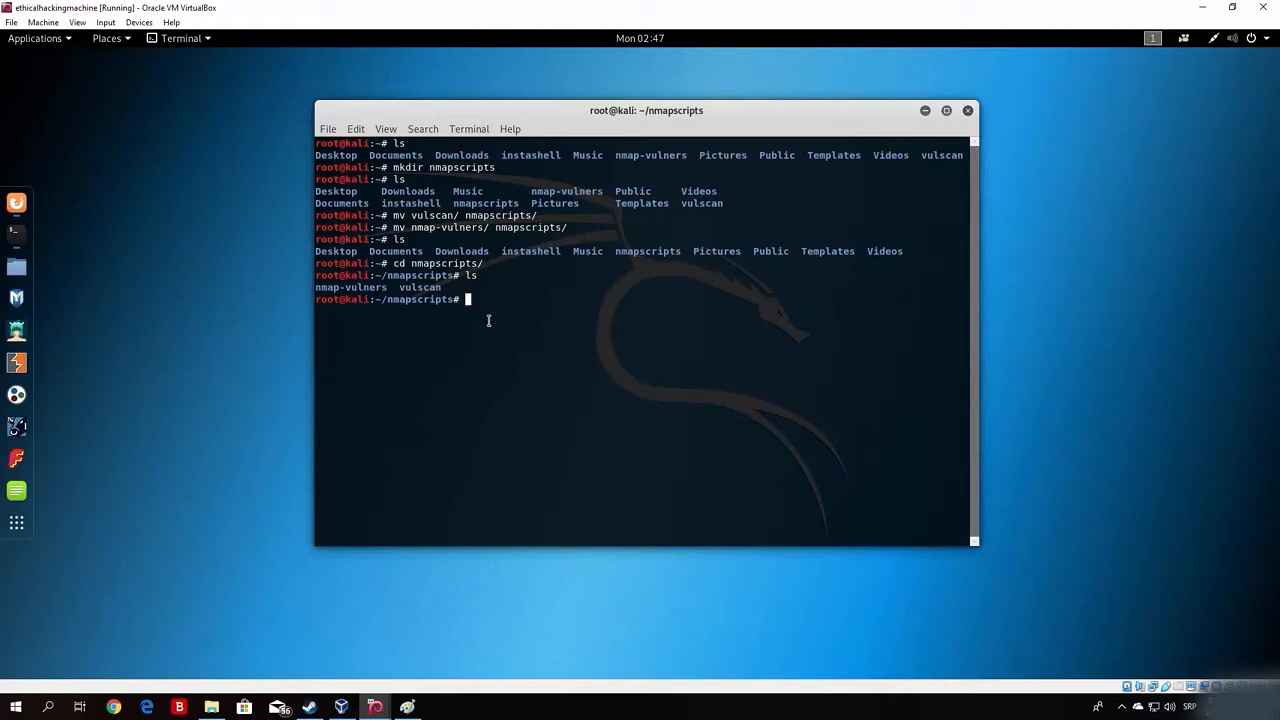
Run nmap --script vulscan,nmap-vulners -sV against 192.168.1.7
text(nmap --sc)
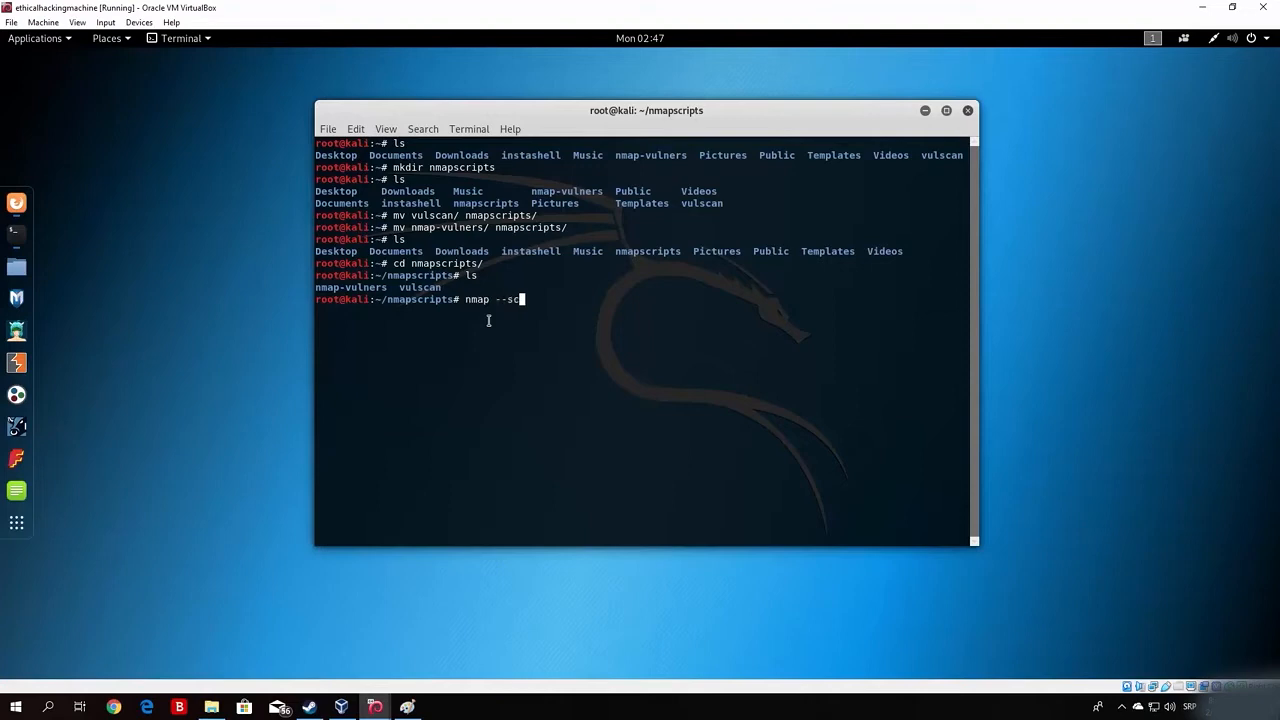
text(ript)
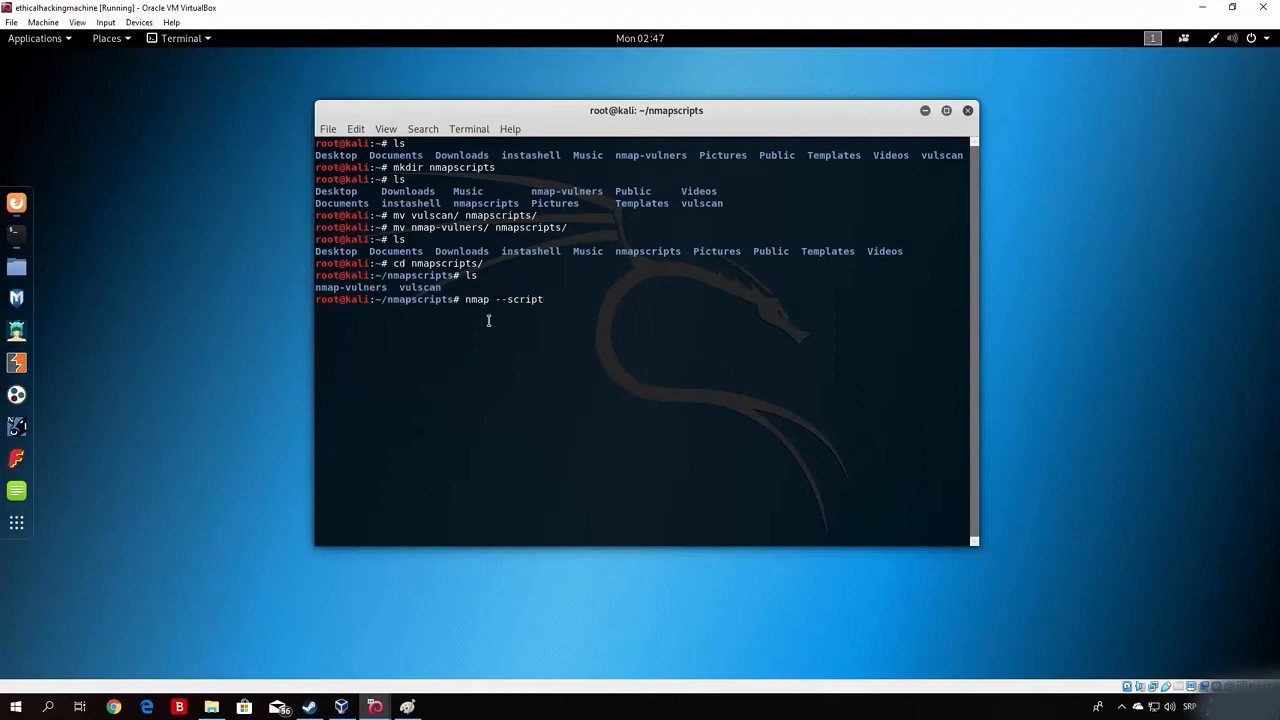
text(=)
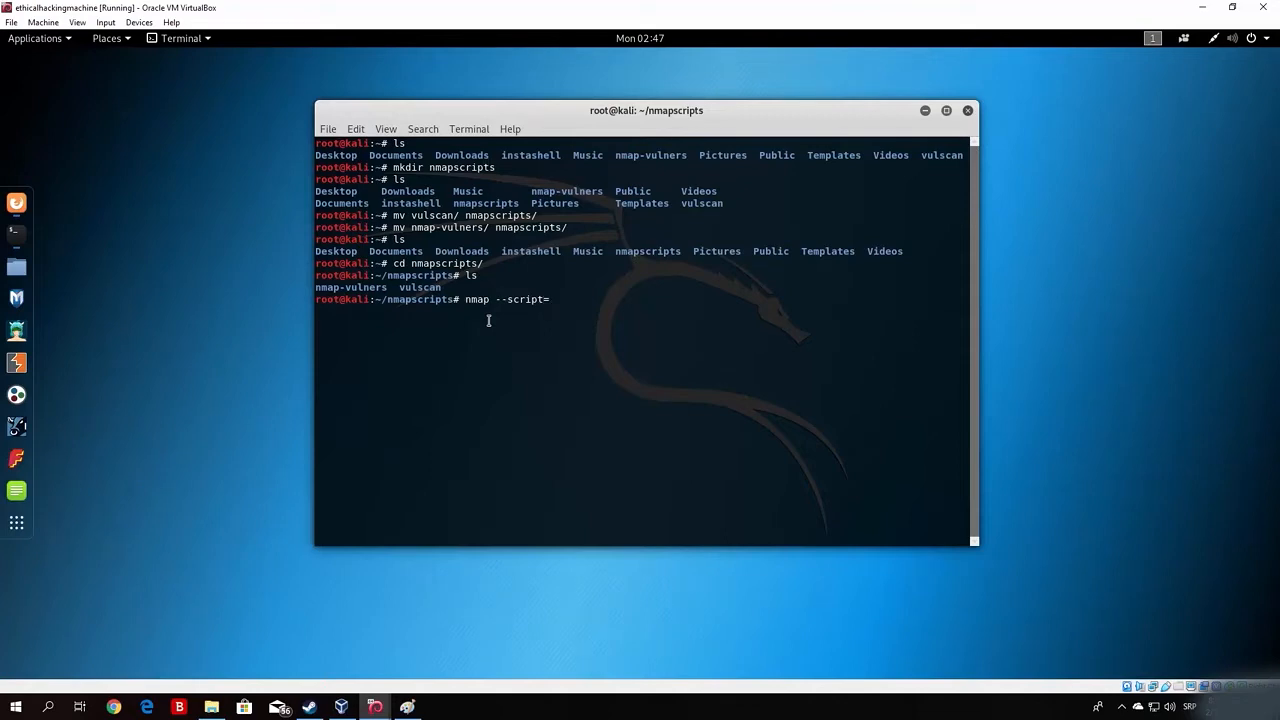
key(BackSpace)
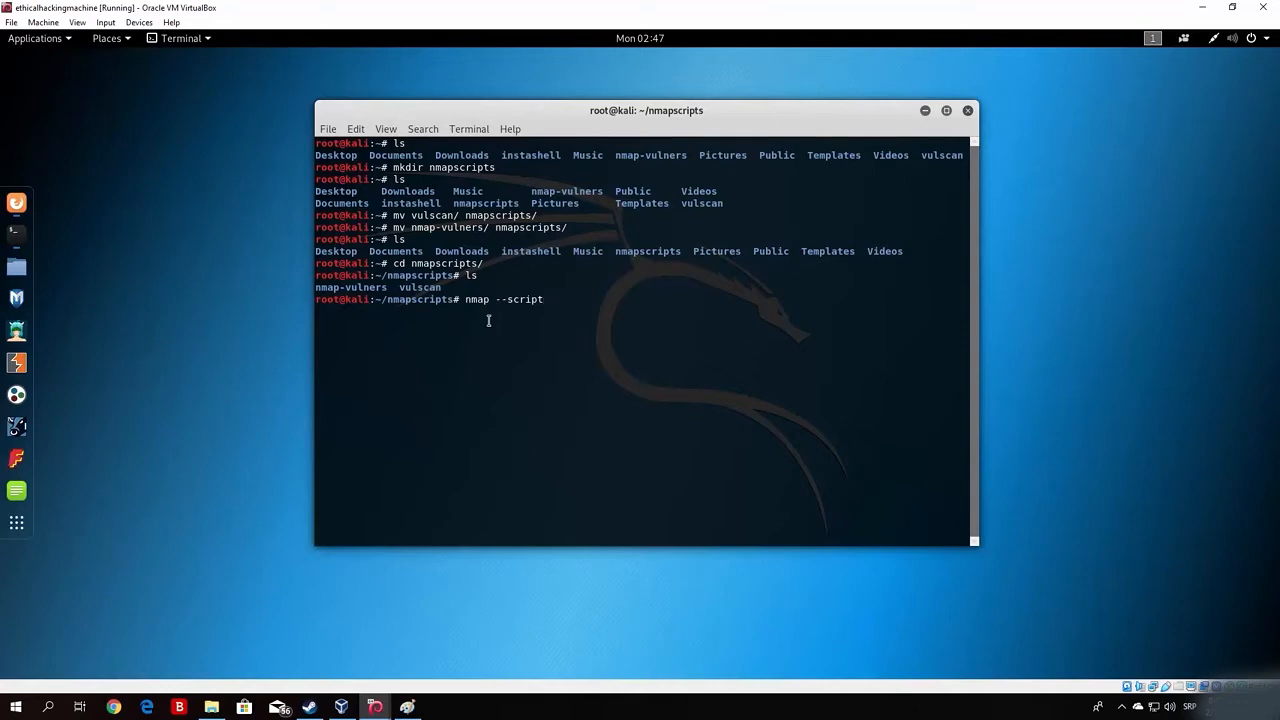
text(vulscan)
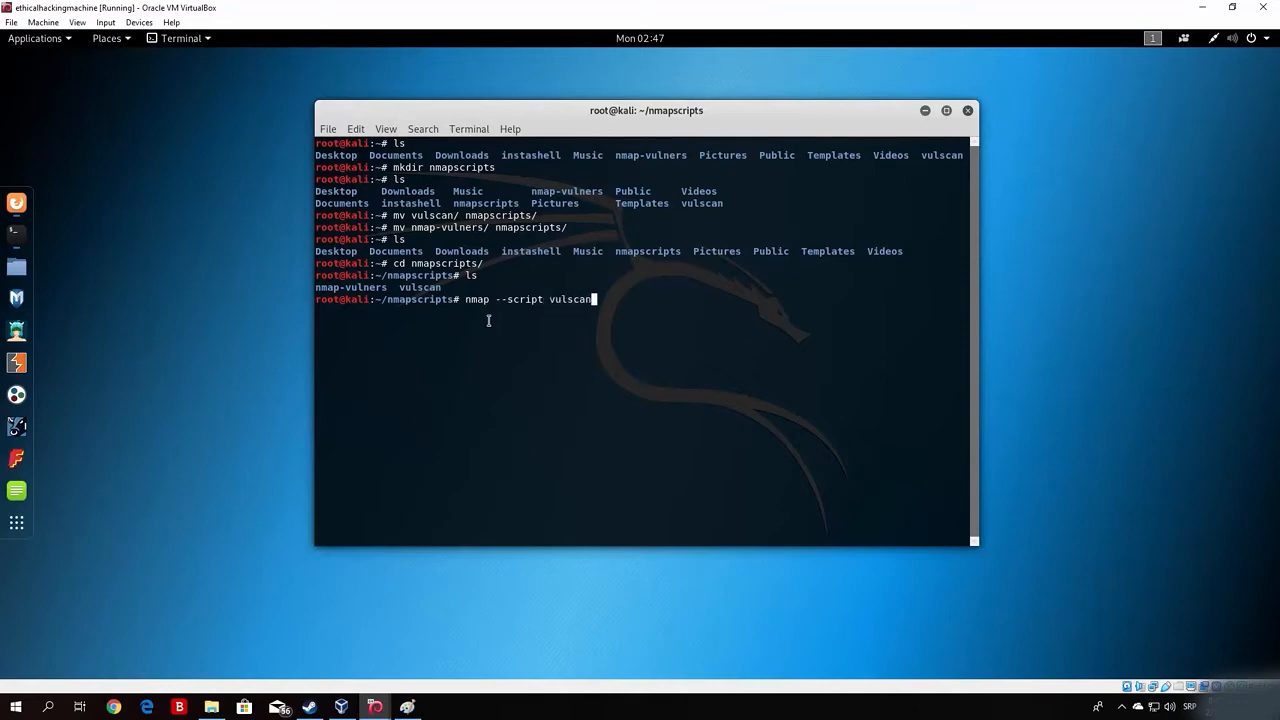
text(,nmap-vulne)
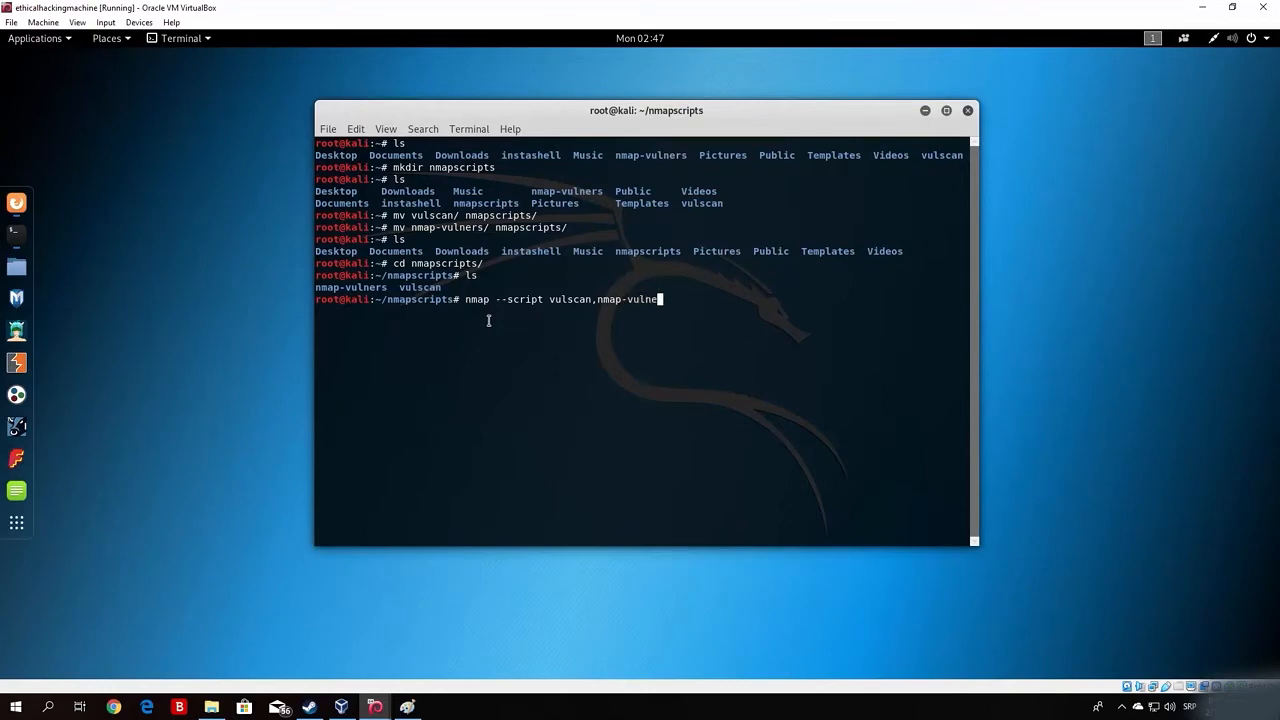
text(rs)
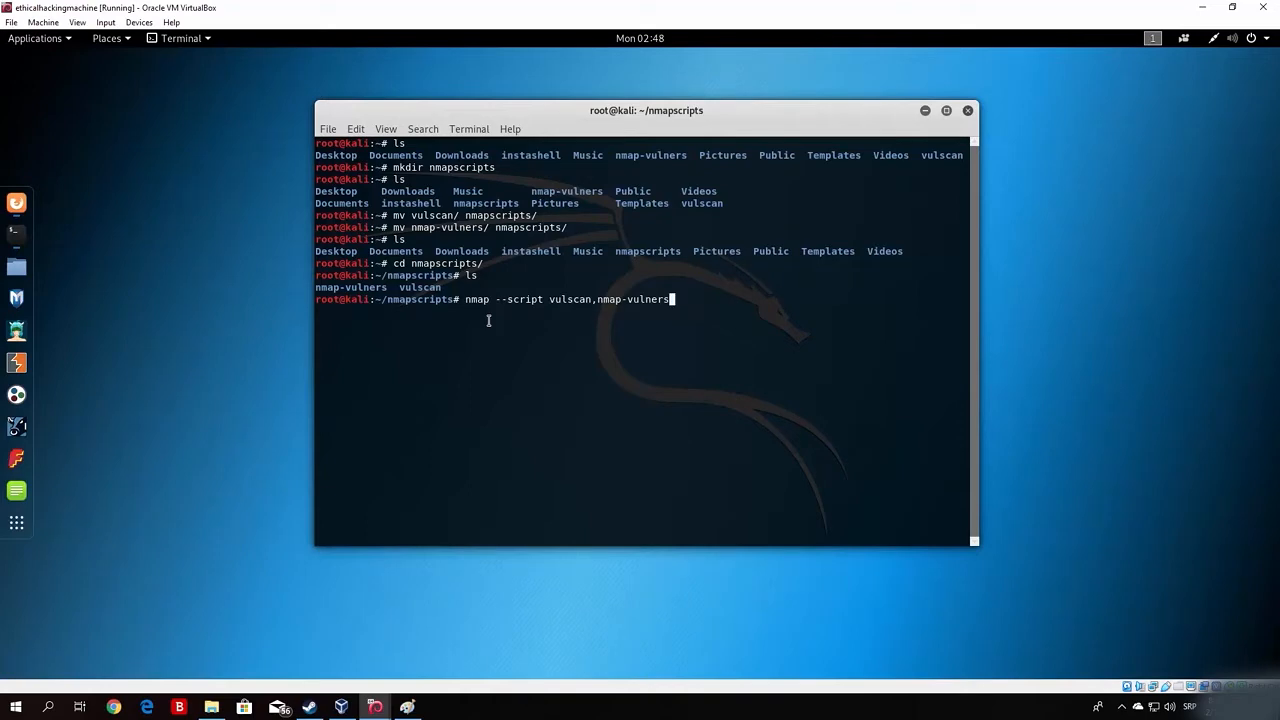
text(-)
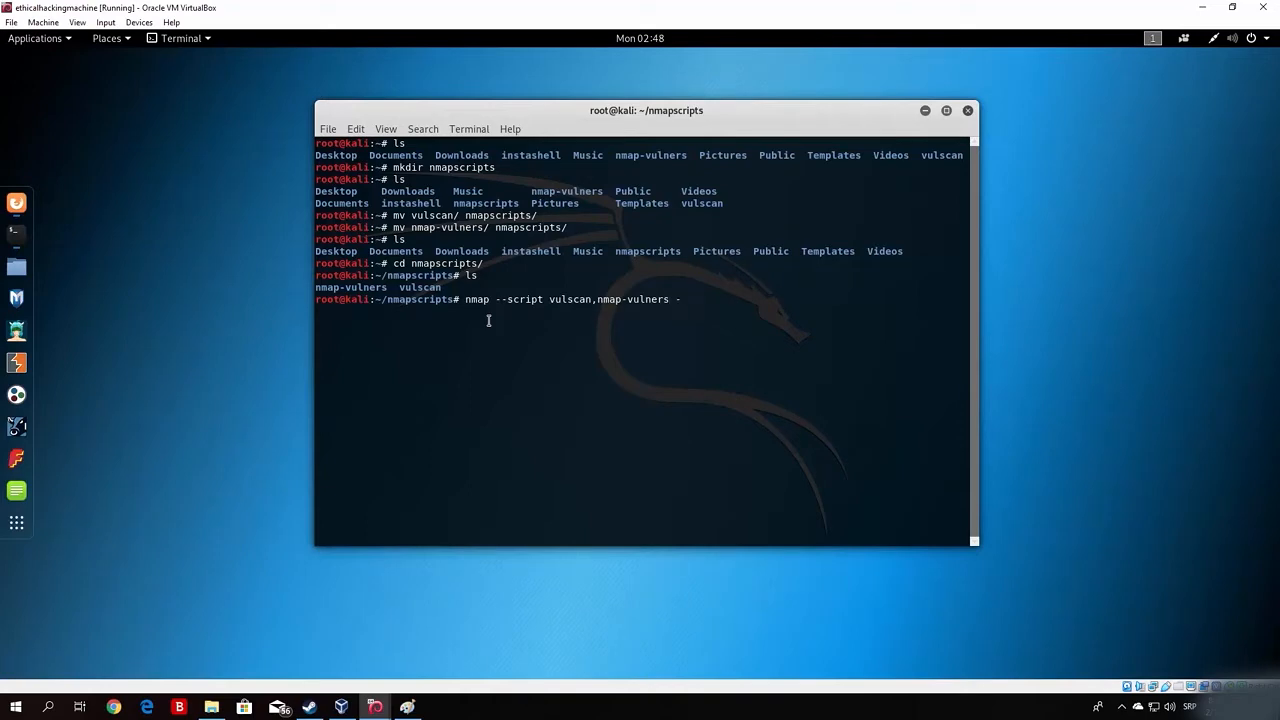
text(sV)
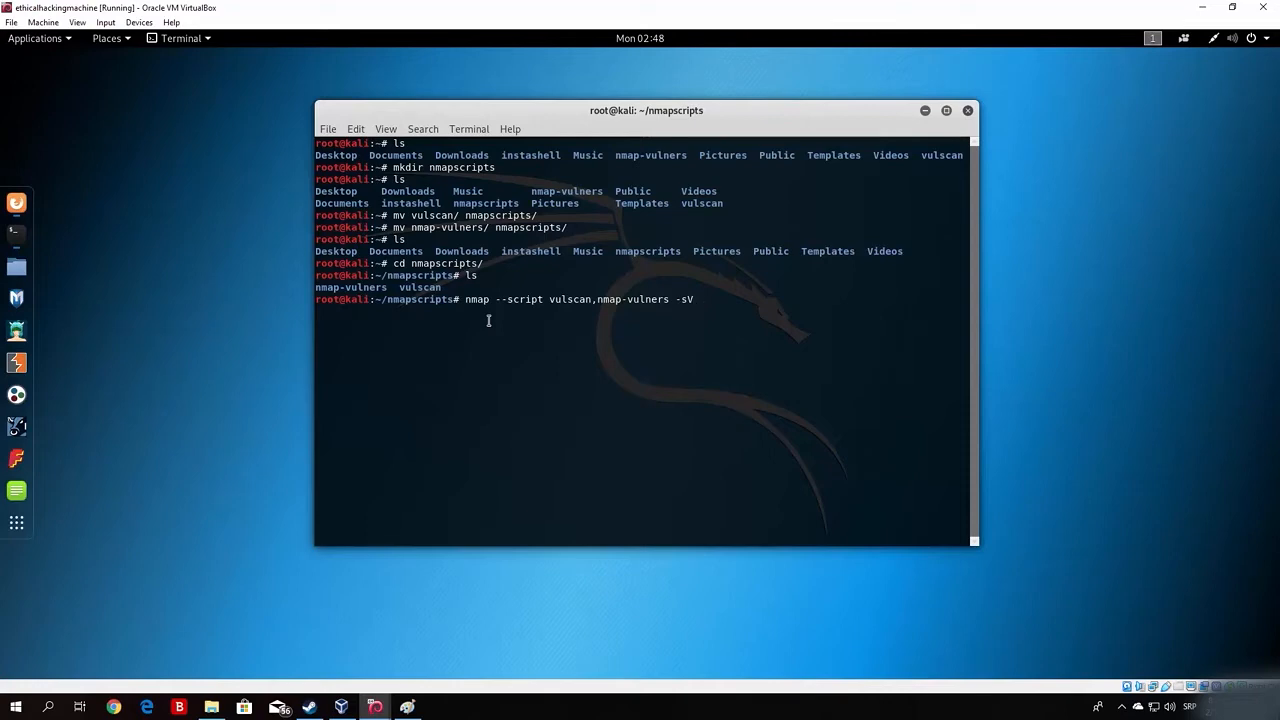
mouse_move(695, 299)
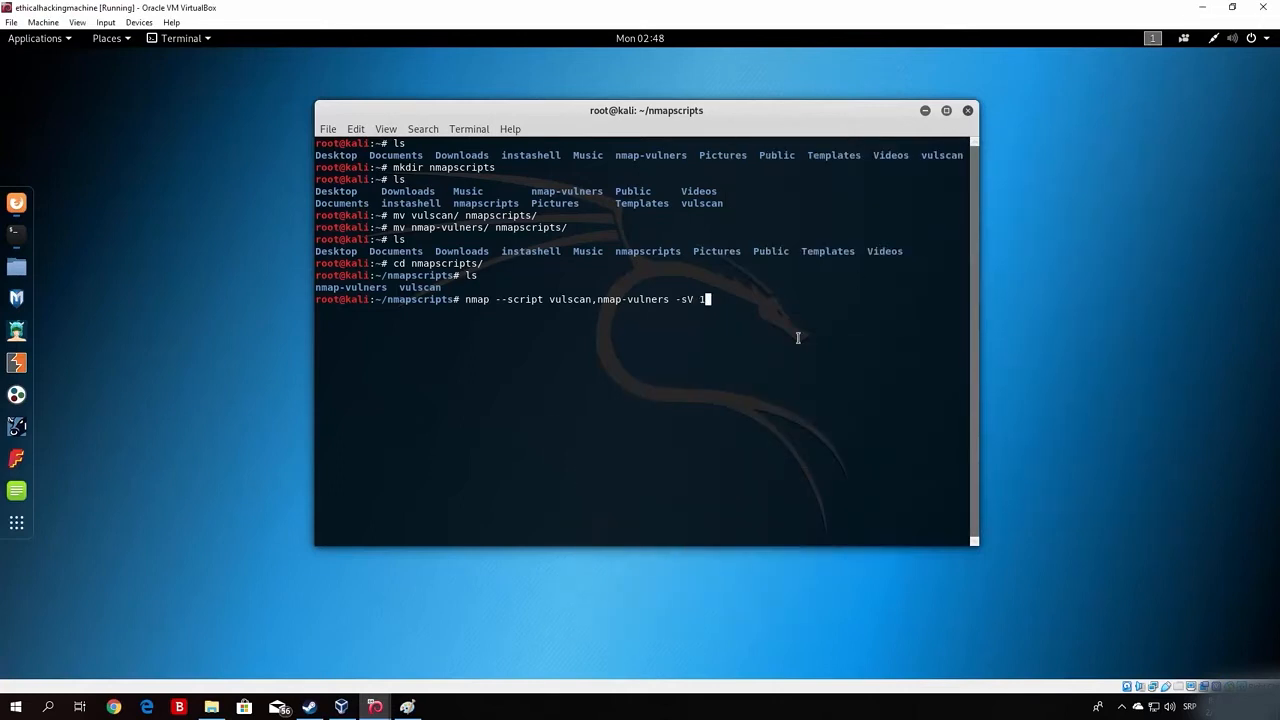
text(92.1)
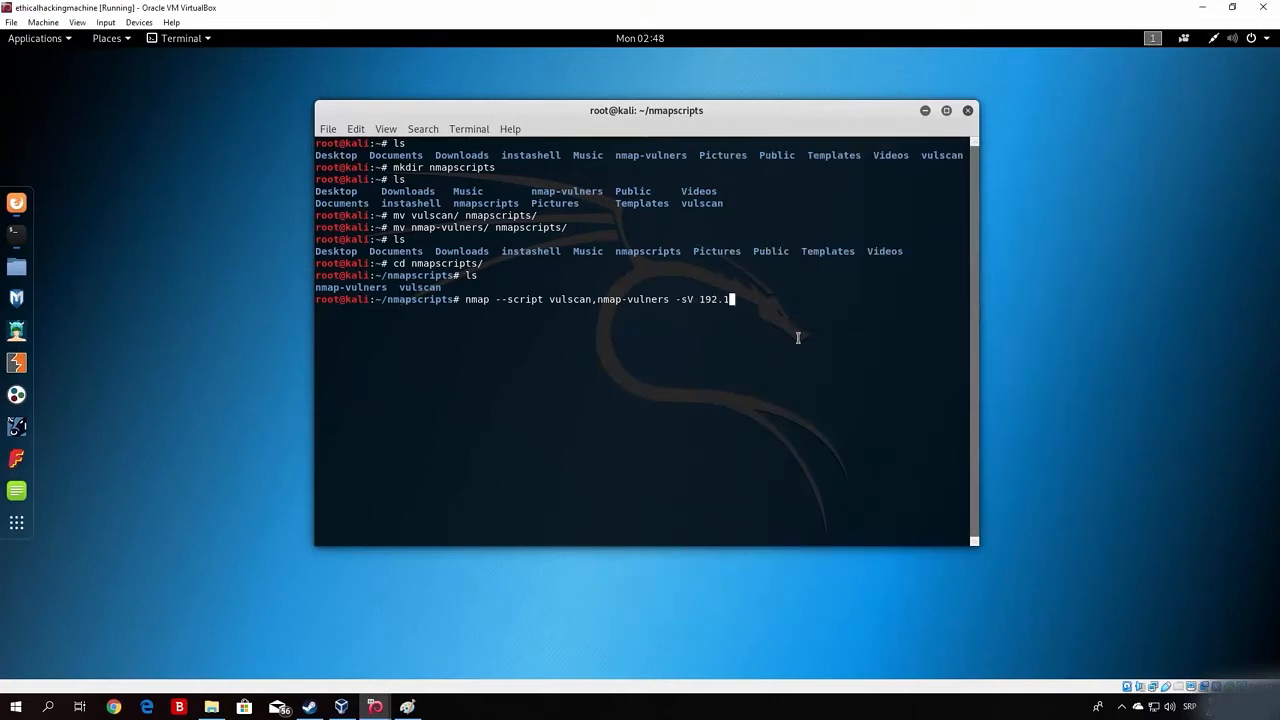
text(68.1.7)
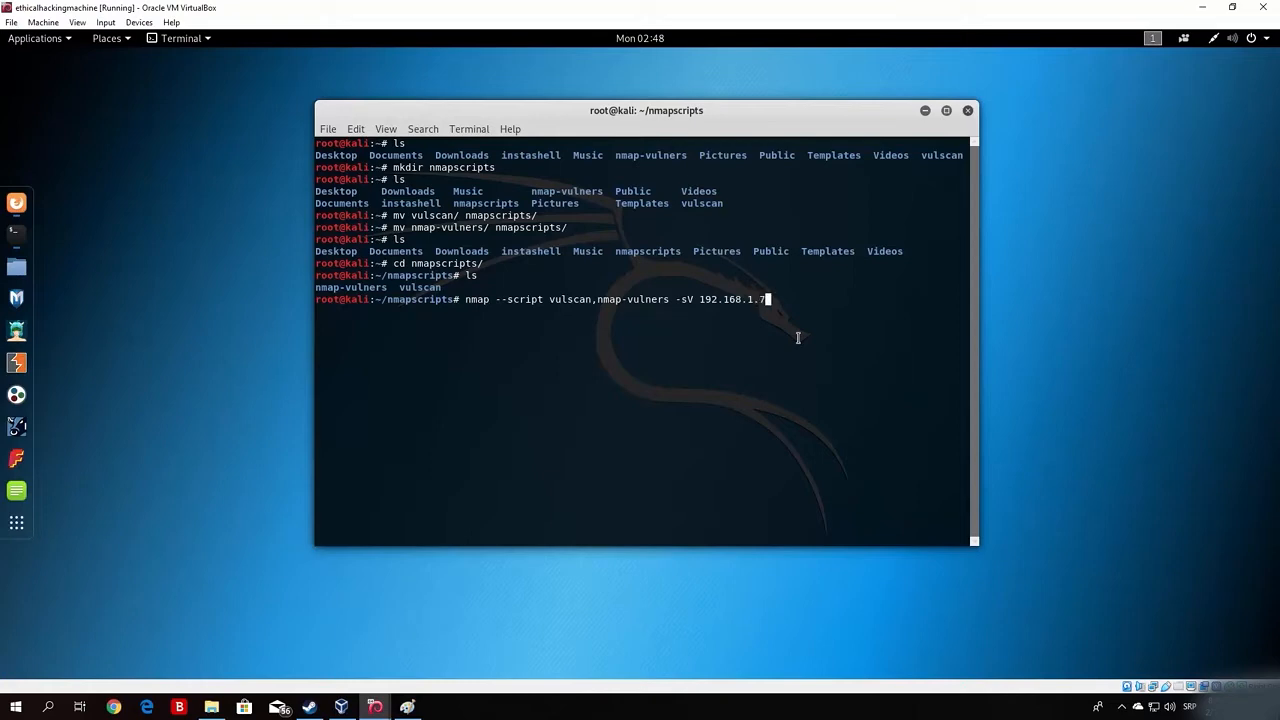
key(Return)
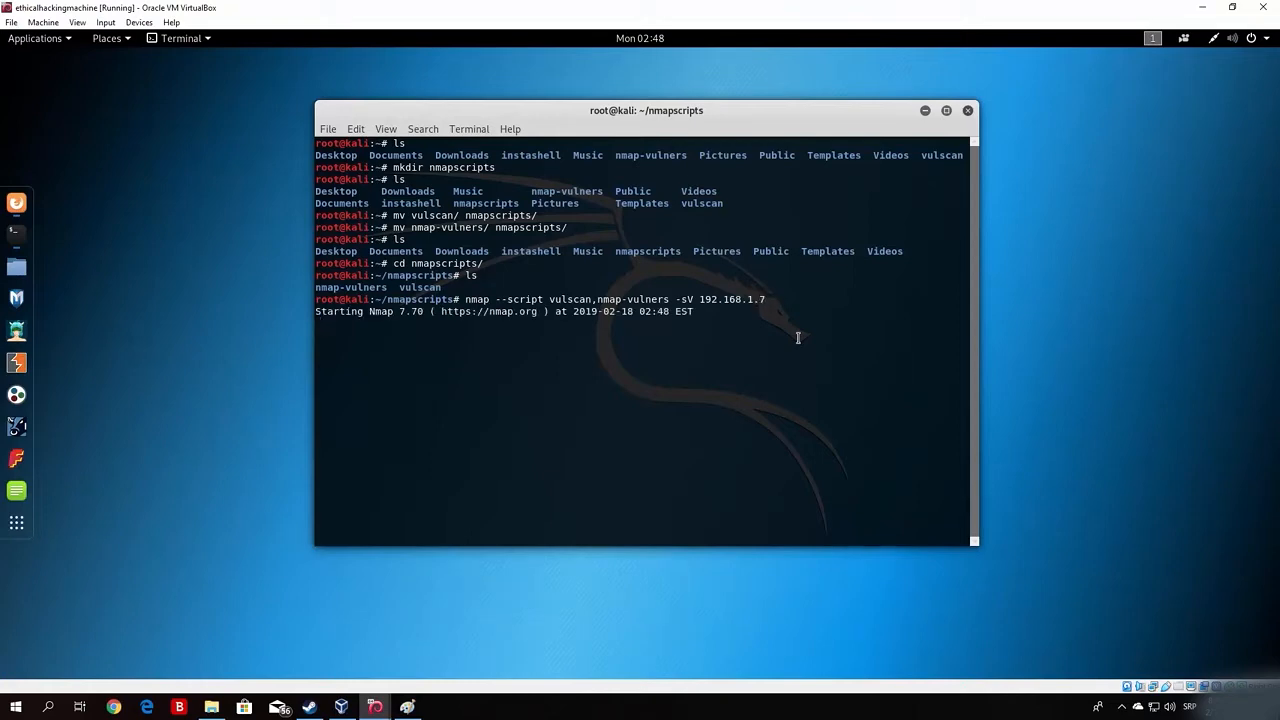
click(945, 110)
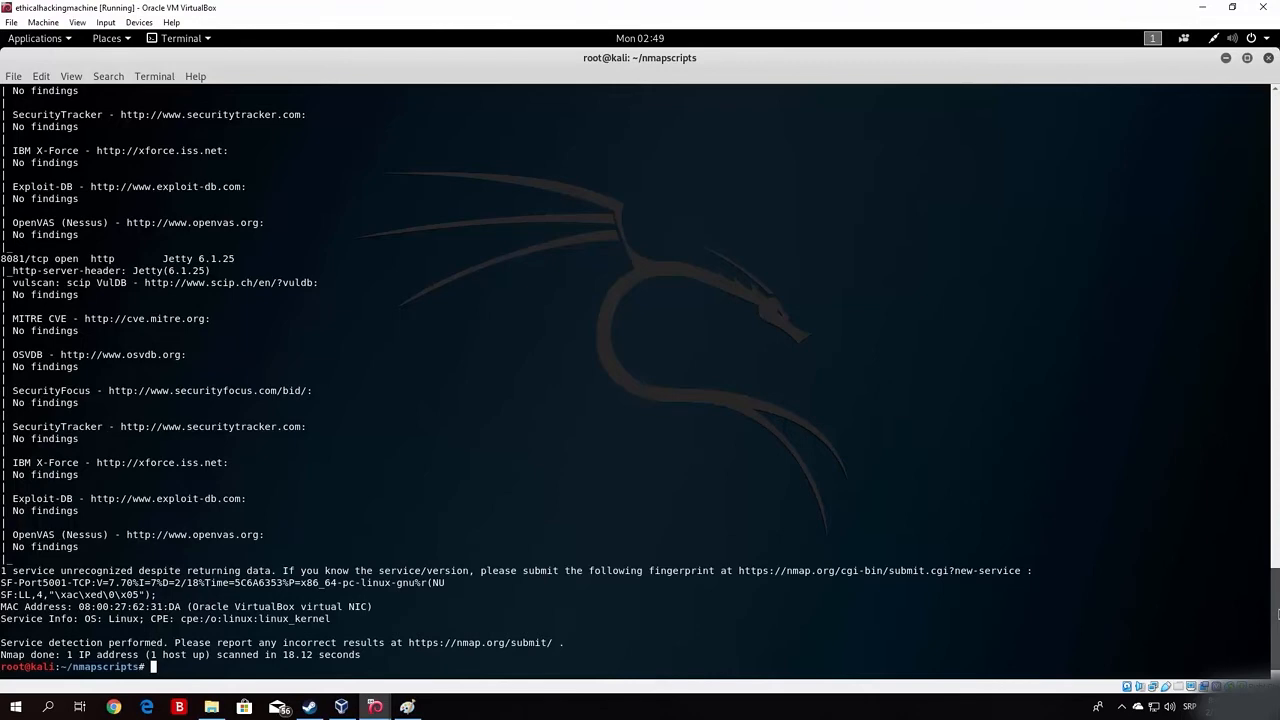
scroll(up, 3)
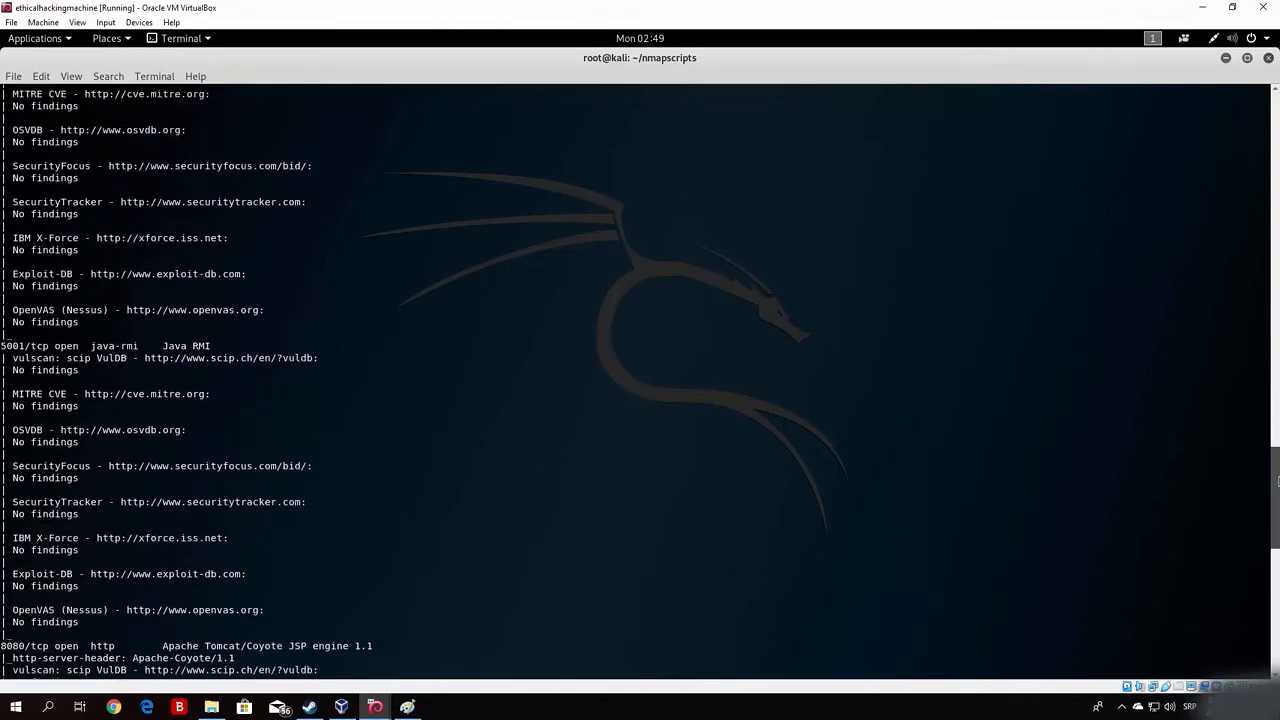
scroll(up, 3)
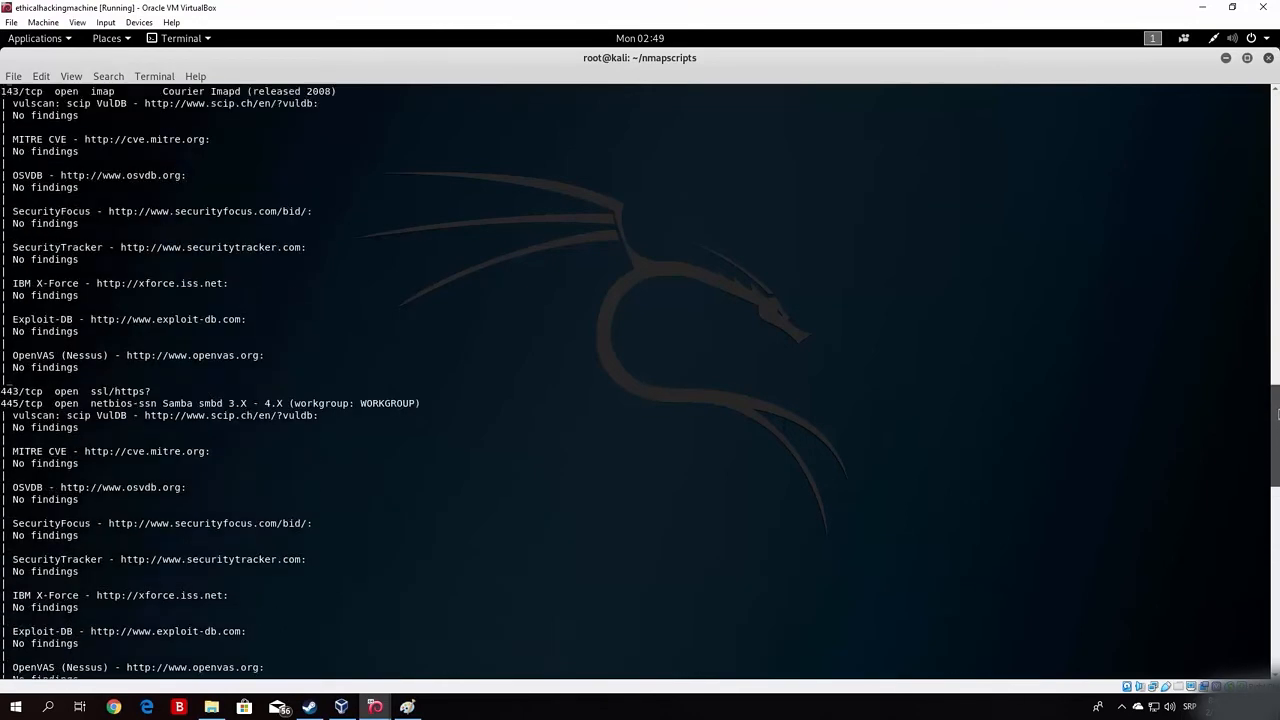
scroll(up, 3)
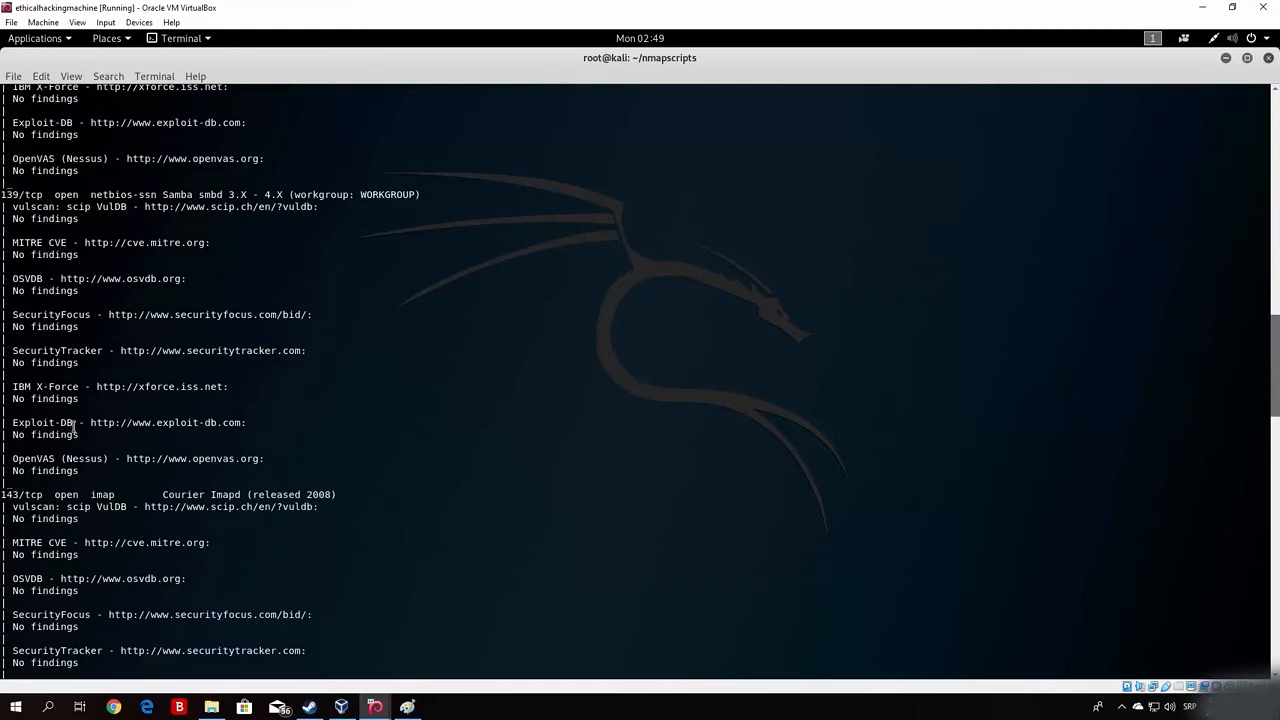
mouse_move(197, 598)
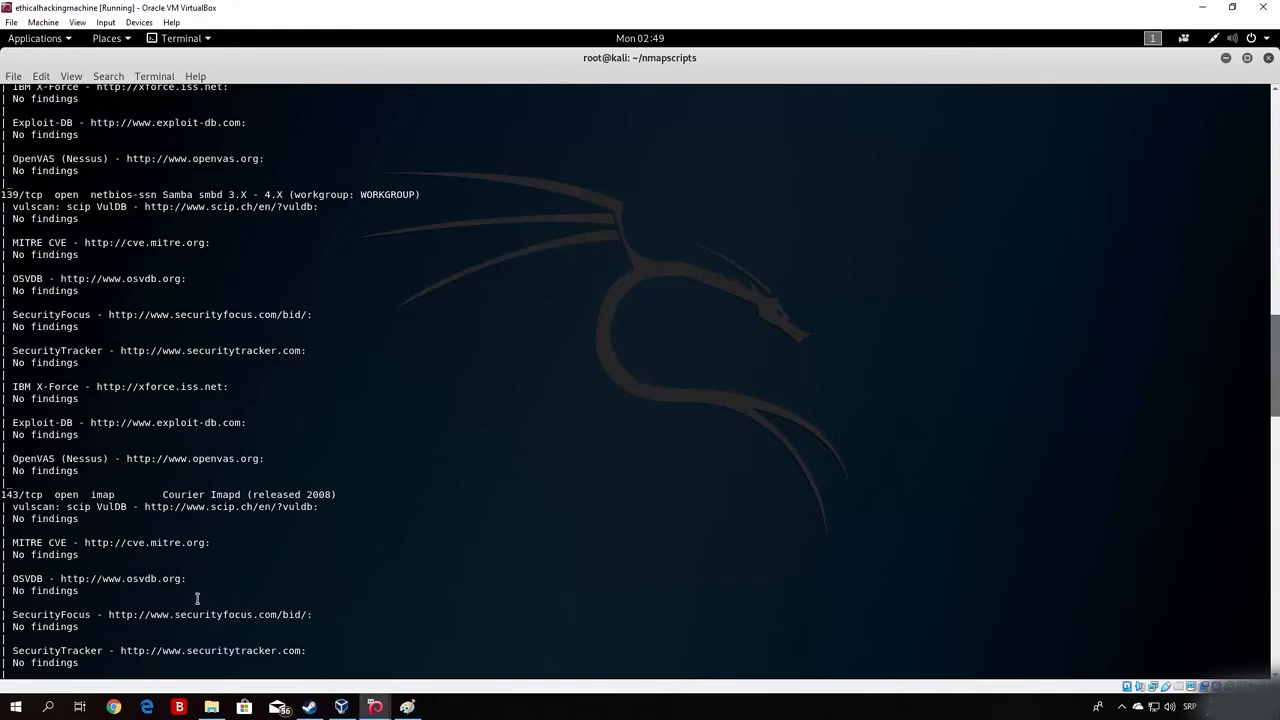
mouse_move(186, 645)
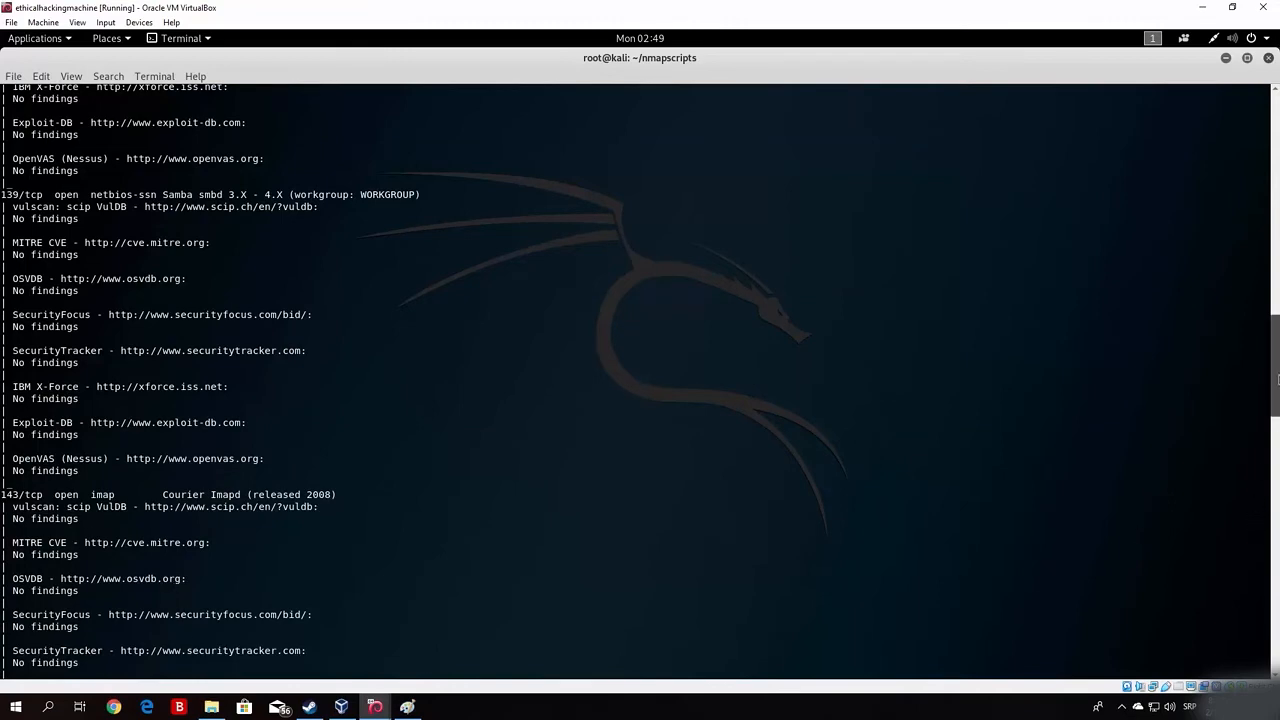
scroll(down, 3)
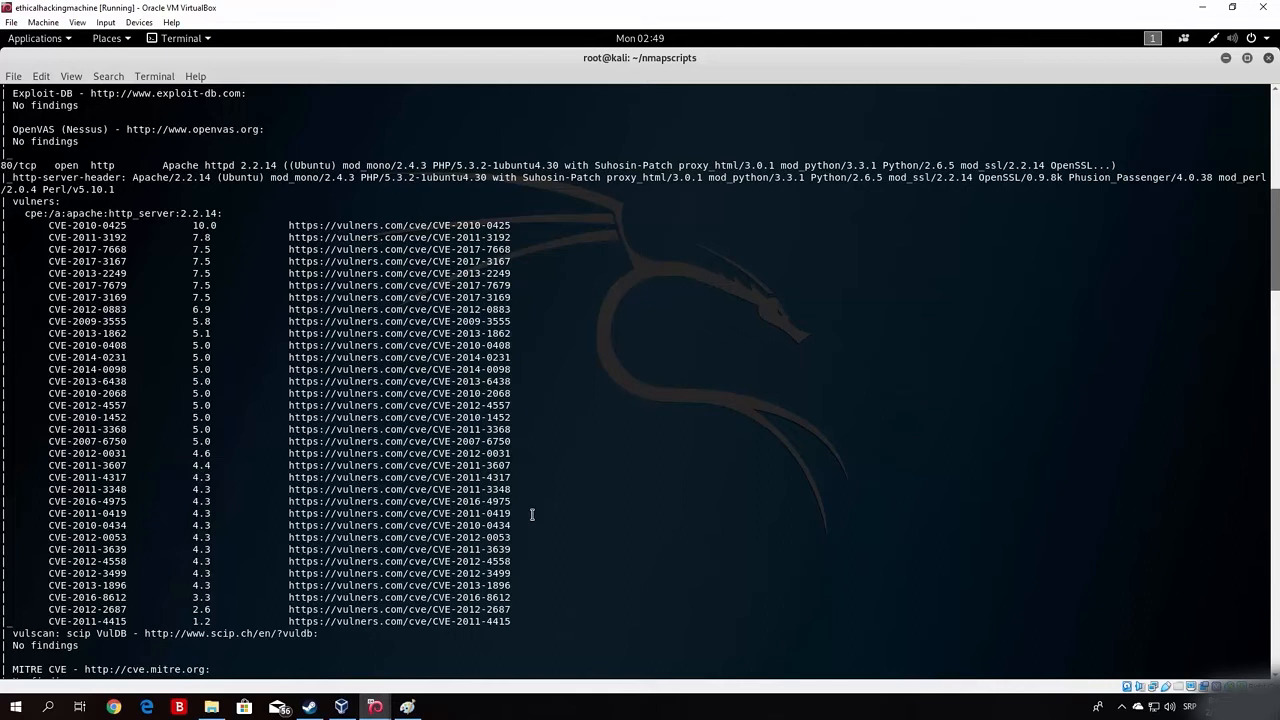
mouse_move(257, 389)
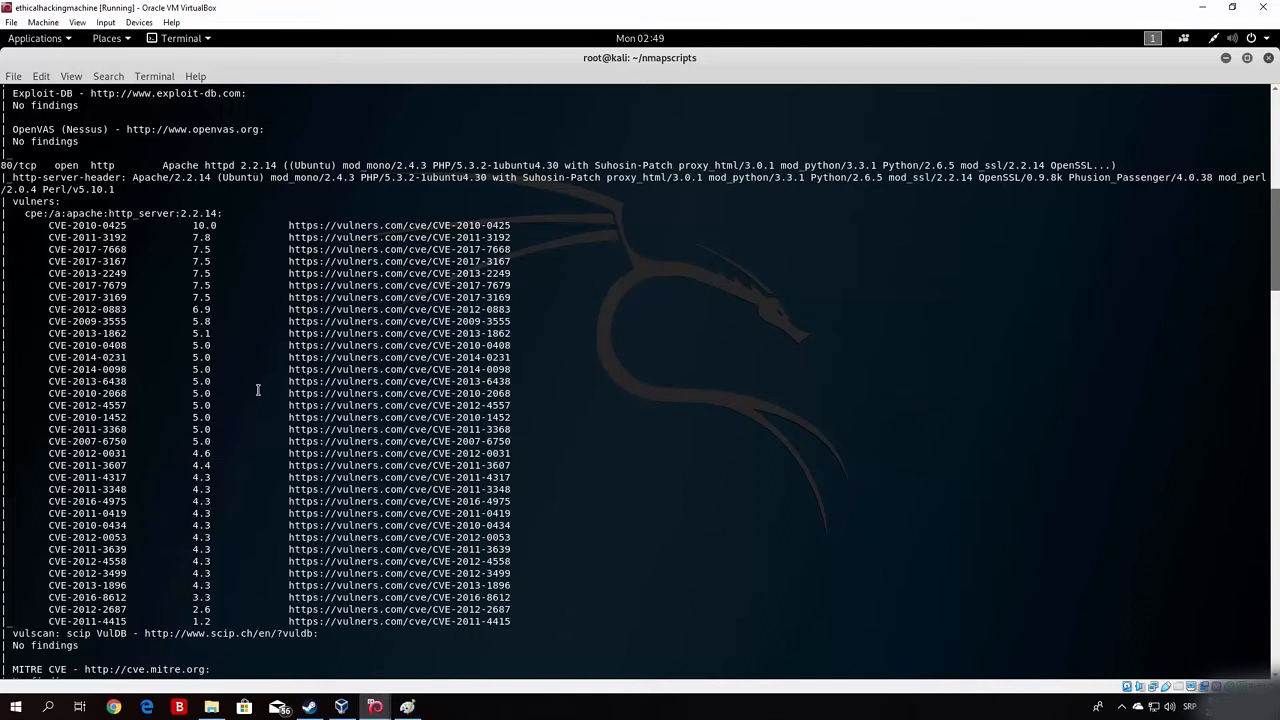
mouse_move(181, 334)
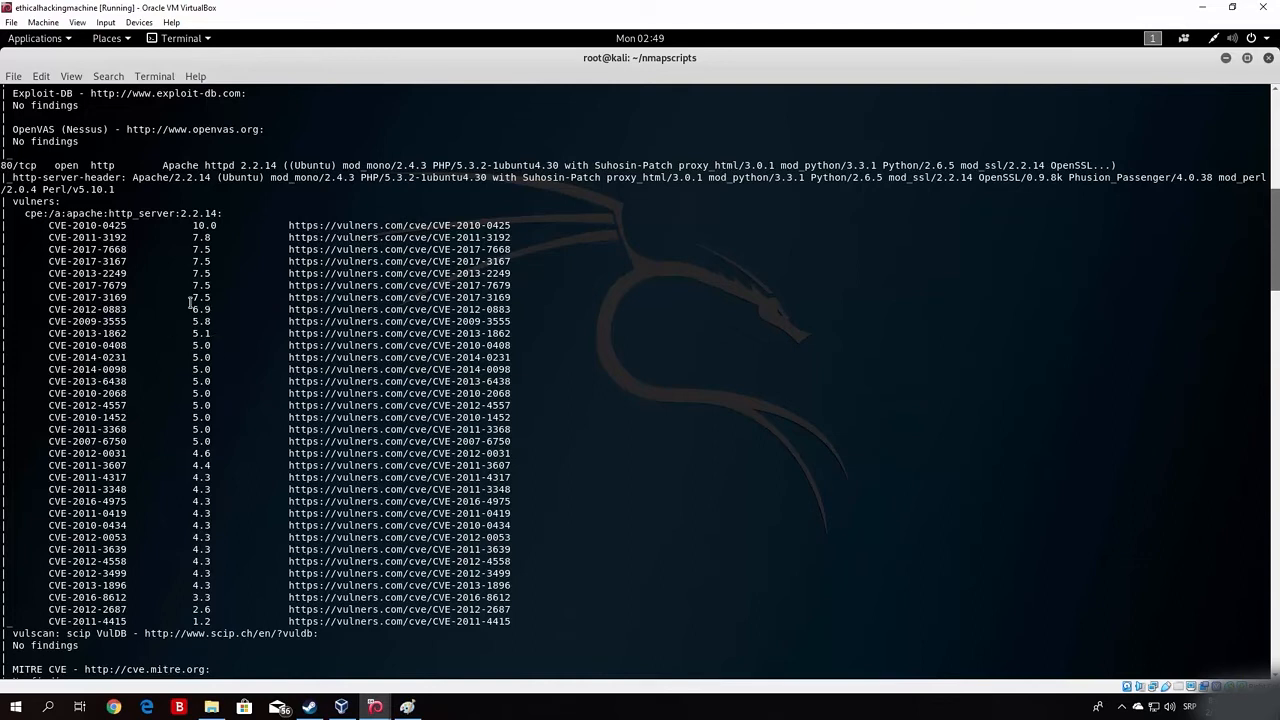
mouse_move(222, 394)
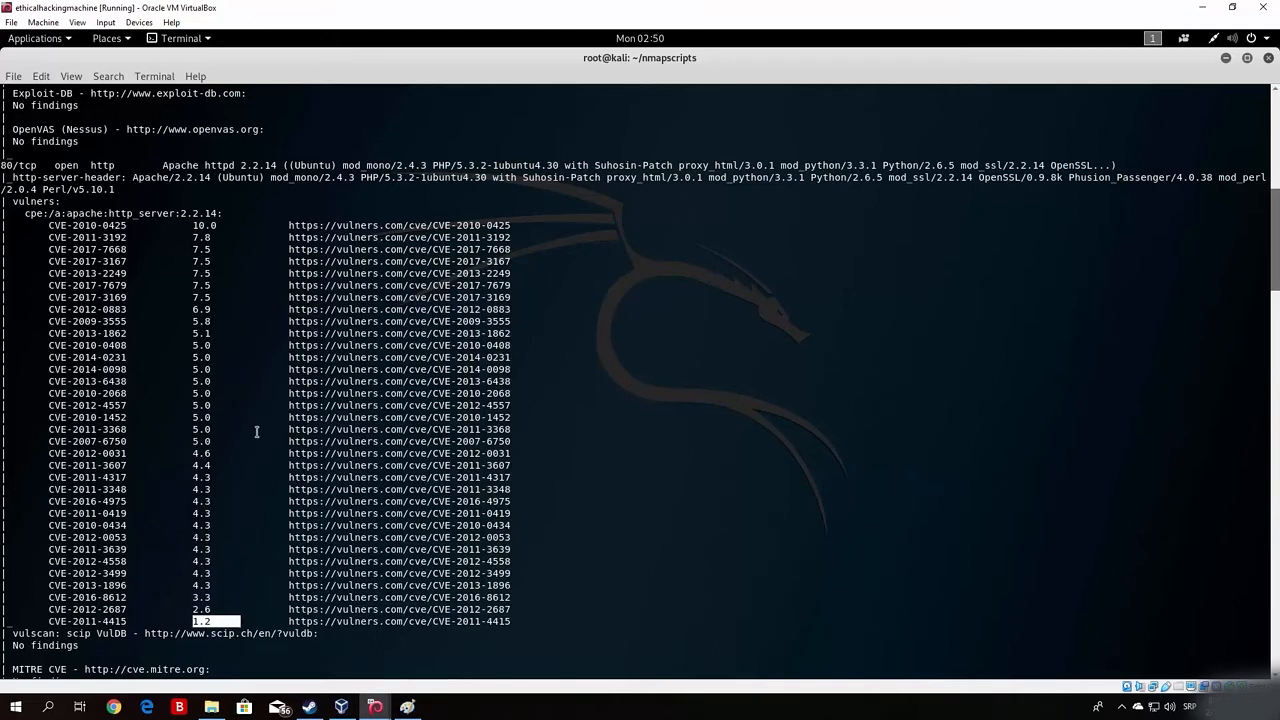
mouse_move(221, 235)
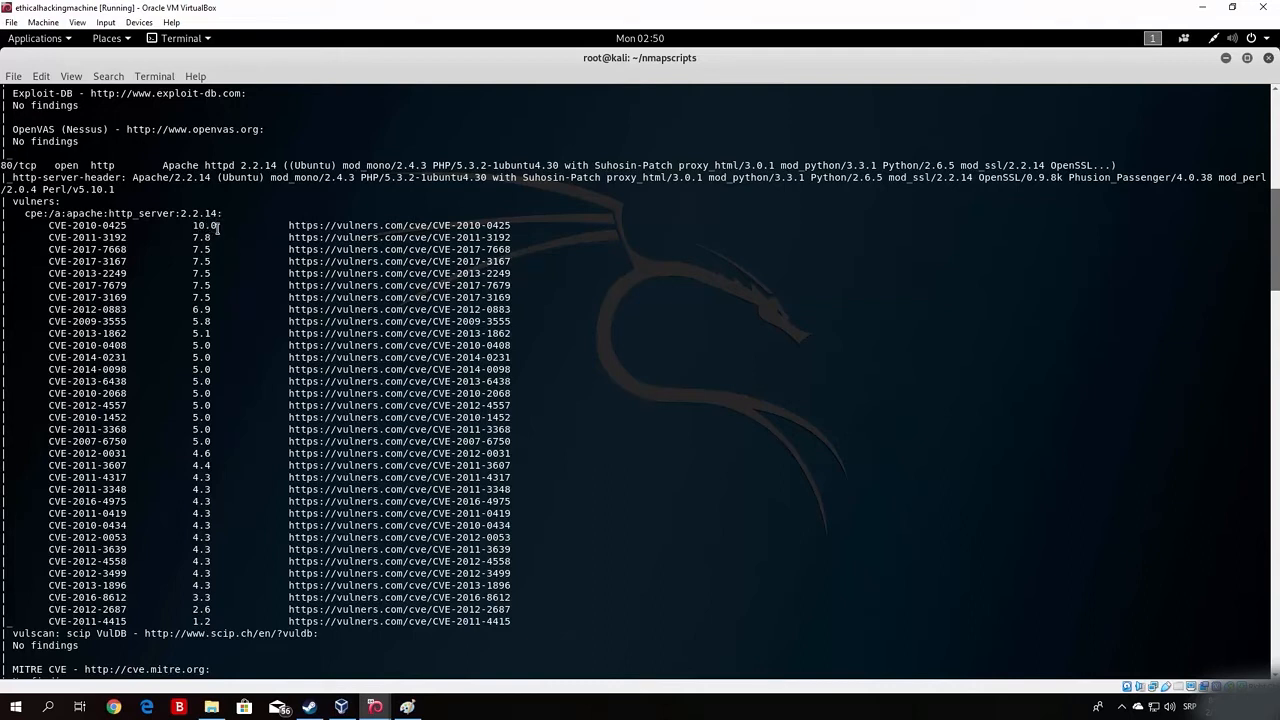
double_click(202, 225)
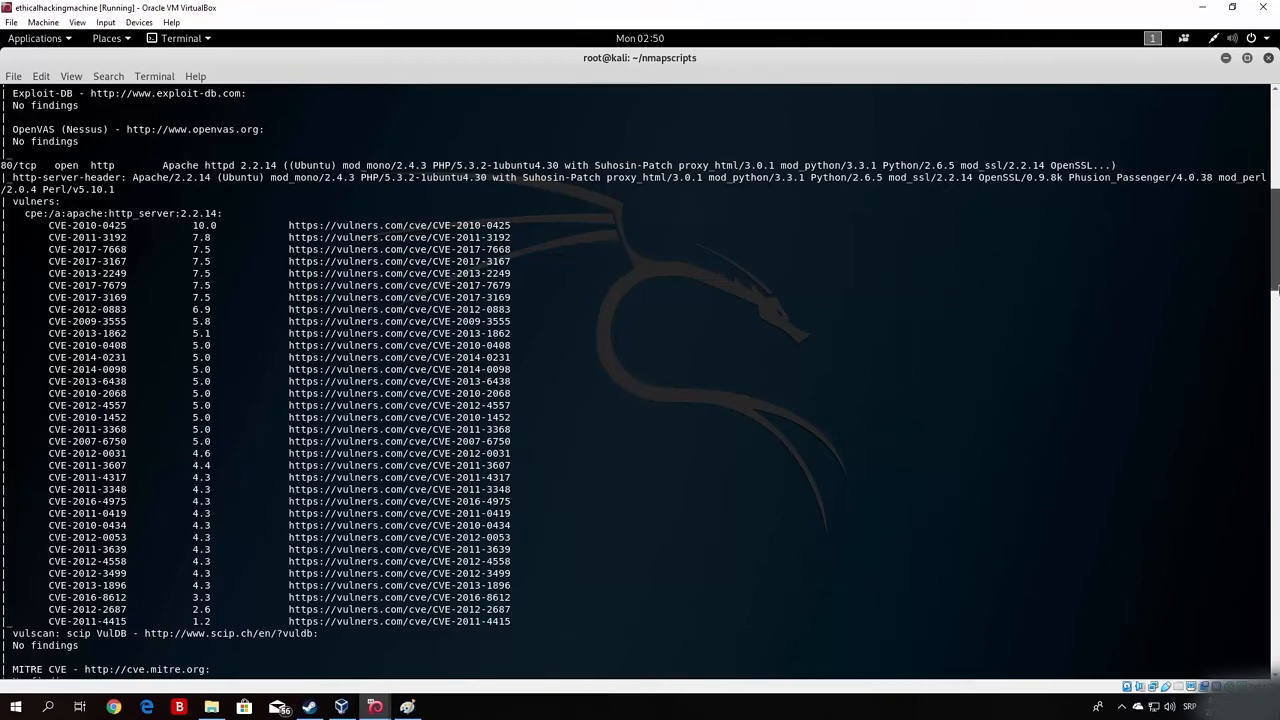
scroll(up, 3)
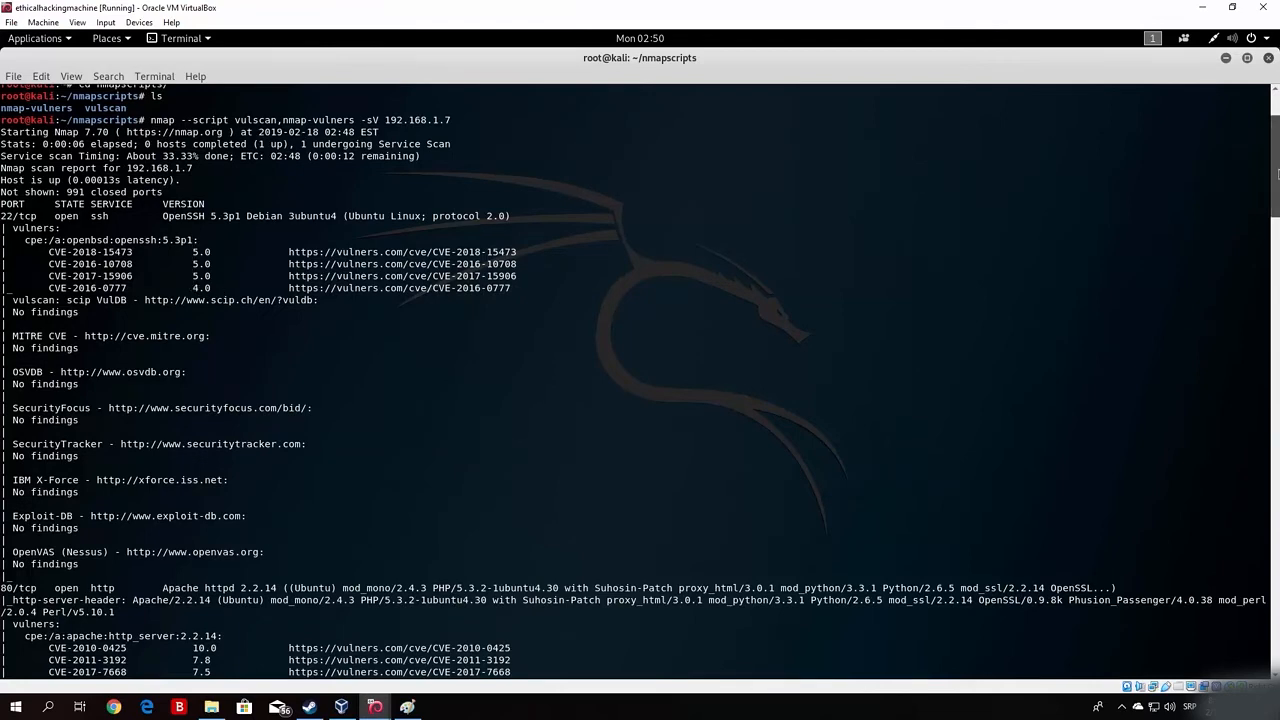
scroll(down, 3)
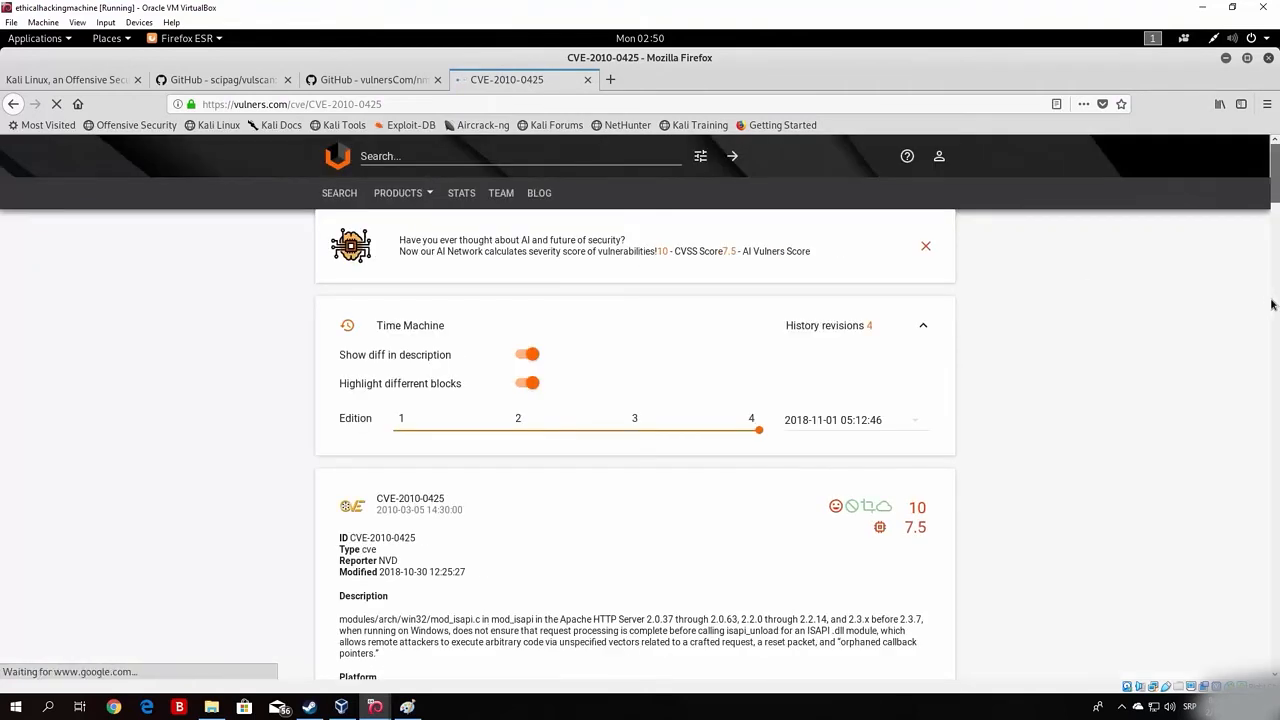
scroll(down, 3)
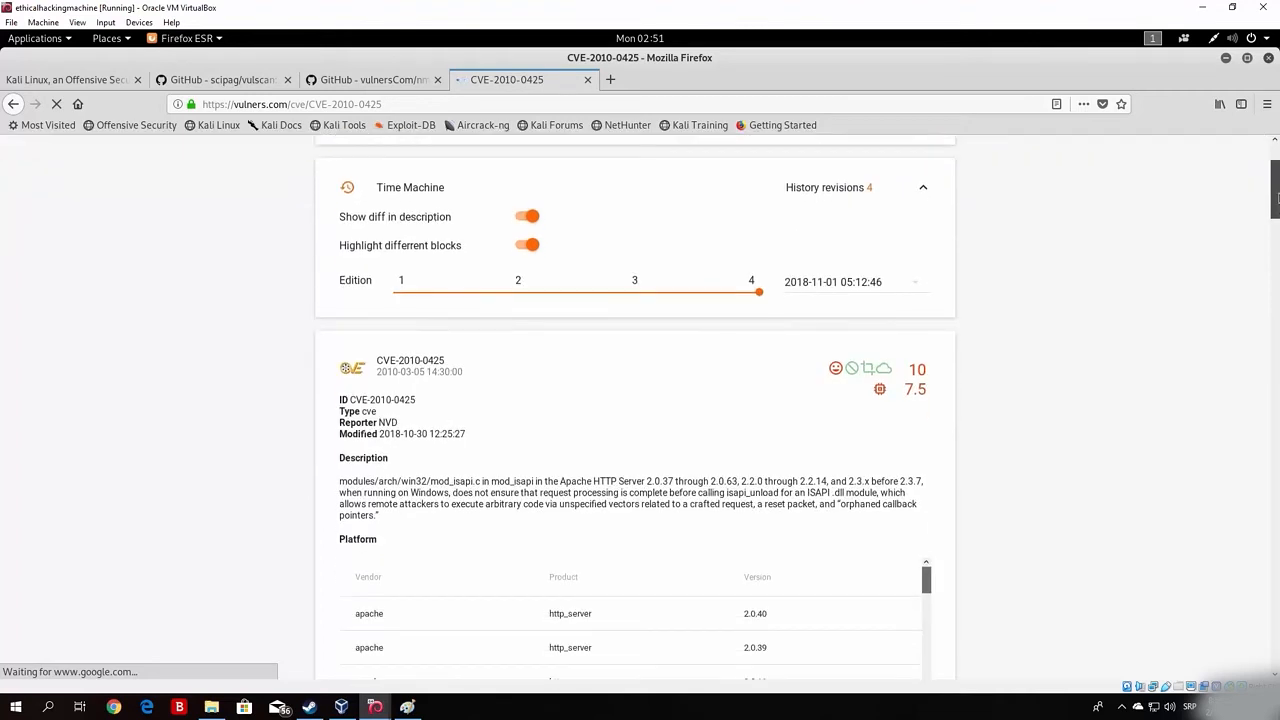
scroll(down, 3)
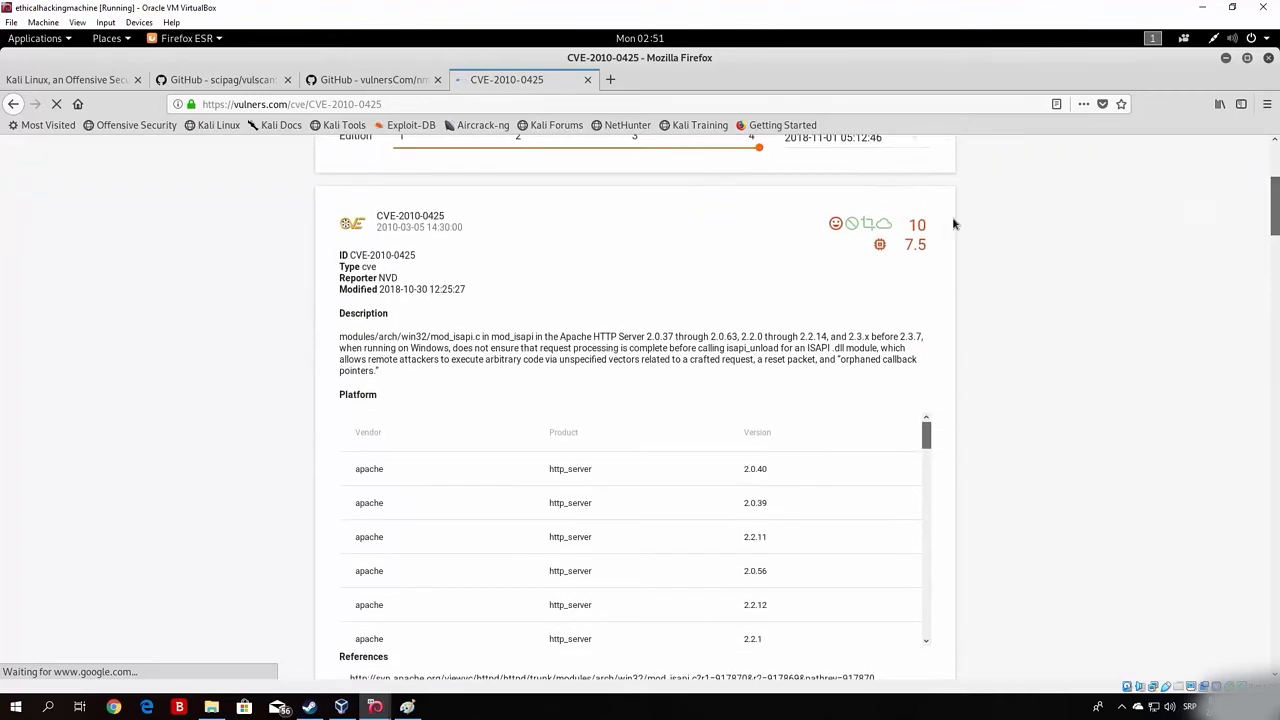
mouse_move(836, 223)
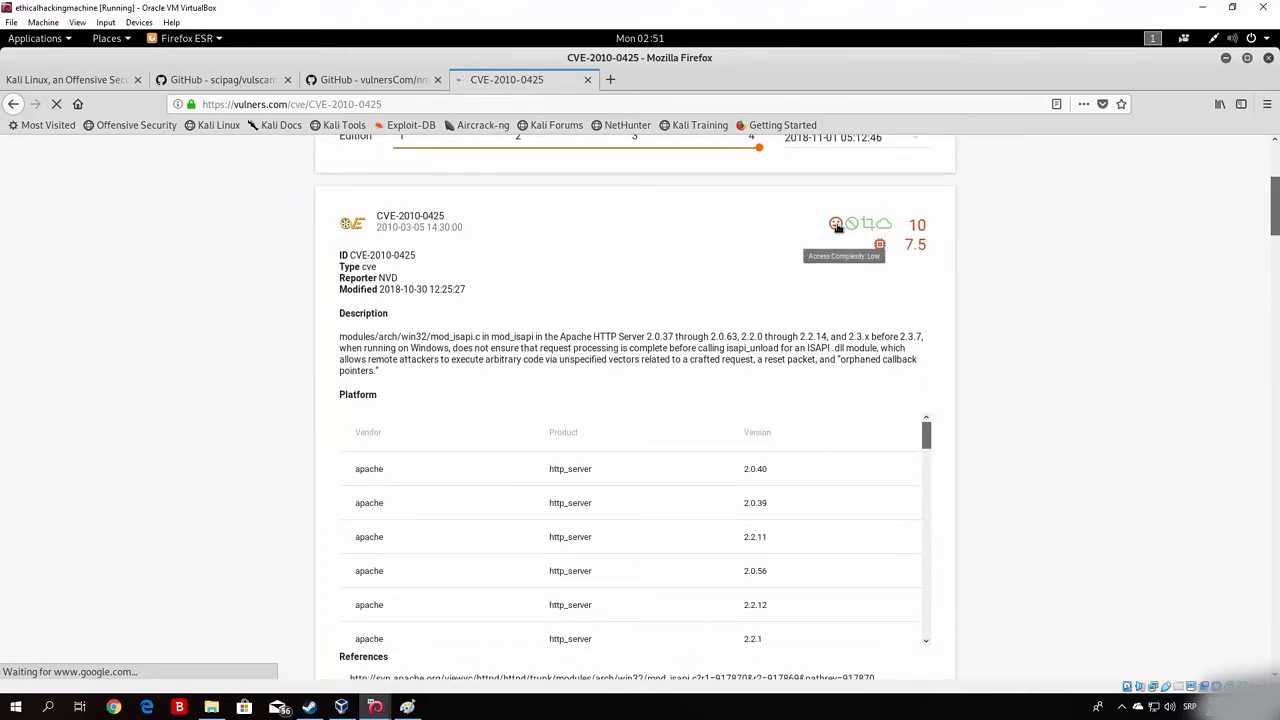
mouse_move(852, 223)
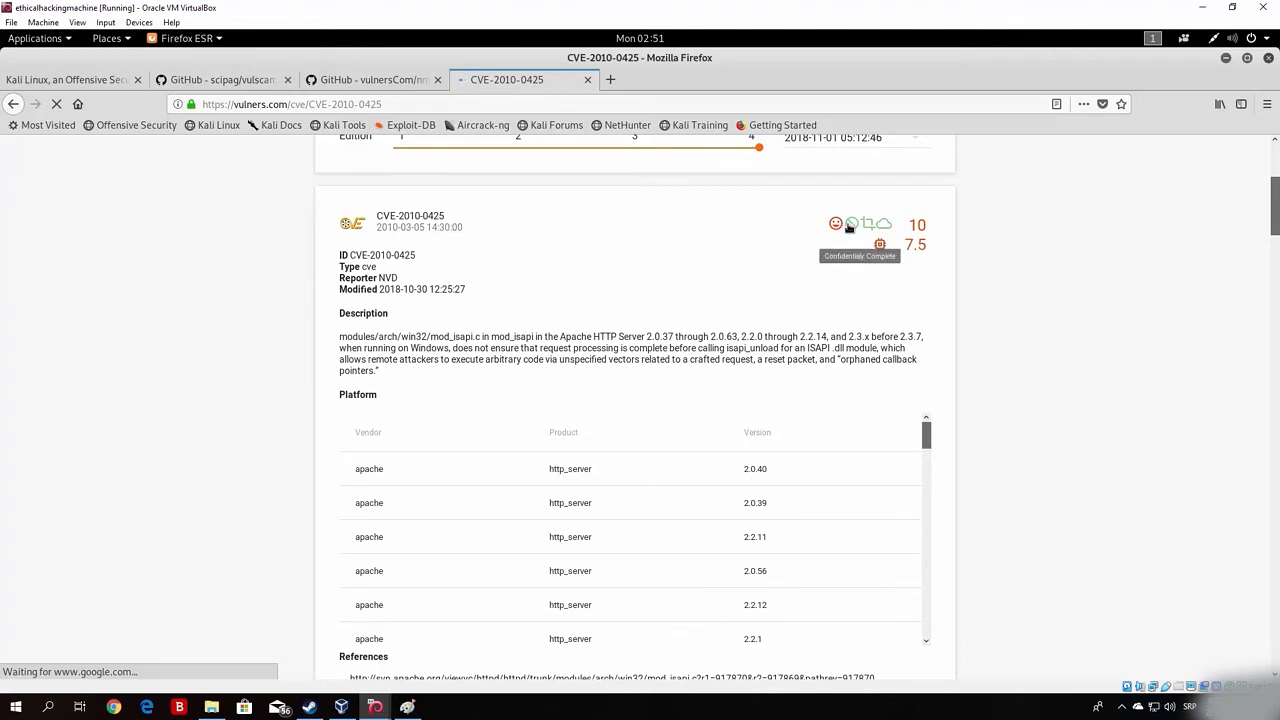
mouse_move(872, 225)
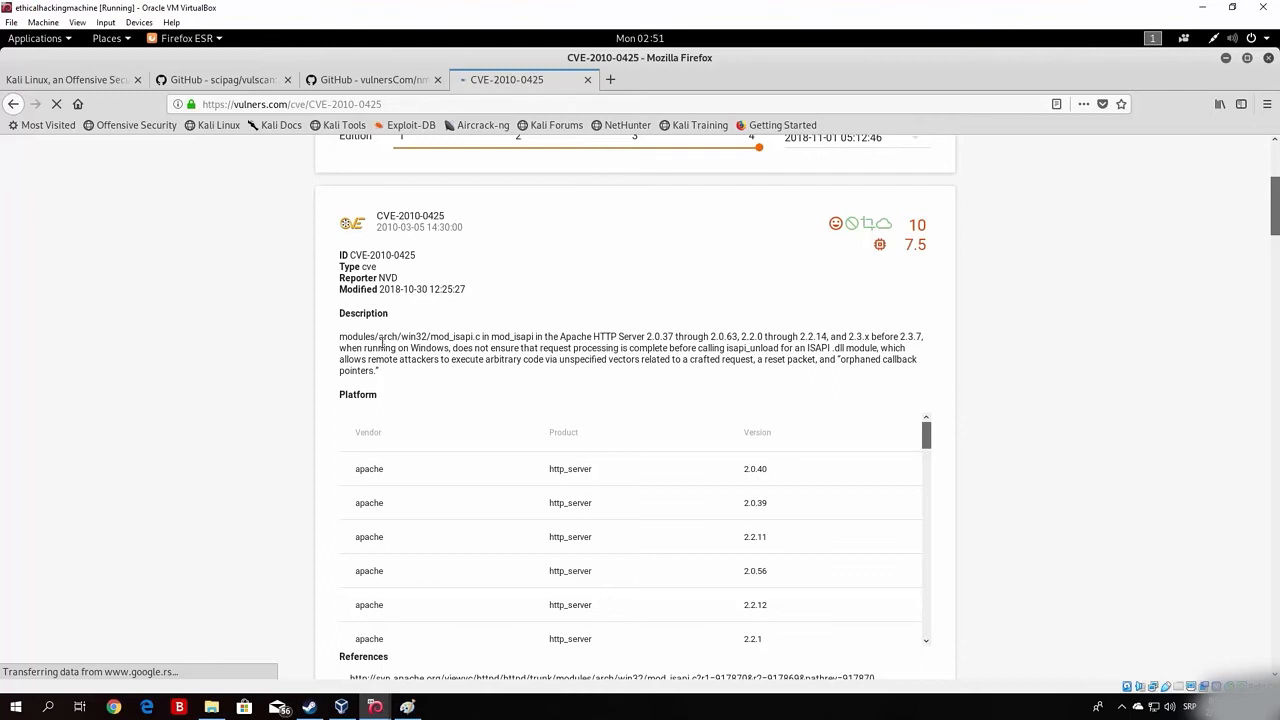
mouse_move(340, 353)
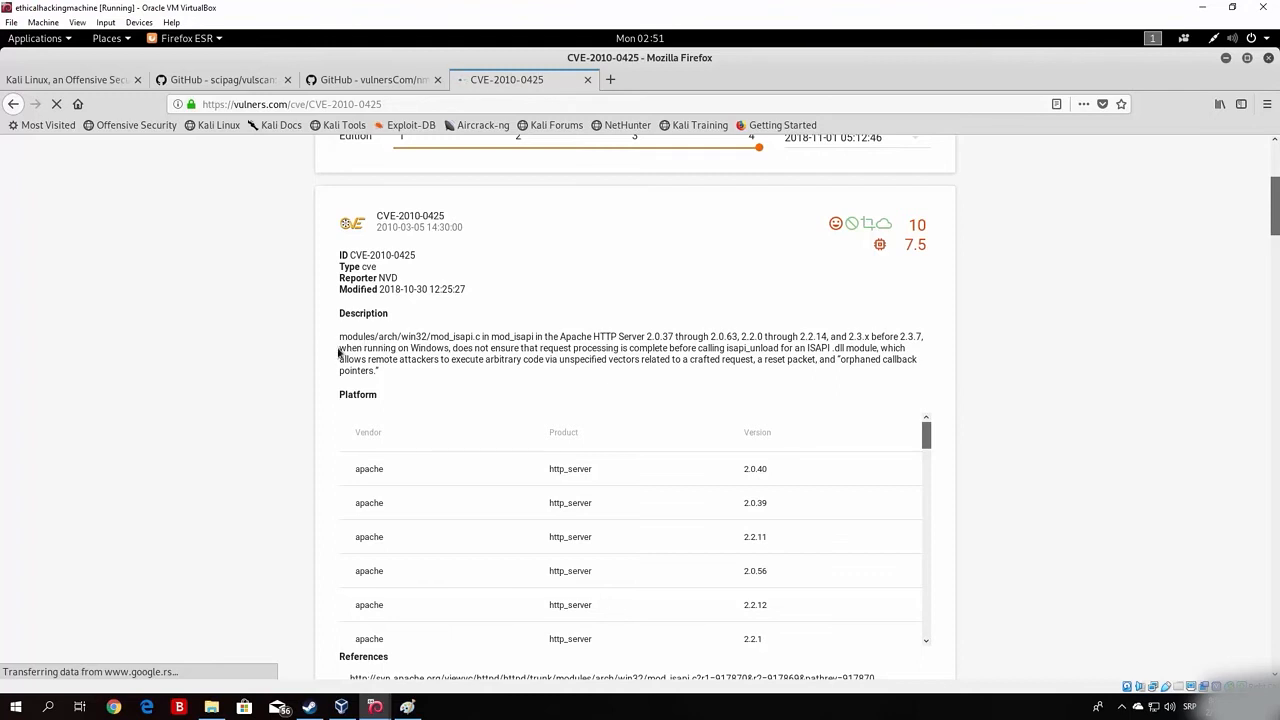
mouse_move(460, 338)
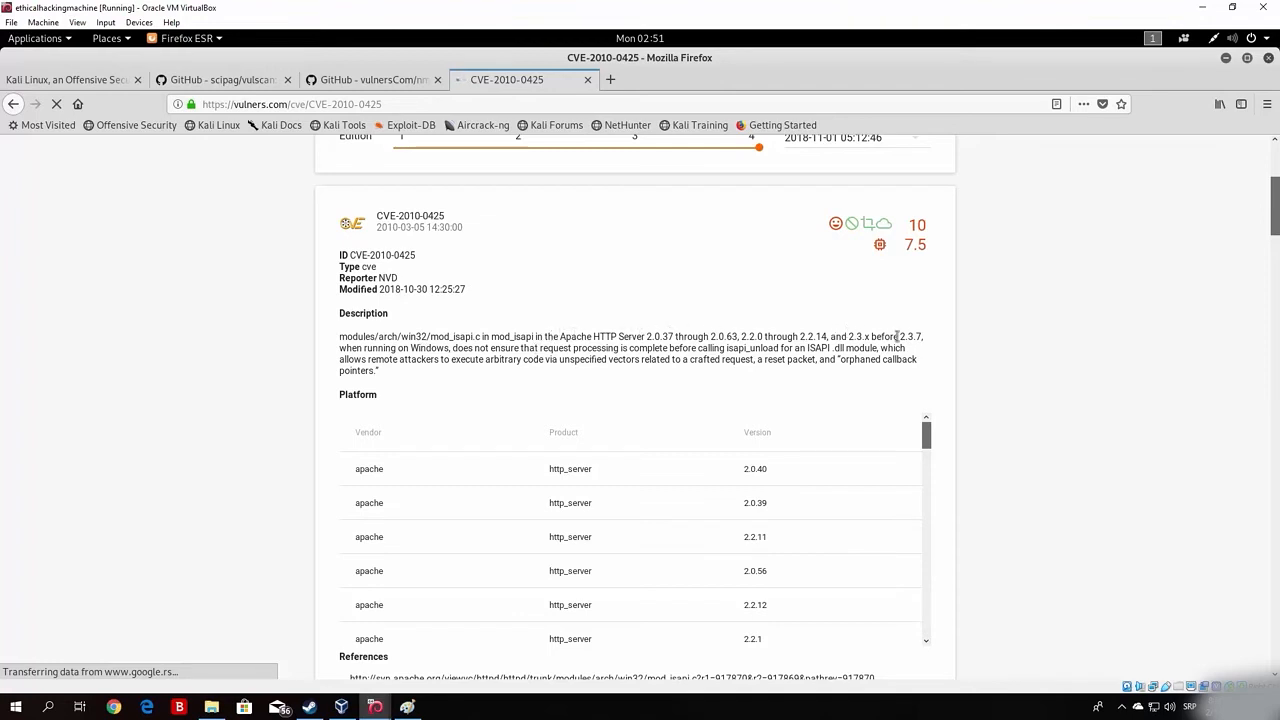
mouse_move(436, 348)
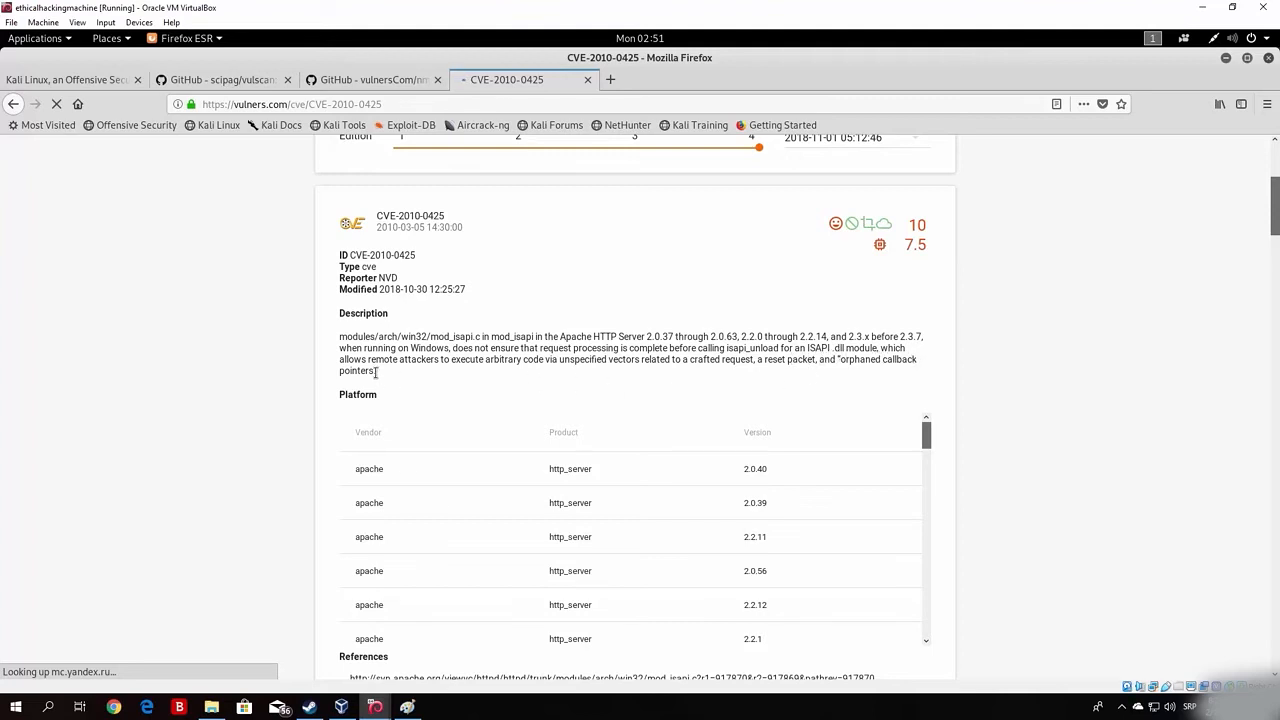
mouse_move(570, 380)
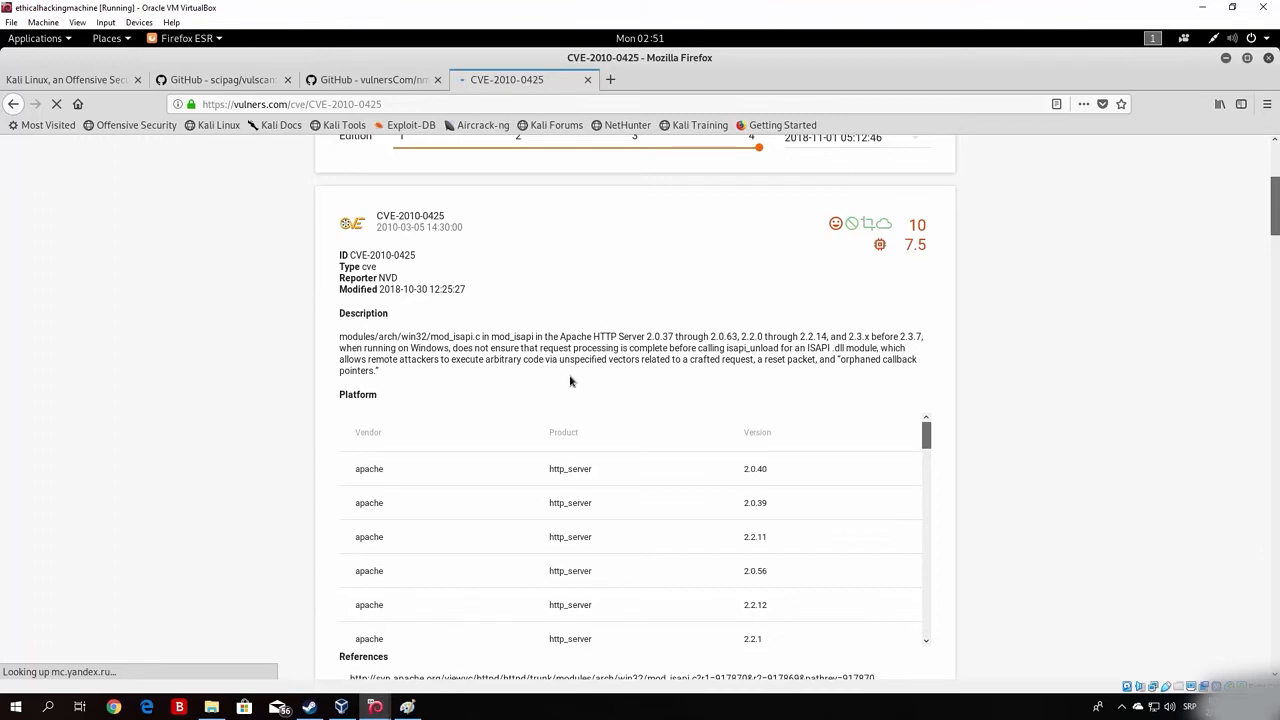
mouse_move(781, 360)
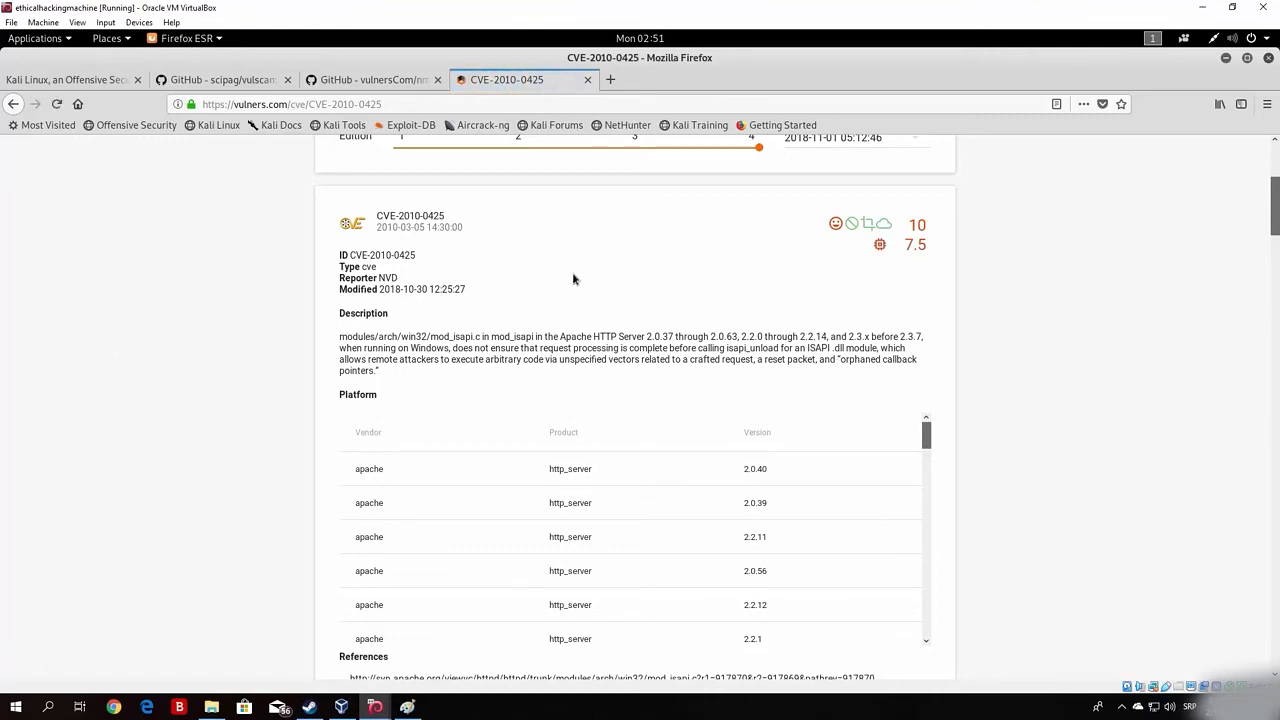
scroll(up, 3)
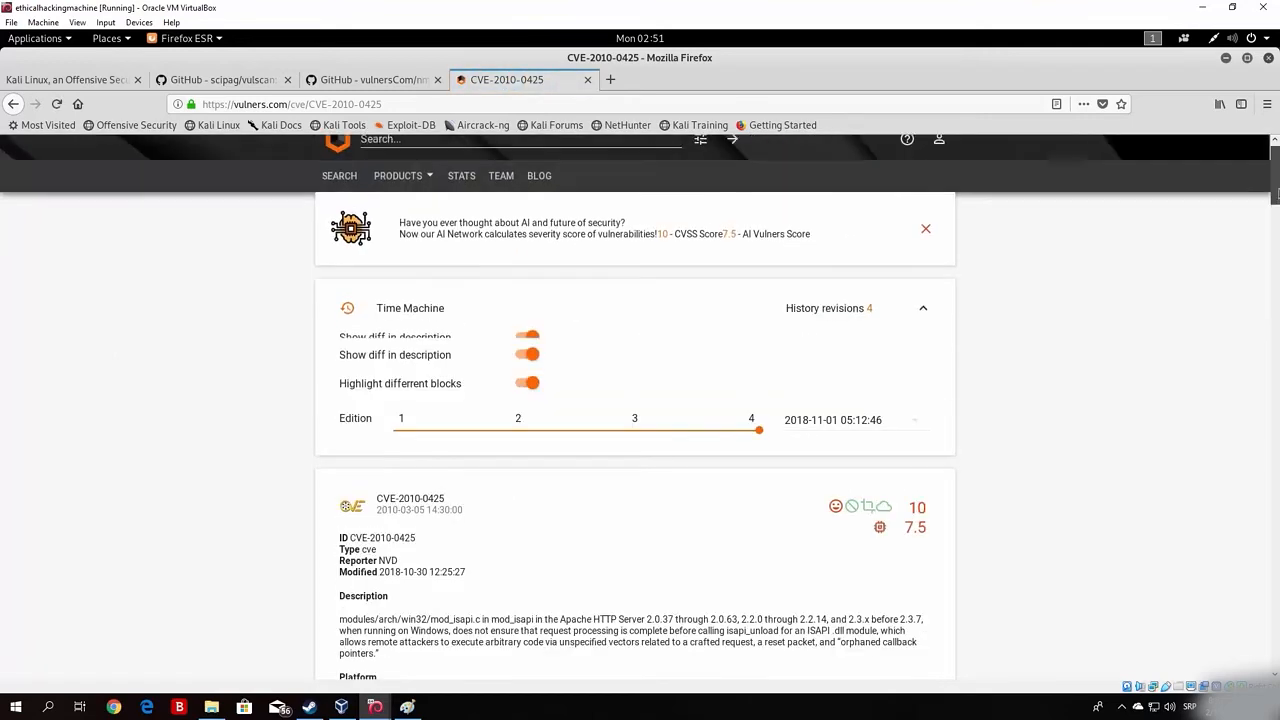
scroll(down, 3)
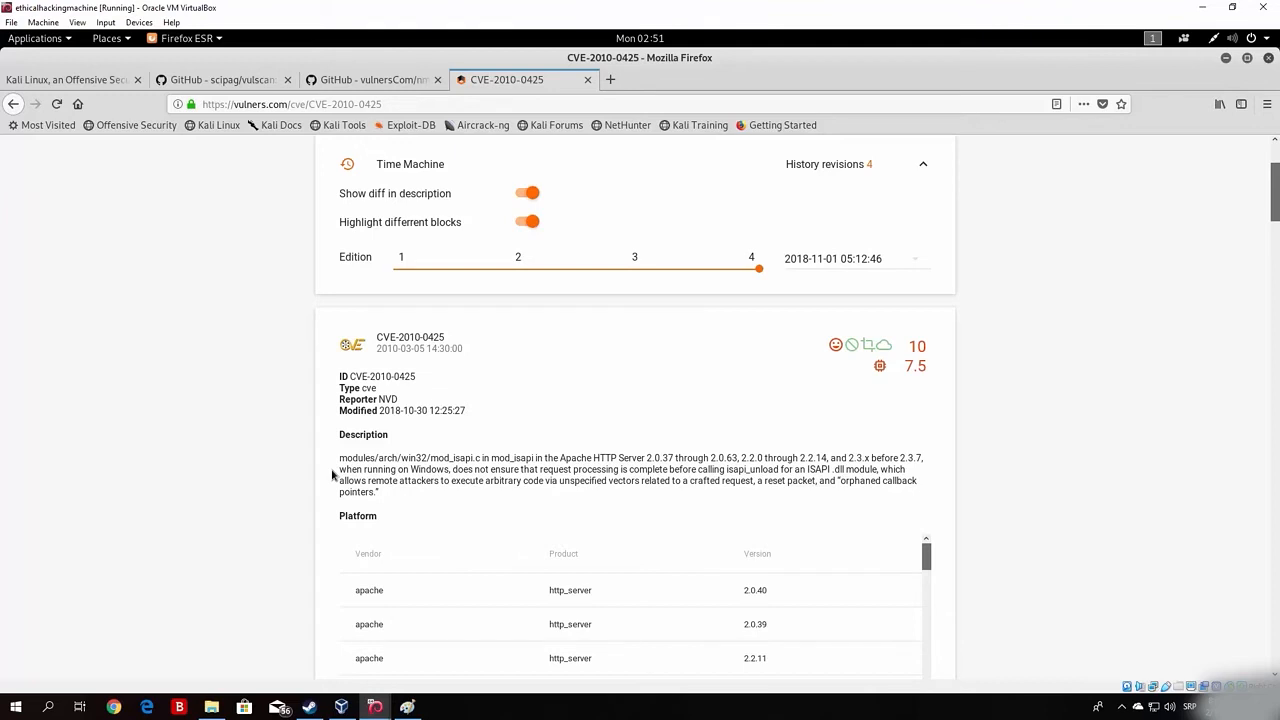
mouse_move(449, 344)
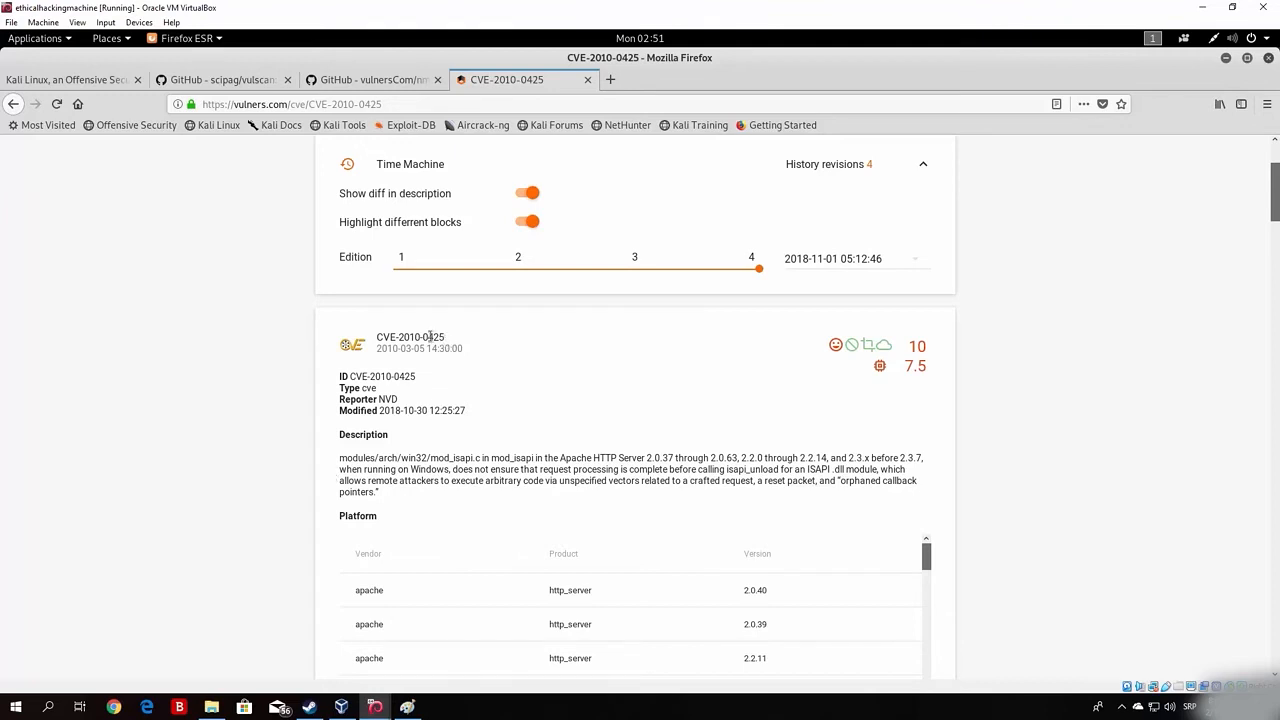
right_click(410, 337)
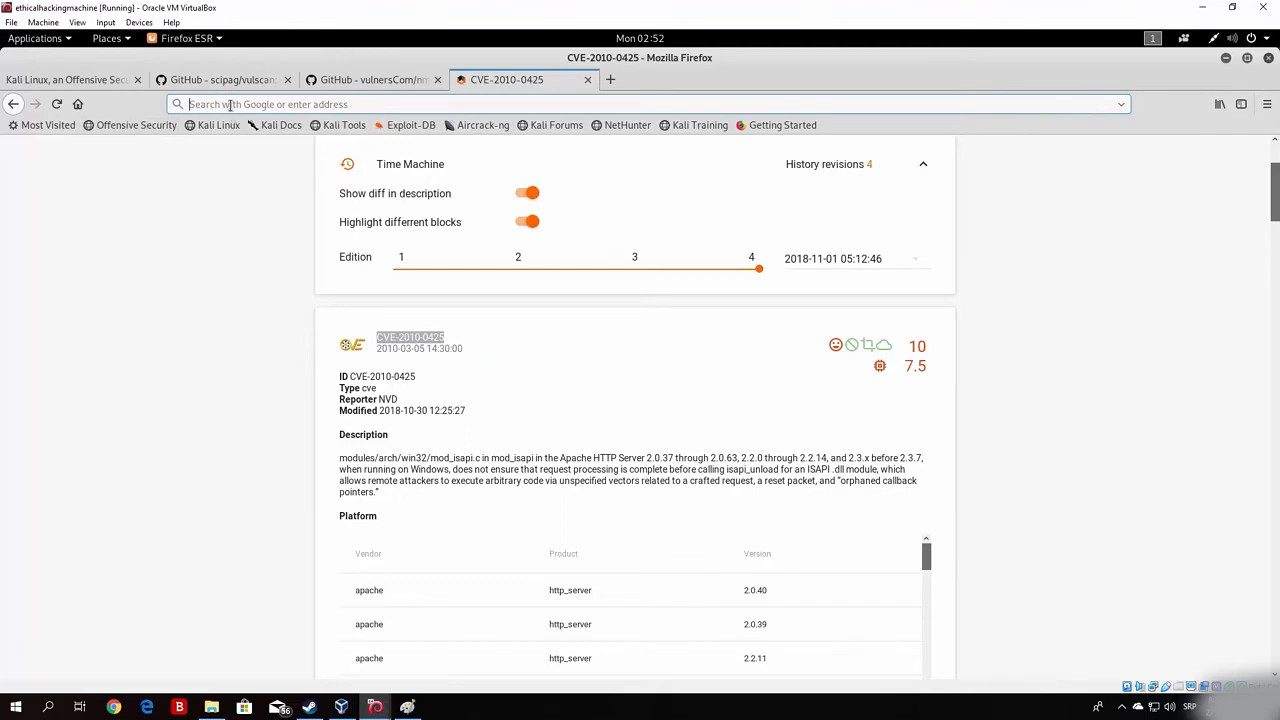
Search CVE-2010-0425 exploits, check cvedetails, then open Rapid7's mod_isapi module unload flaw page
text(CVE-2010-0425)
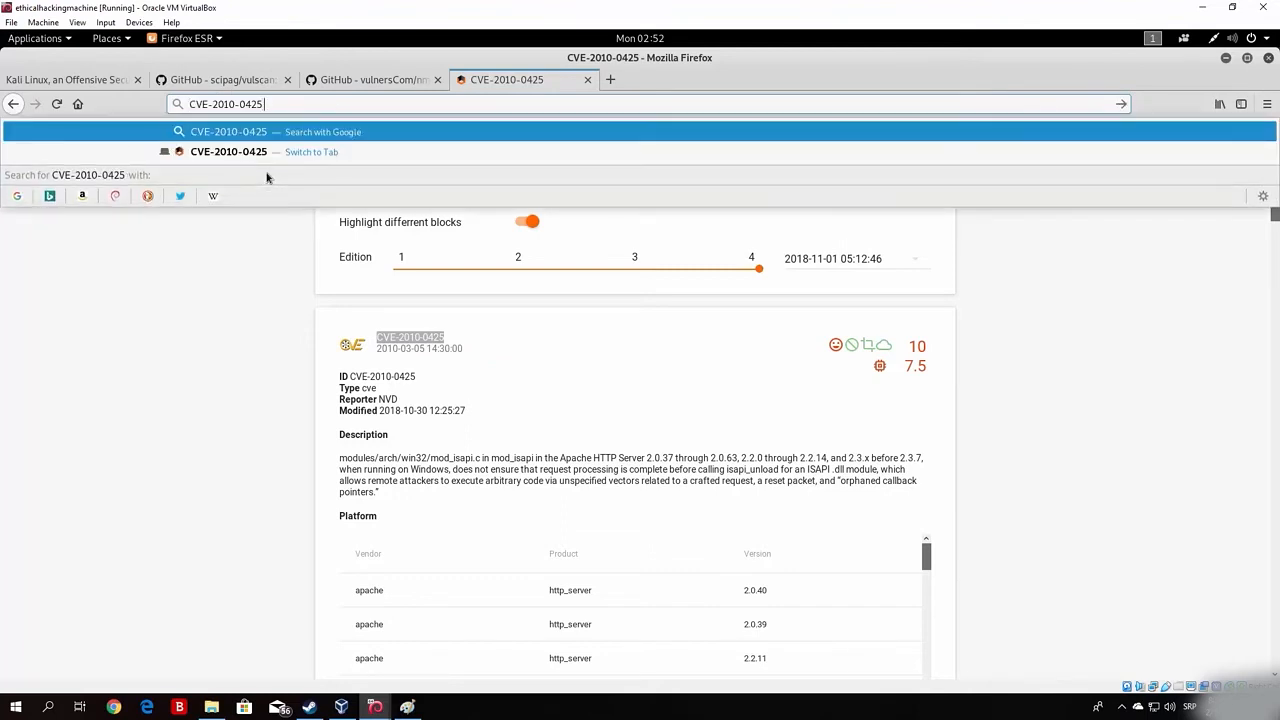
key(Return)
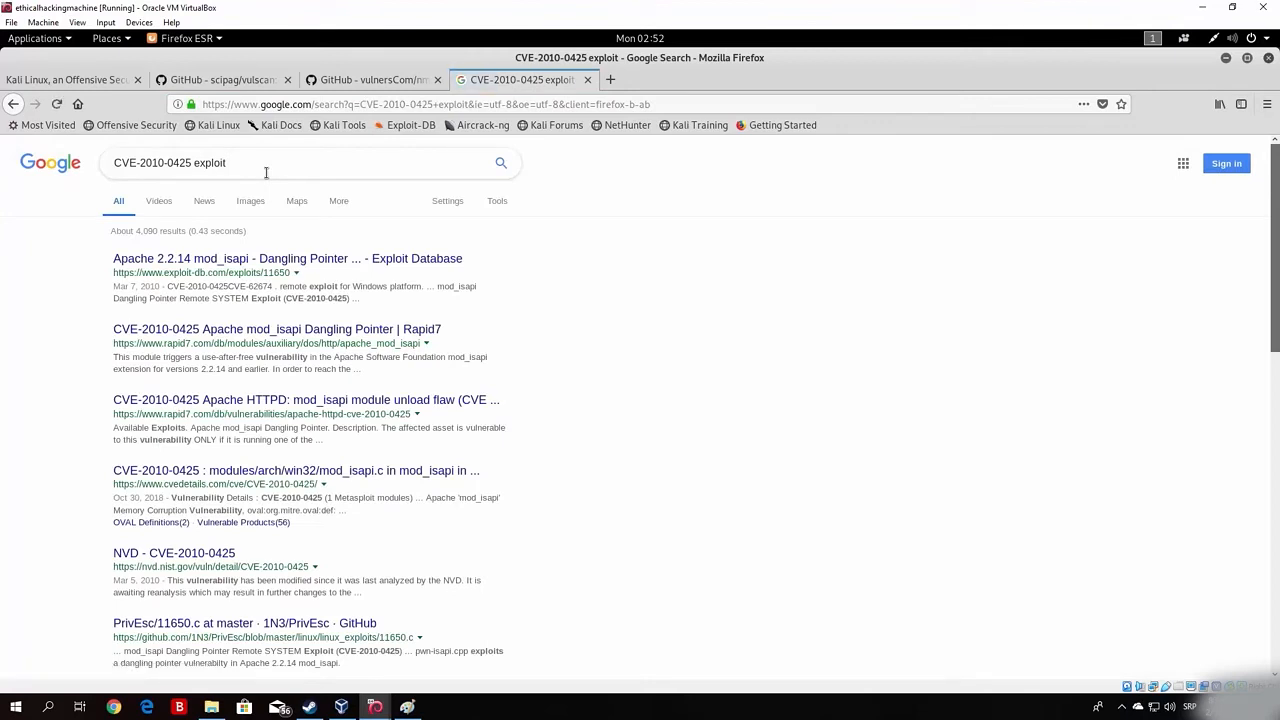
mouse_move(288, 258)
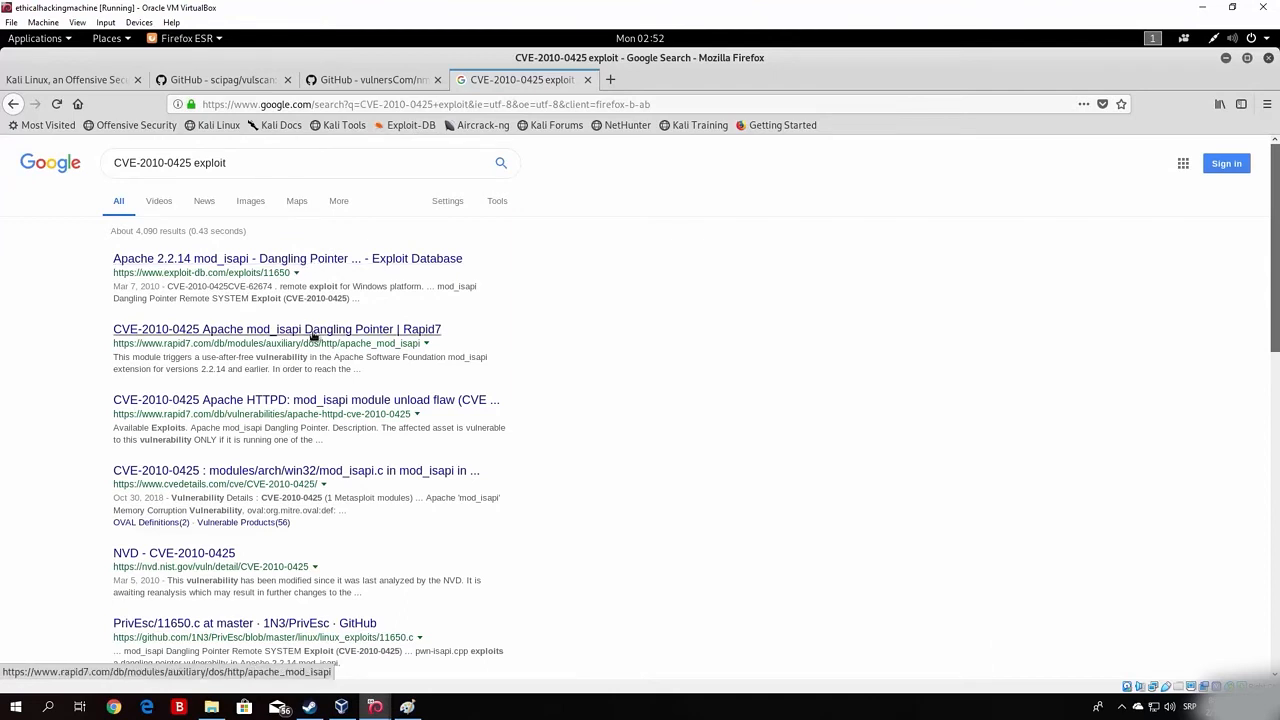
mouse_move(305, 633)
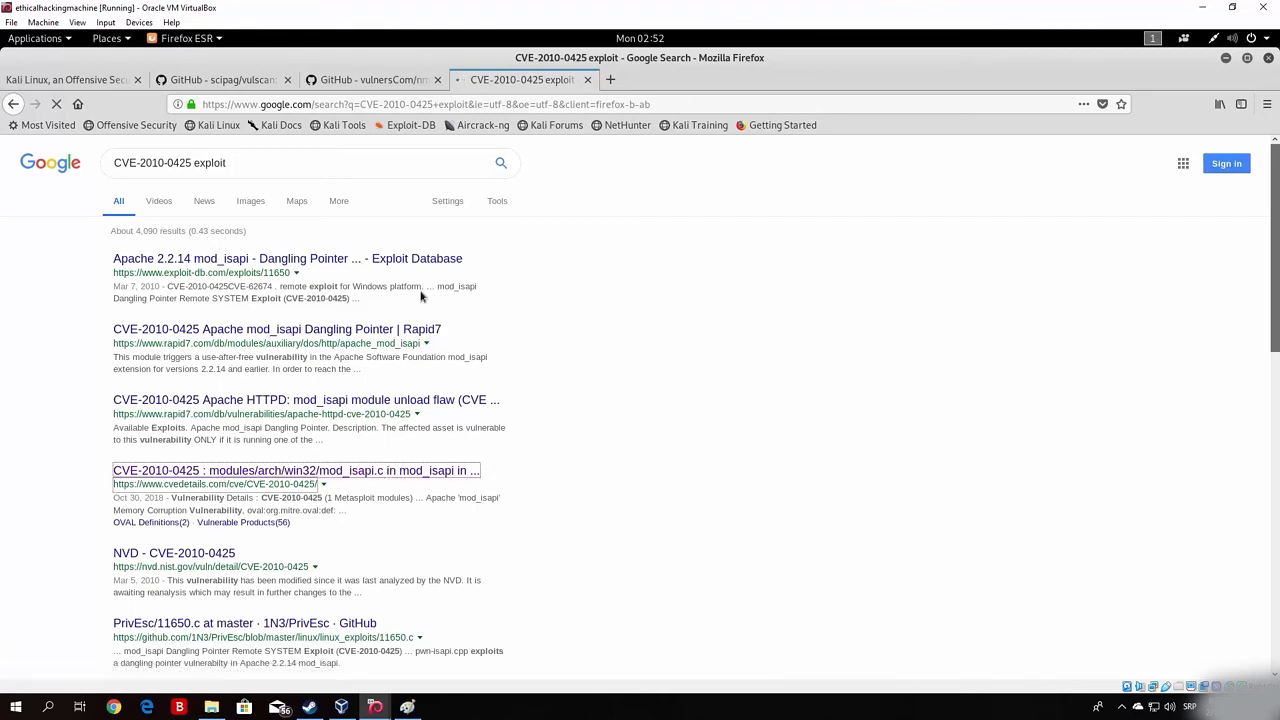
click(296, 470)
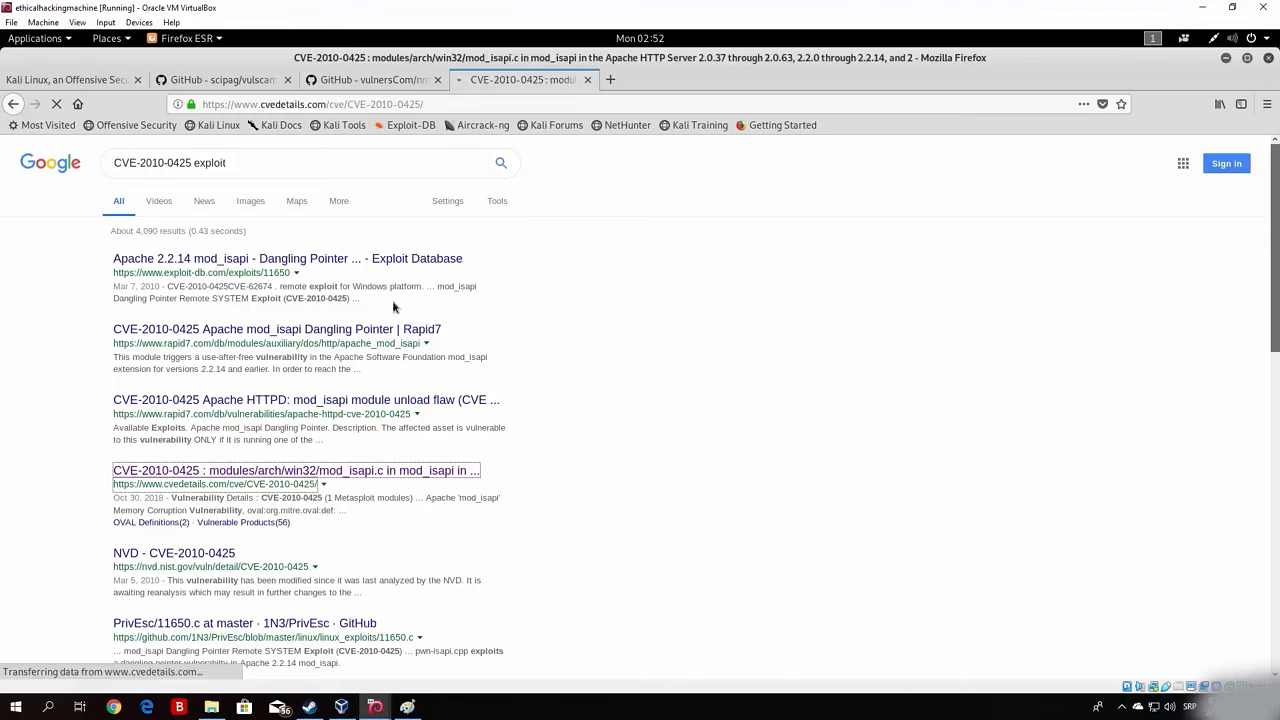
click(296, 470)
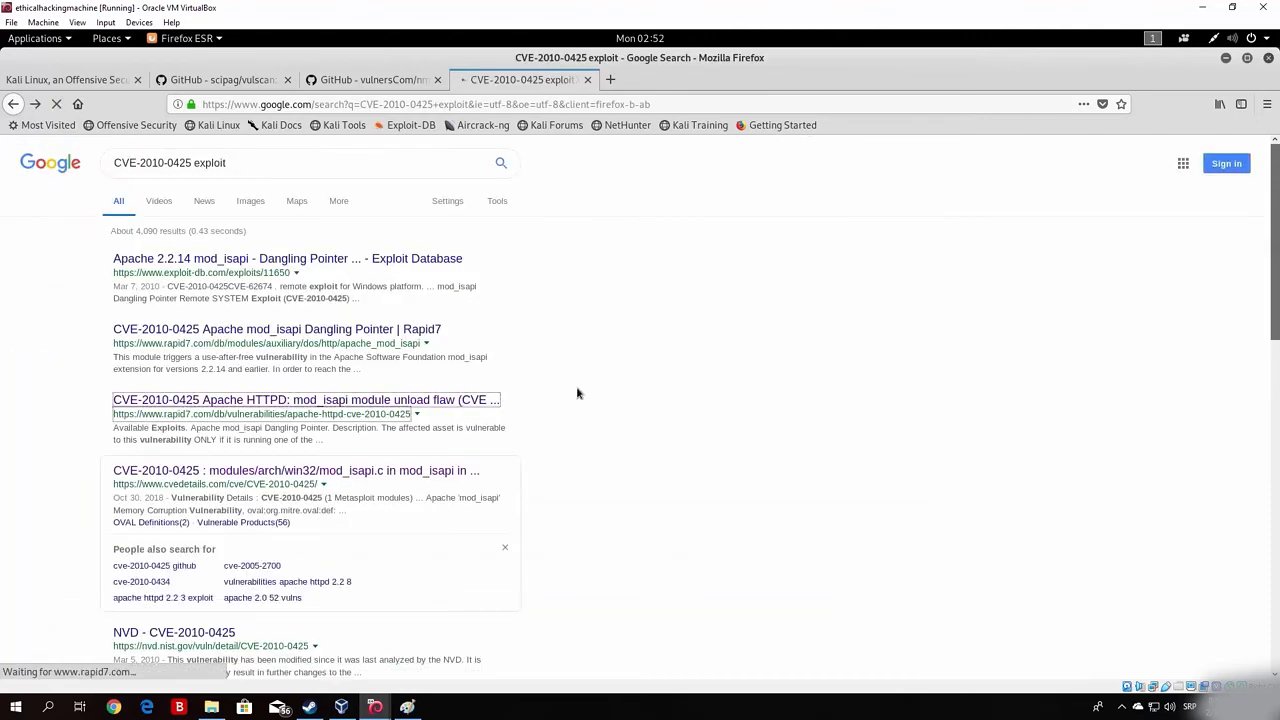
click(305, 399)
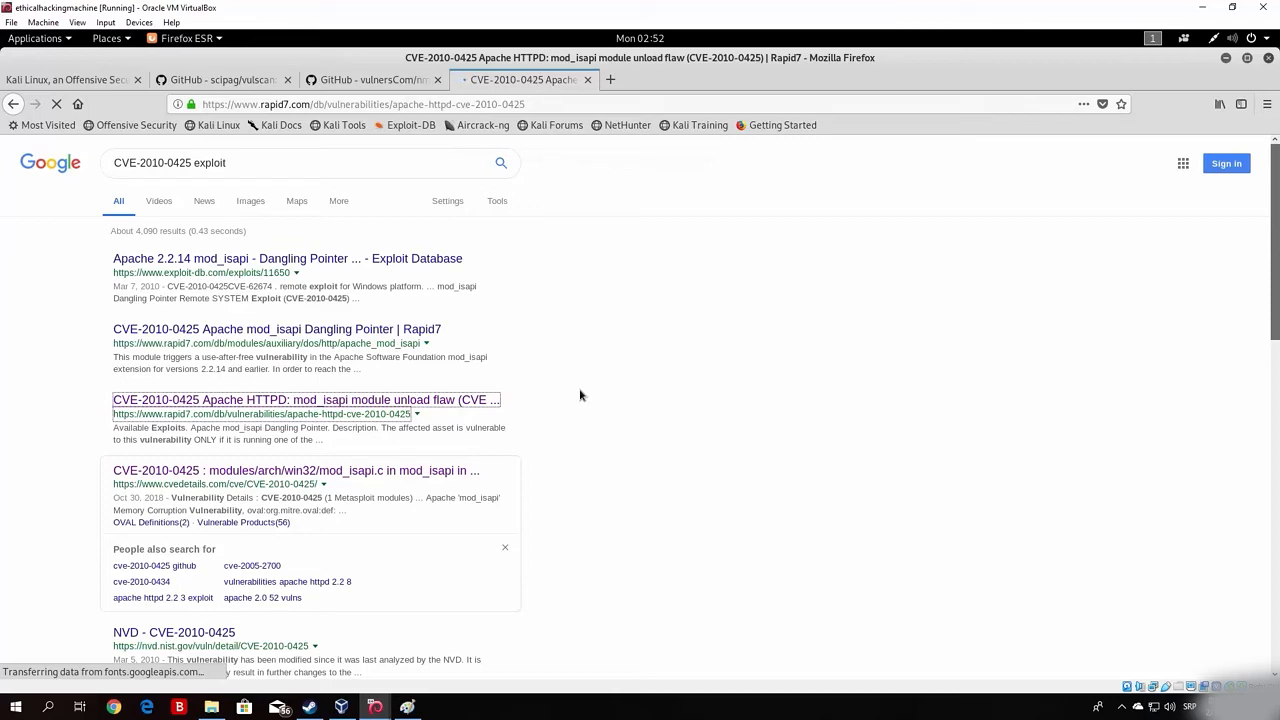
Scroll the Rapid7 CVE-2010-0425 vulnerability page and accept its cookie notice
click(306, 399)
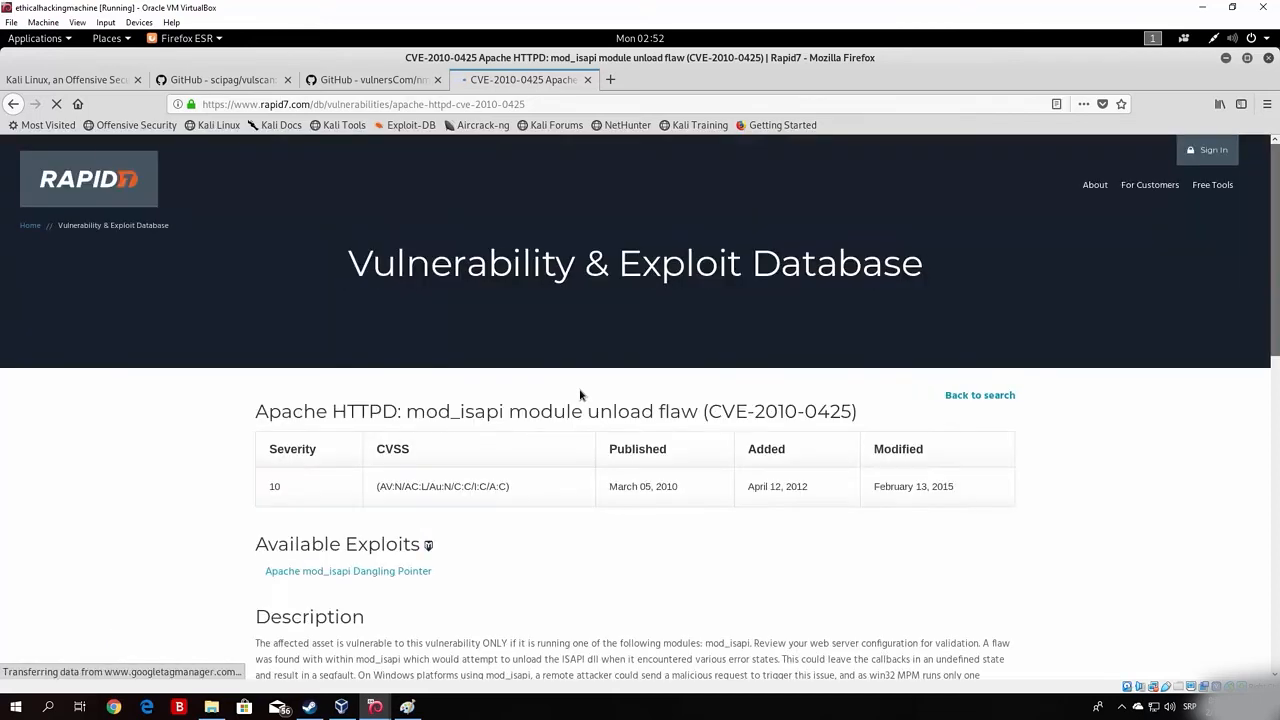
scroll(down, 3)
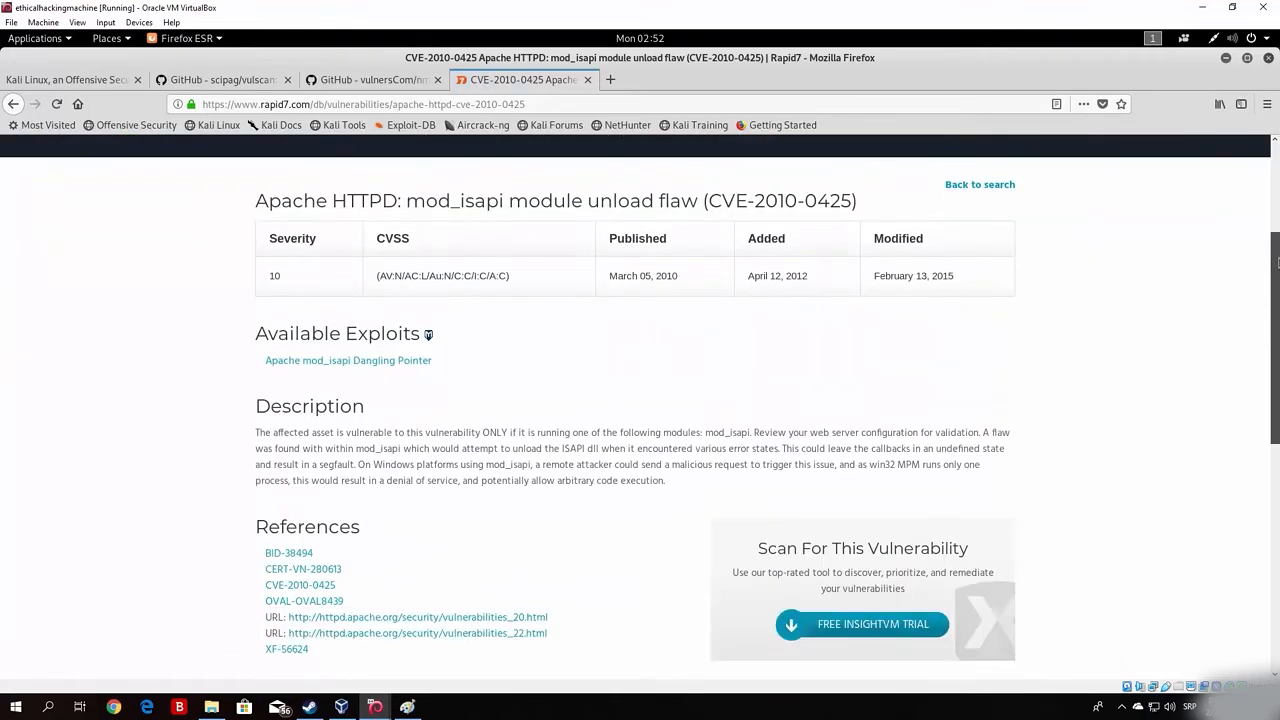
scroll(down, 3)
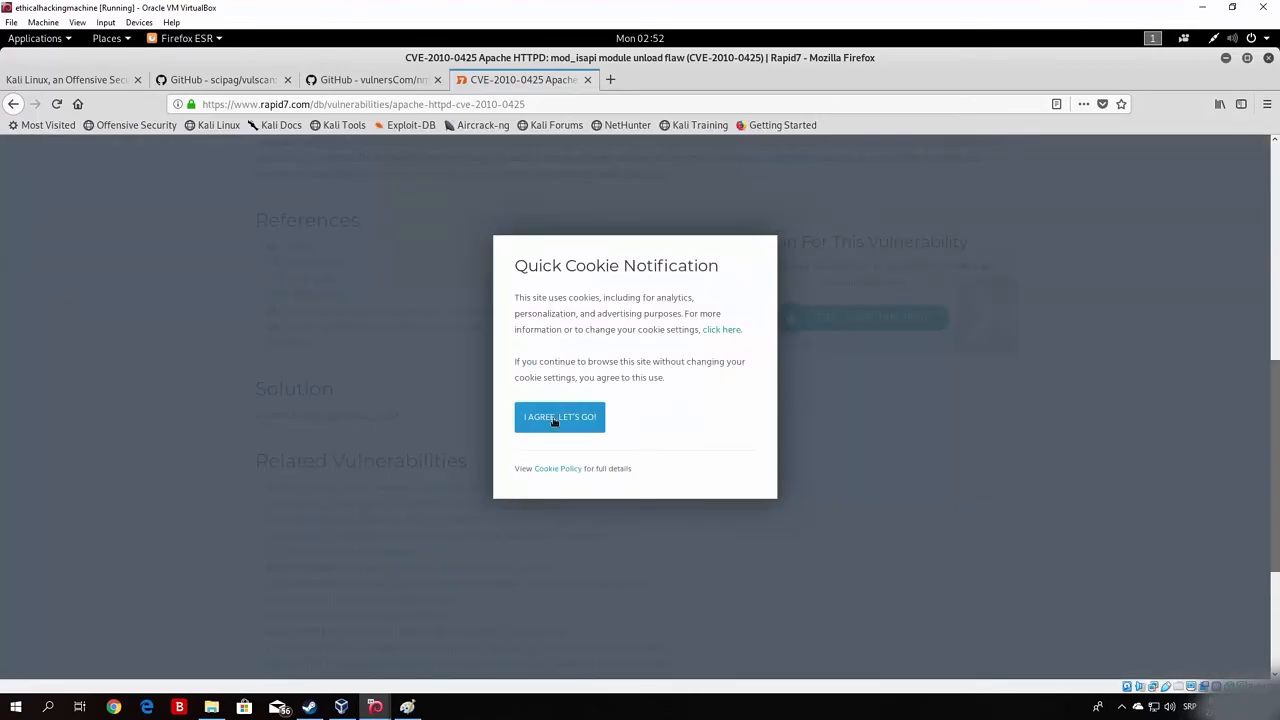
click(559, 417)
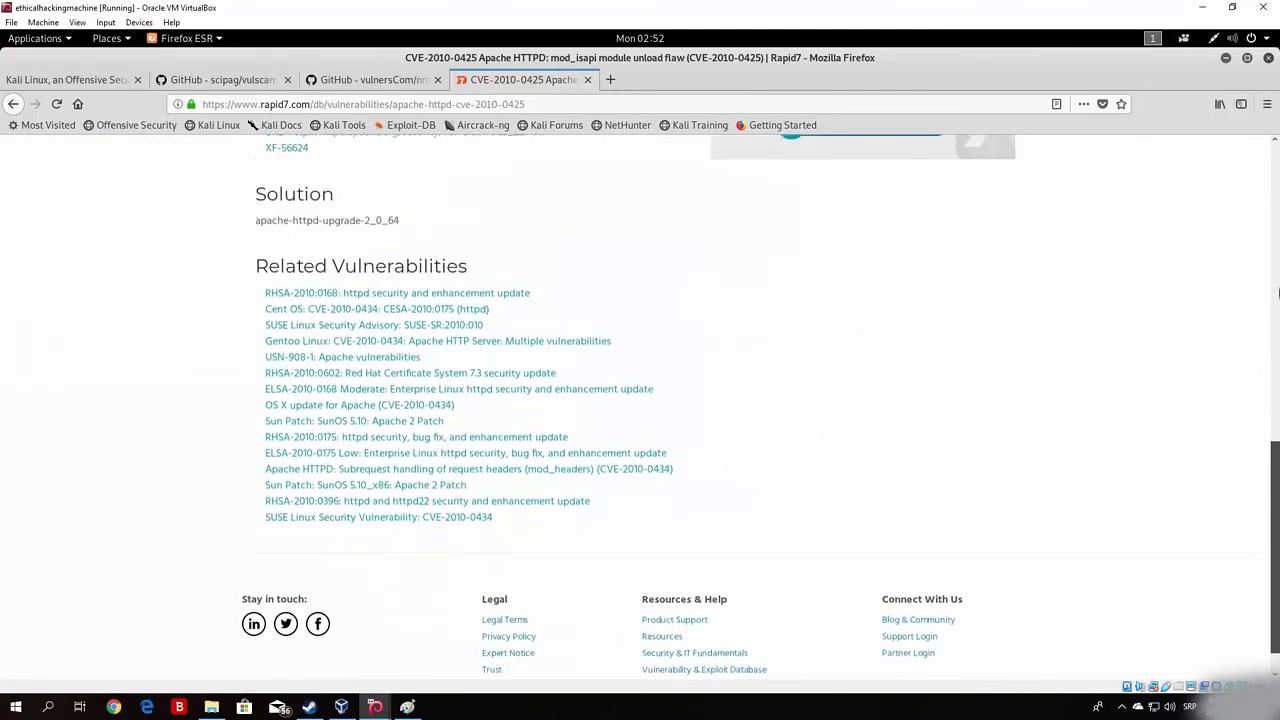
scroll(up, 3)
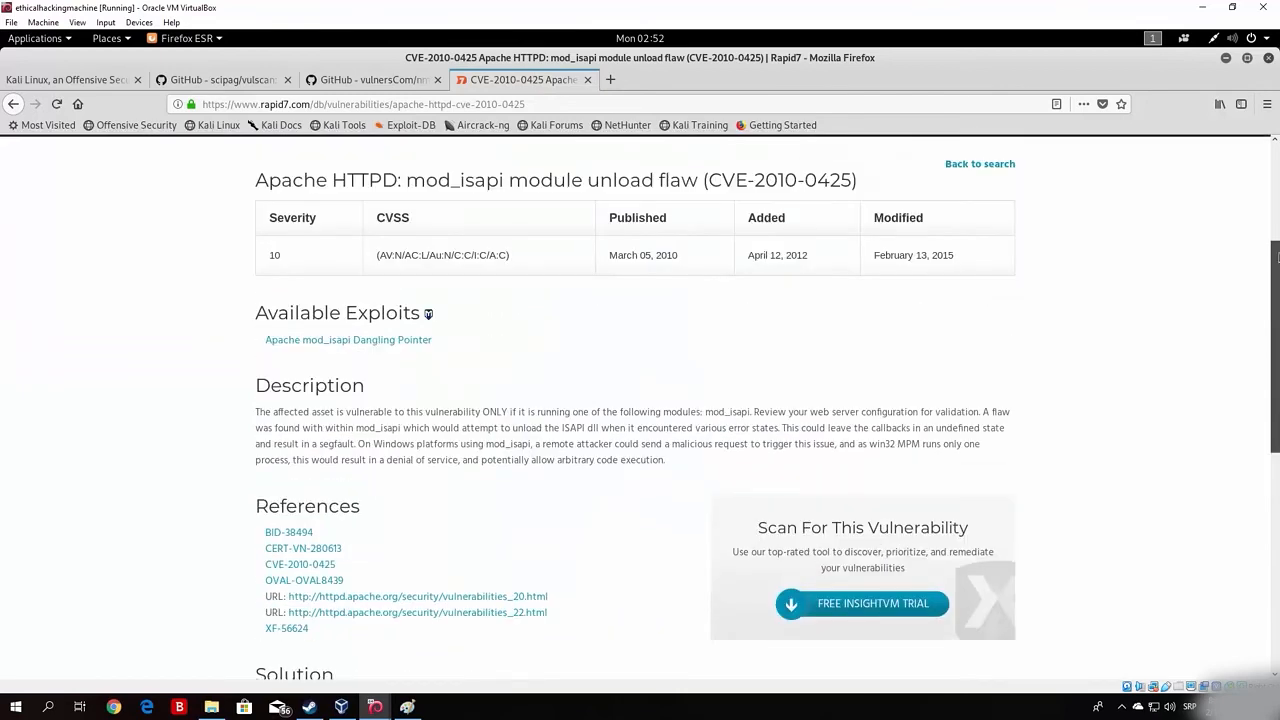
mouse_move(371, 350)
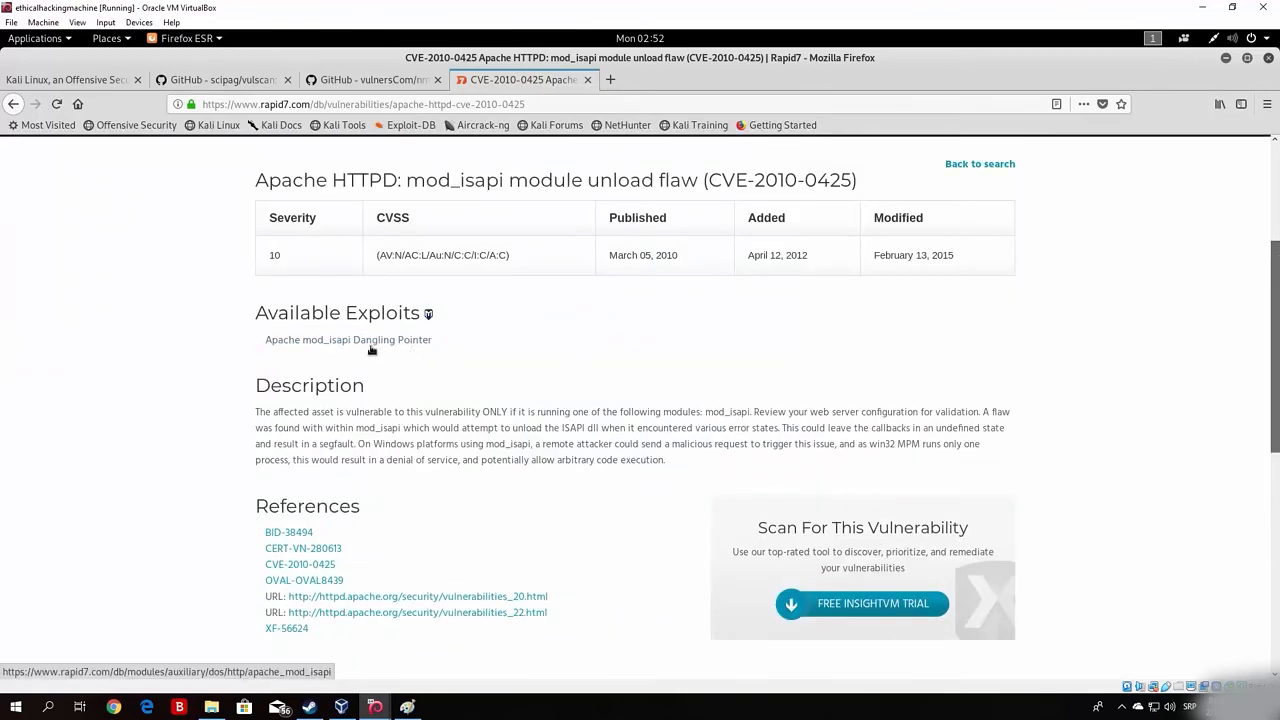
Open and read the Apache mod_isapi Dangling Pointer exploit module page
click(348, 339)
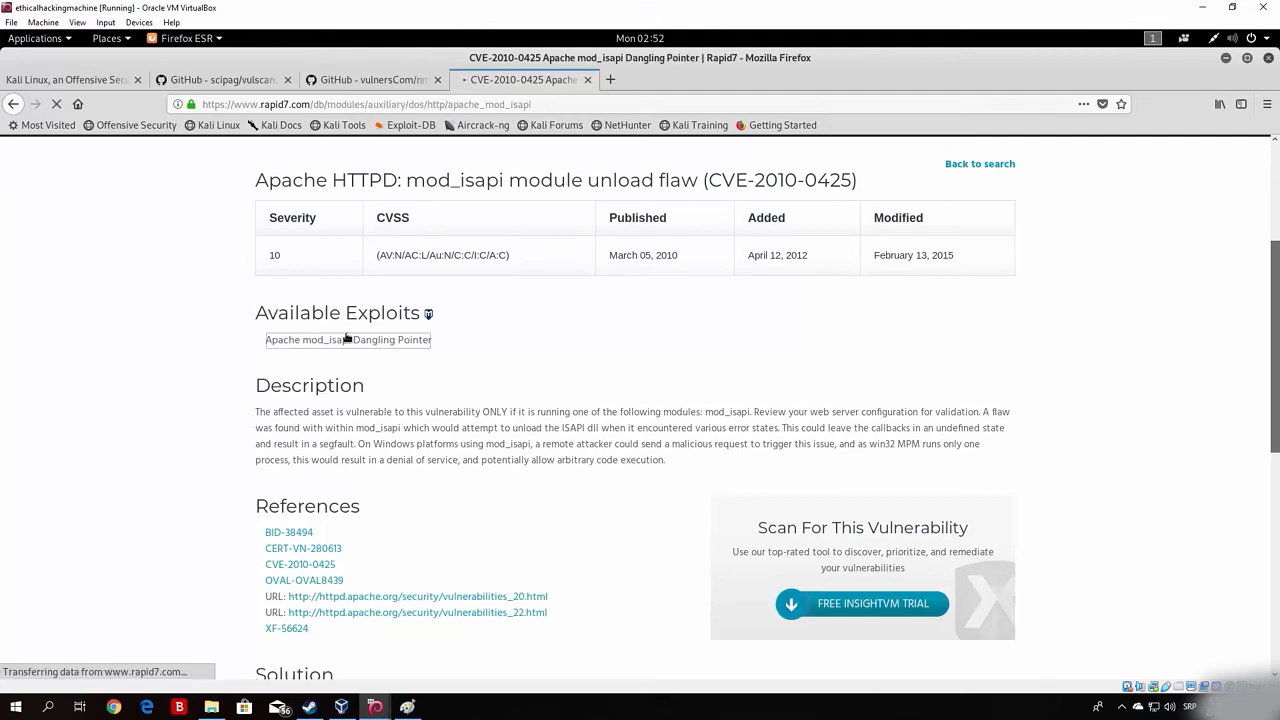
click(348, 339)
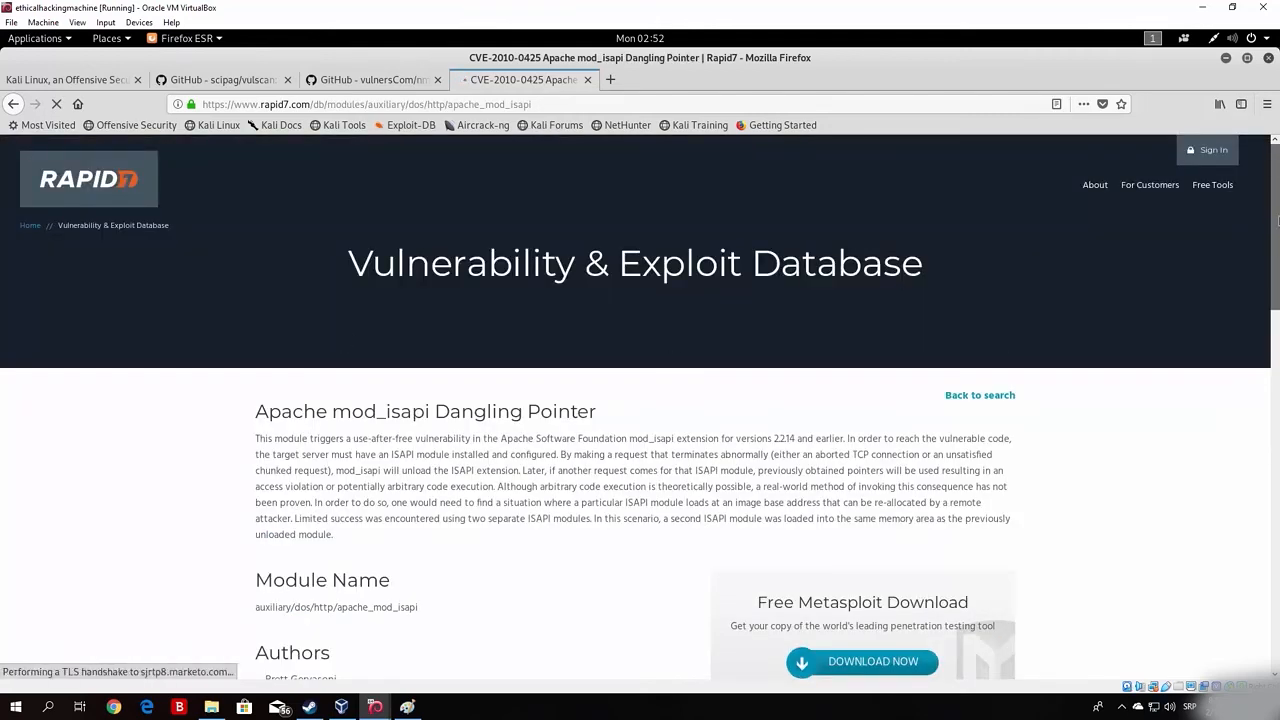
scroll(down, 3)
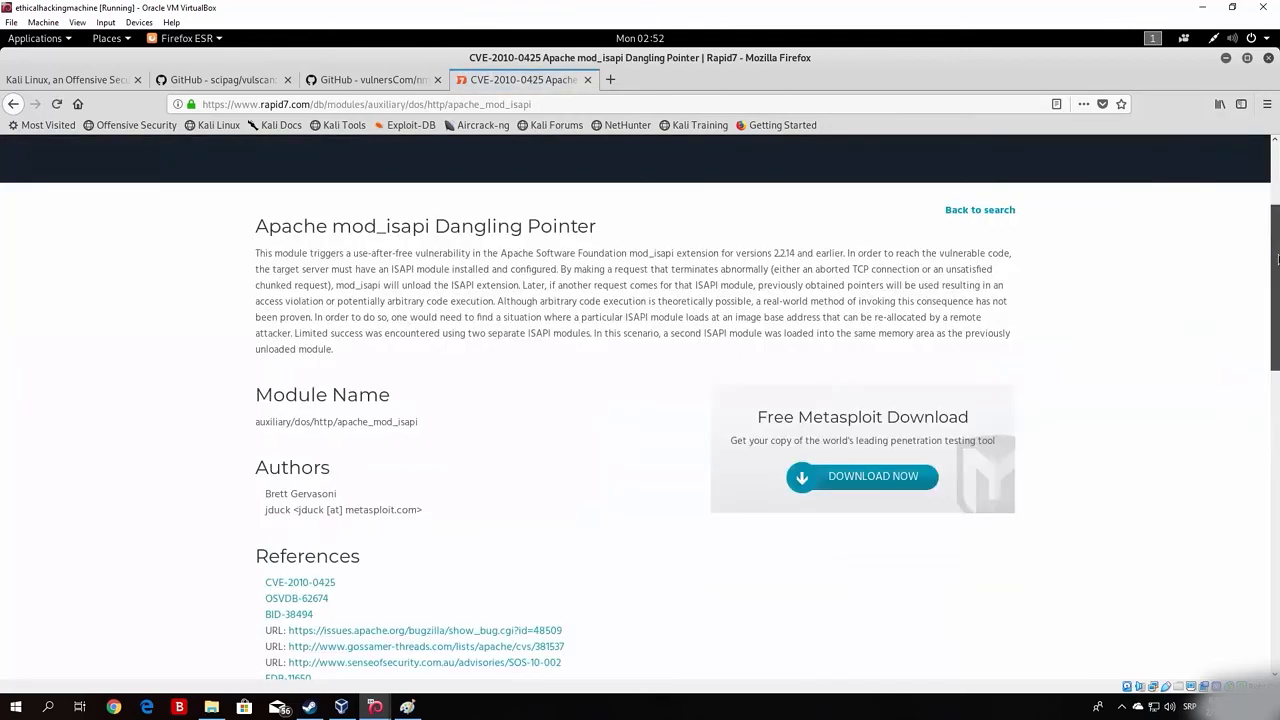
scroll(down, 3)
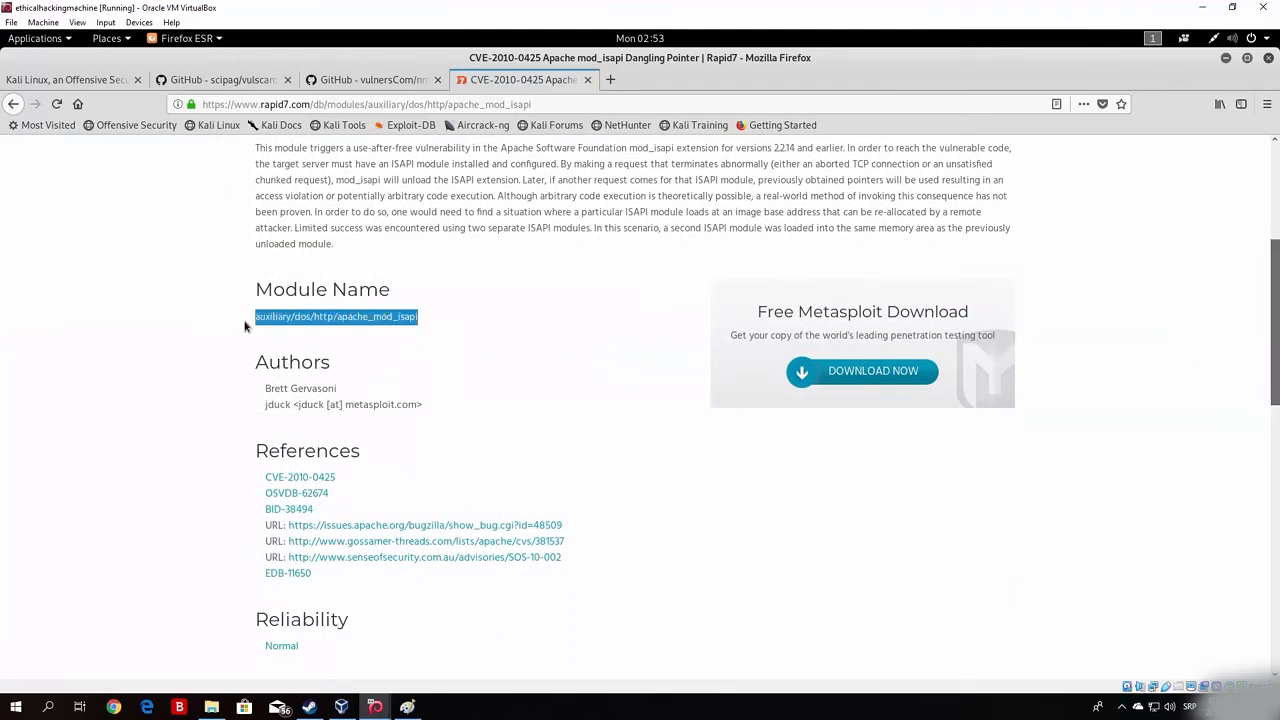
click(198, 327)
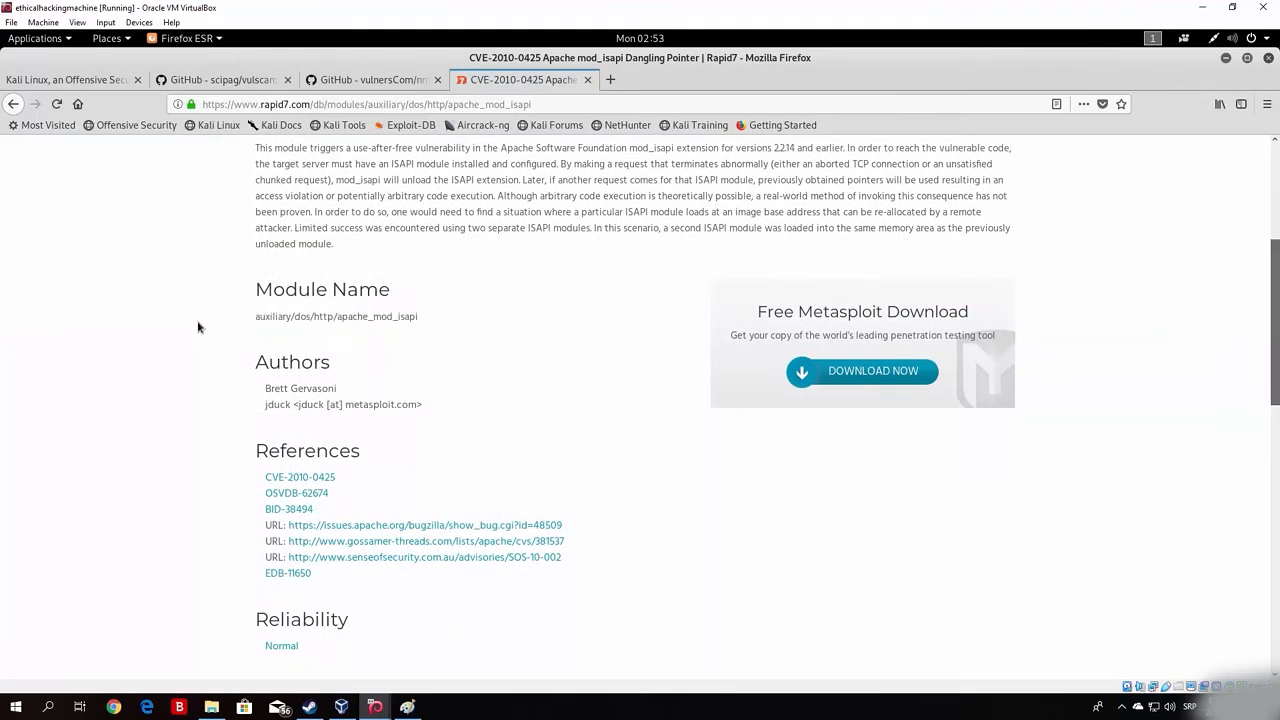
scroll(up, 3)
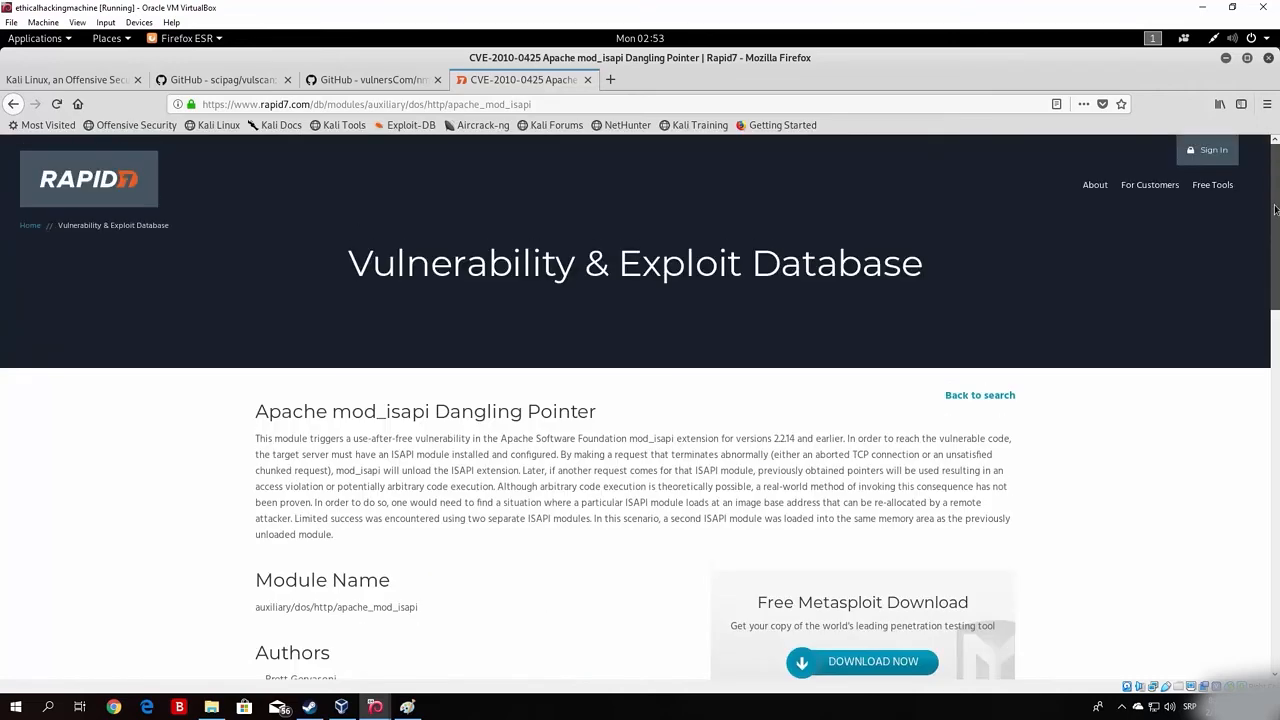
mouse_move(334, 539)
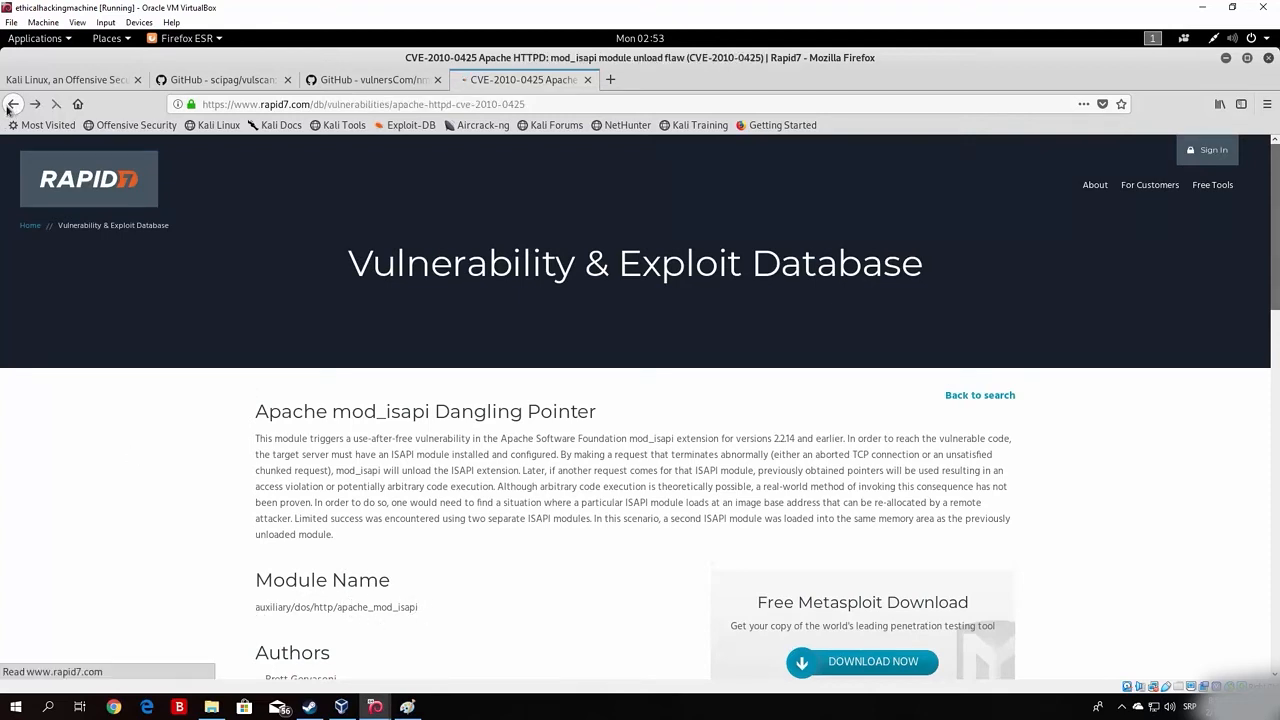
Return to Google and search for 'apache mod_isapi exploit'
click(13, 104)
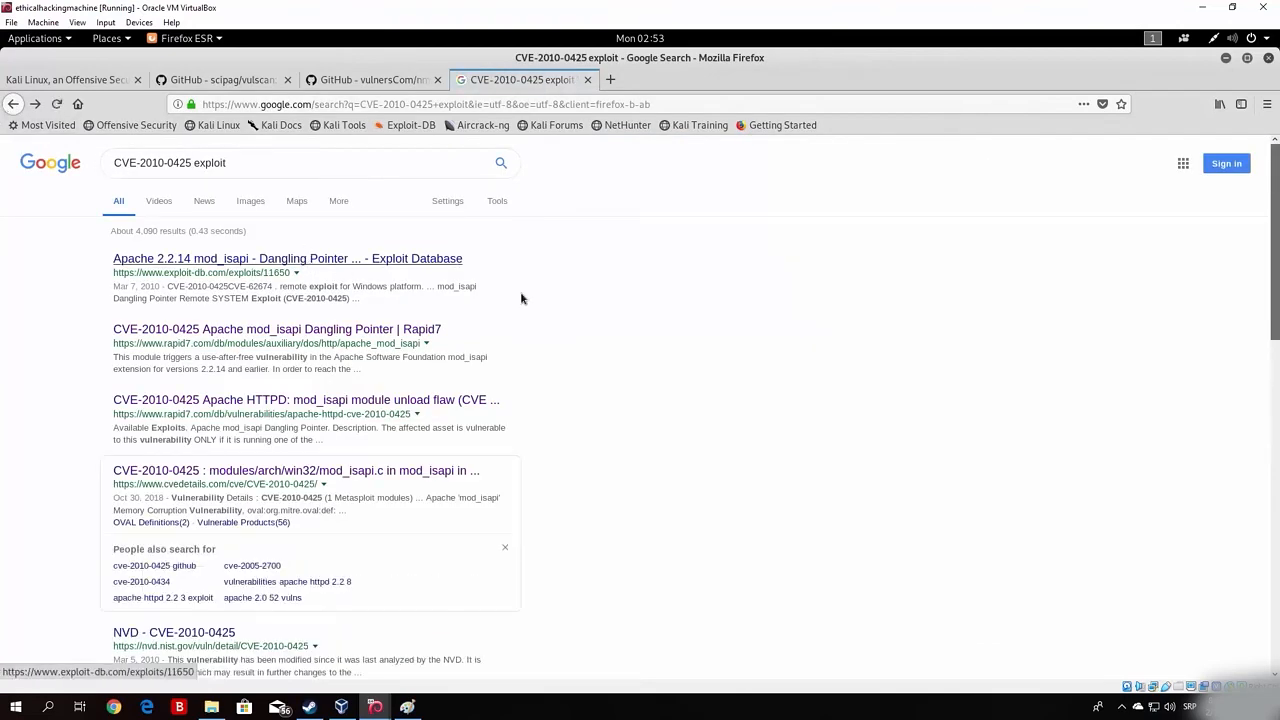
scroll(down, 3)
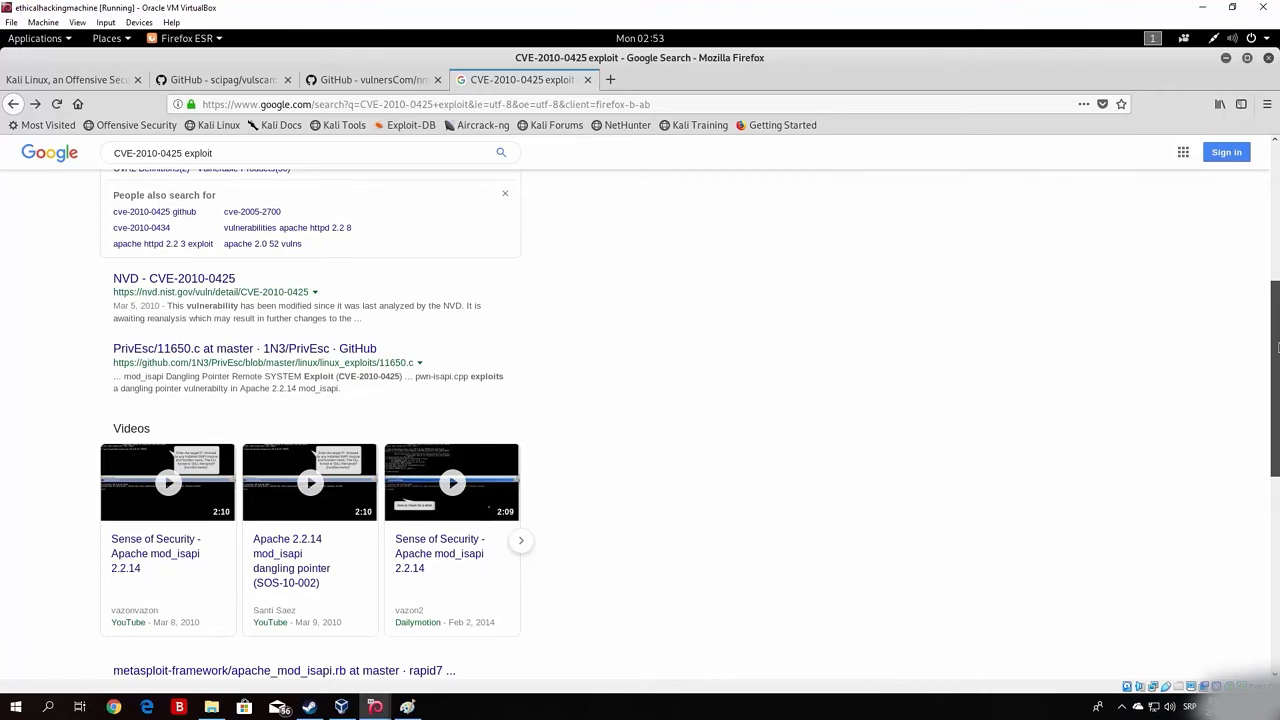
scroll(up, 3)
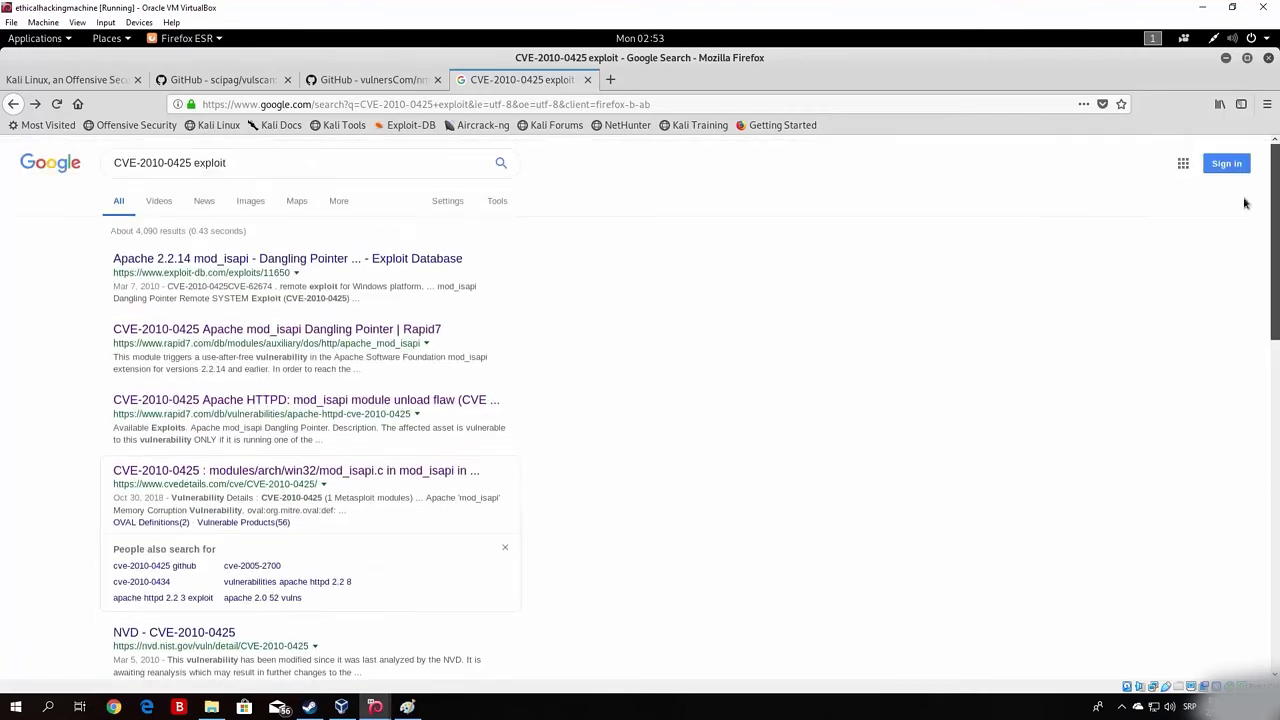
text(apache mod_)
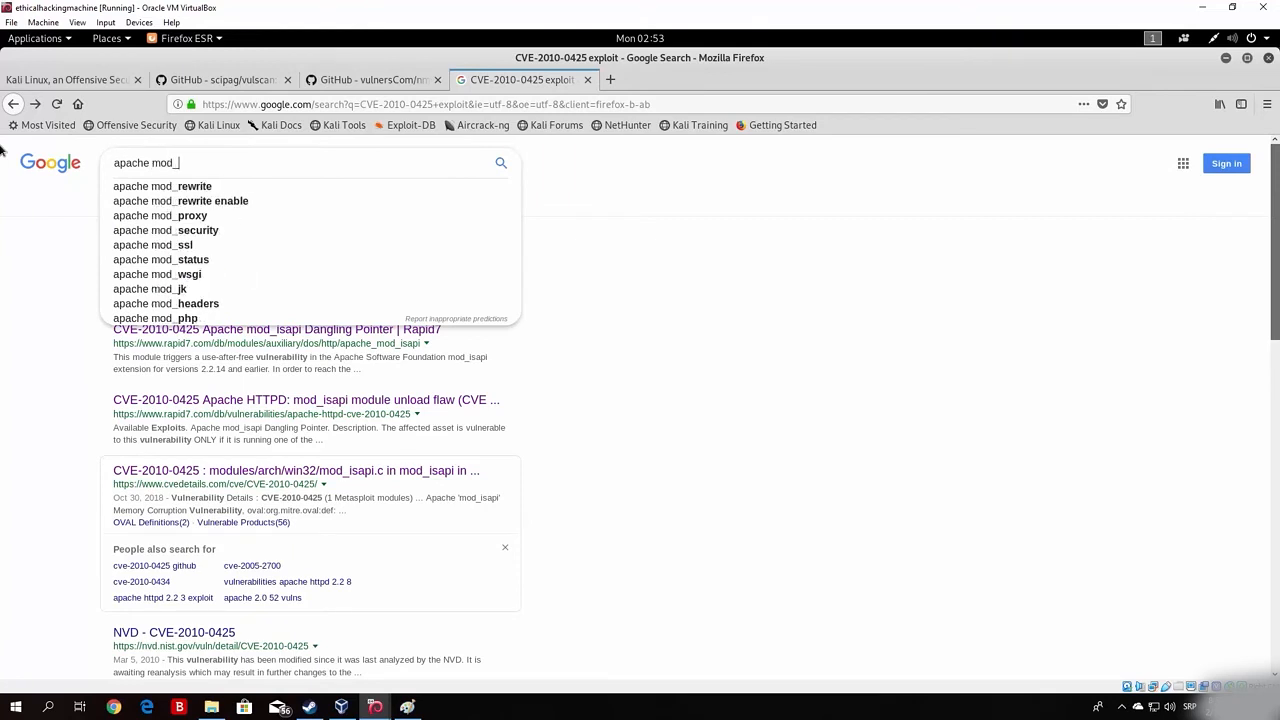
text(isapi exploit)
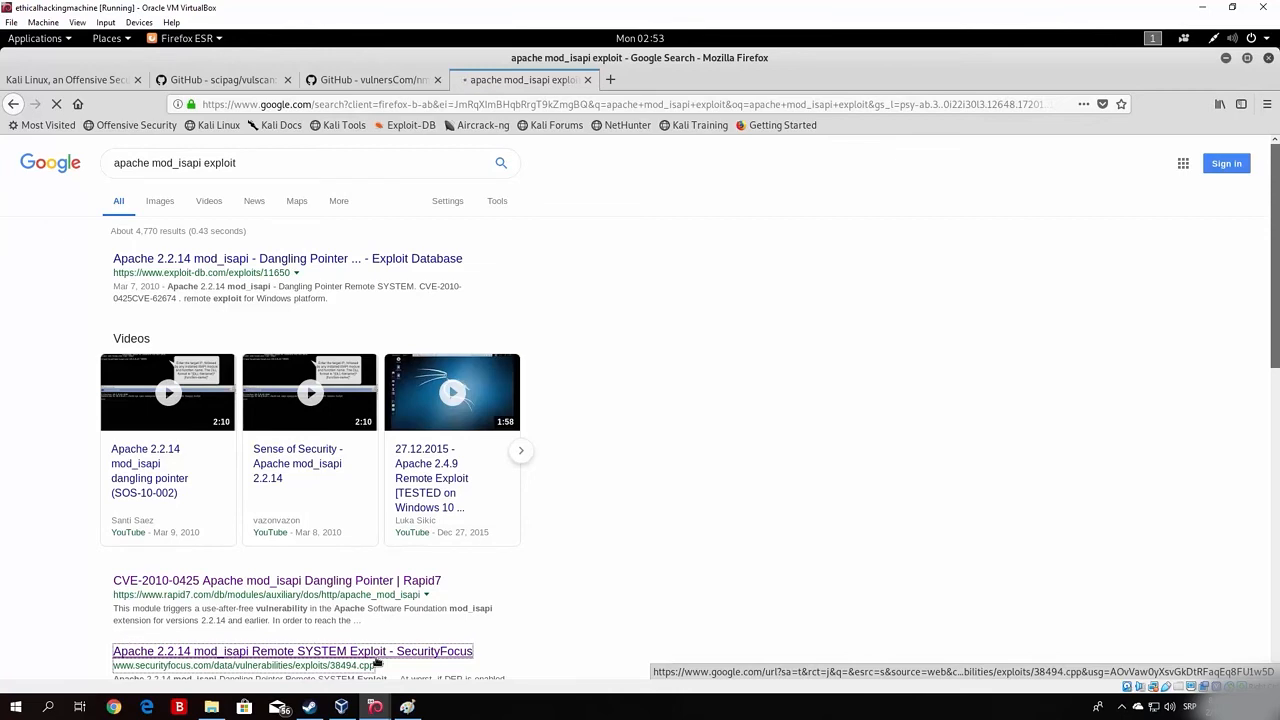
Open the SecurityFocus mod_isapi remote SYSTEM exploit and scroll through its source
click(292, 651)
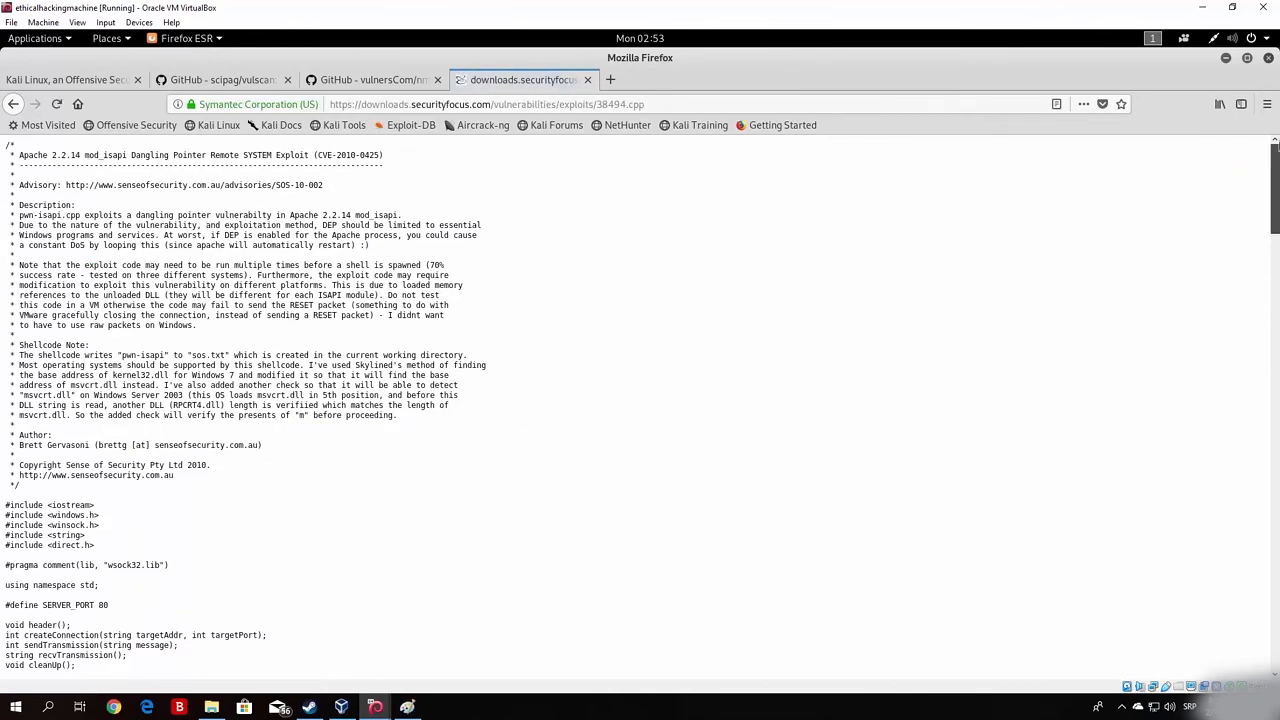
scroll(down, 3)
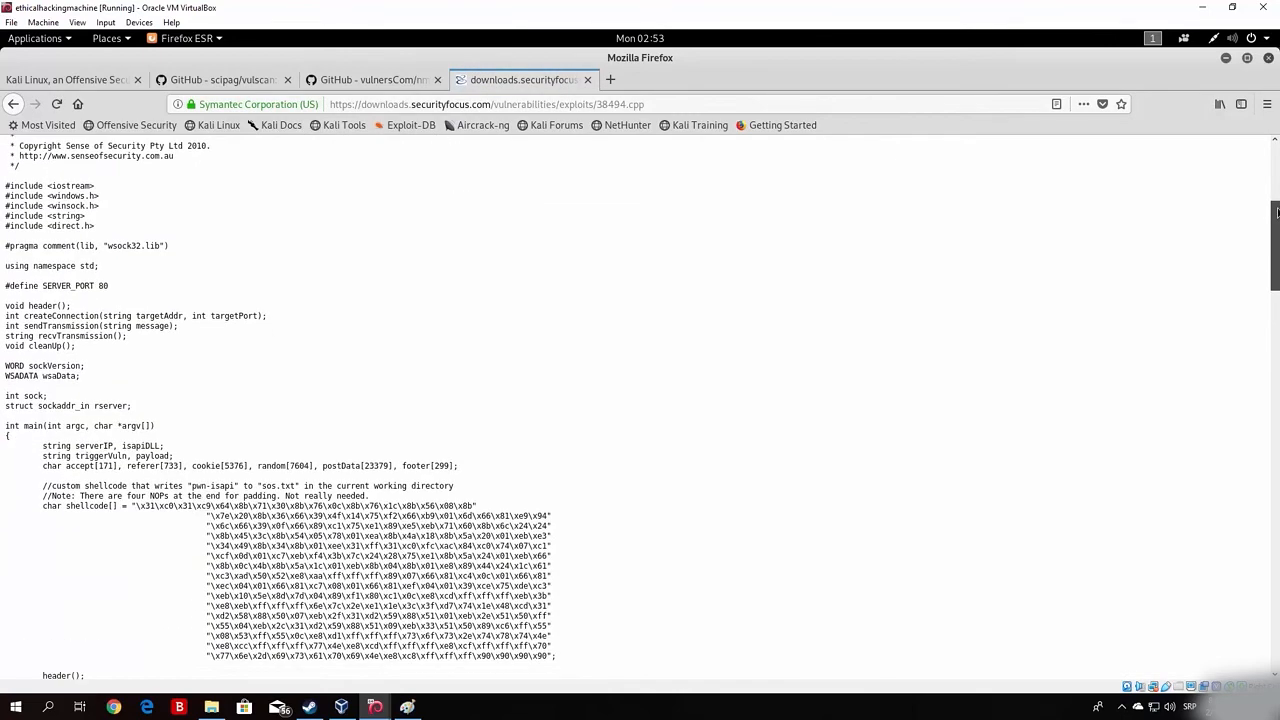
scroll(down, 3)
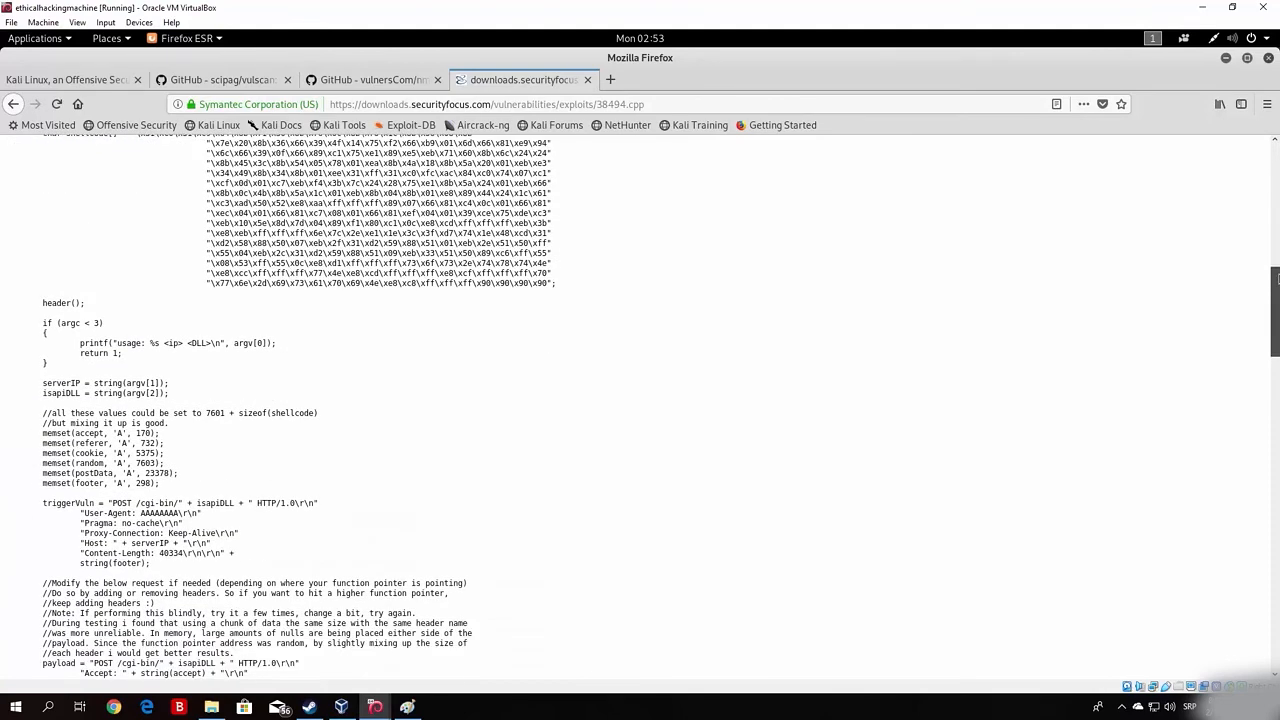
scroll(down, 3)
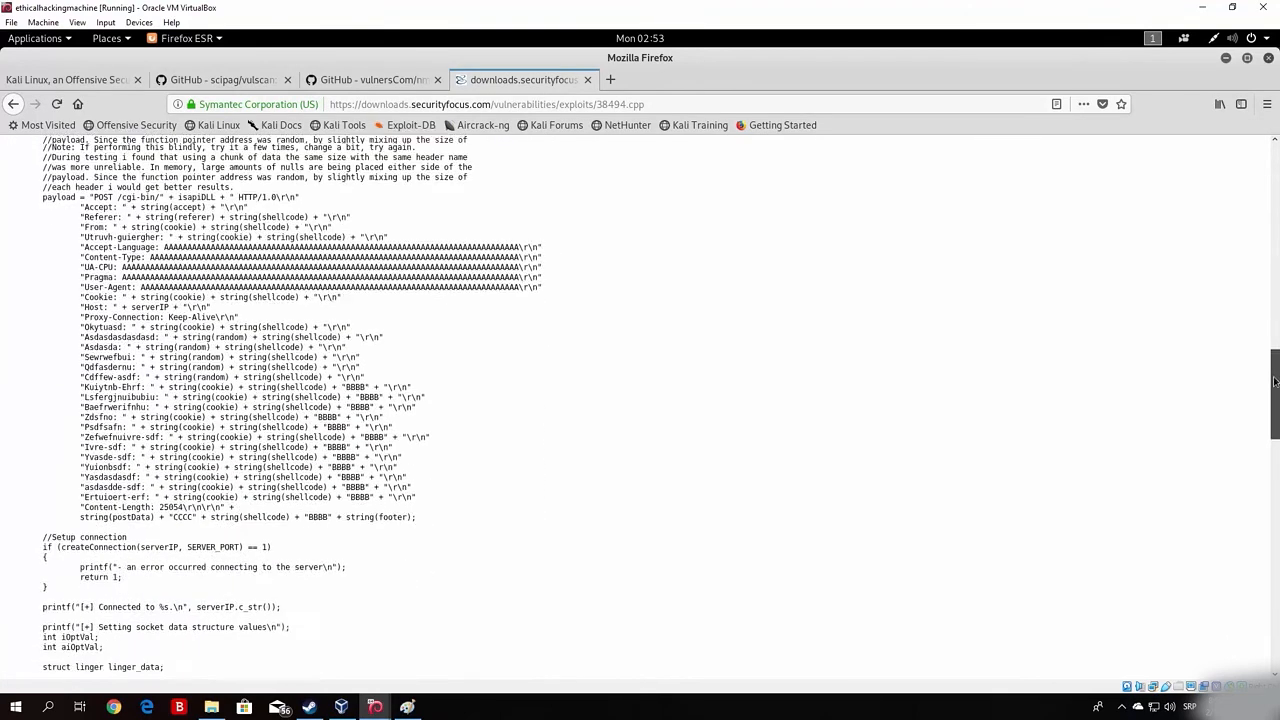
scroll(down, 3)
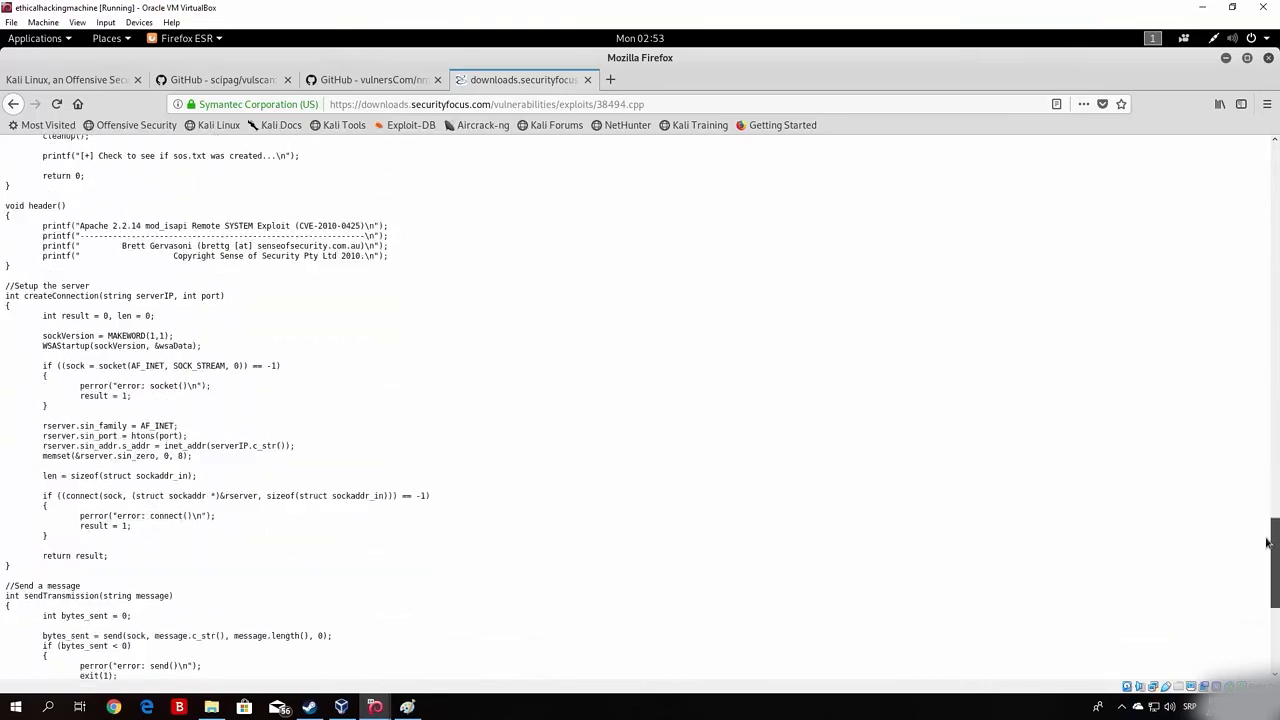
scroll(up, 3)
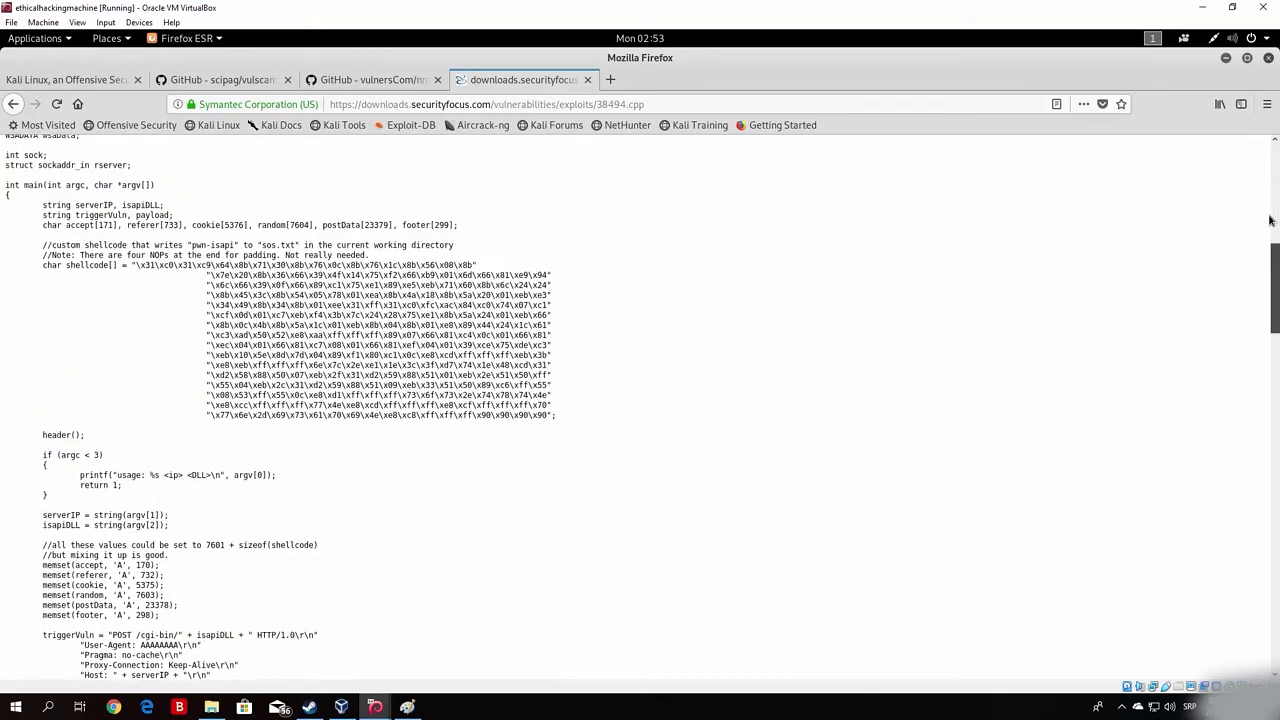
scroll(up, 3)
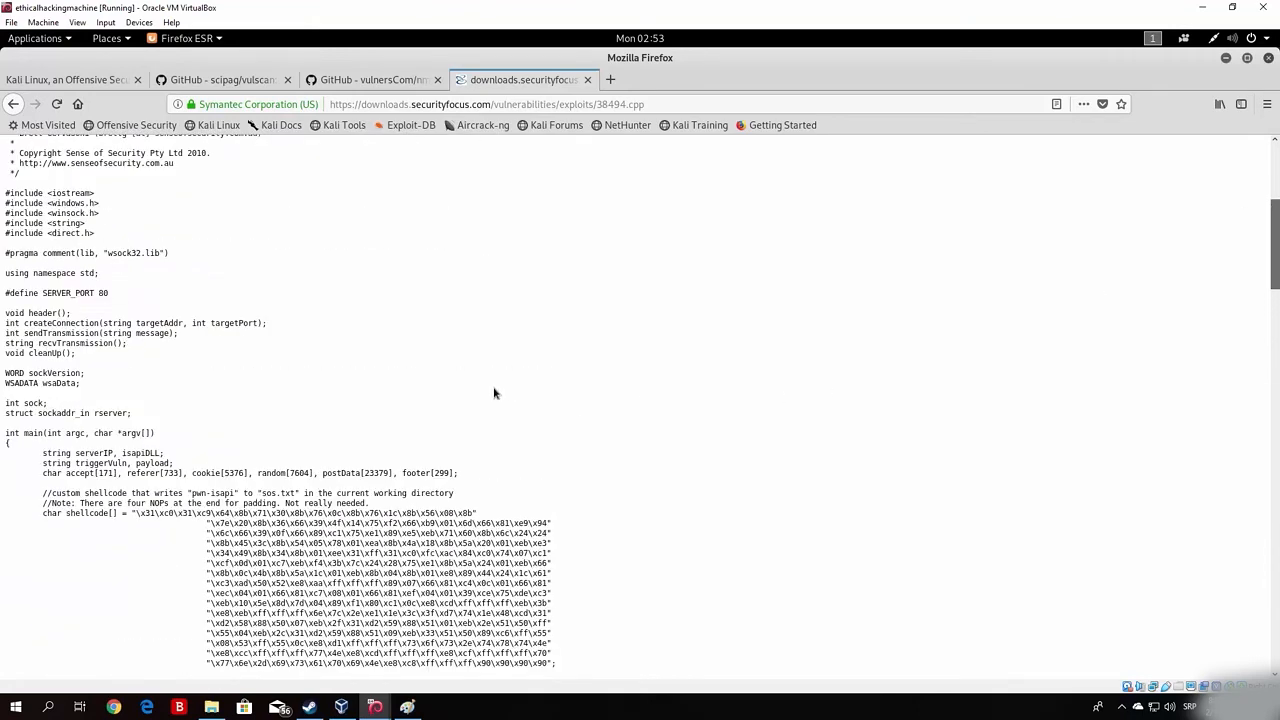
Select all the pwn-isapi.cpp code, review the header again, and return to the terminal
key(ctrl+a)
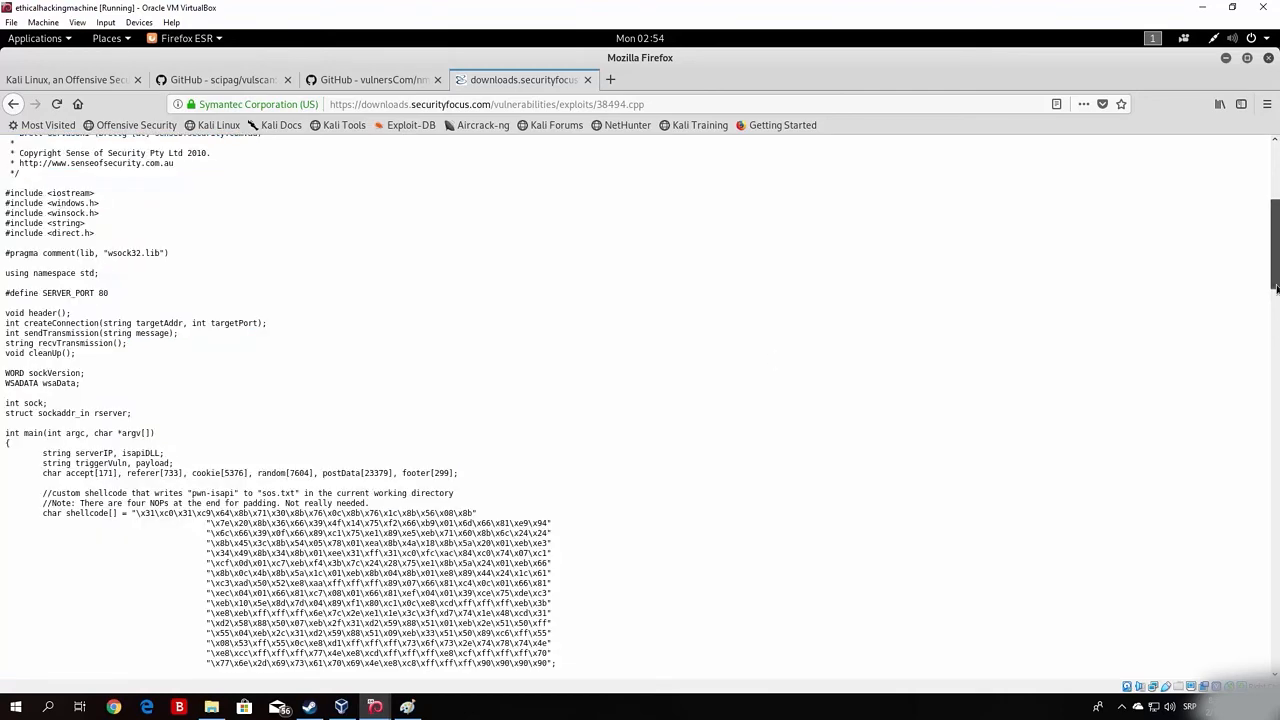
scroll(up, 3)
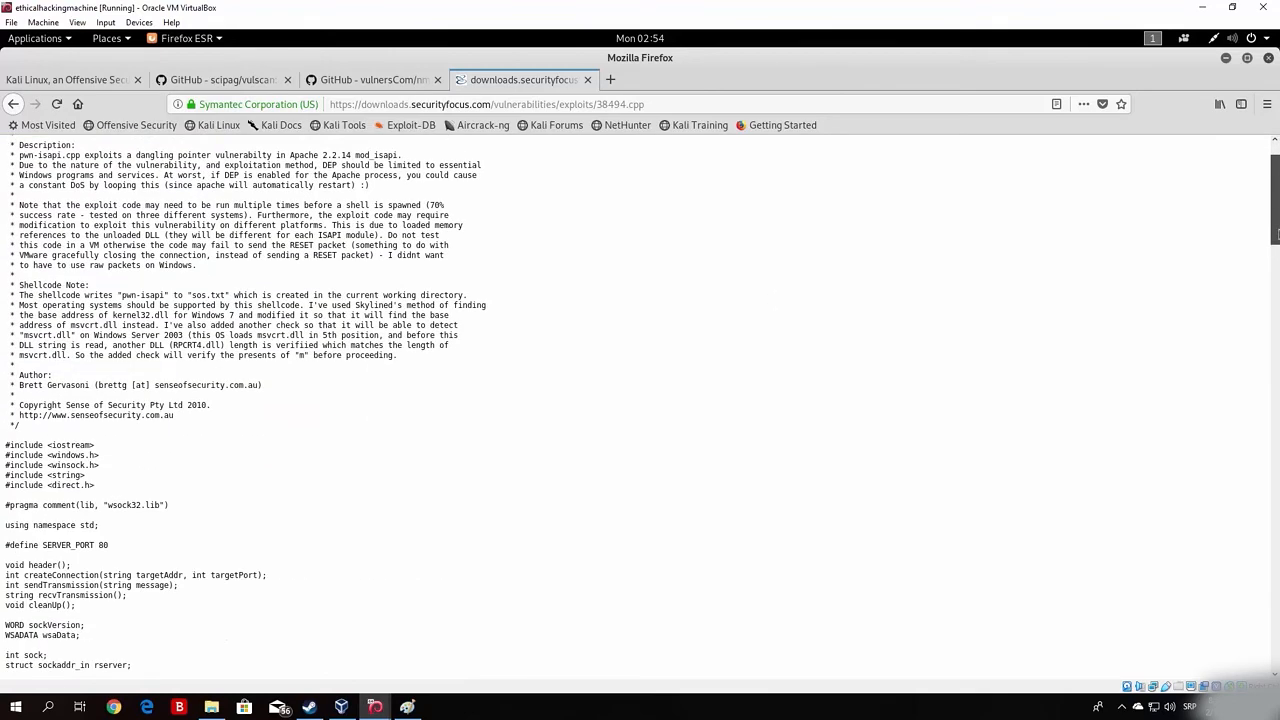
scroll(down, 3)
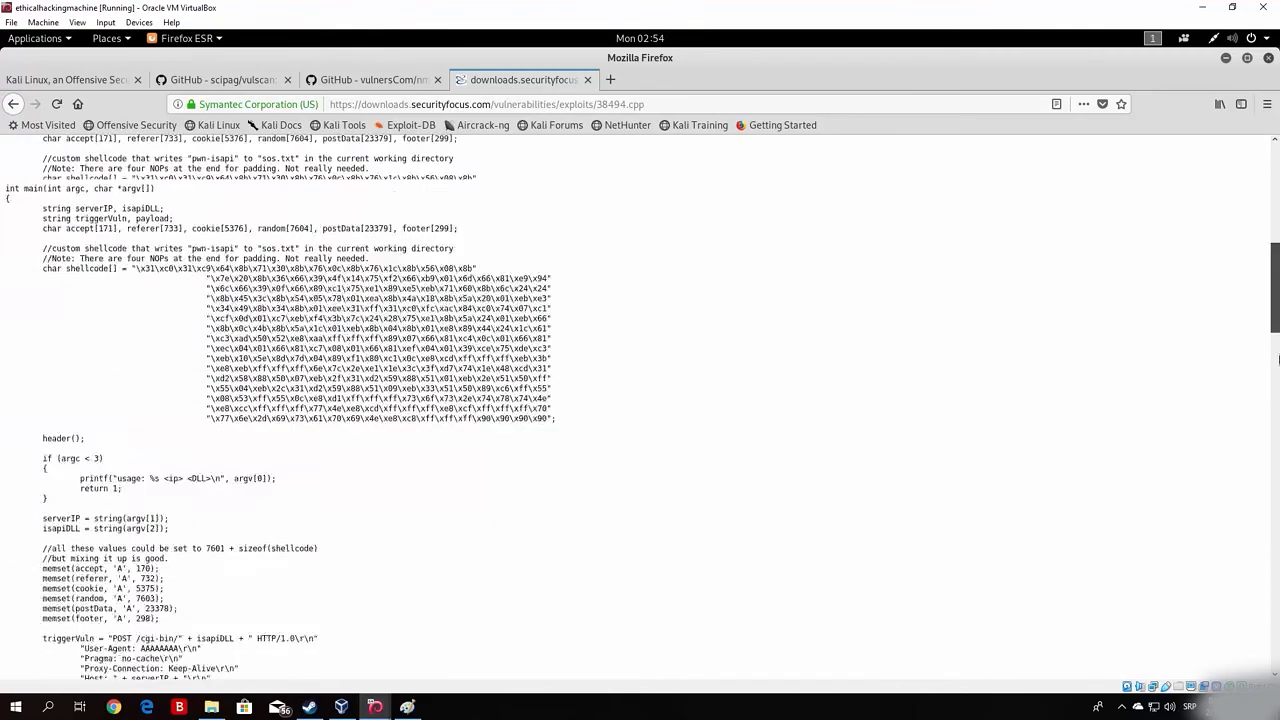
scroll(up, 3)
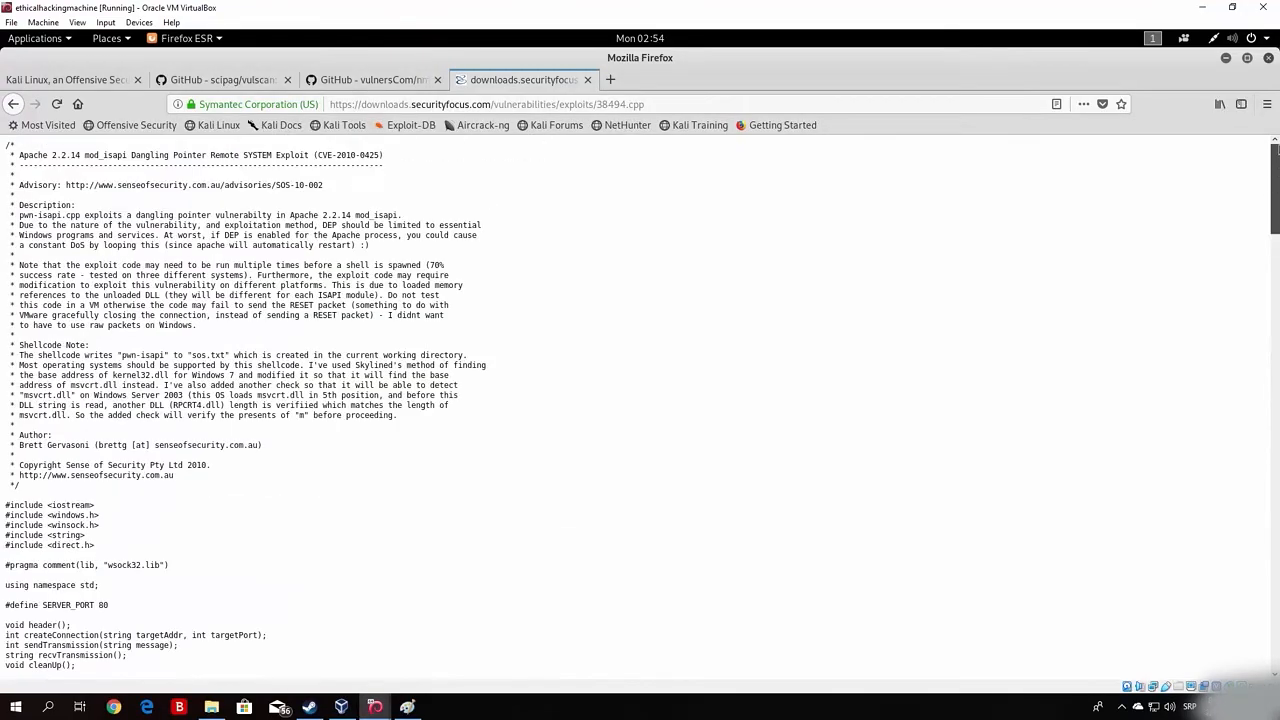
click(370, 79)
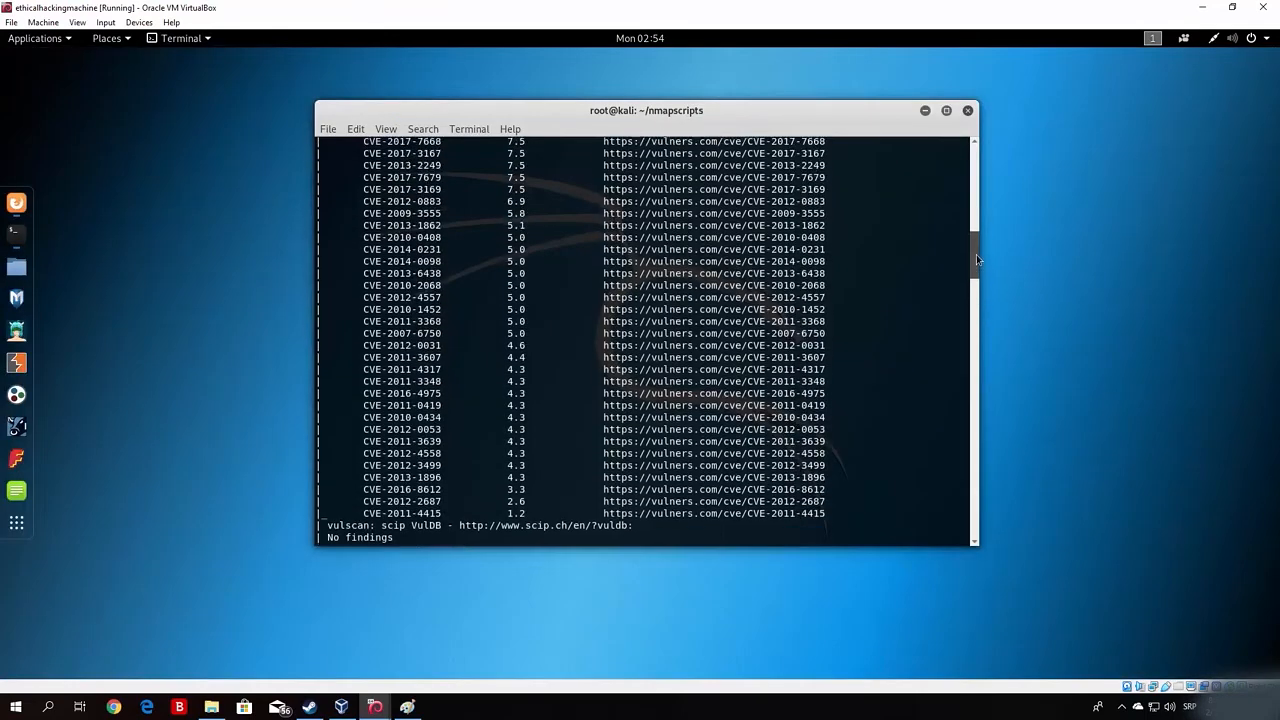
Scroll through the nmap vulners and vulscan output for 192.168.1.7
scroll(up, 3)
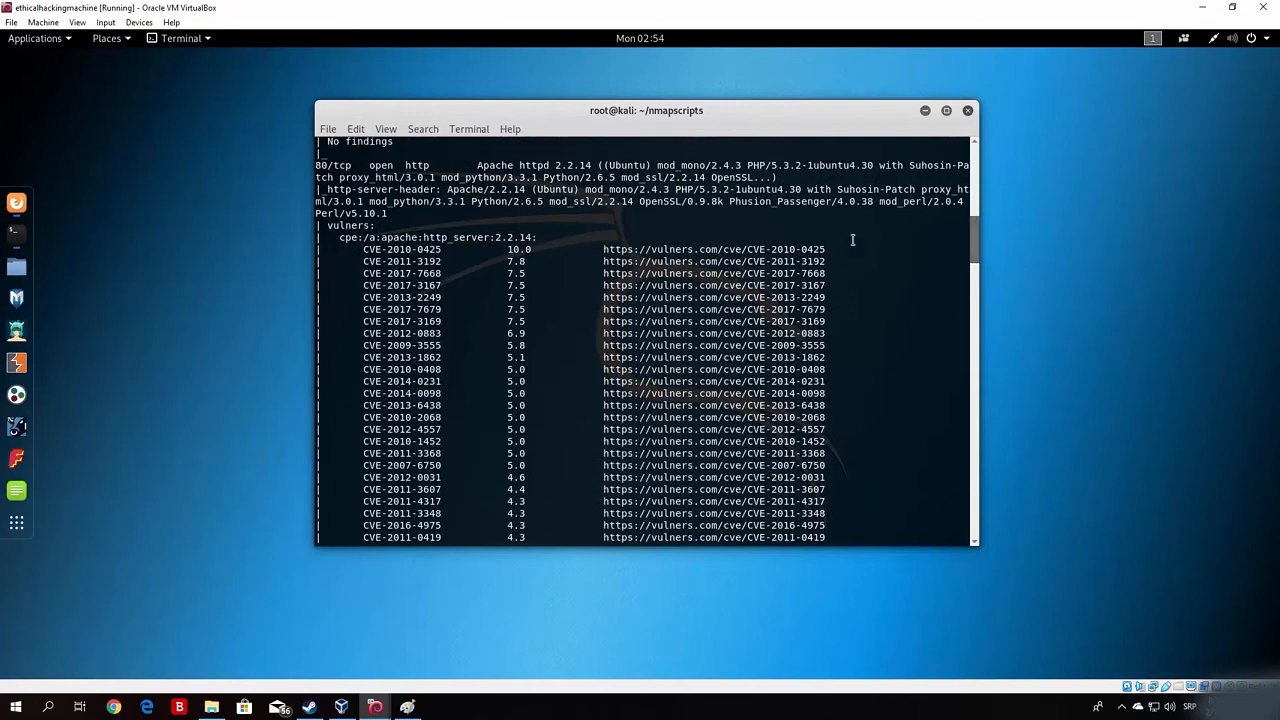
mouse_move(503, 250)
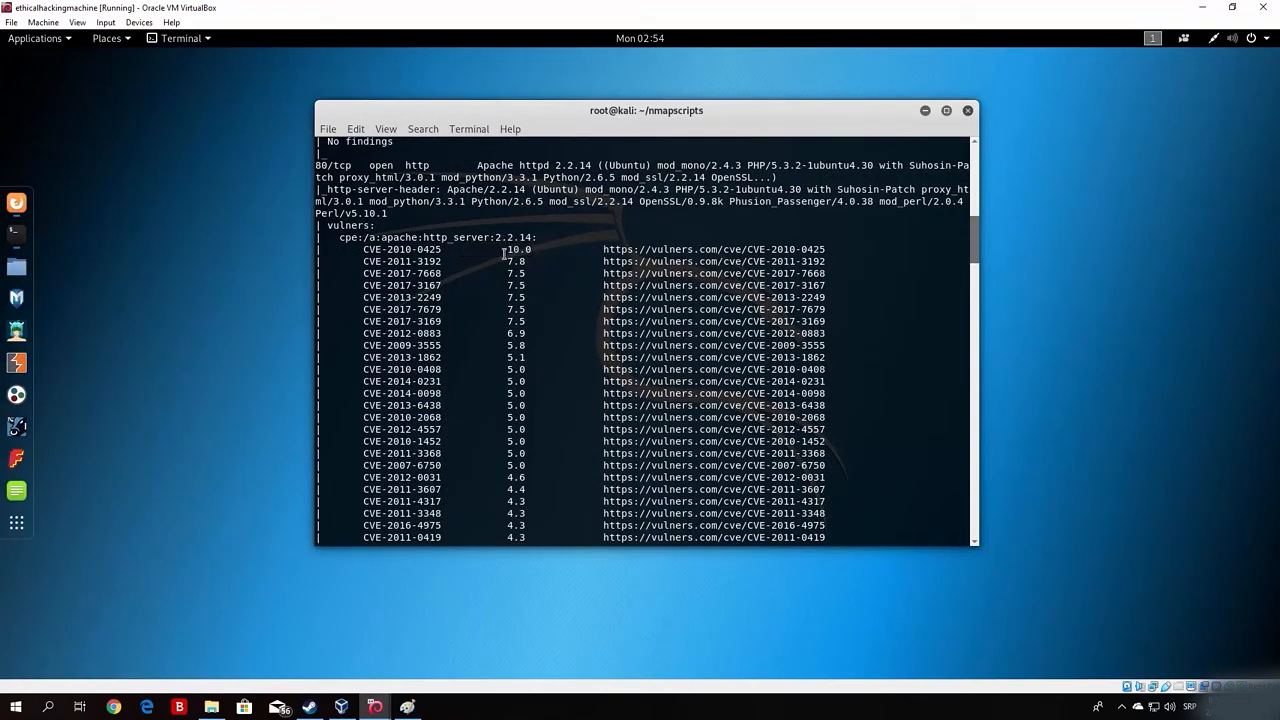
mouse_move(975, 240)
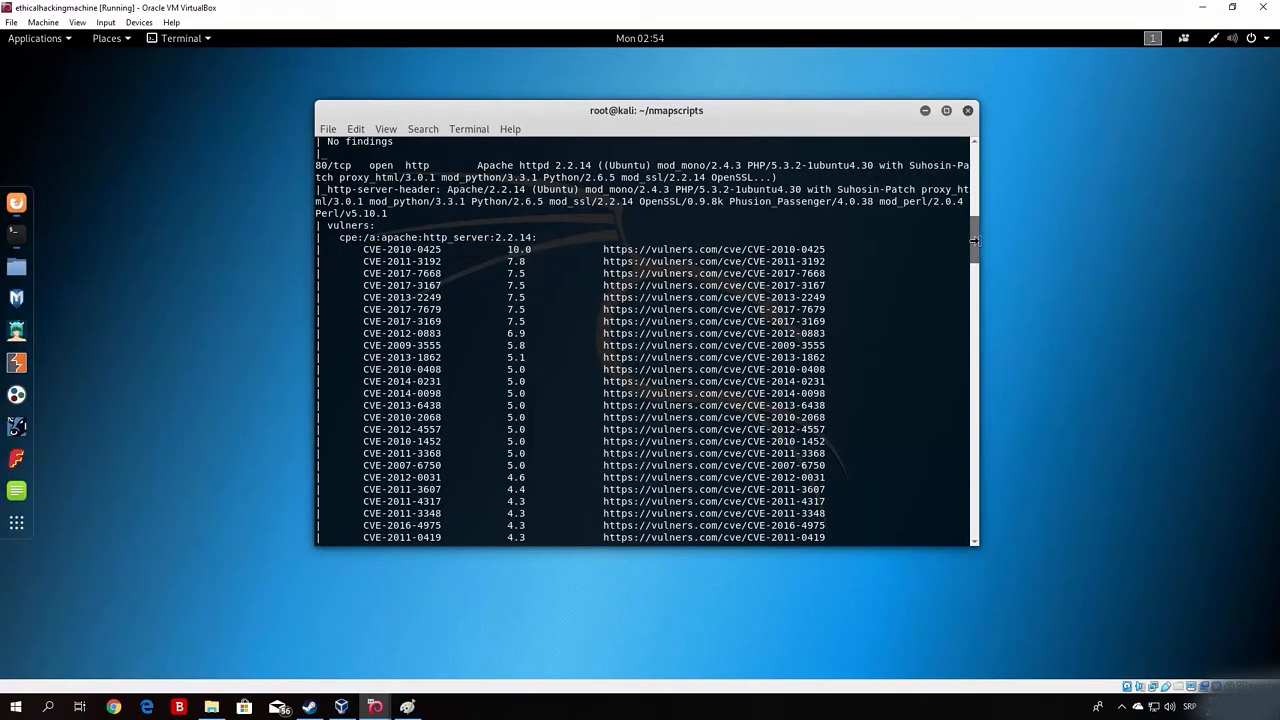
scroll(up, 3)
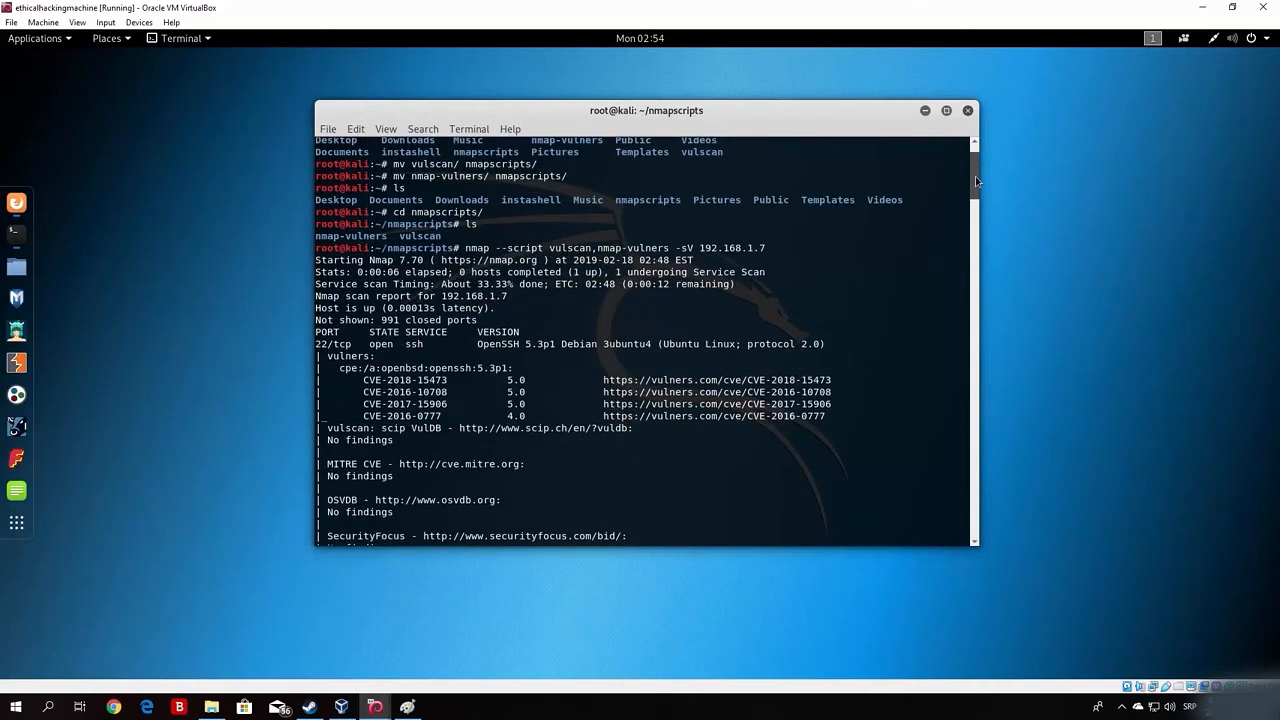
scroll(down, 3)
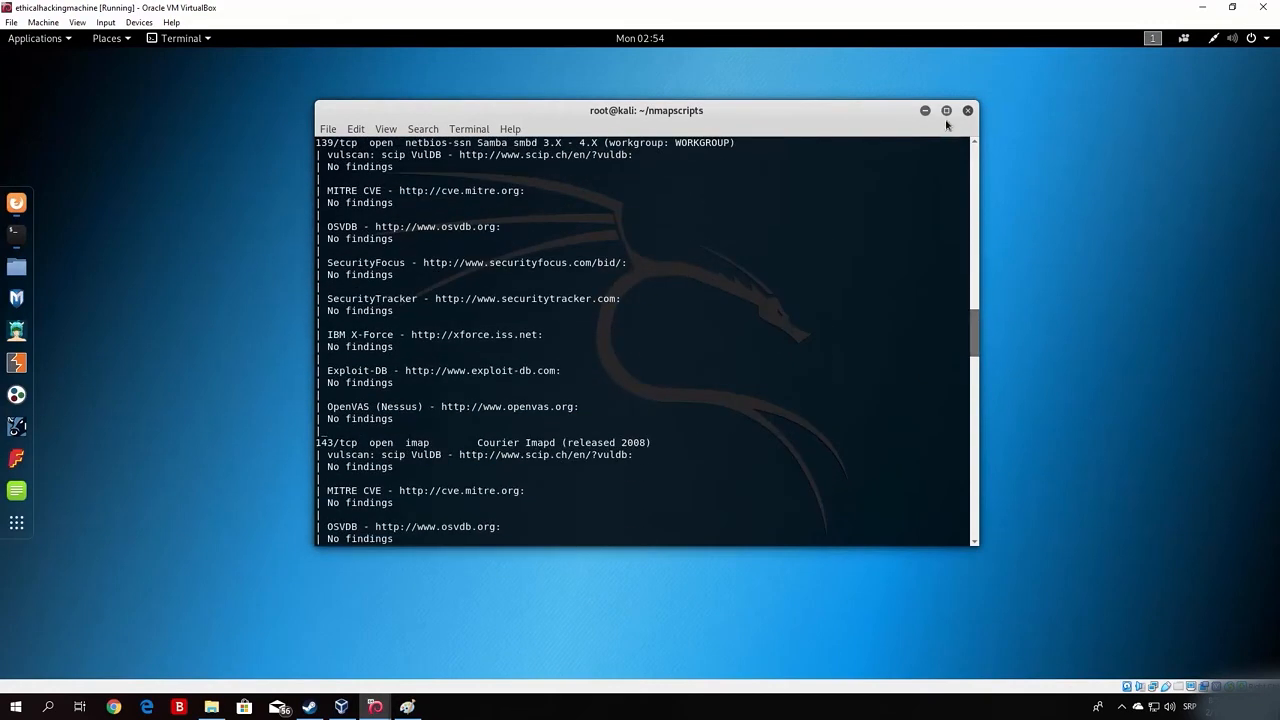
Maximize the terminal and scroll through the scan results full-screen
click(945, 110)
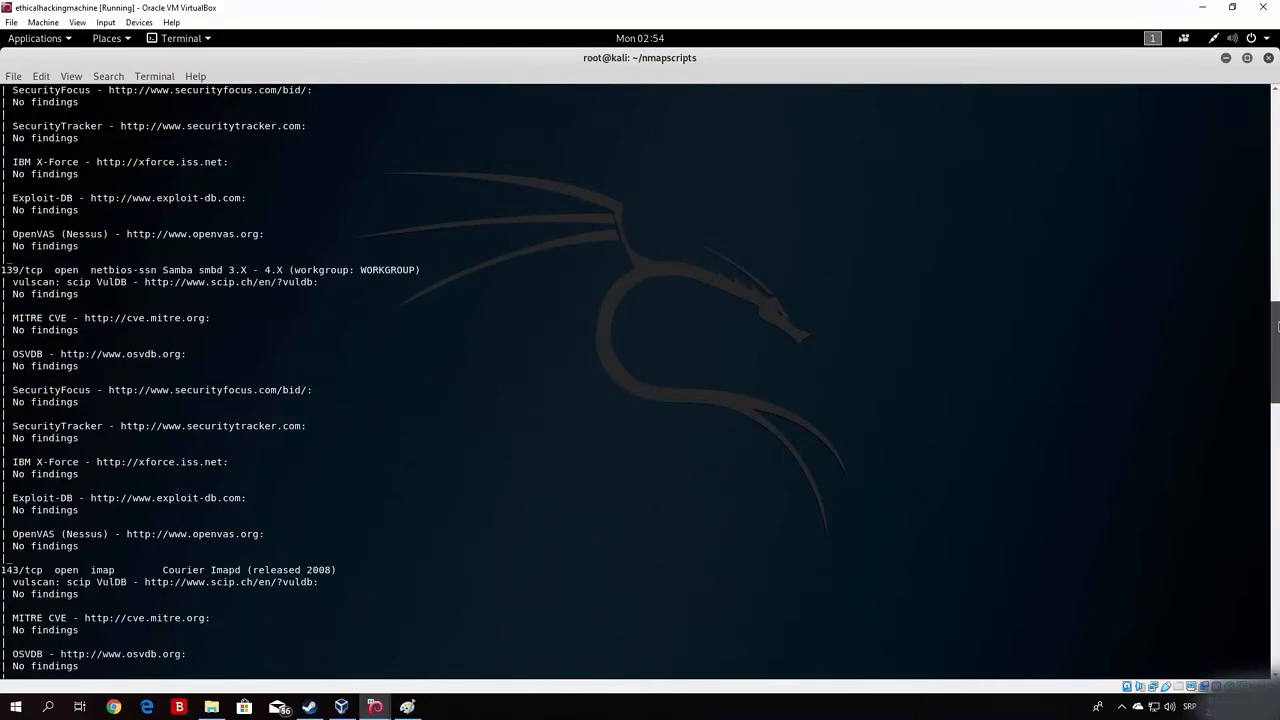
scroll(down, 3)
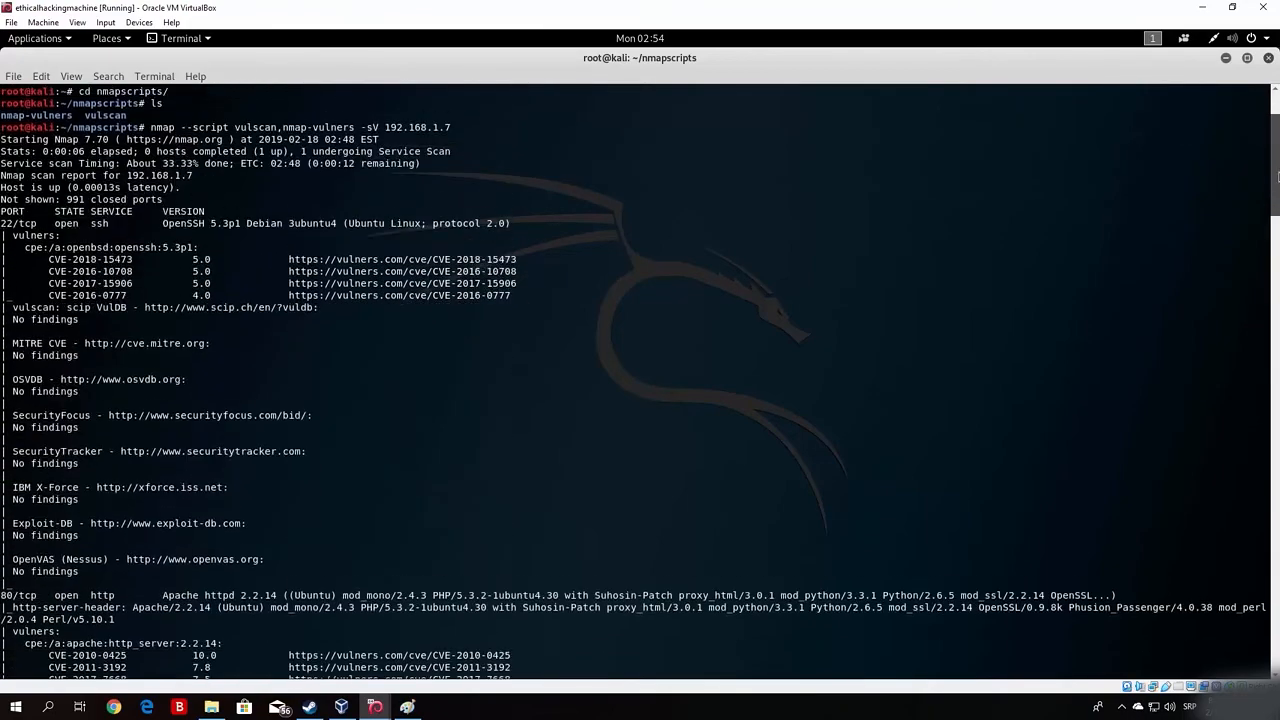
scroll(down, 3)
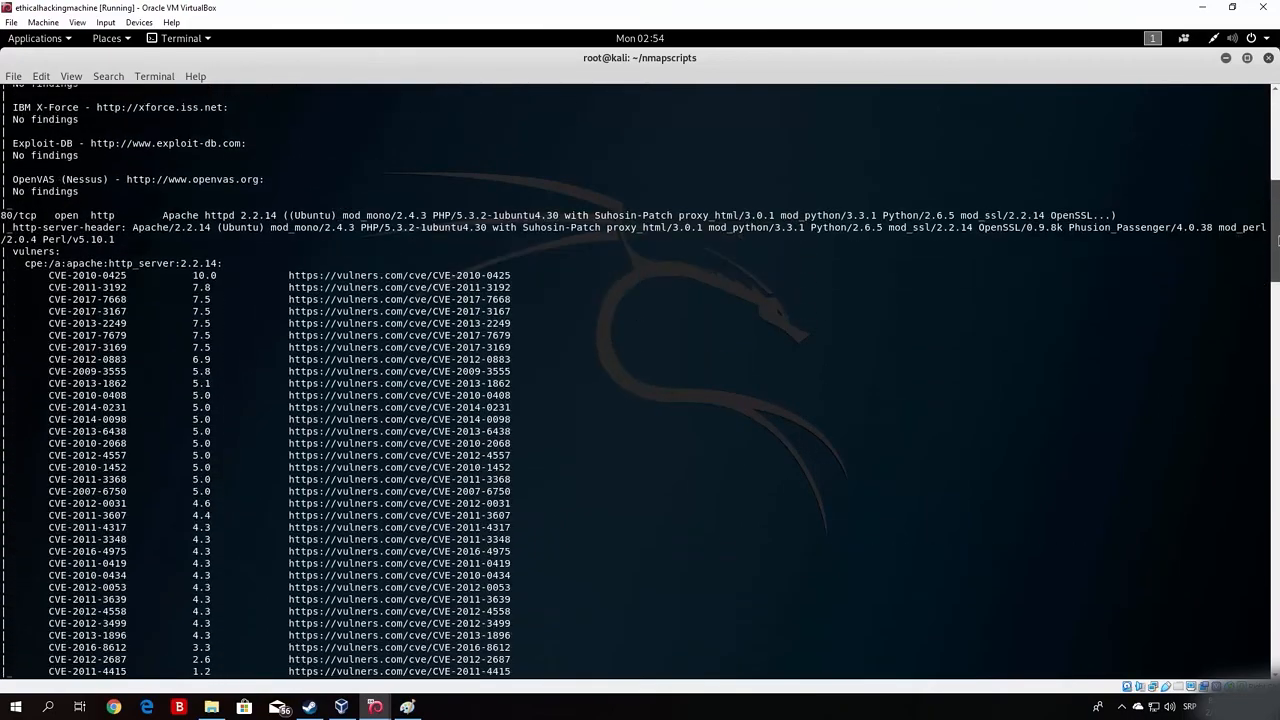
mouse_move(505, 318)
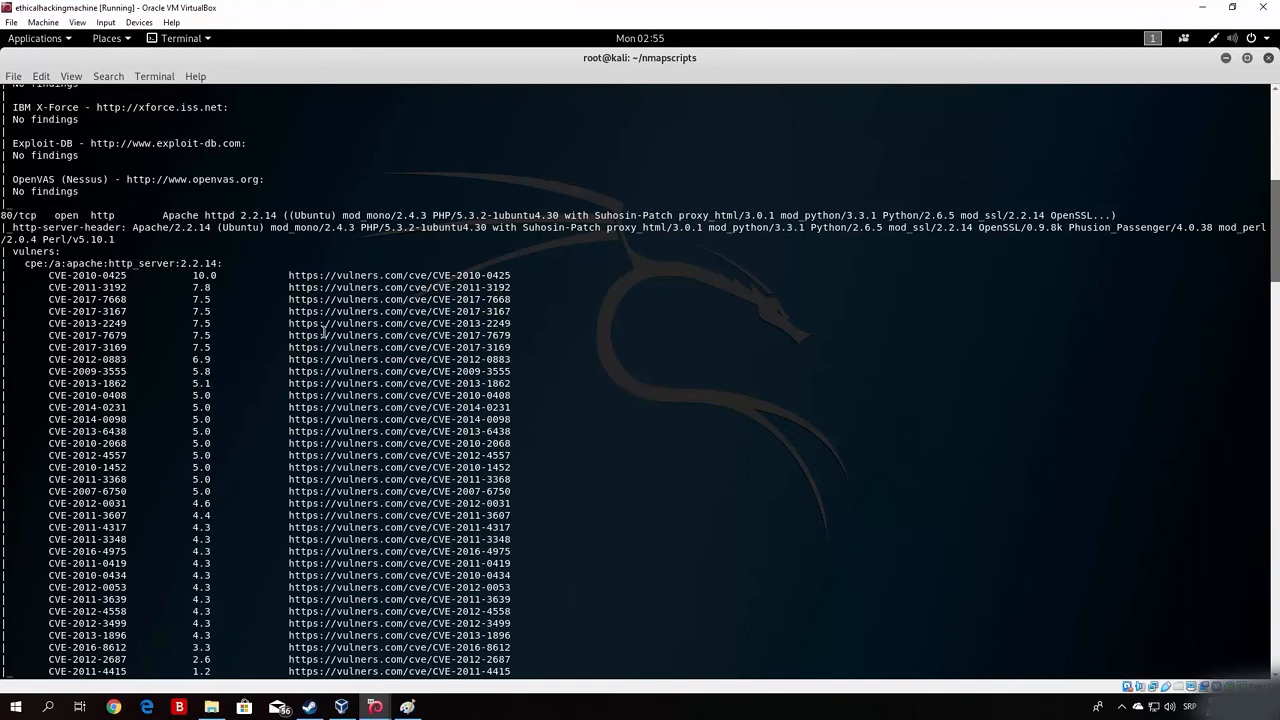
mouse_move(816, 280)
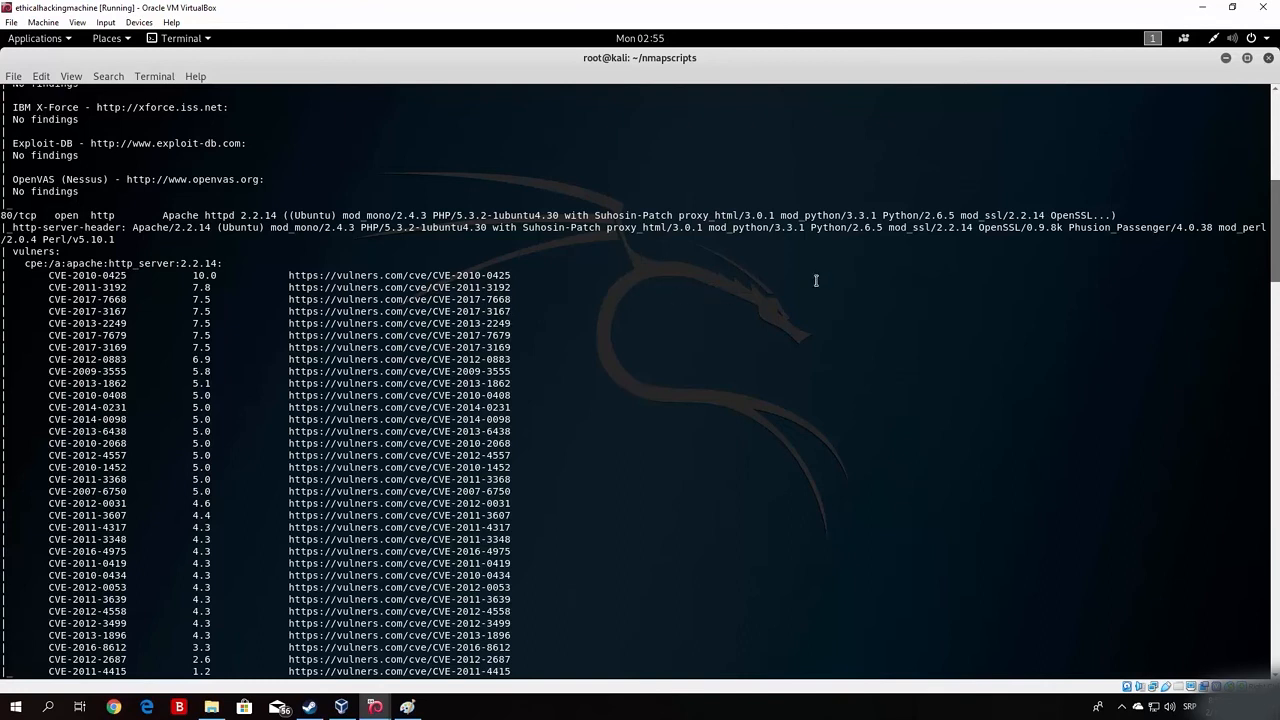
scroll(down, 3)
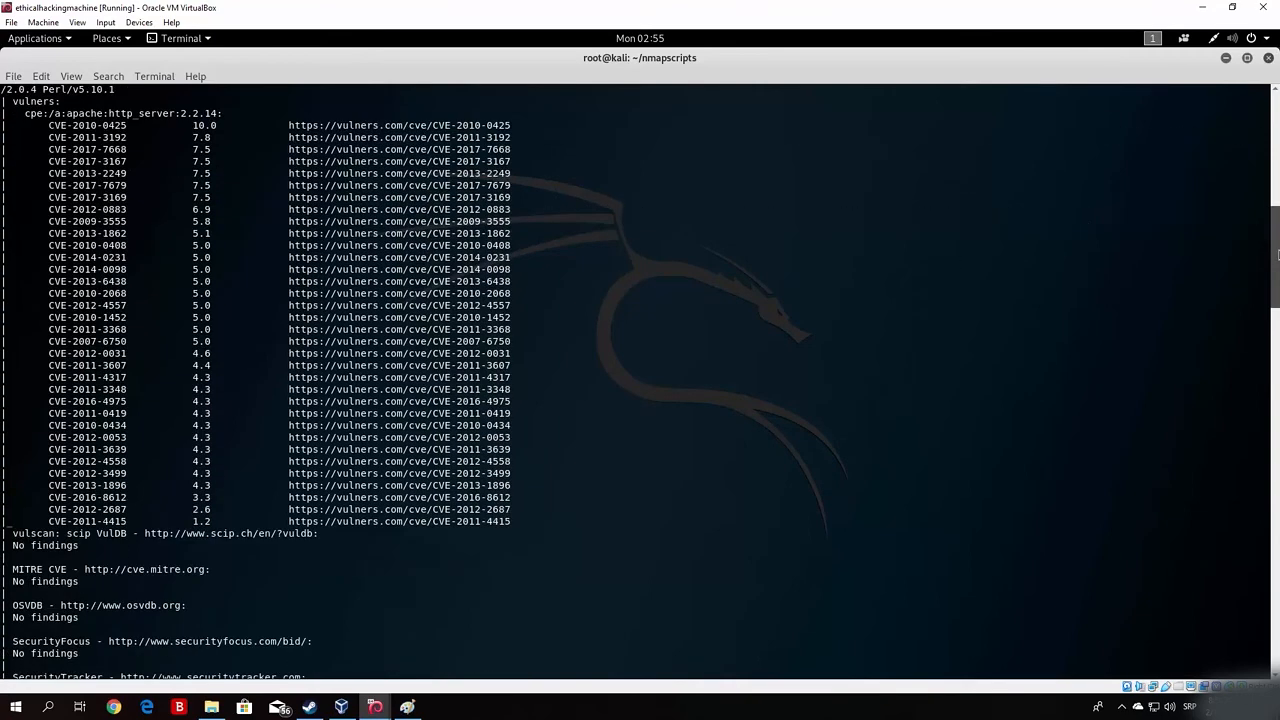
scroll(down, 3)
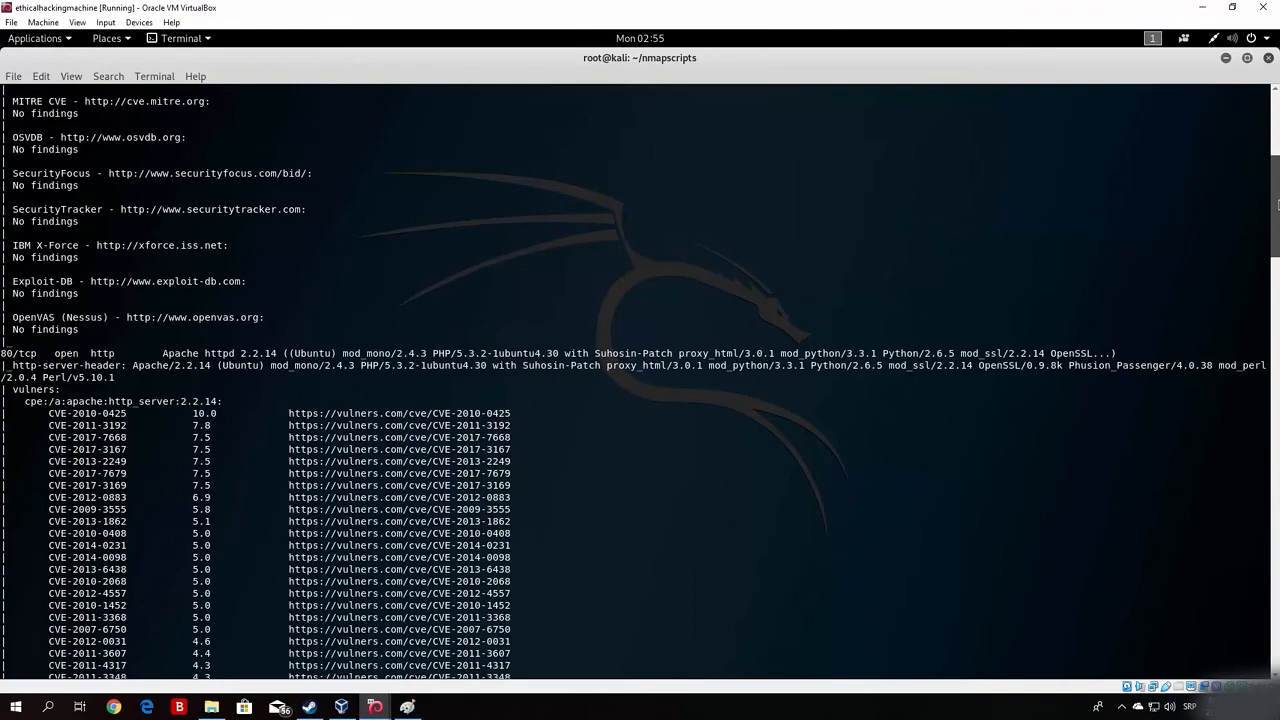
scroll(up, 3)
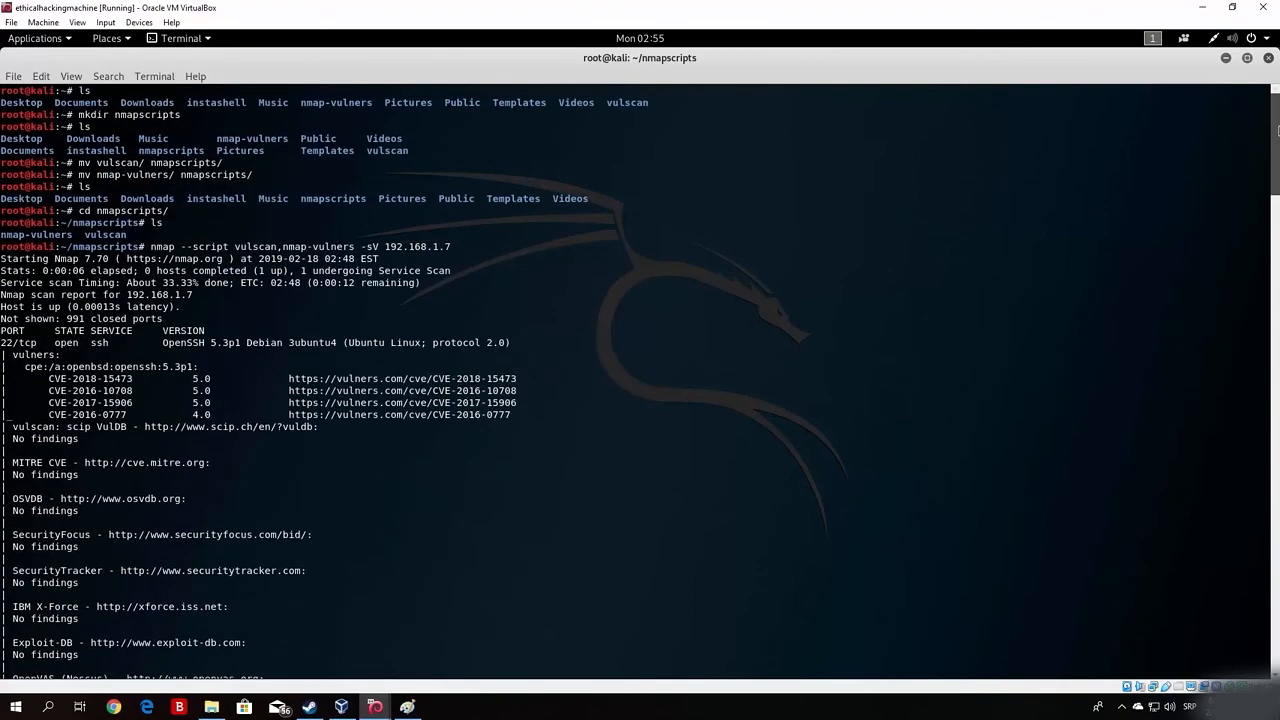
scroll(down, 3)
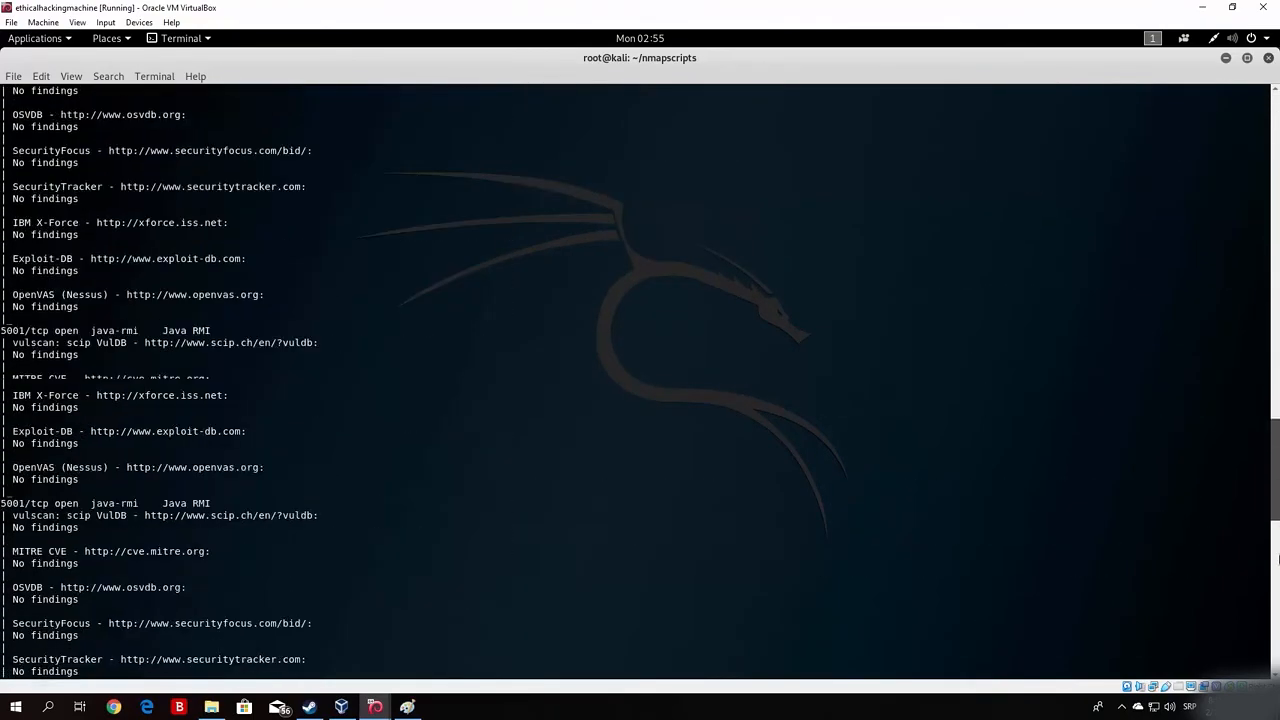
scroll(down, 3)
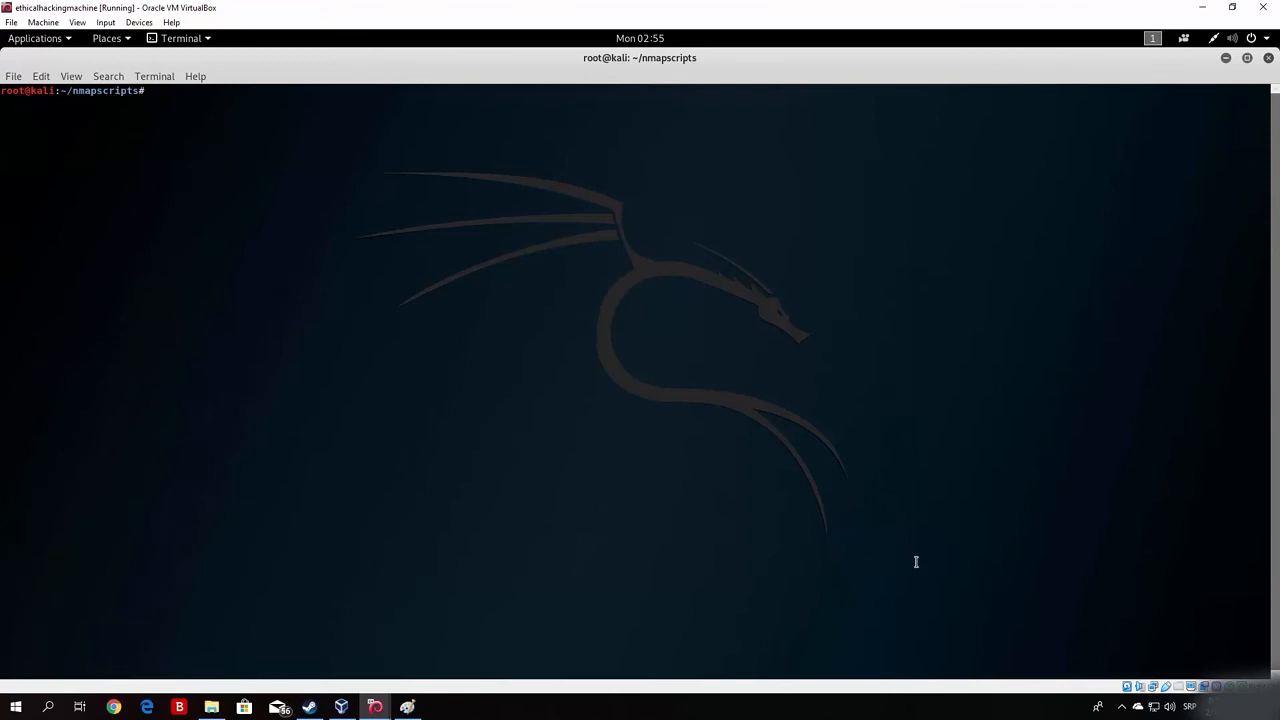
mouse_move(1247, 62)
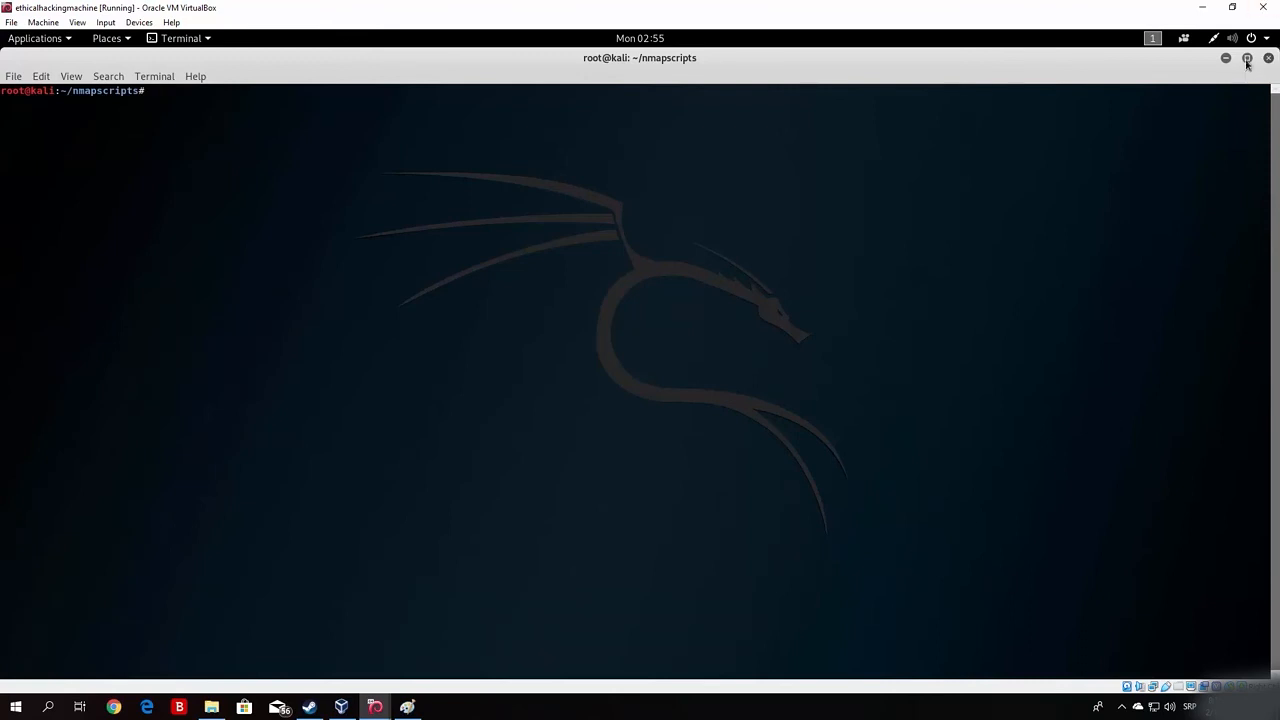
Restore the terminal from full-screen to a smaller window
click(1247, 57)
text(amap)
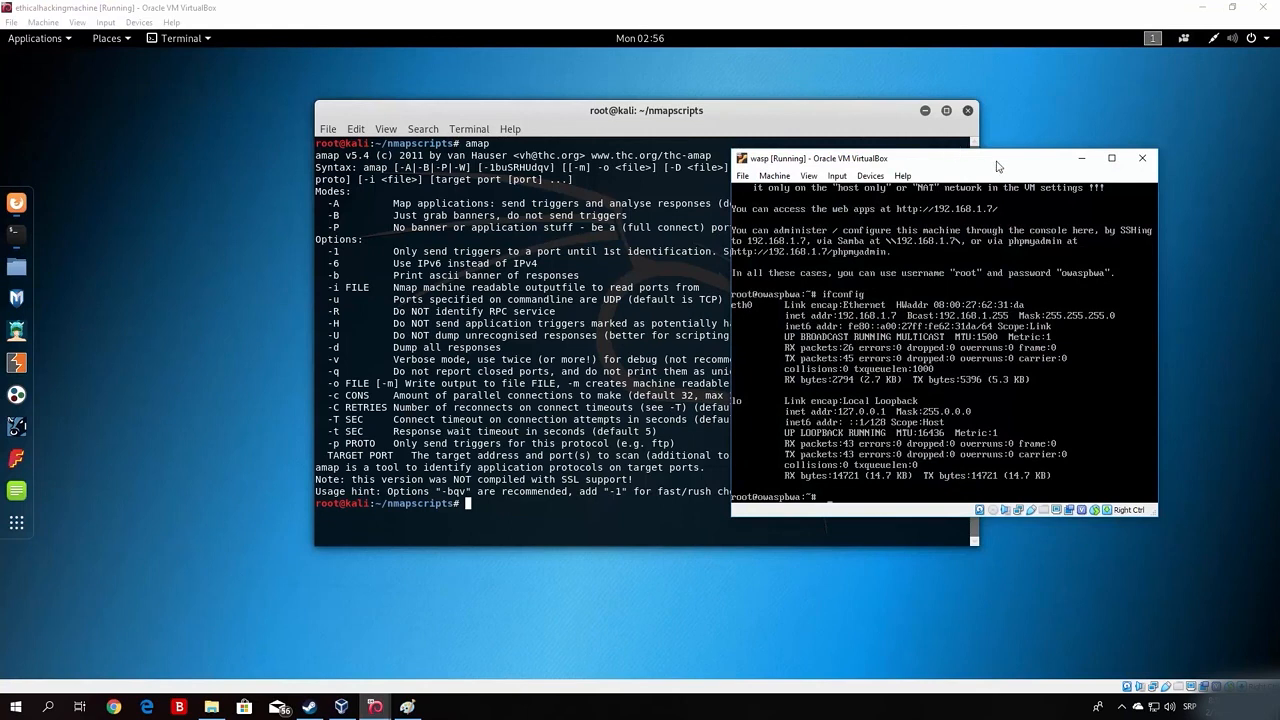
mouse_move(997, 167)
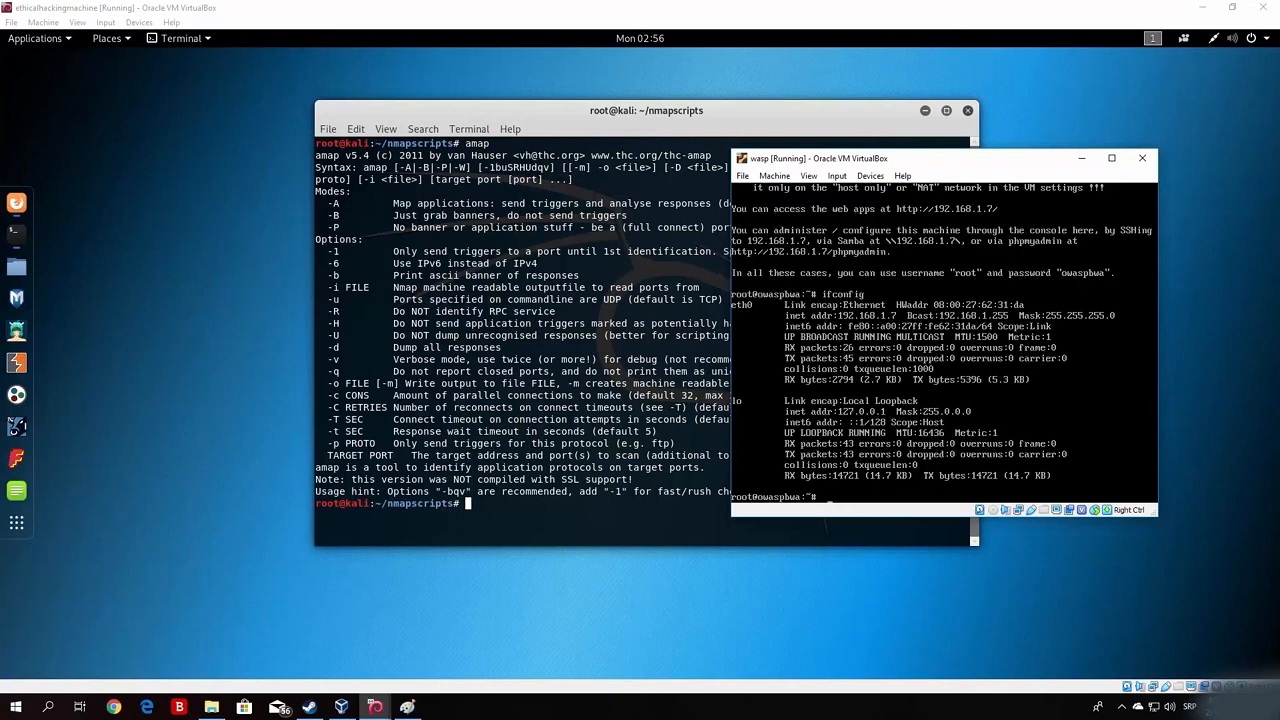
mouse_move(1041, 168)
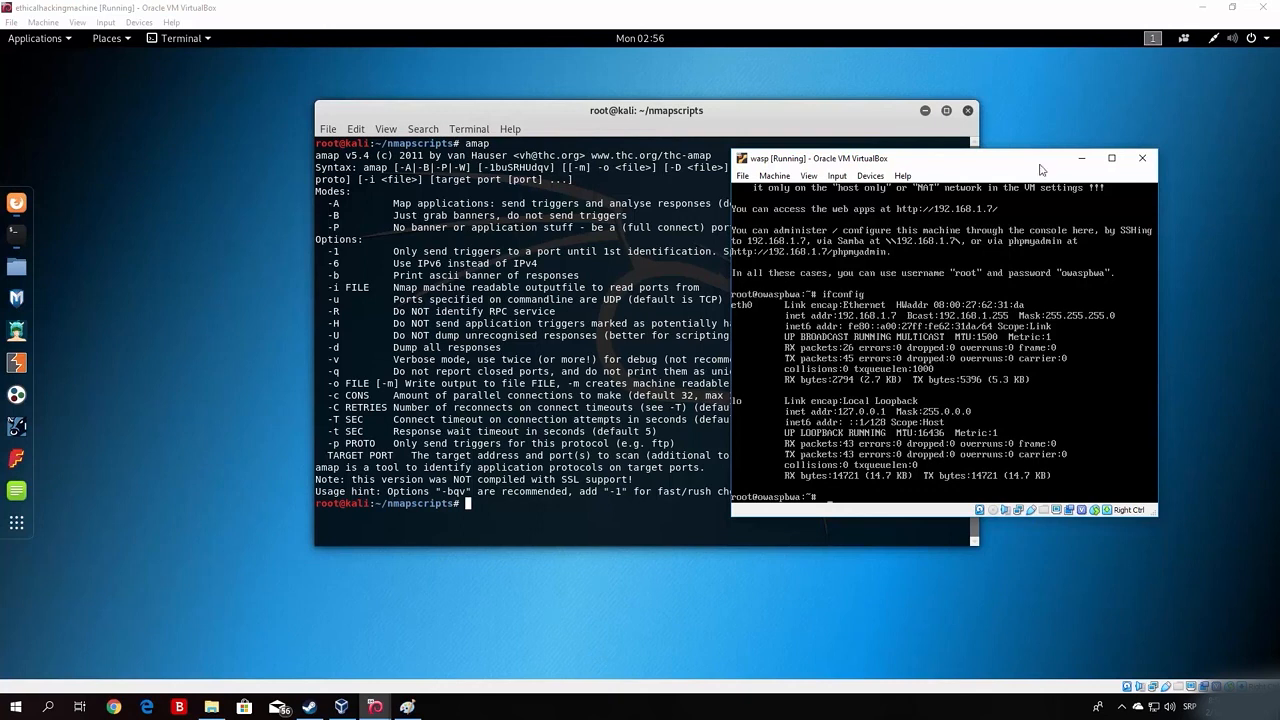